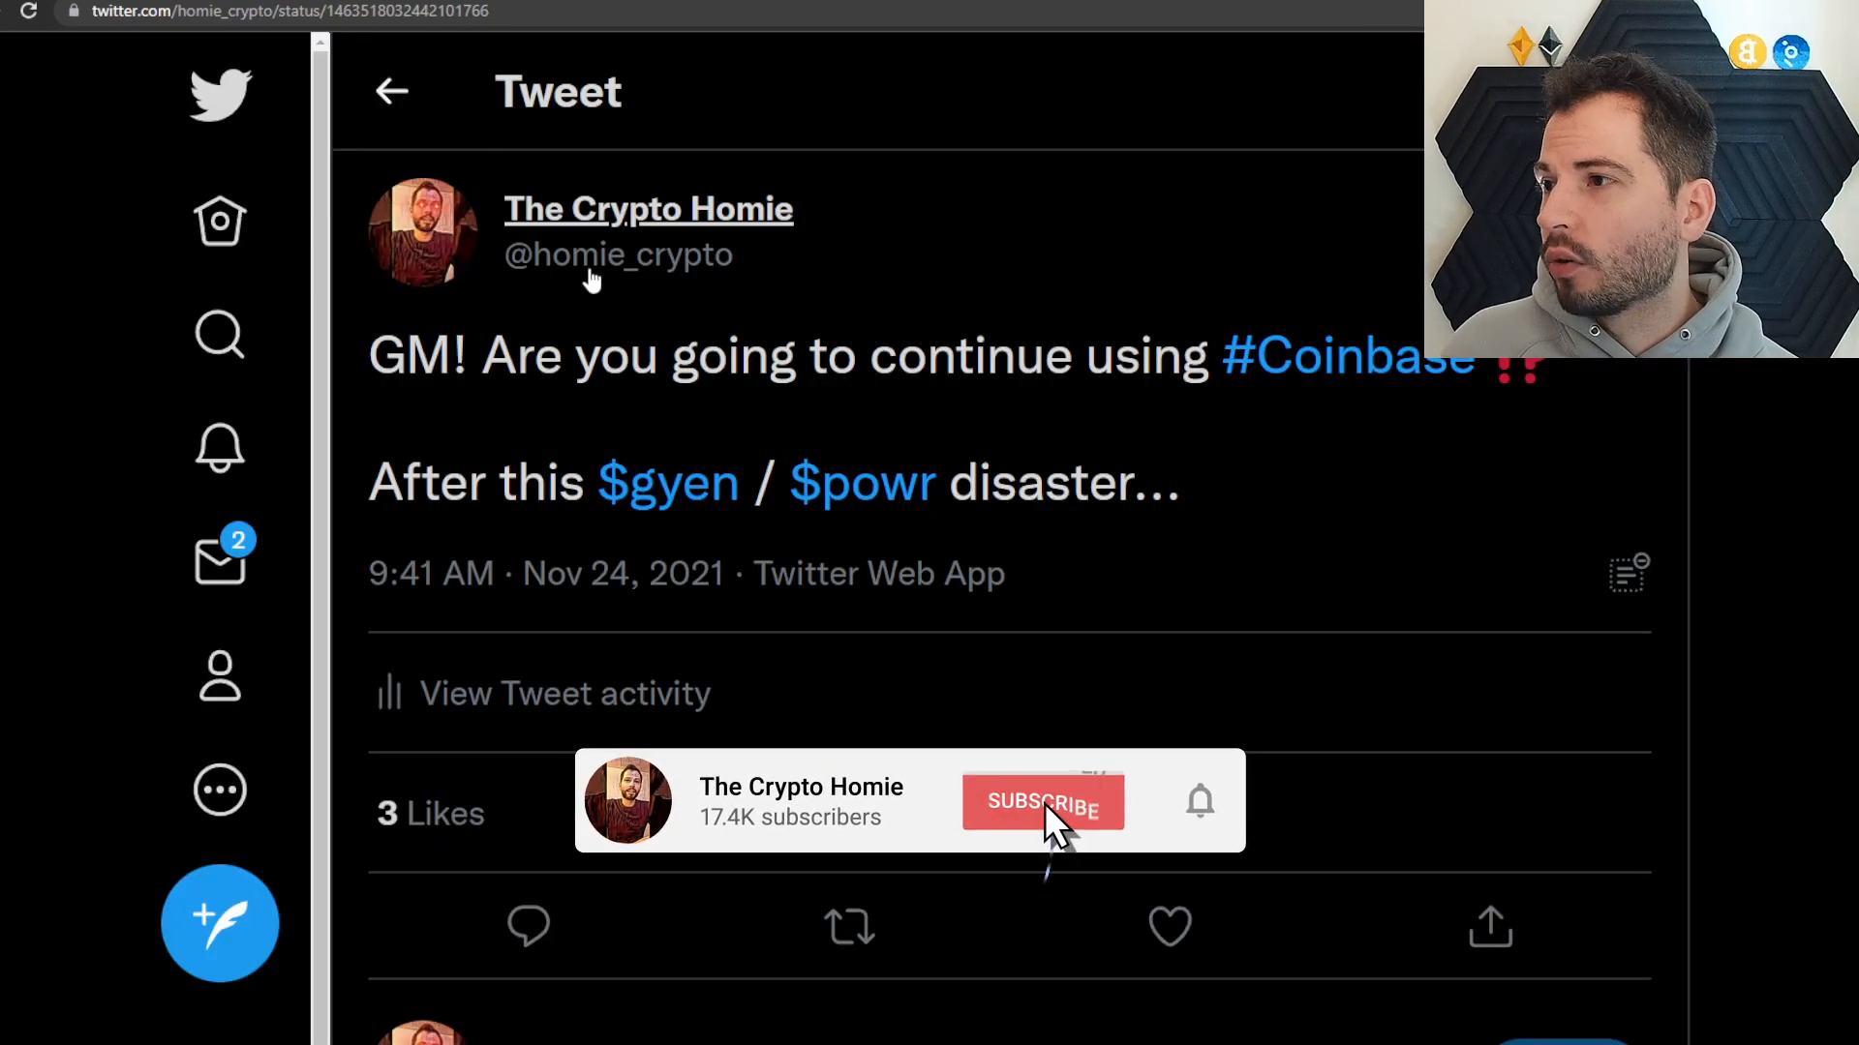
- Open the Coinbase Pro profile and scroll its tweets to the 'Trading and connectivity has resumed' tweet
{"action": "left_click", "coordinate": [1043, 802]}
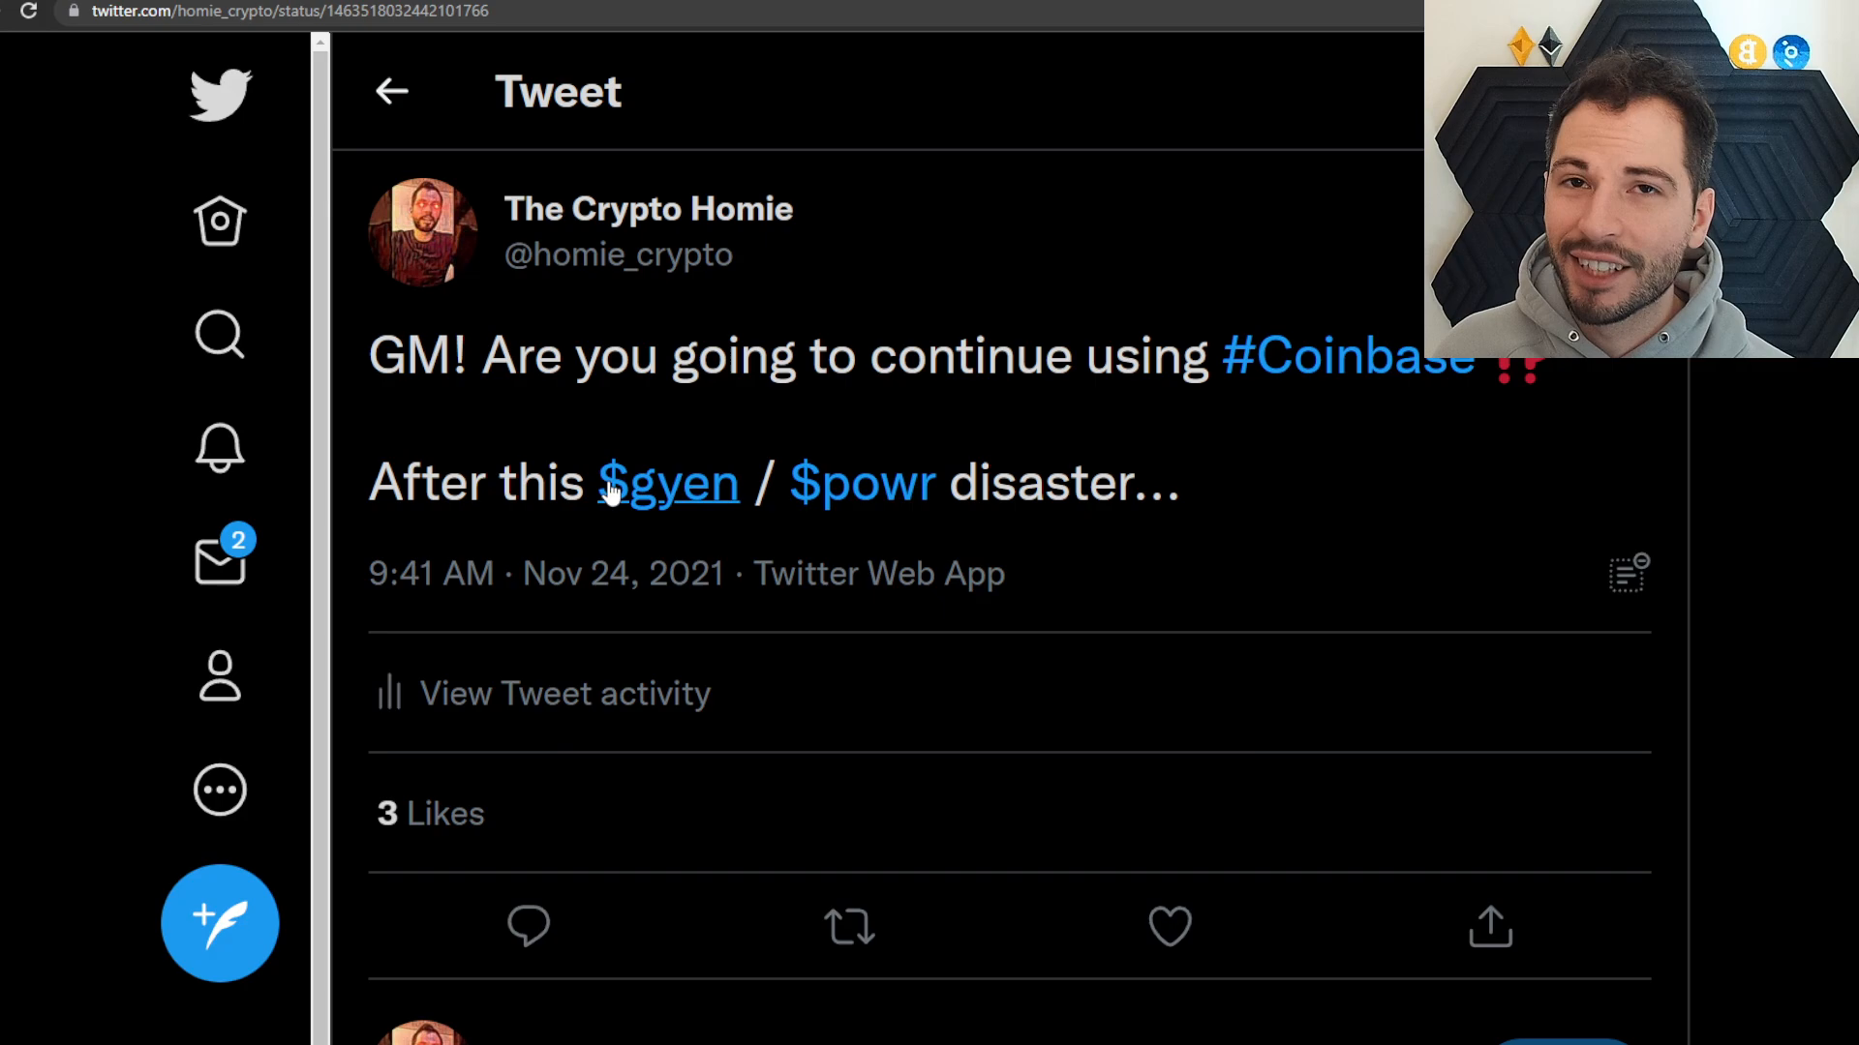
{"action": "mouse_move", "coordinate": [1162, 527]}
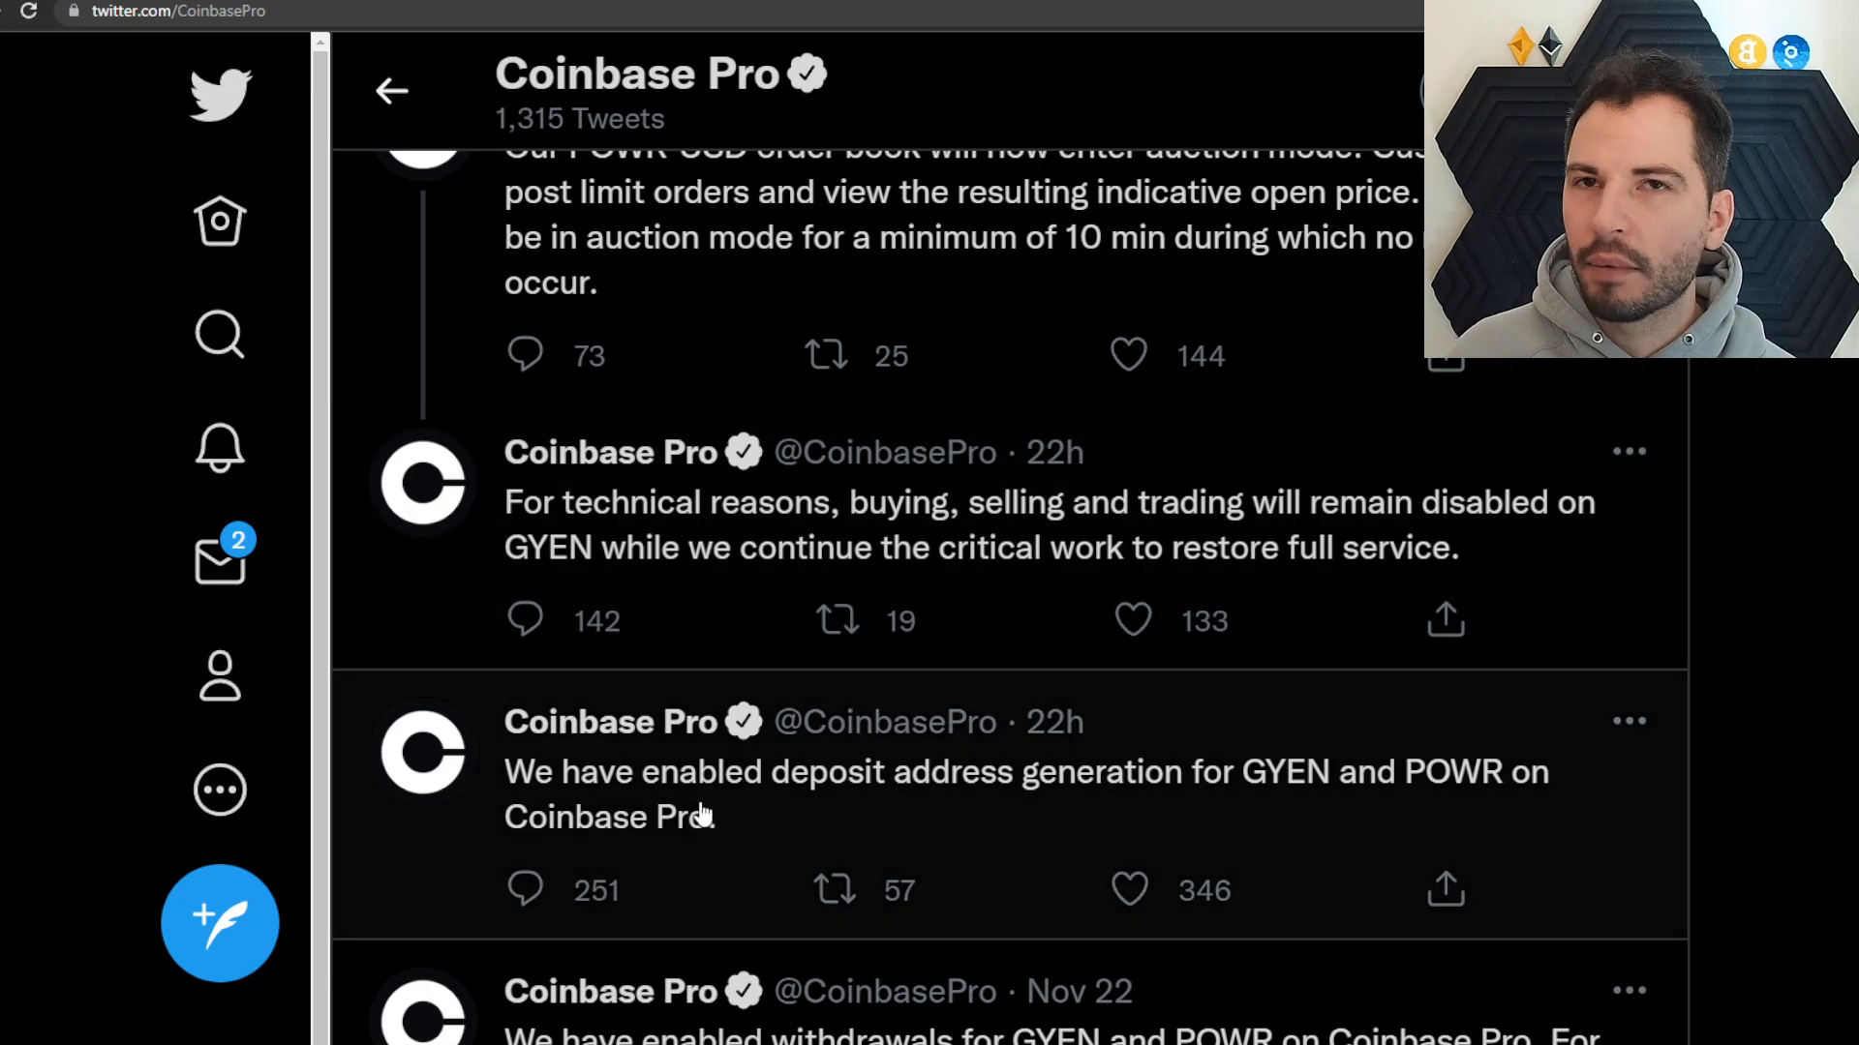
{"action": "double_click", "coordinate": [569, 772]}
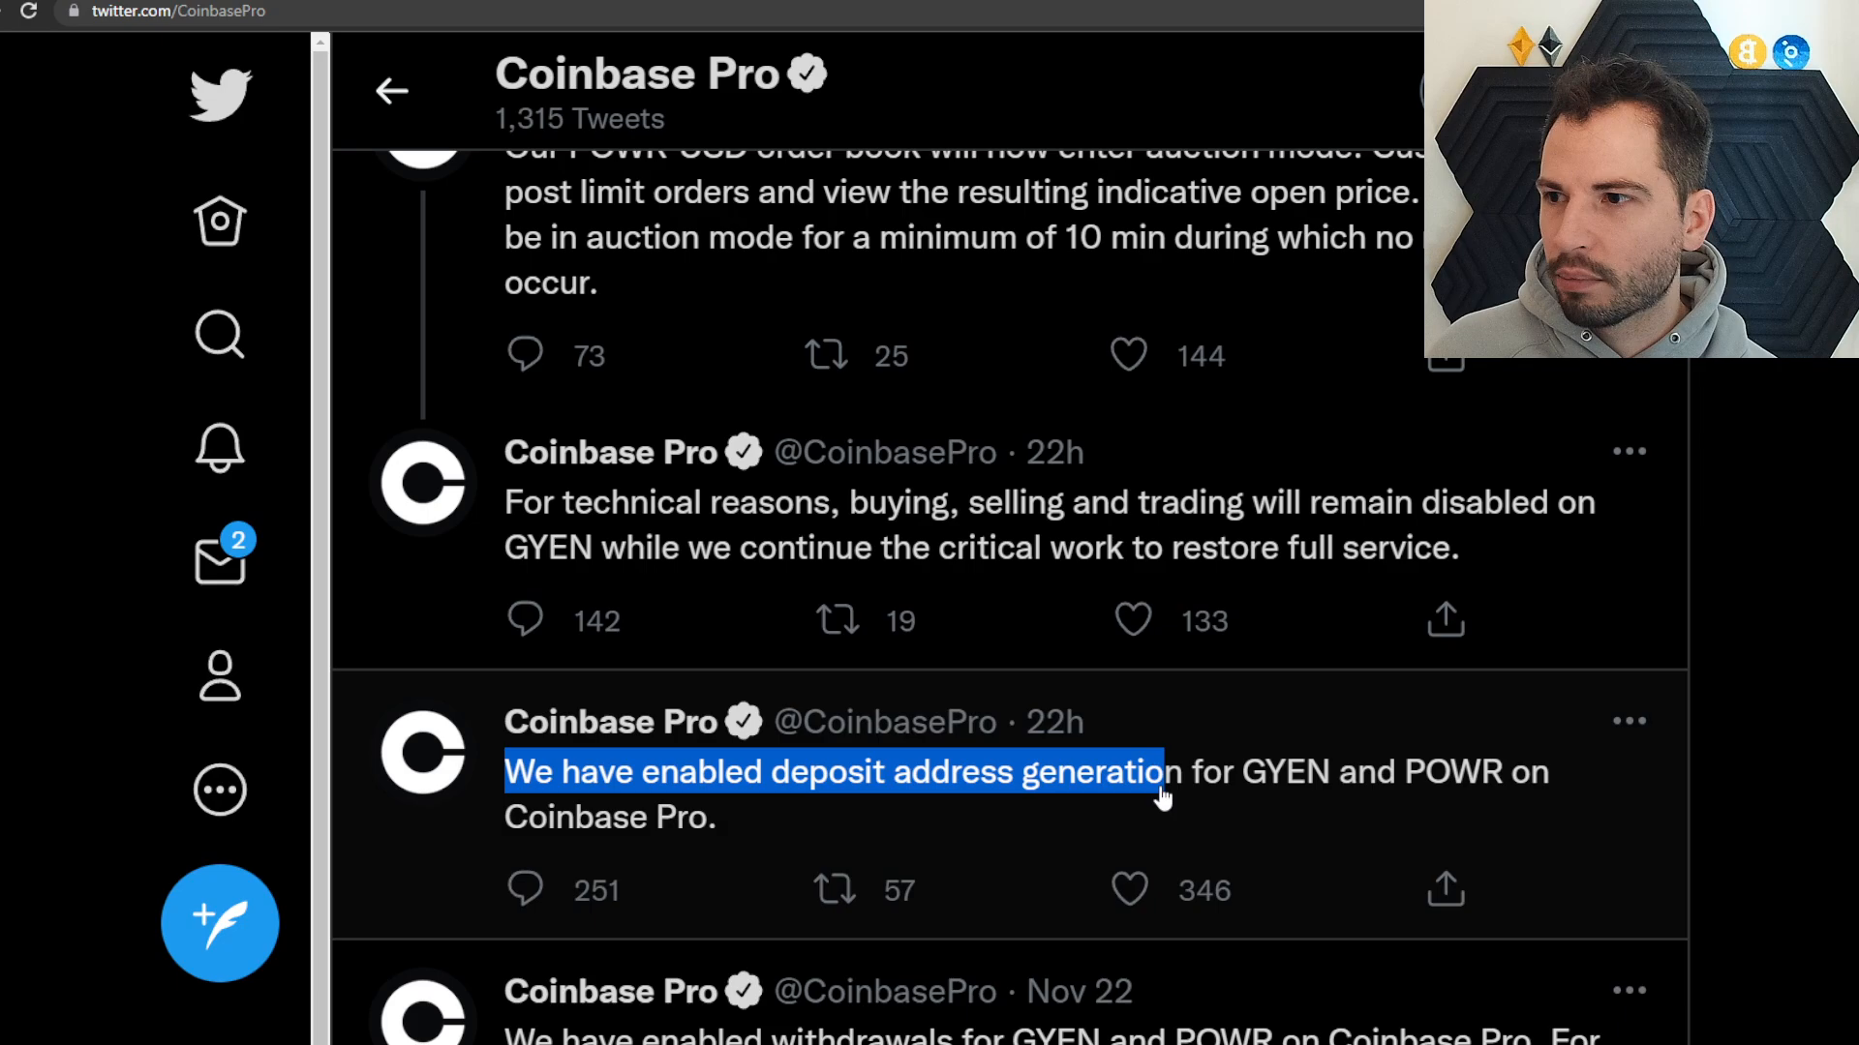
{"action": "scroll", "scroll_direction": "up", "scroll_amount": 3}
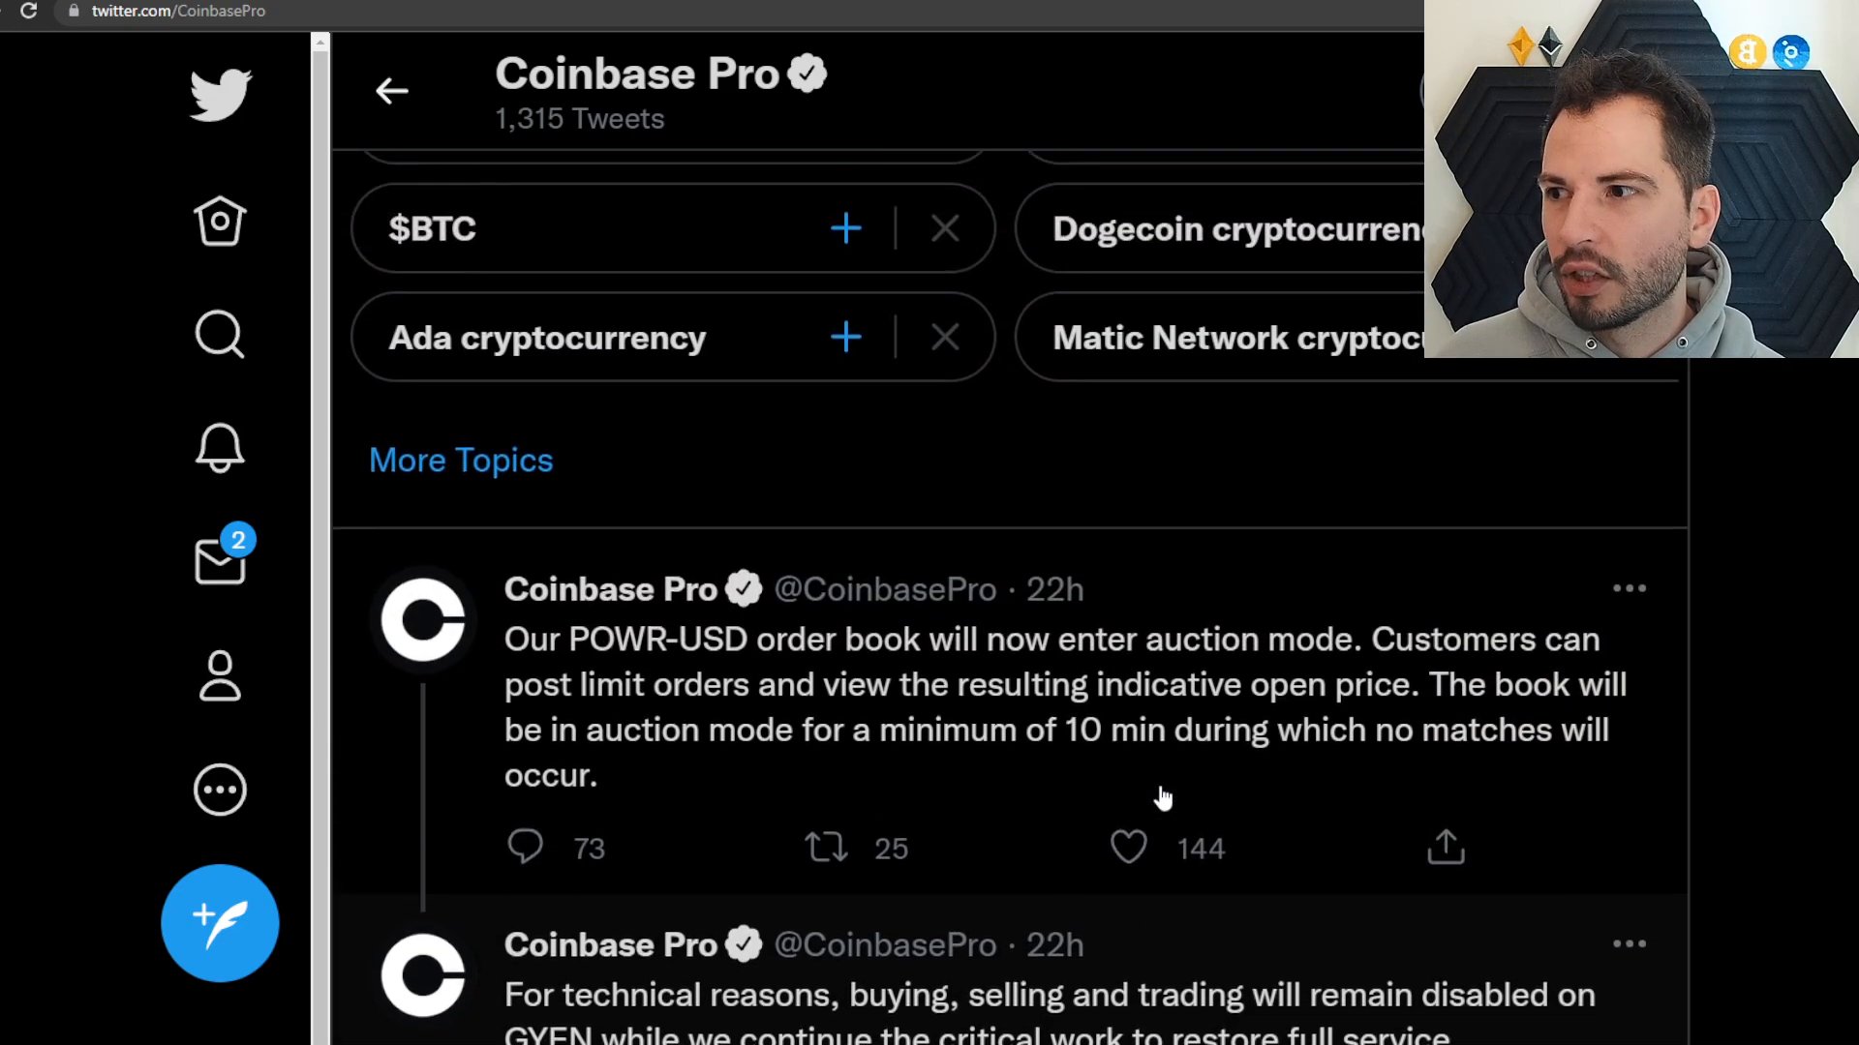
{"action": "scroll", "scroll_direction": "down", "scroll_amount": 3}
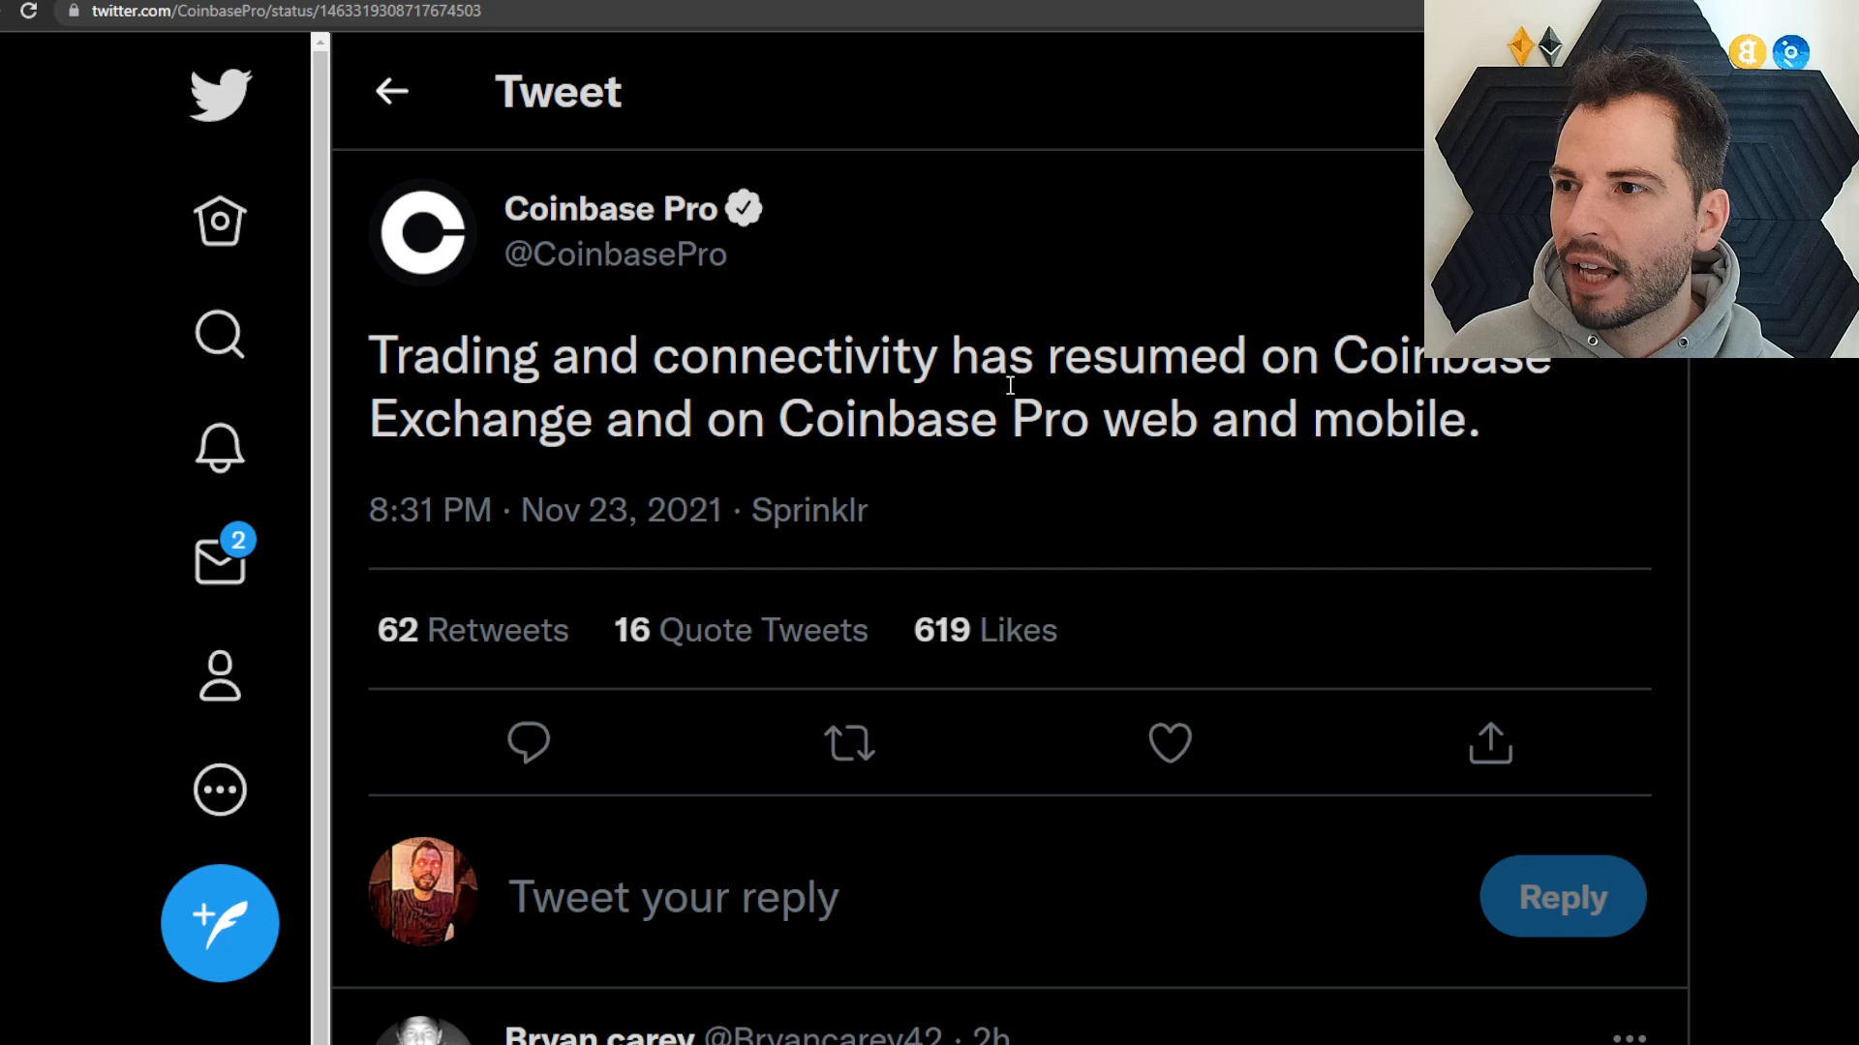
{"action": "mouse_move", "coordinate": [1088, 495]}
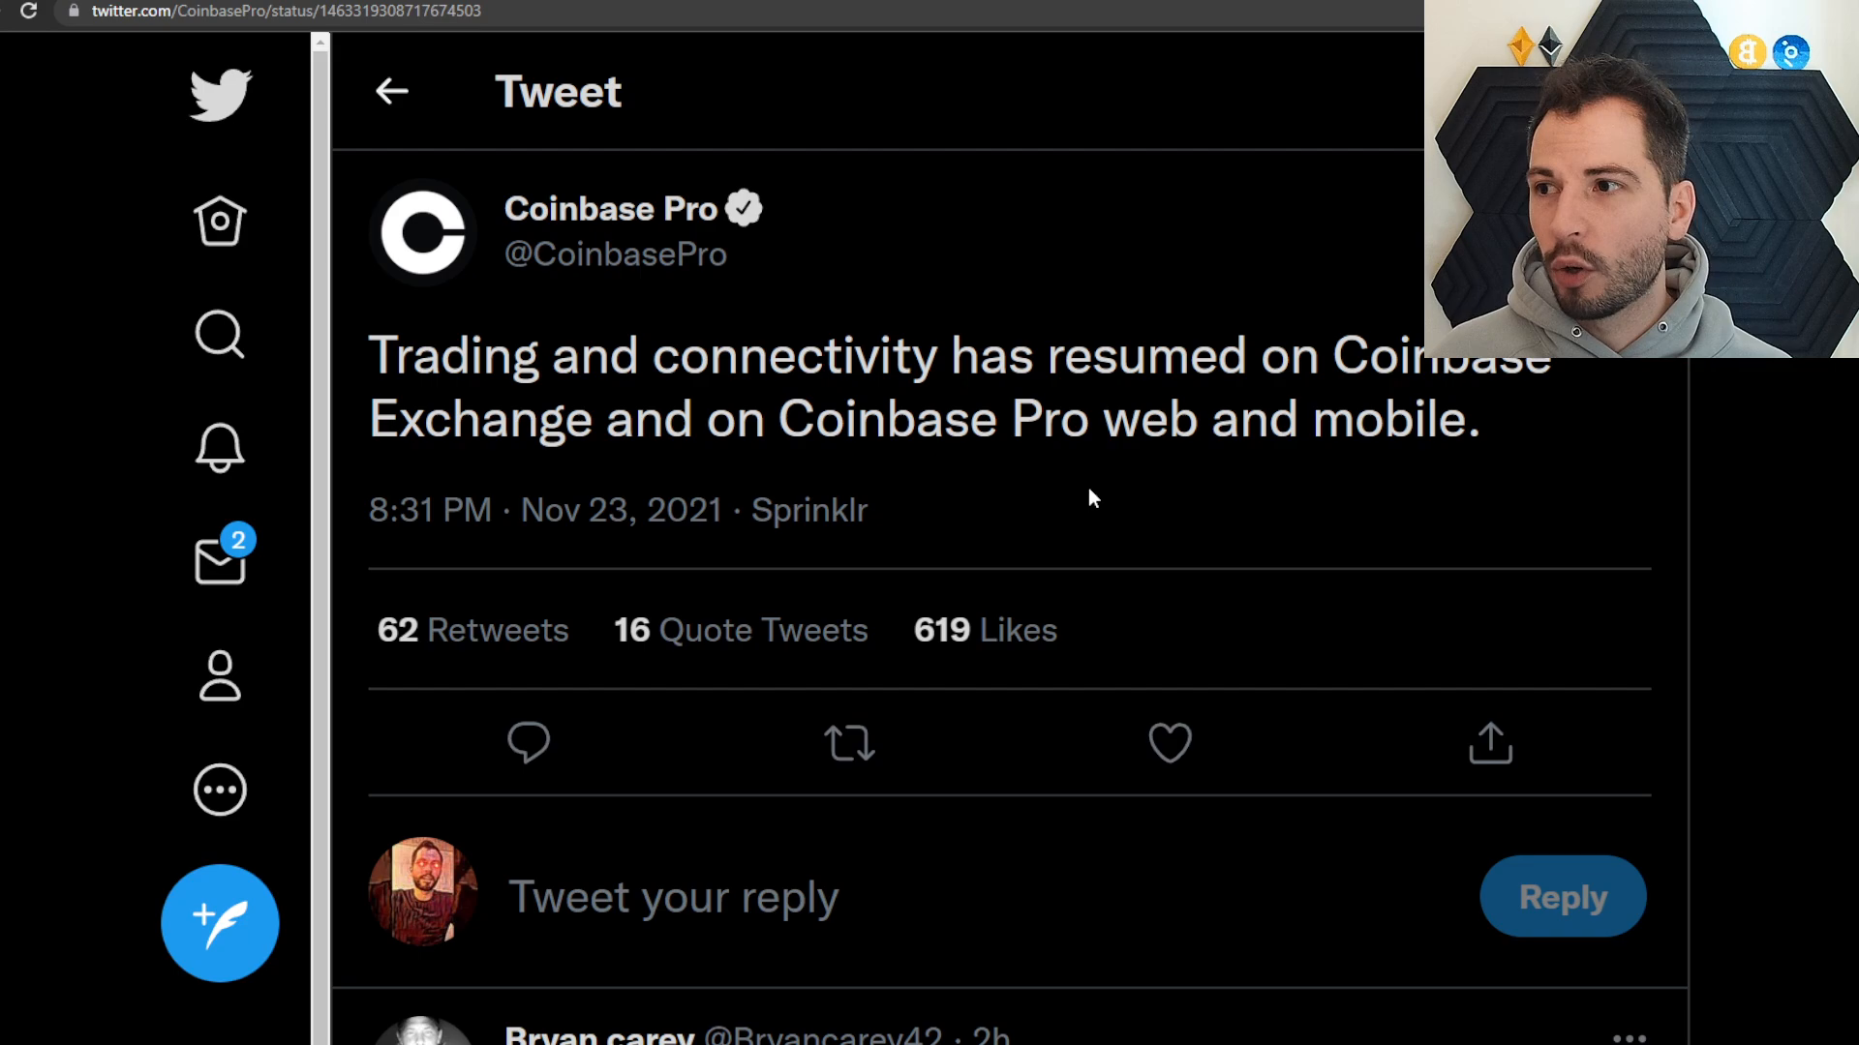
{"action": "mouse_move", "coordinate": [931, 344]}
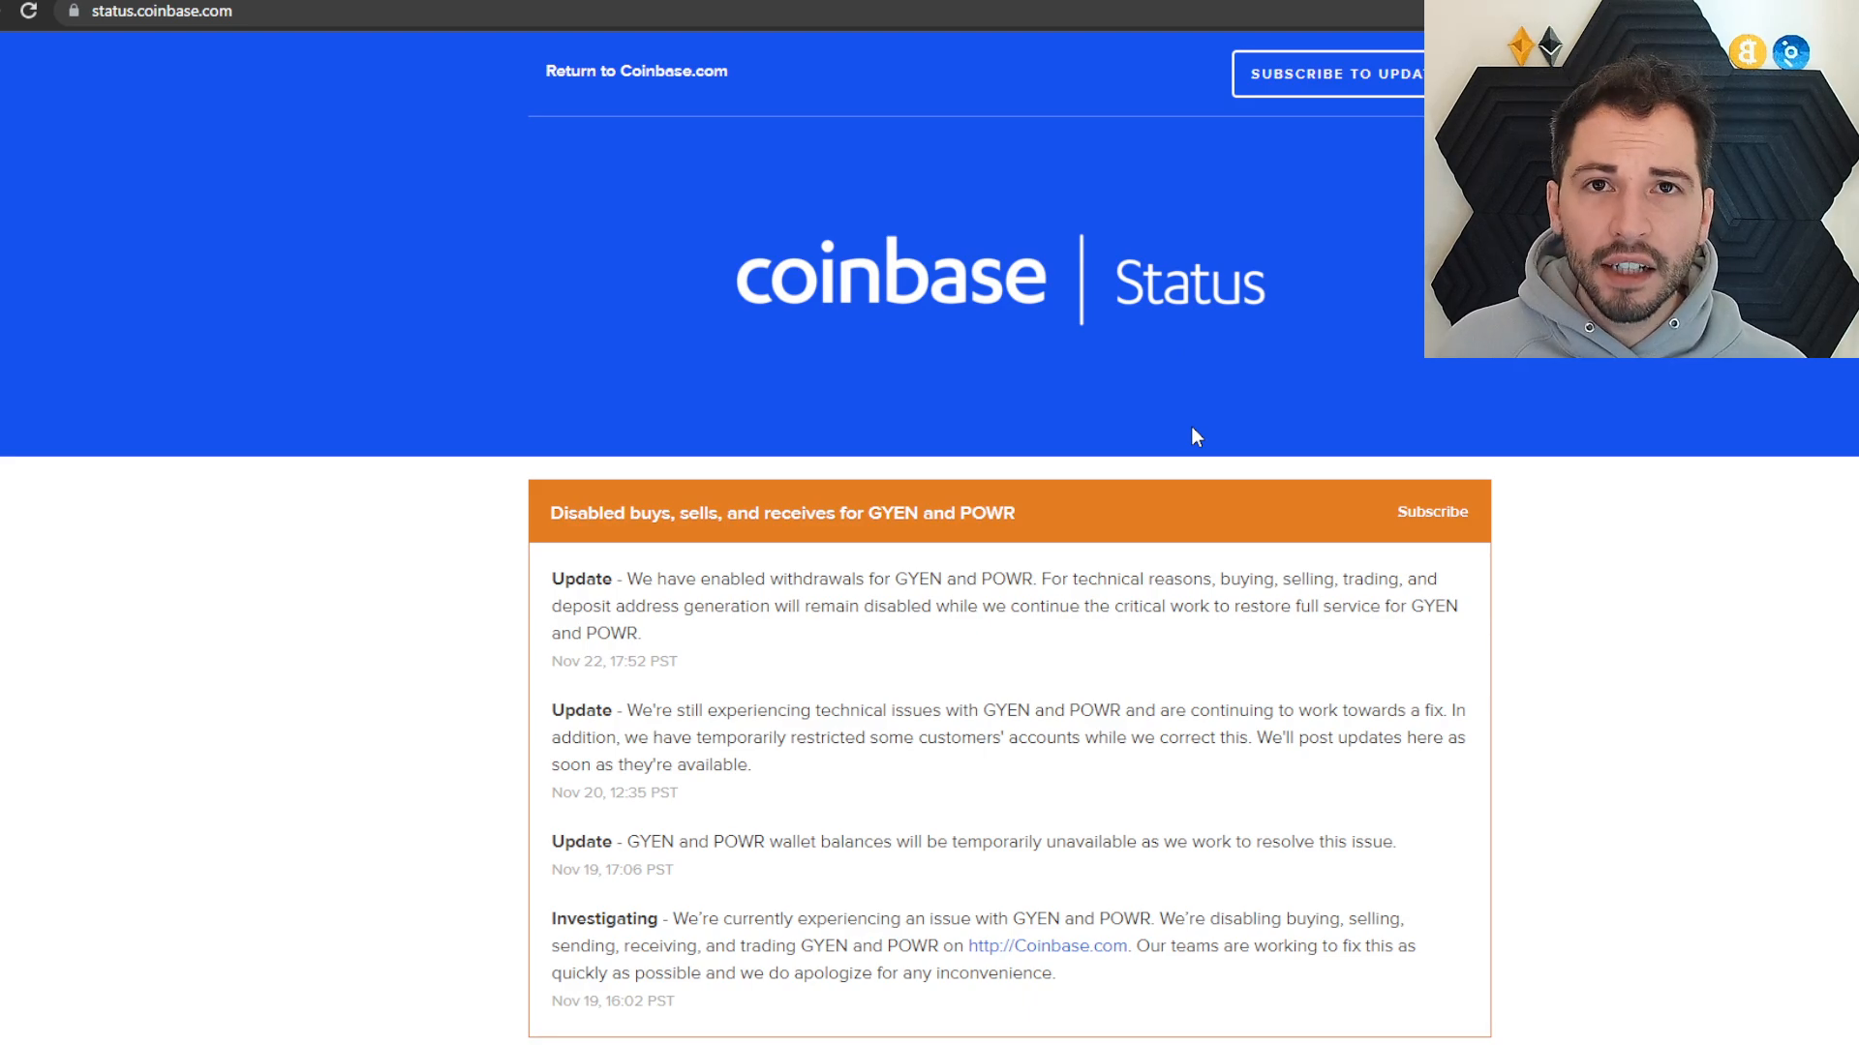
{"action": "mouse_move", "coordinate": [1067, 647]}
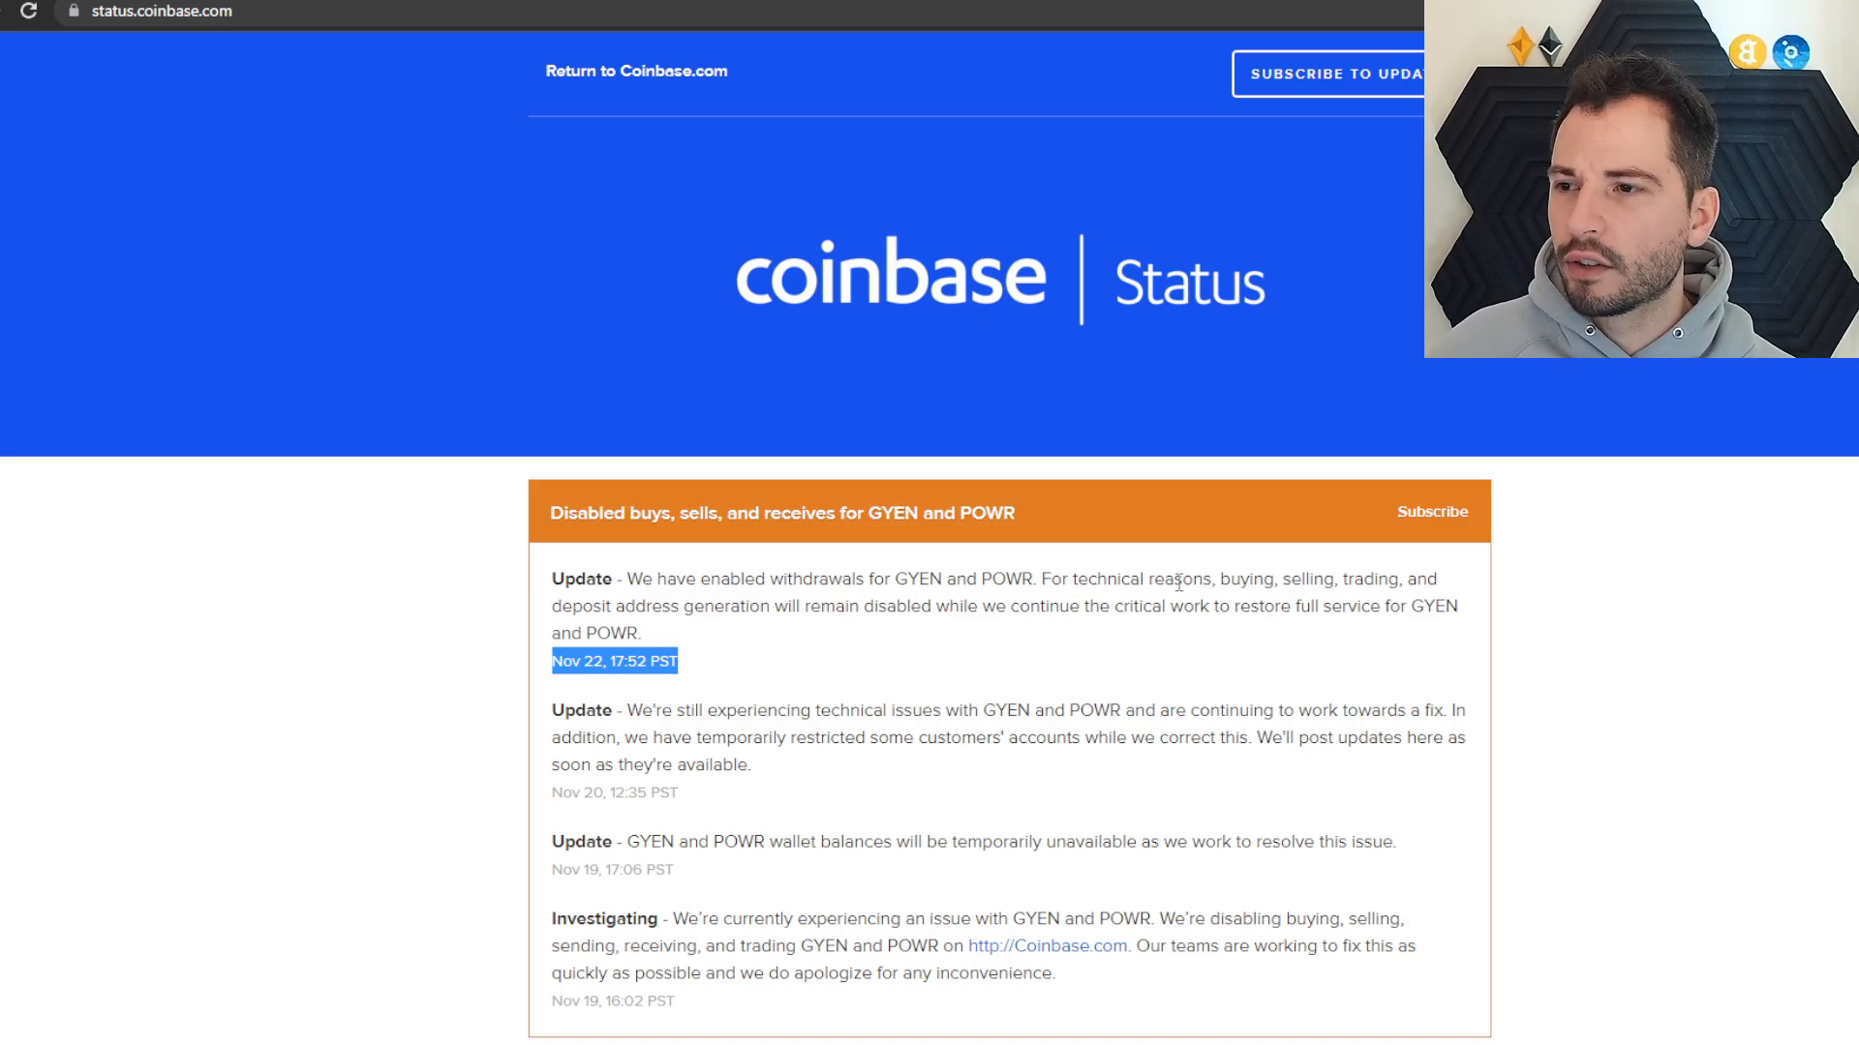
{"action": "mouse_move", "coordinate": [765, 540]}
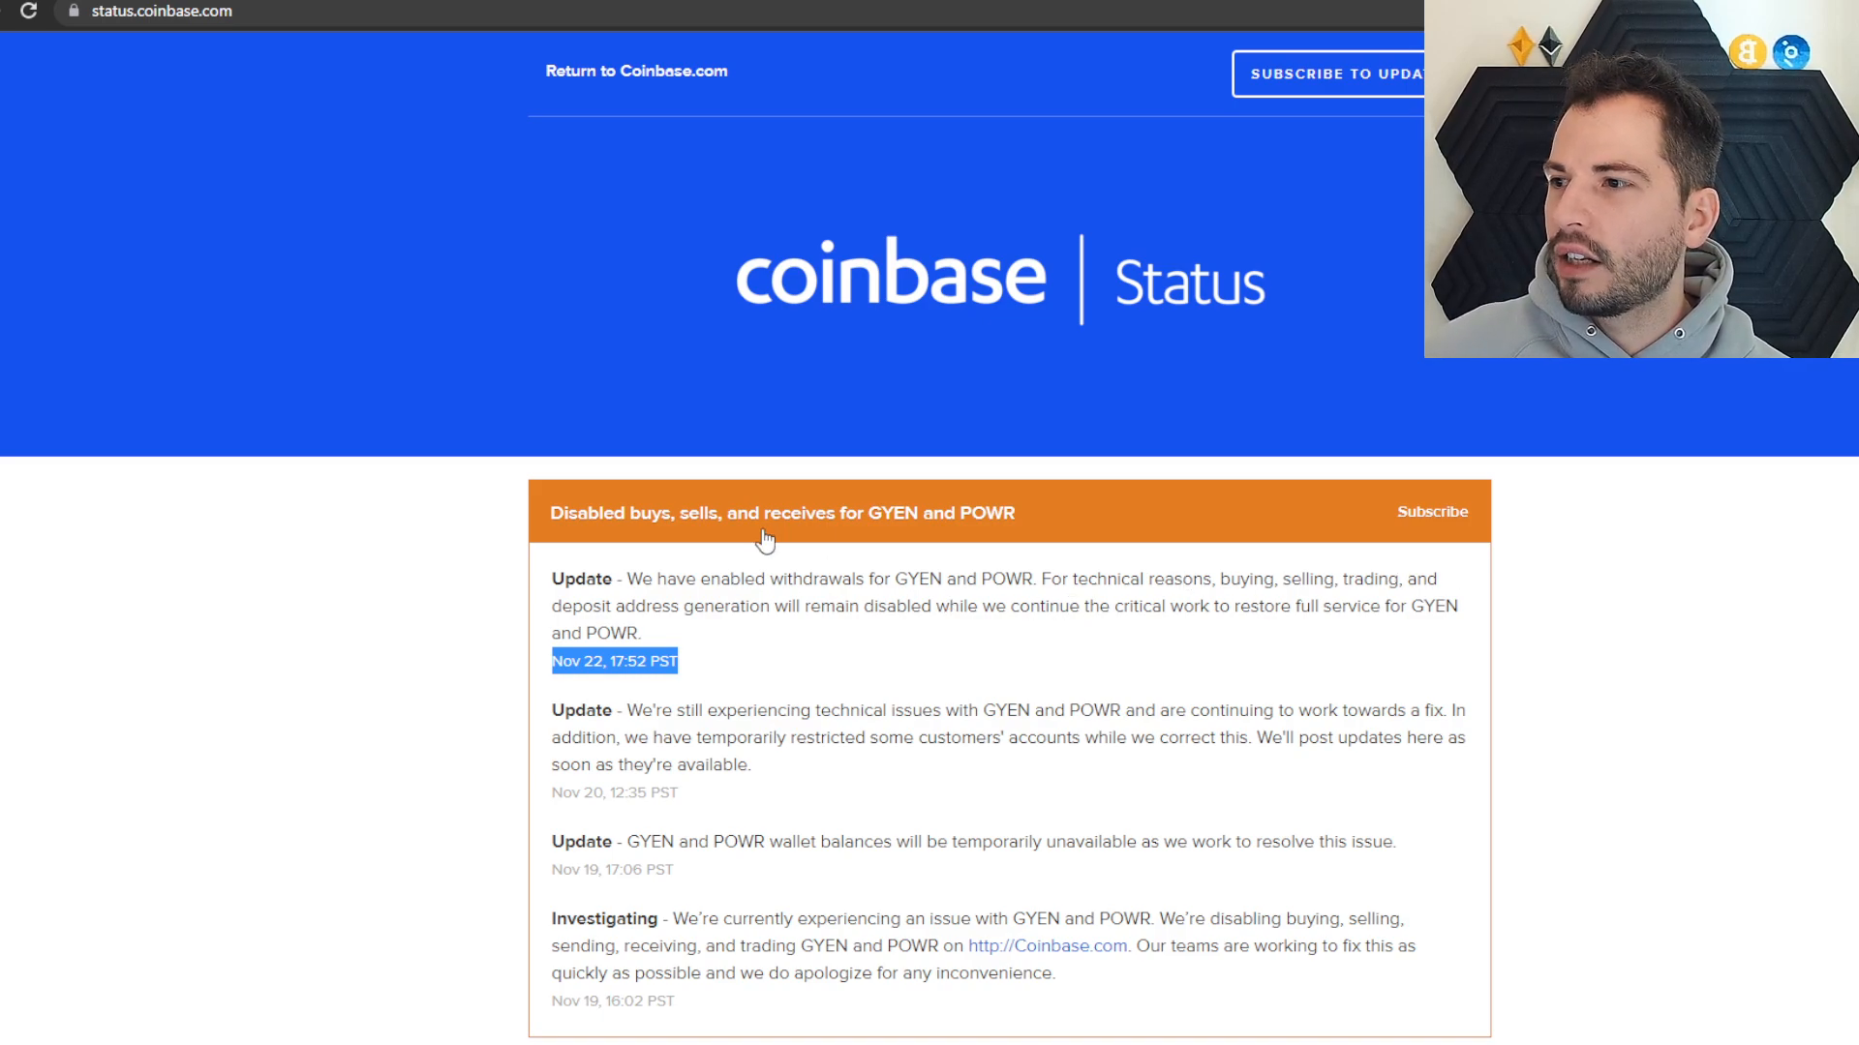
{"action": "mouse_move", "coordinate": [1105, 635]}
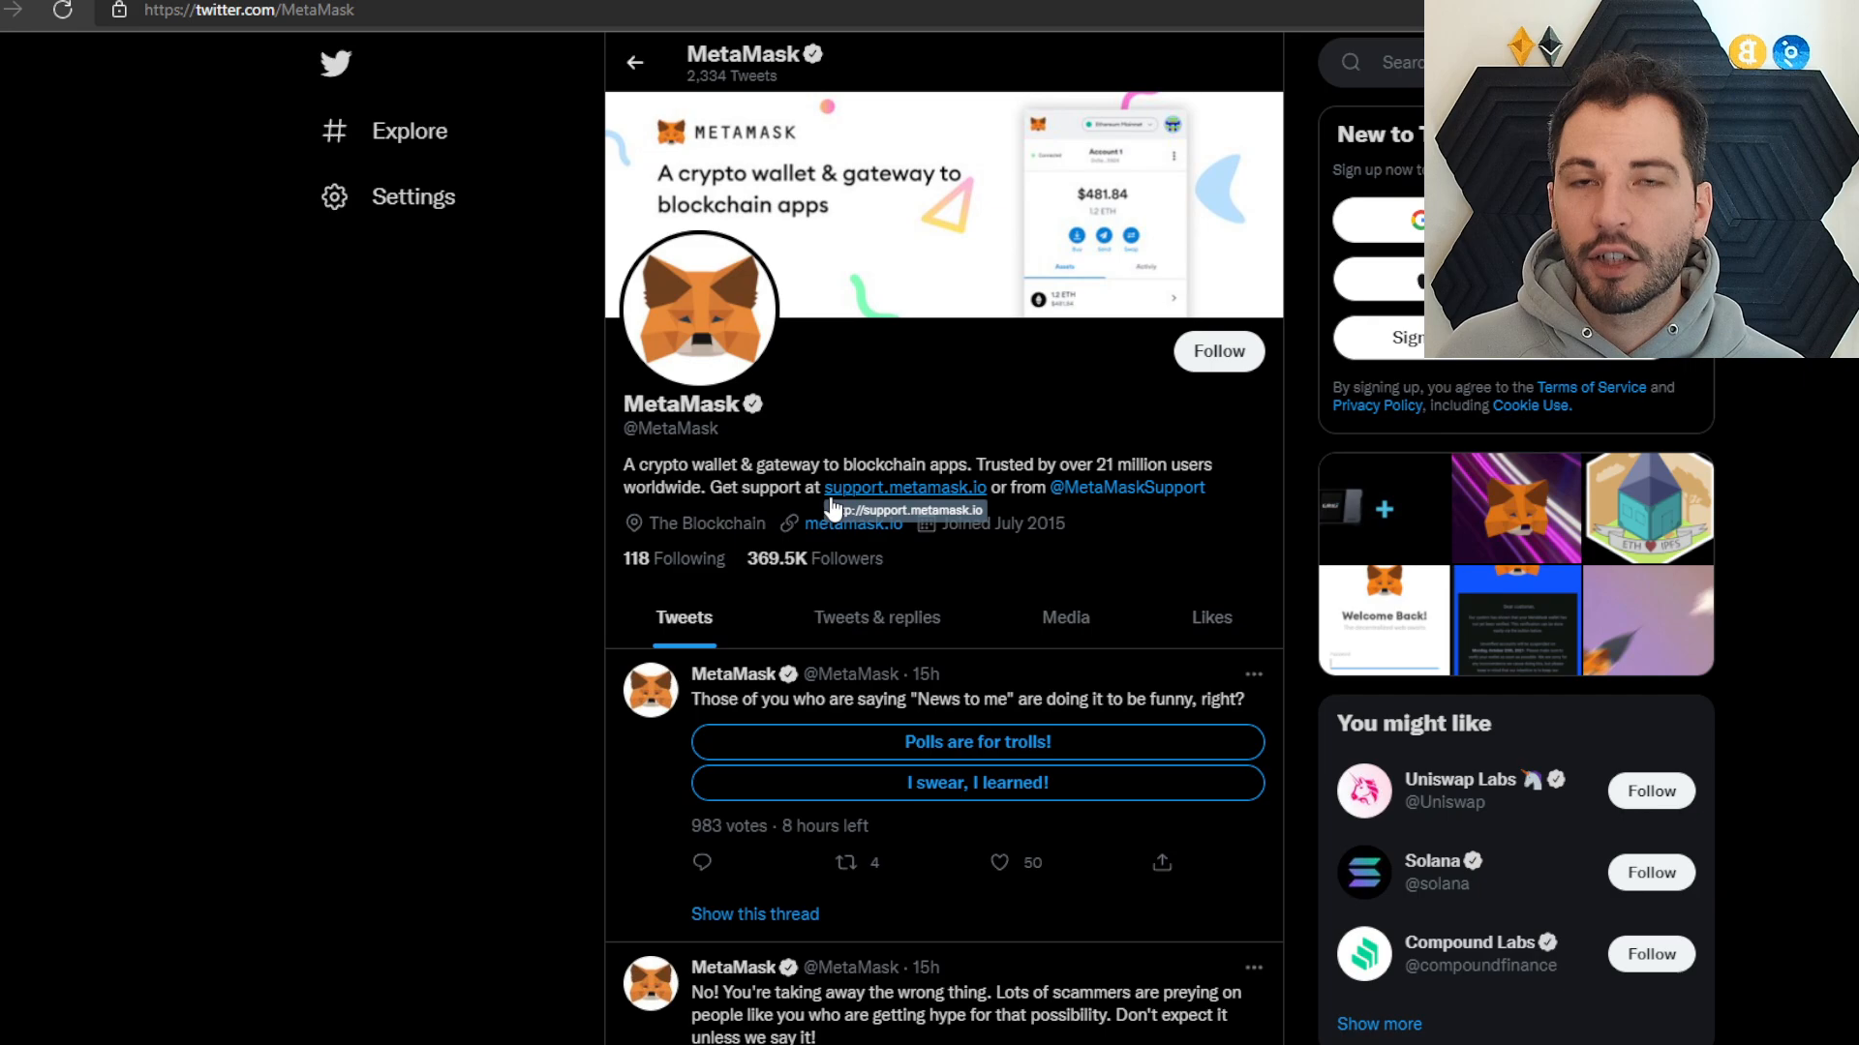
{"action": "mouse_move", "coordinate": [787, 480]}
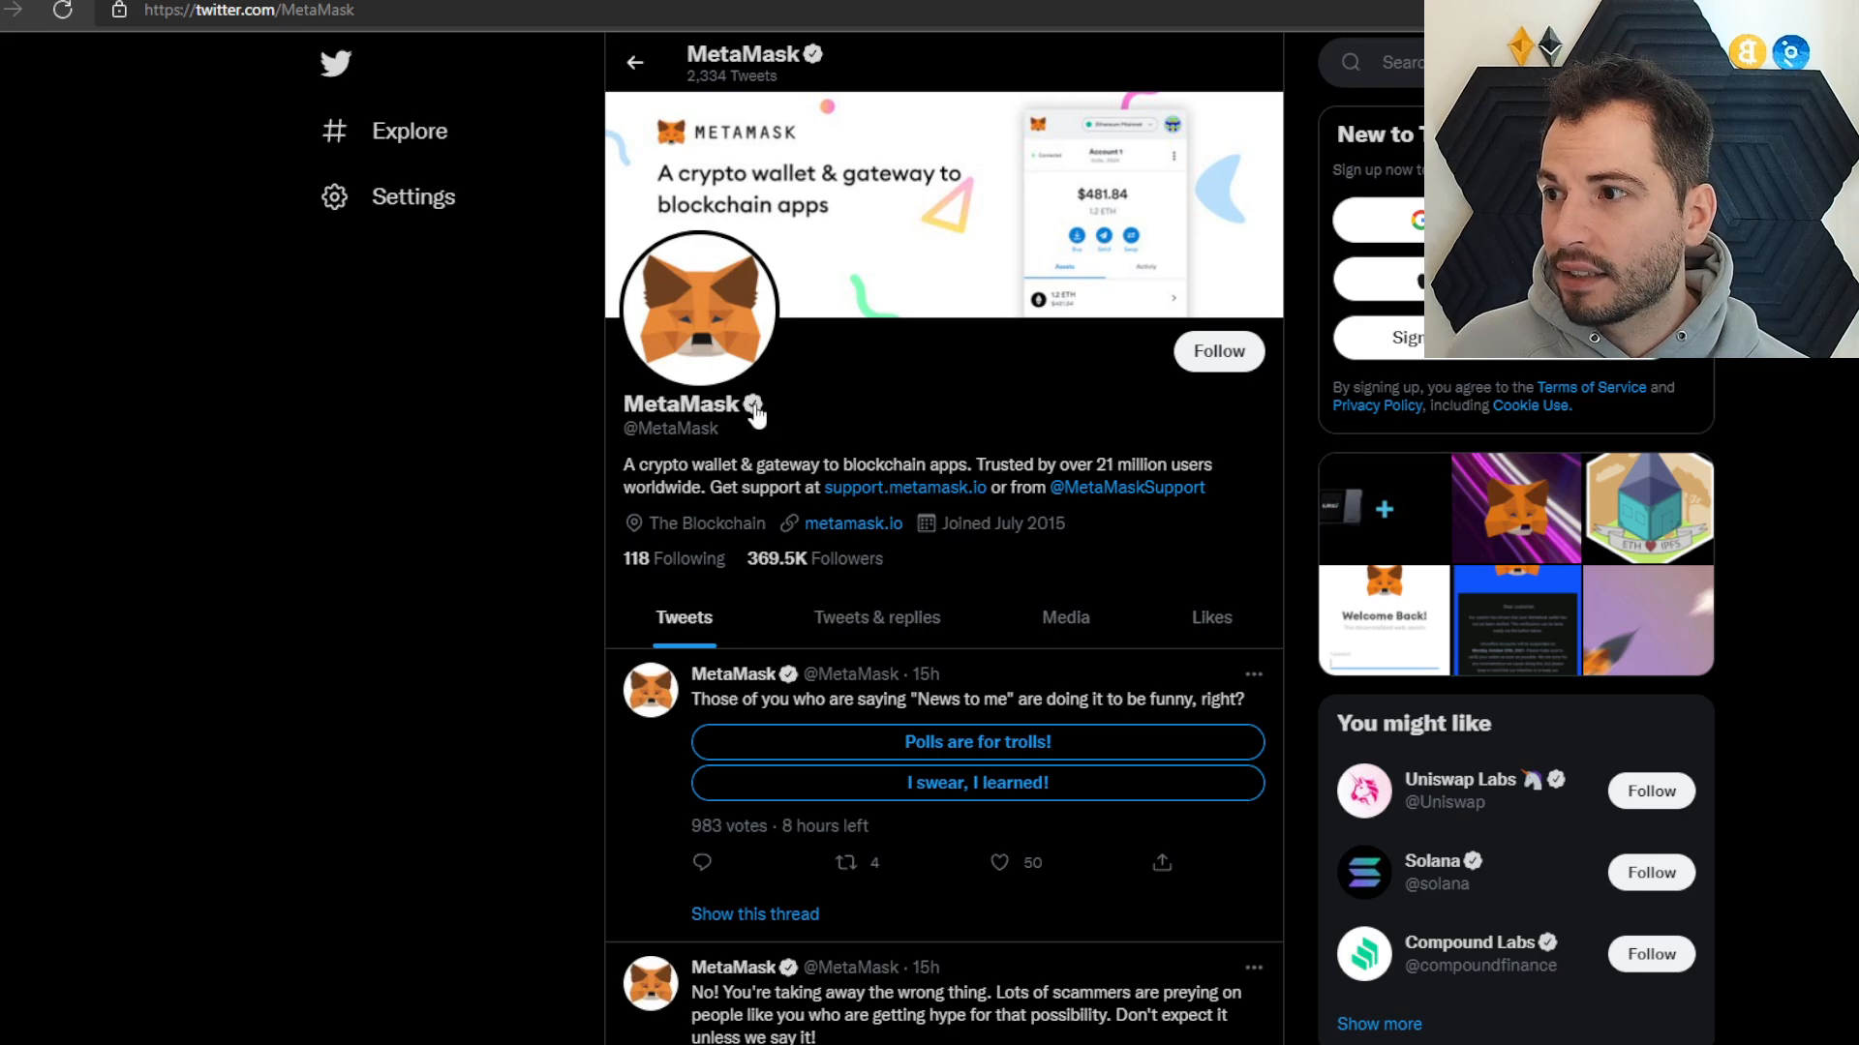
{"action": "mouse_move", "coordinate": [778, 558]}
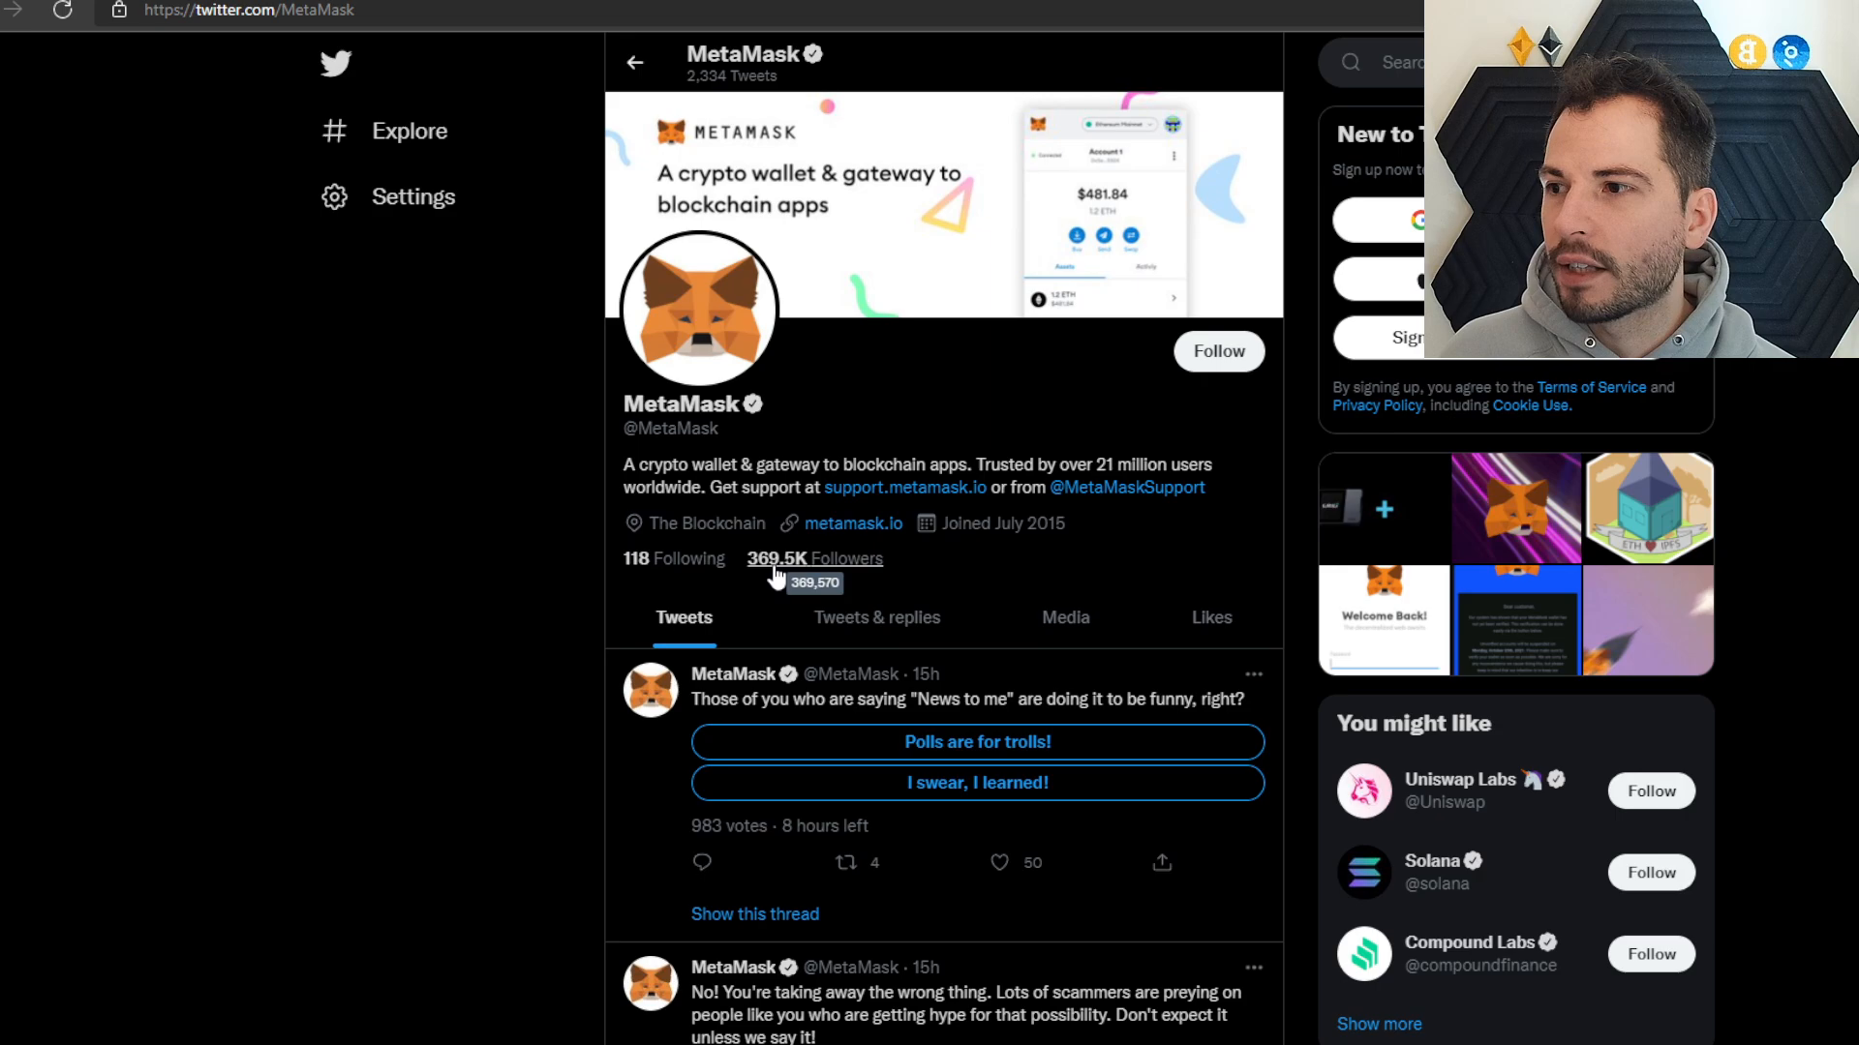
{"action": "left_click", "coordinate": [851, 523]}
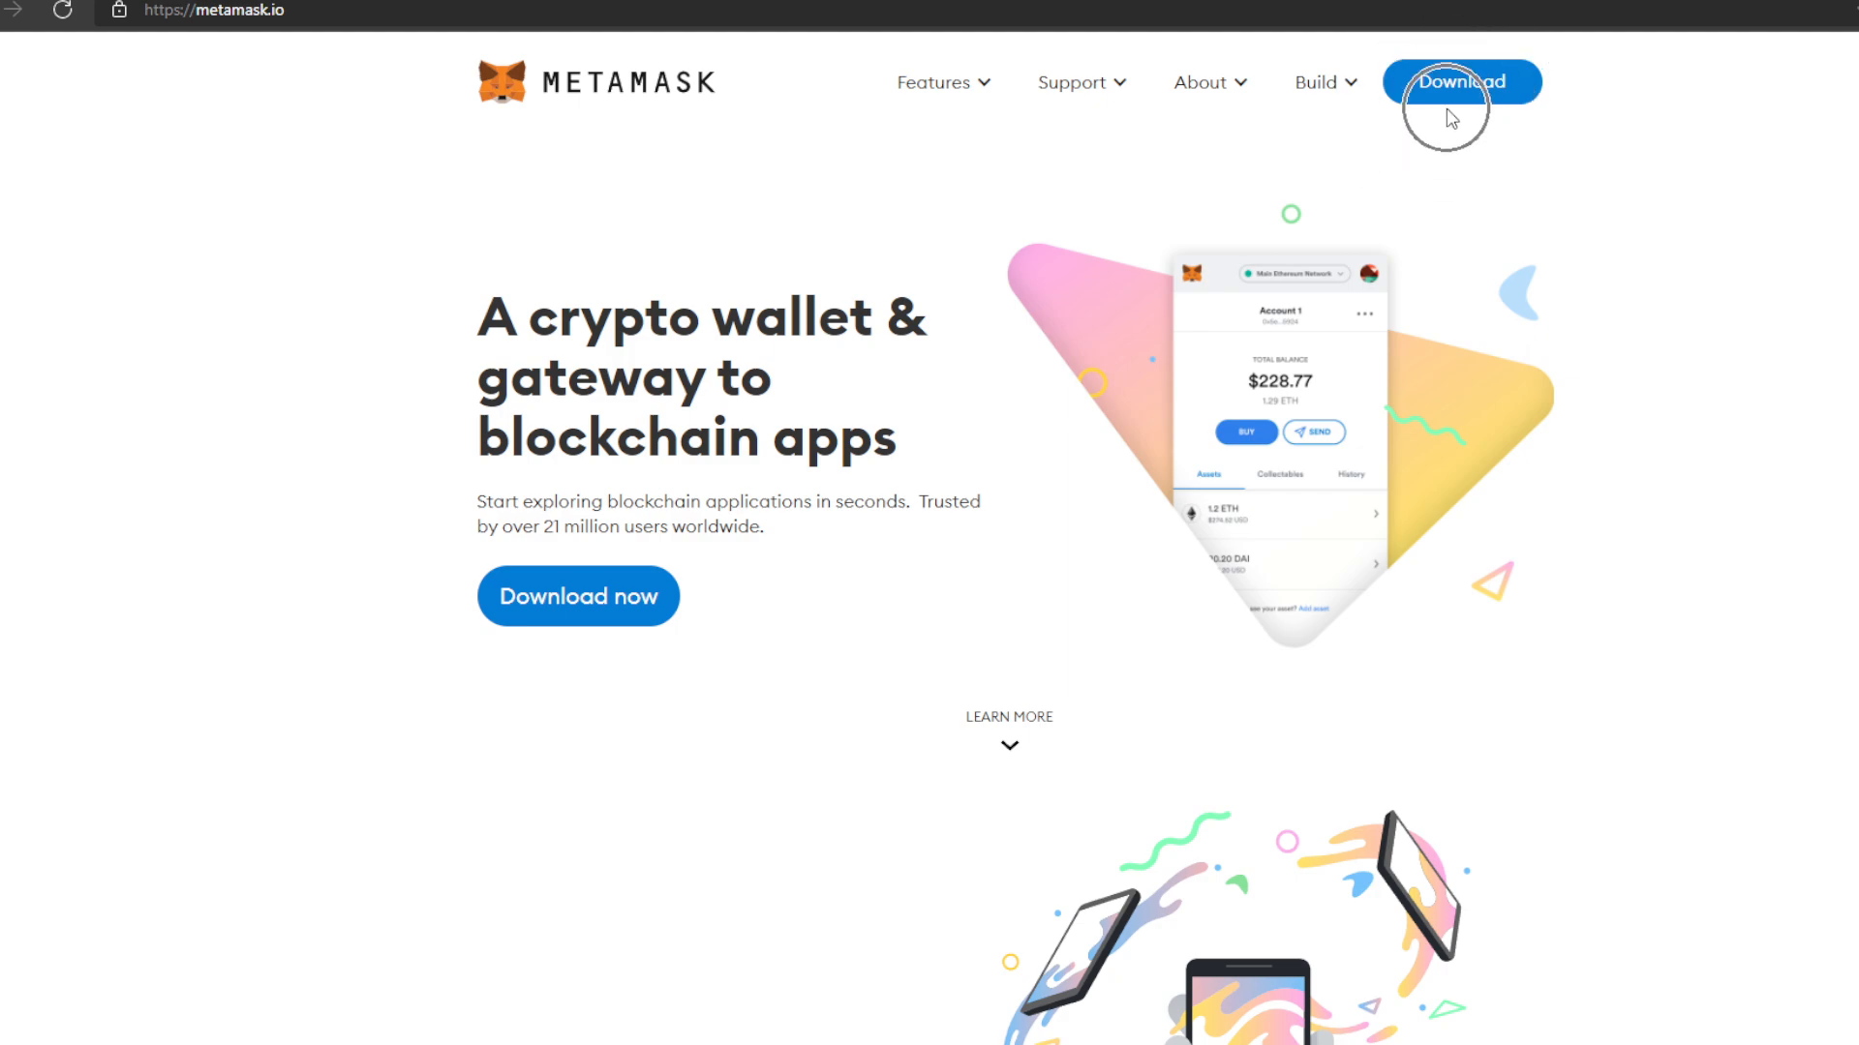
- From the MetaMask Download page, reach the Chrome Web Store listing and add MetaMask to Chrome
{"action": "left_click", "coordinate": [1459, 81]}
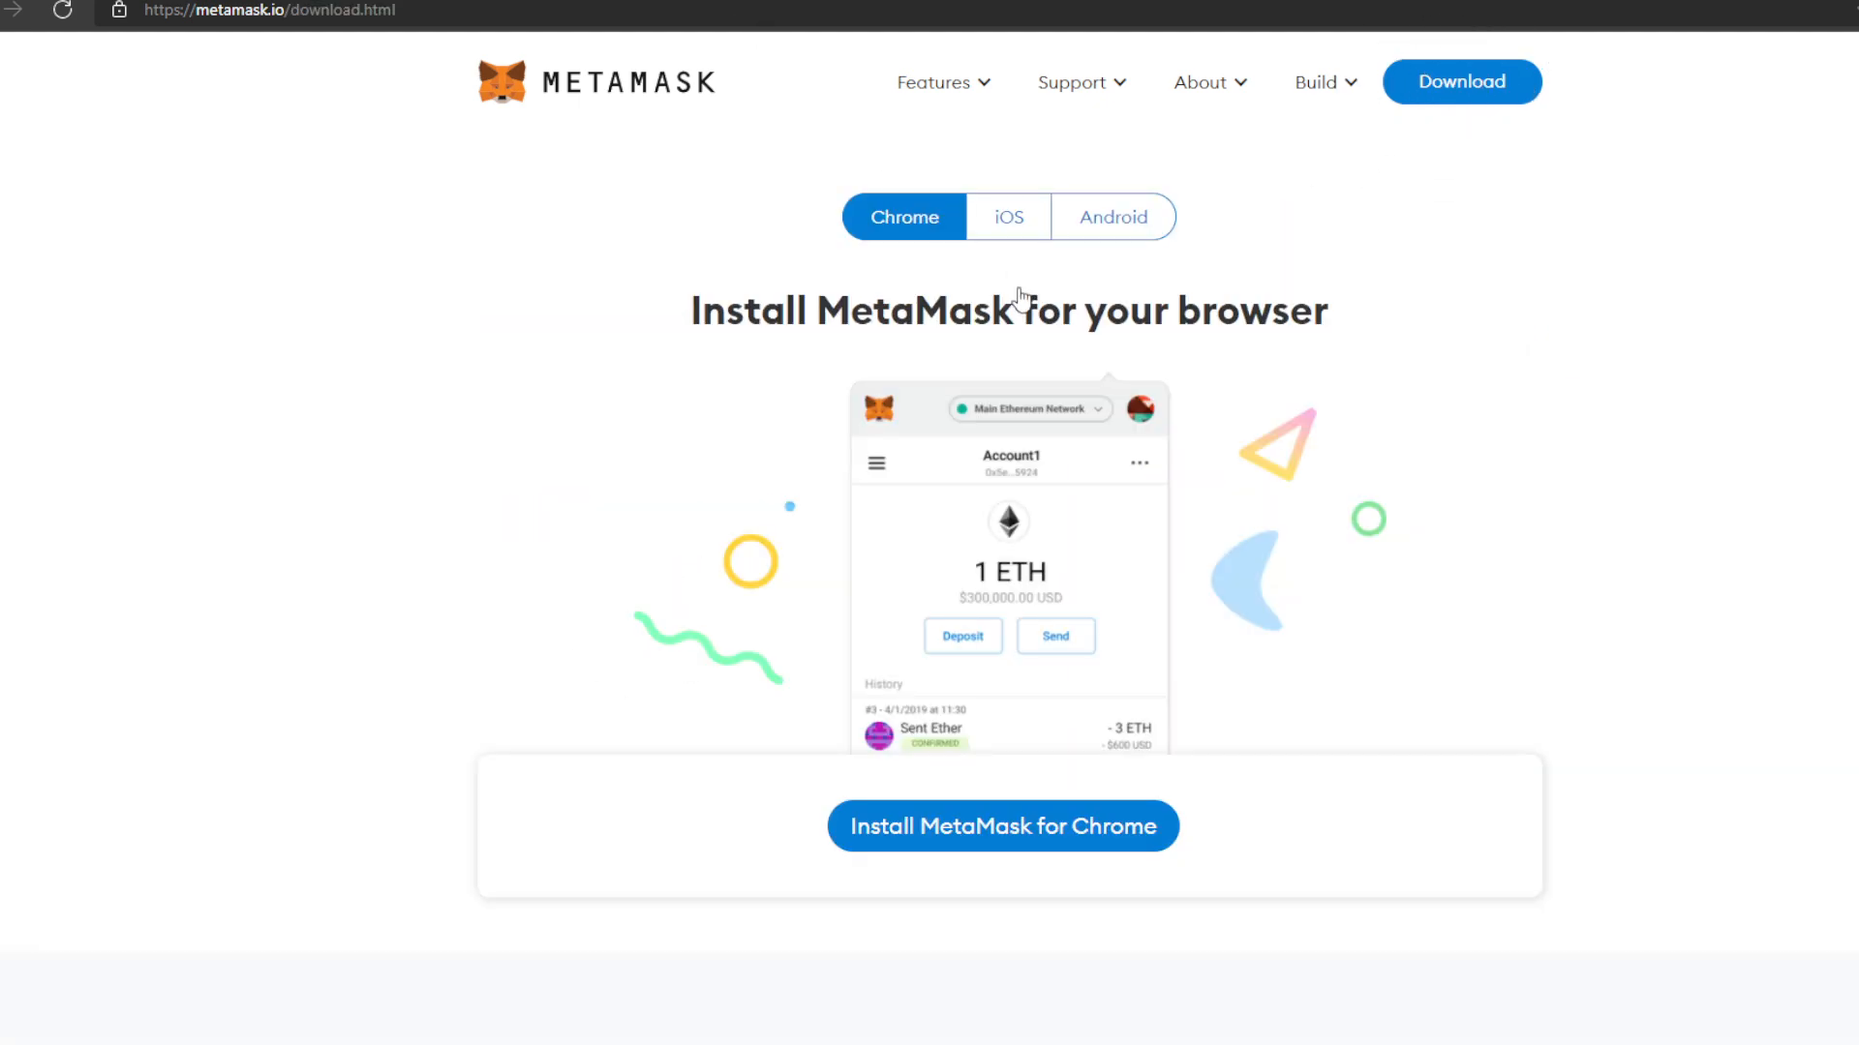
{"action": "mouse_move", "coordinate": [1056, 836]}
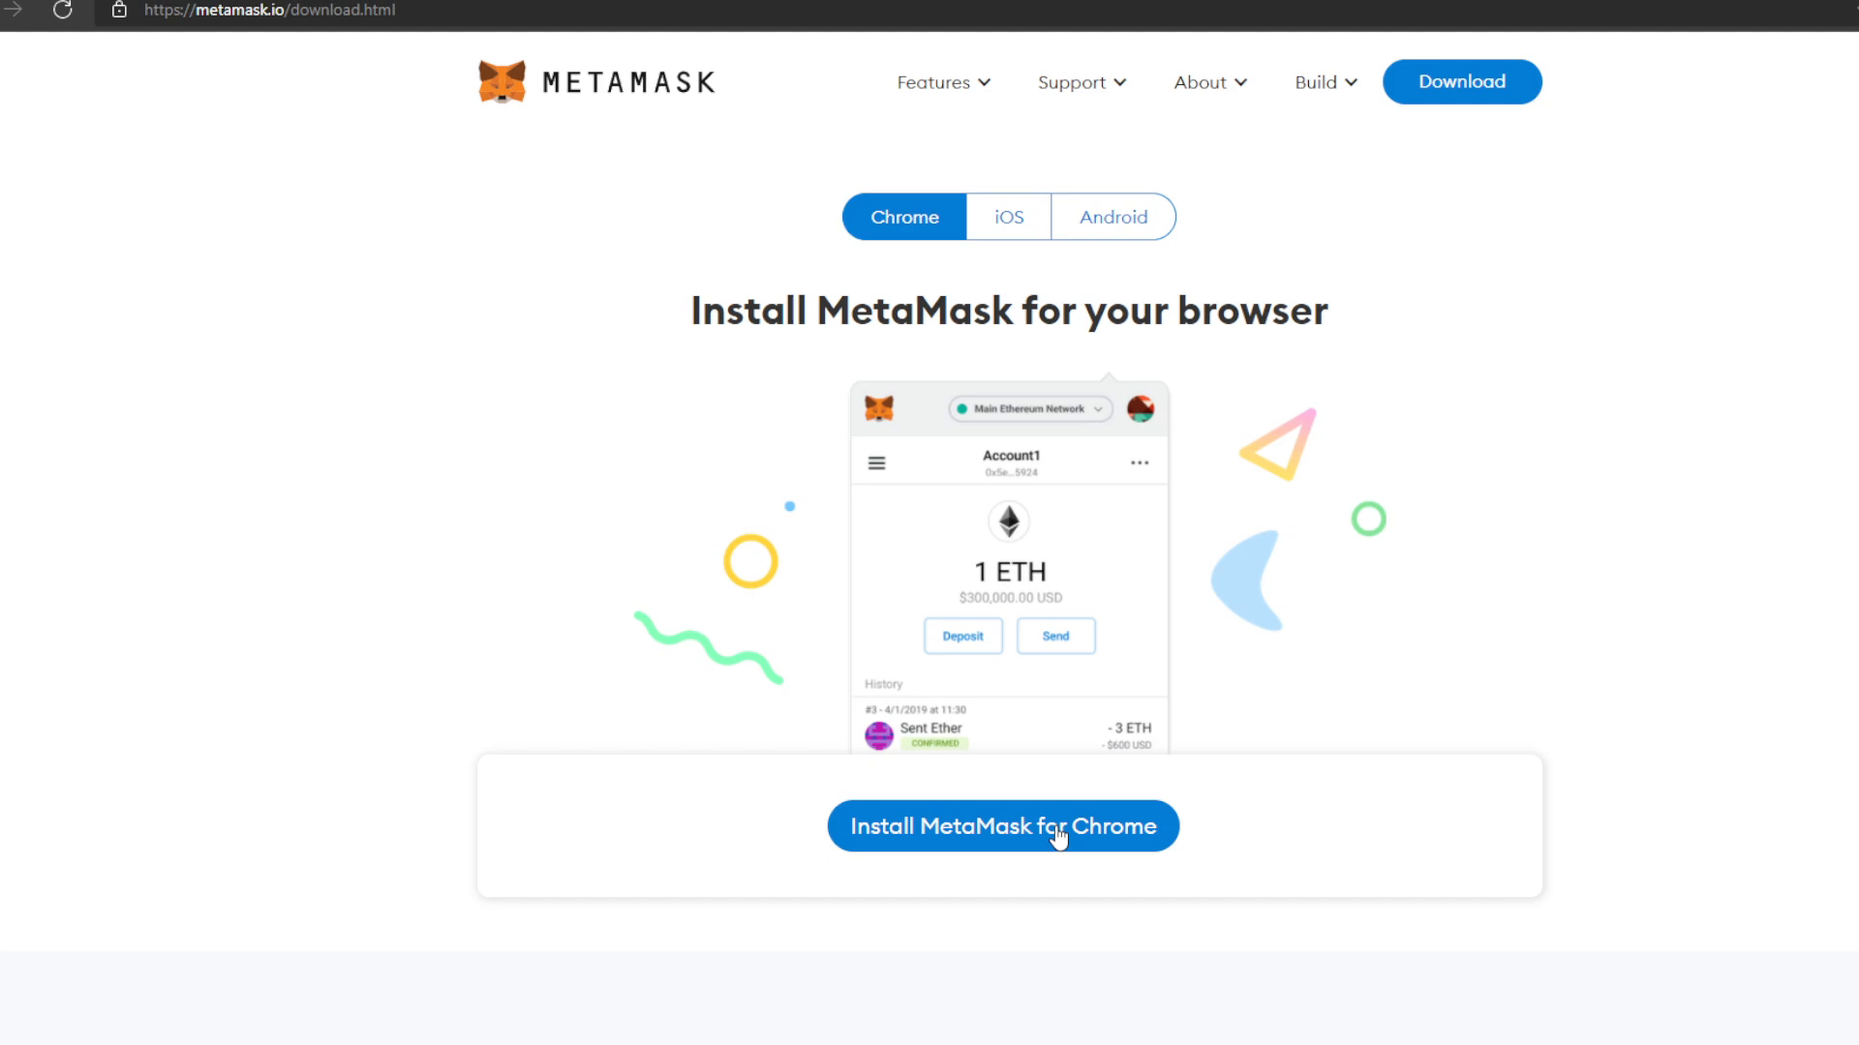
{"action": "left_click", "coordinate": [1001, 827]}
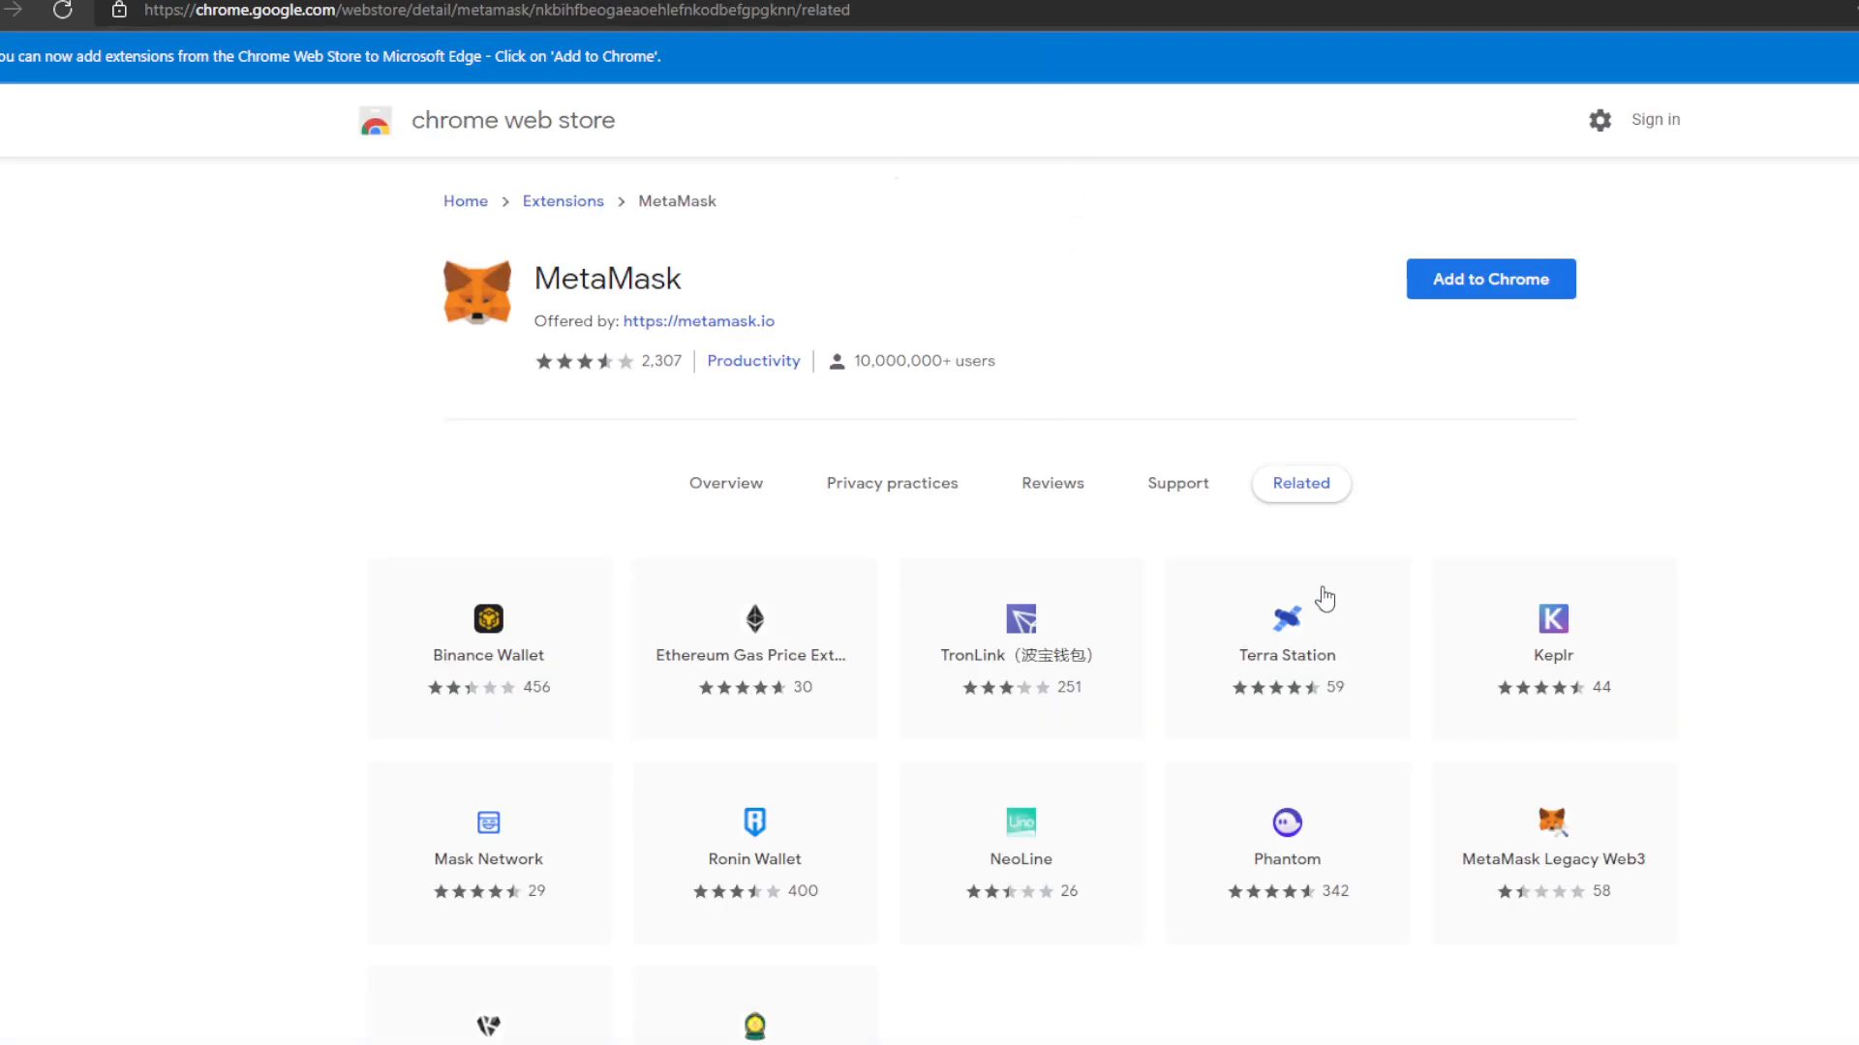
{"action": "mouse_move", "coordinate": [1491, 279]}
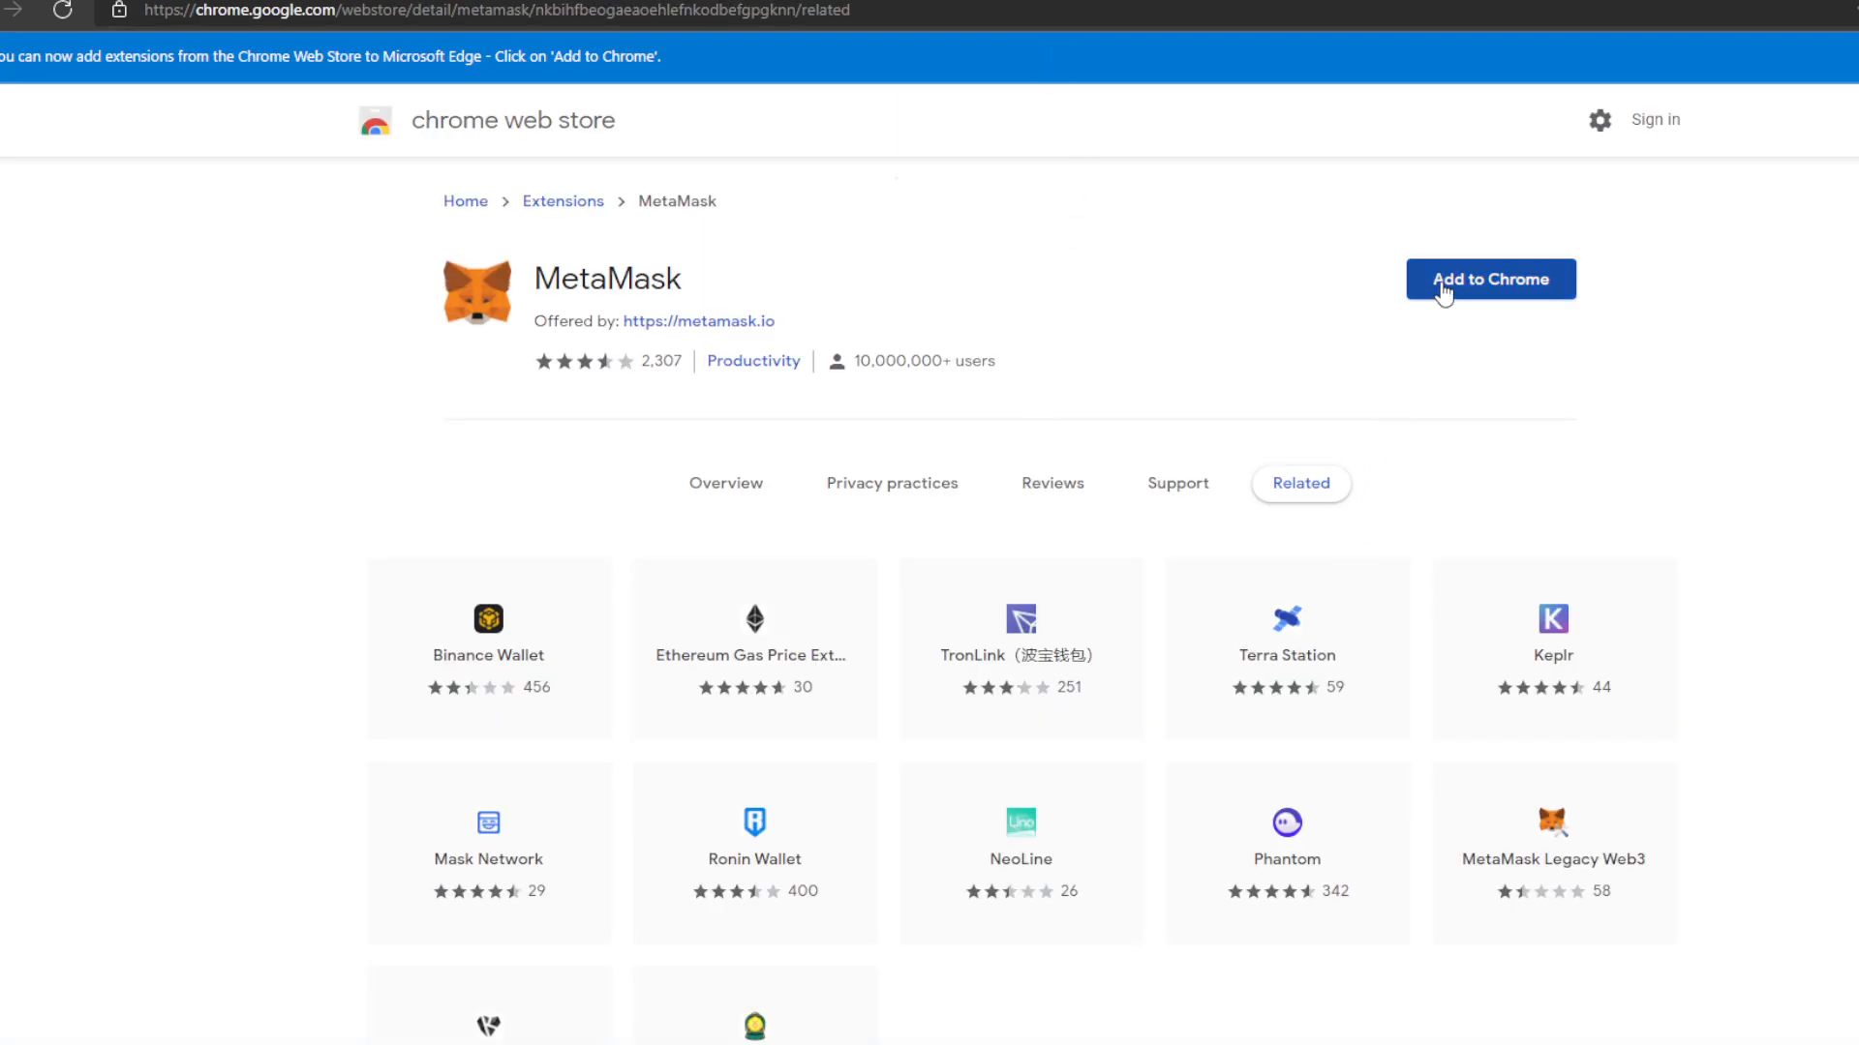
{"action": "left_click", "coordinate": [1491, 279]}
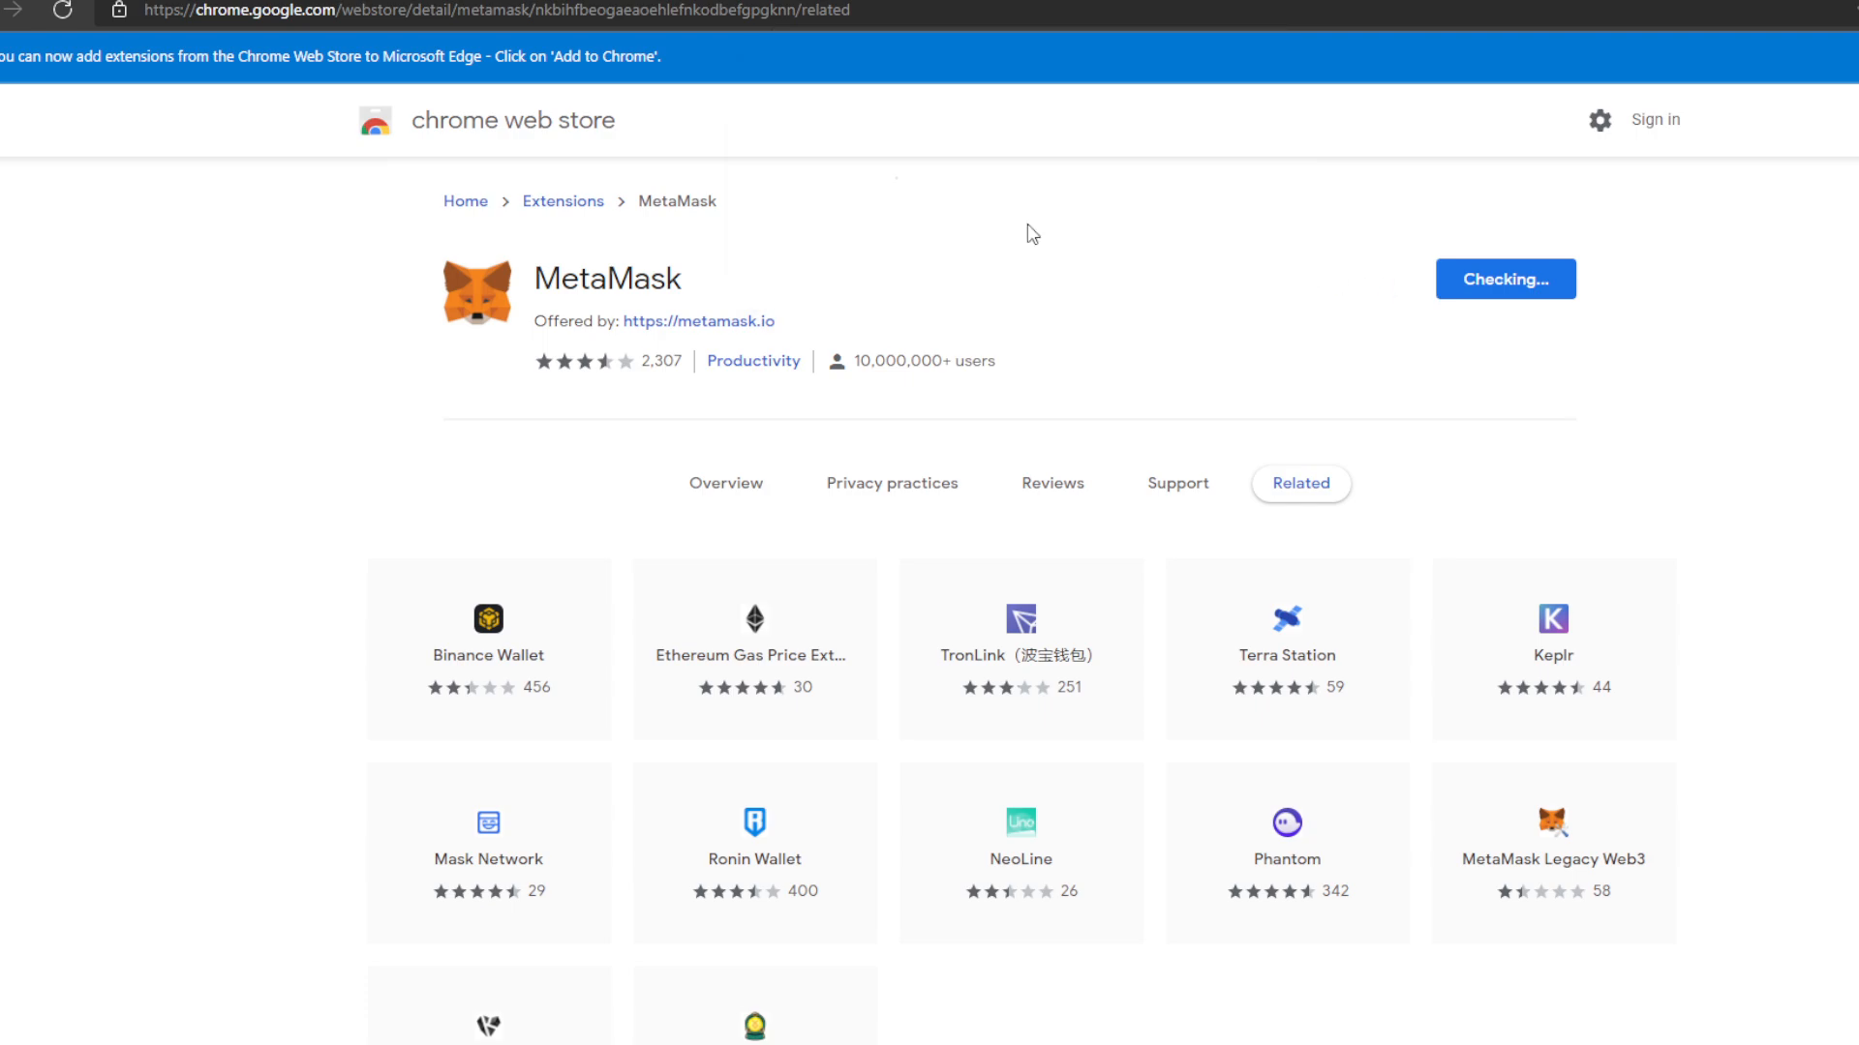
{"action": "mouse_move", "coordinate": [1005, 93]}
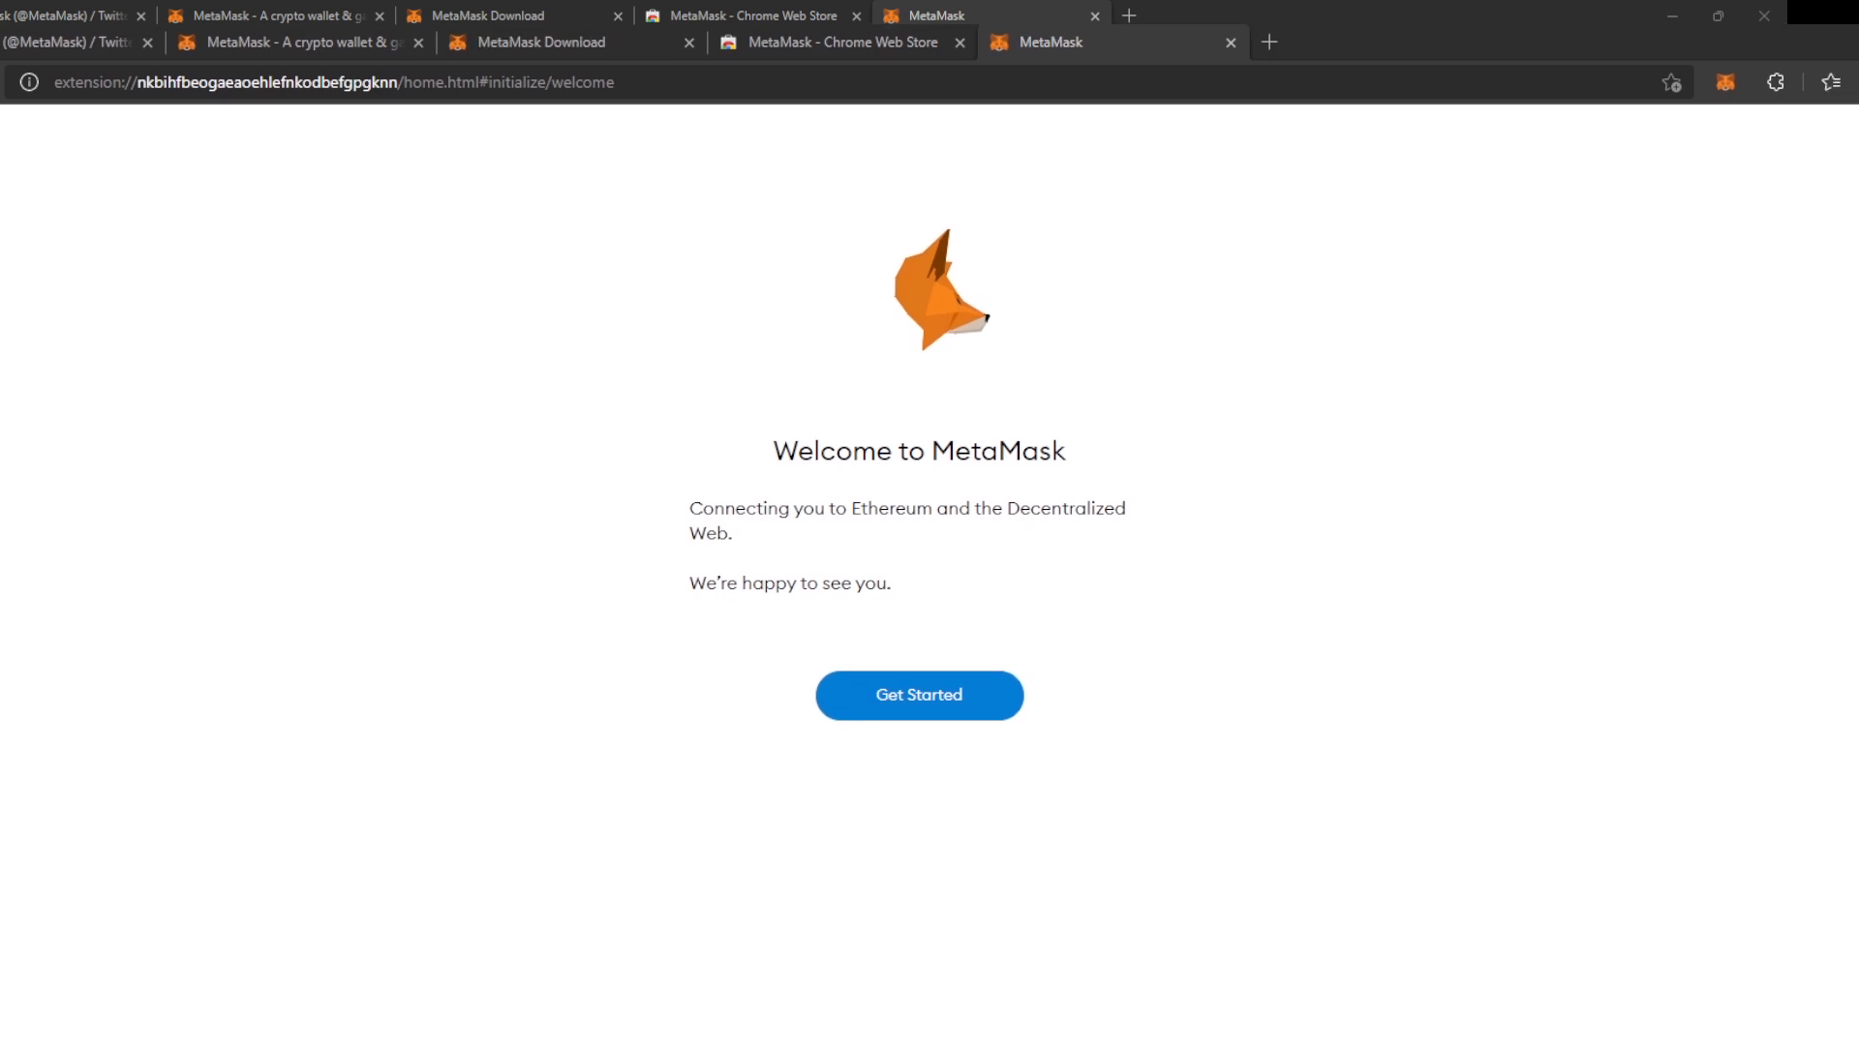
{"action": "mouse_move", "coordinate": [1727, 109]}
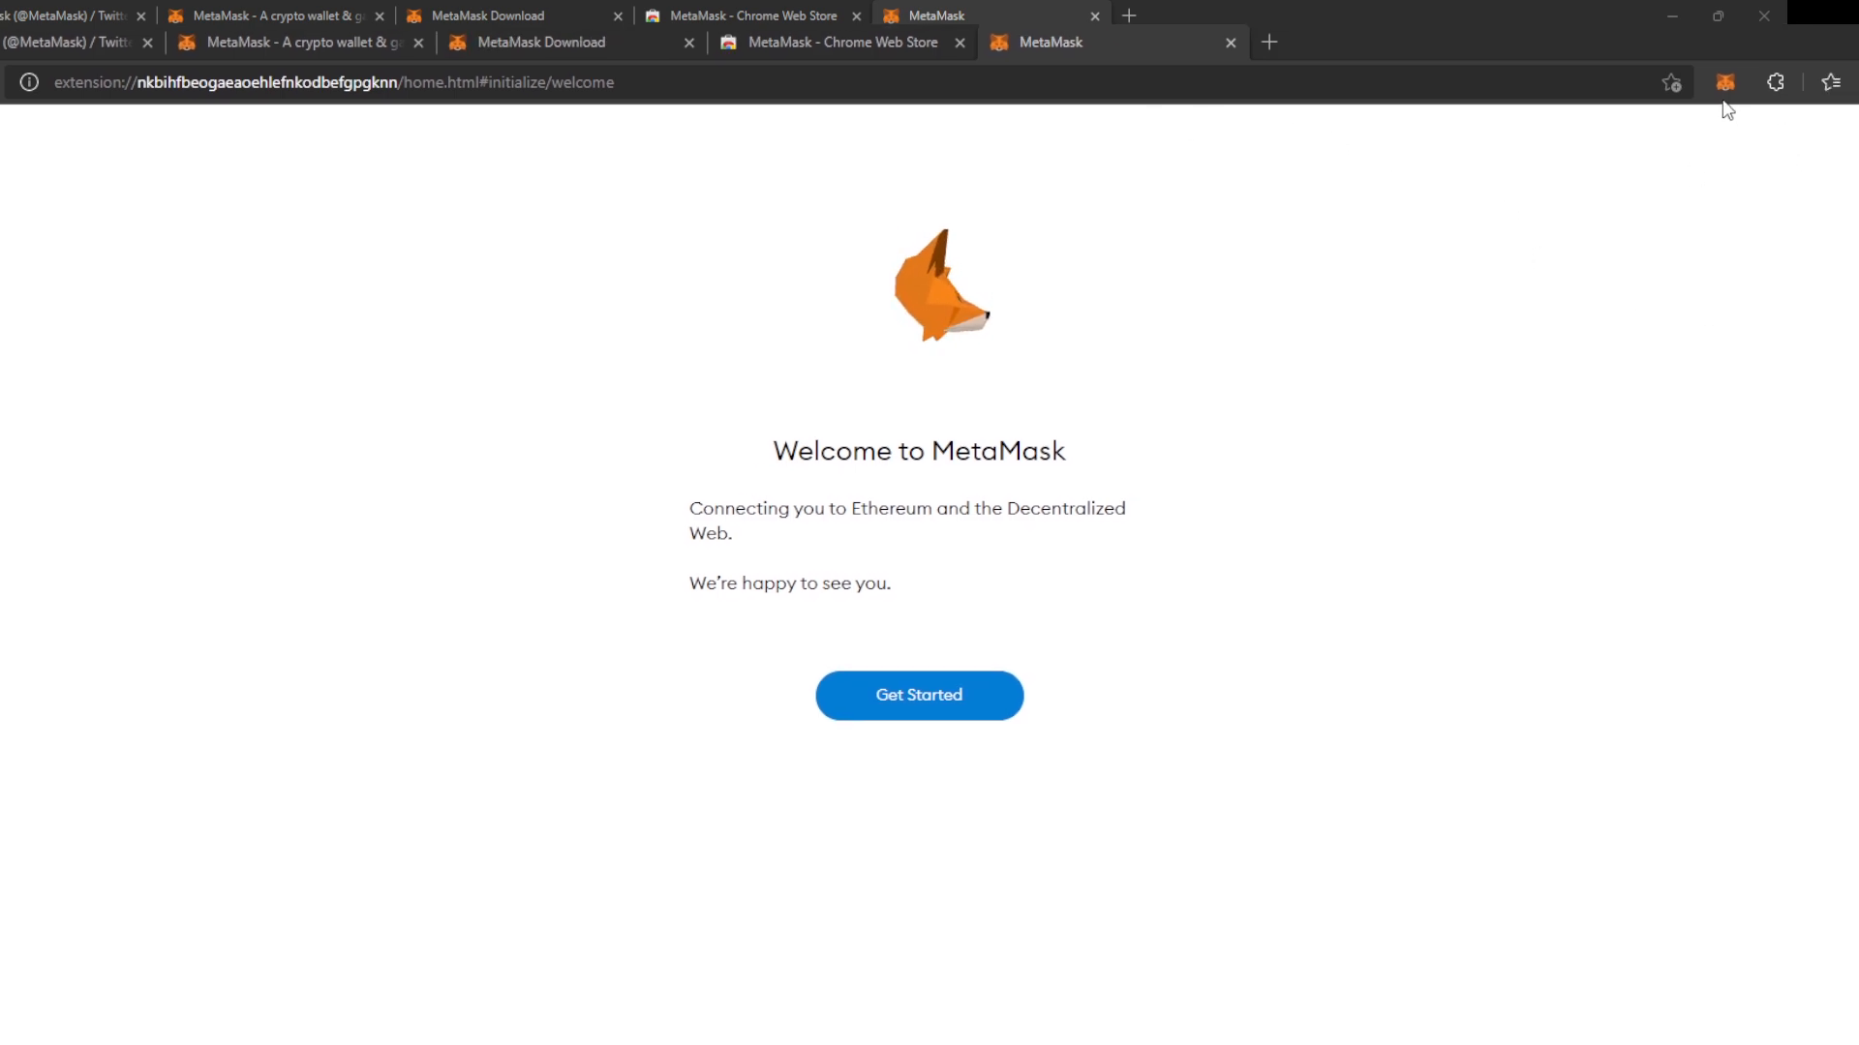
{"action": "mouse_move", "coordinate": [1405, 331]}
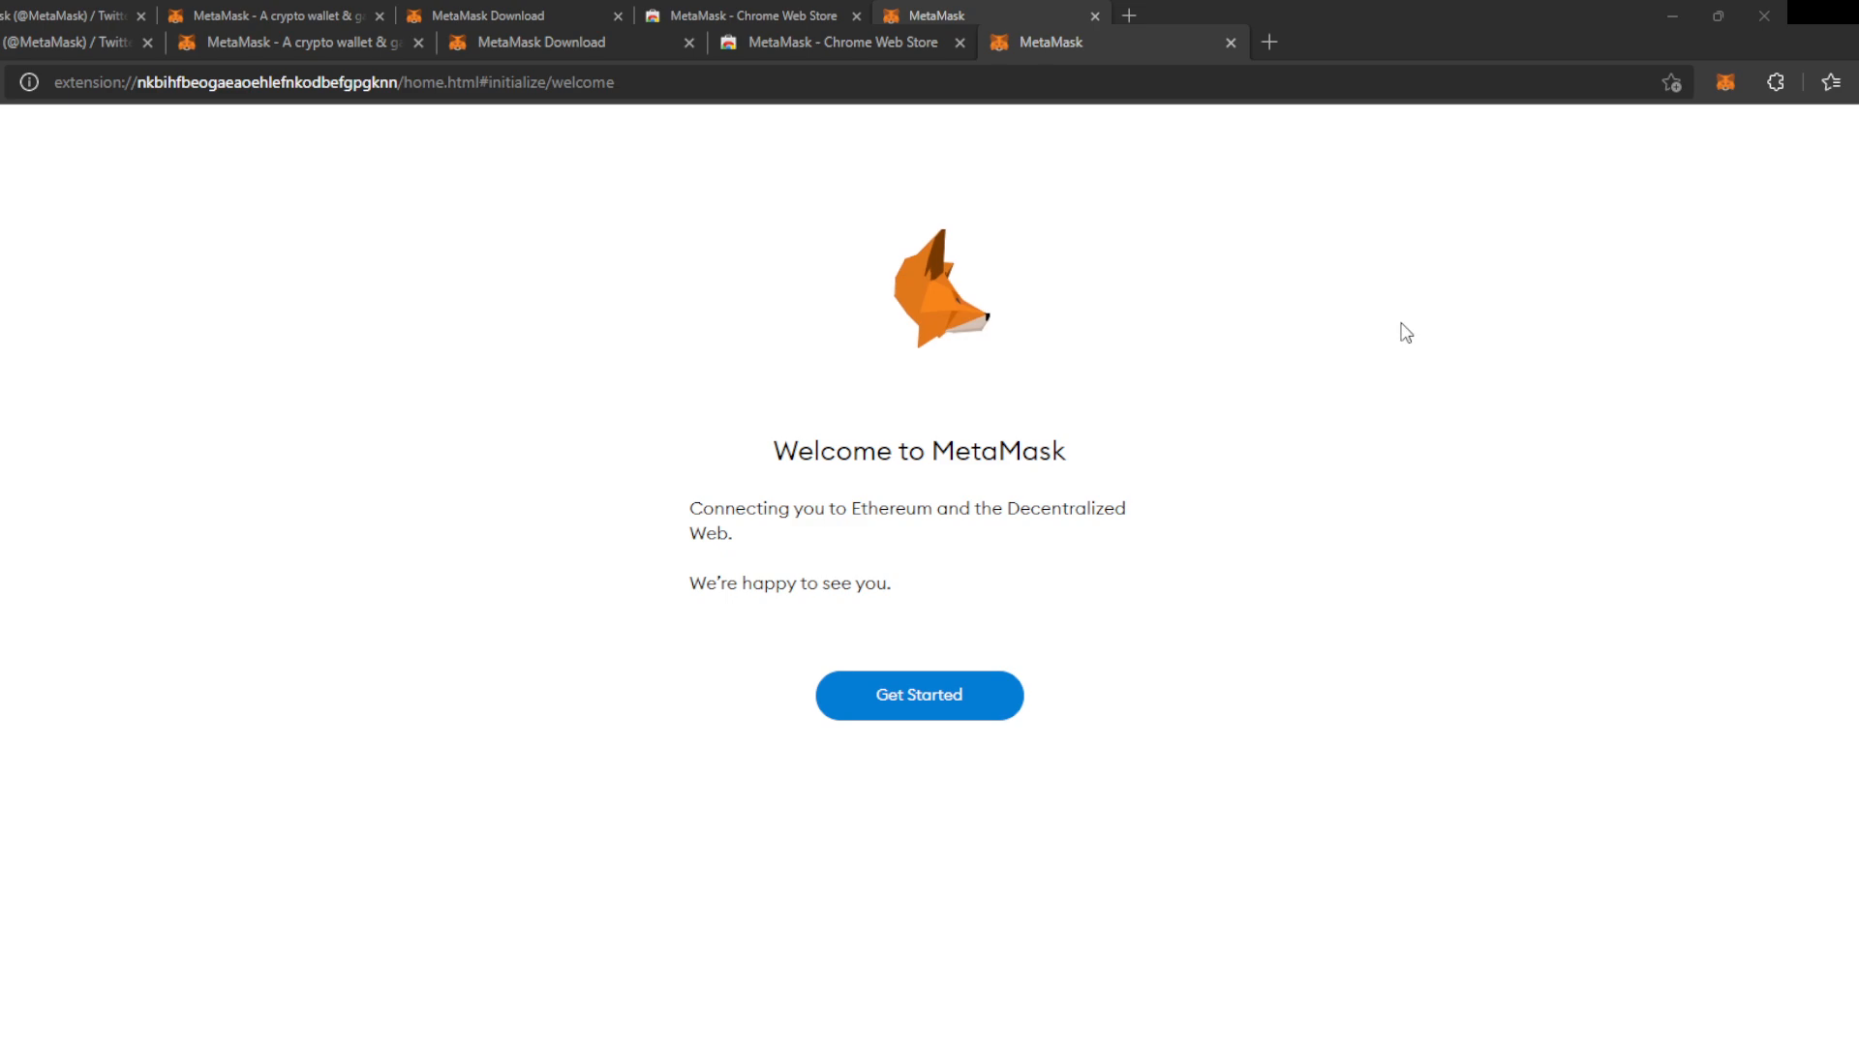
{"action": "mouse_move", "coordinate": [598, 331]}
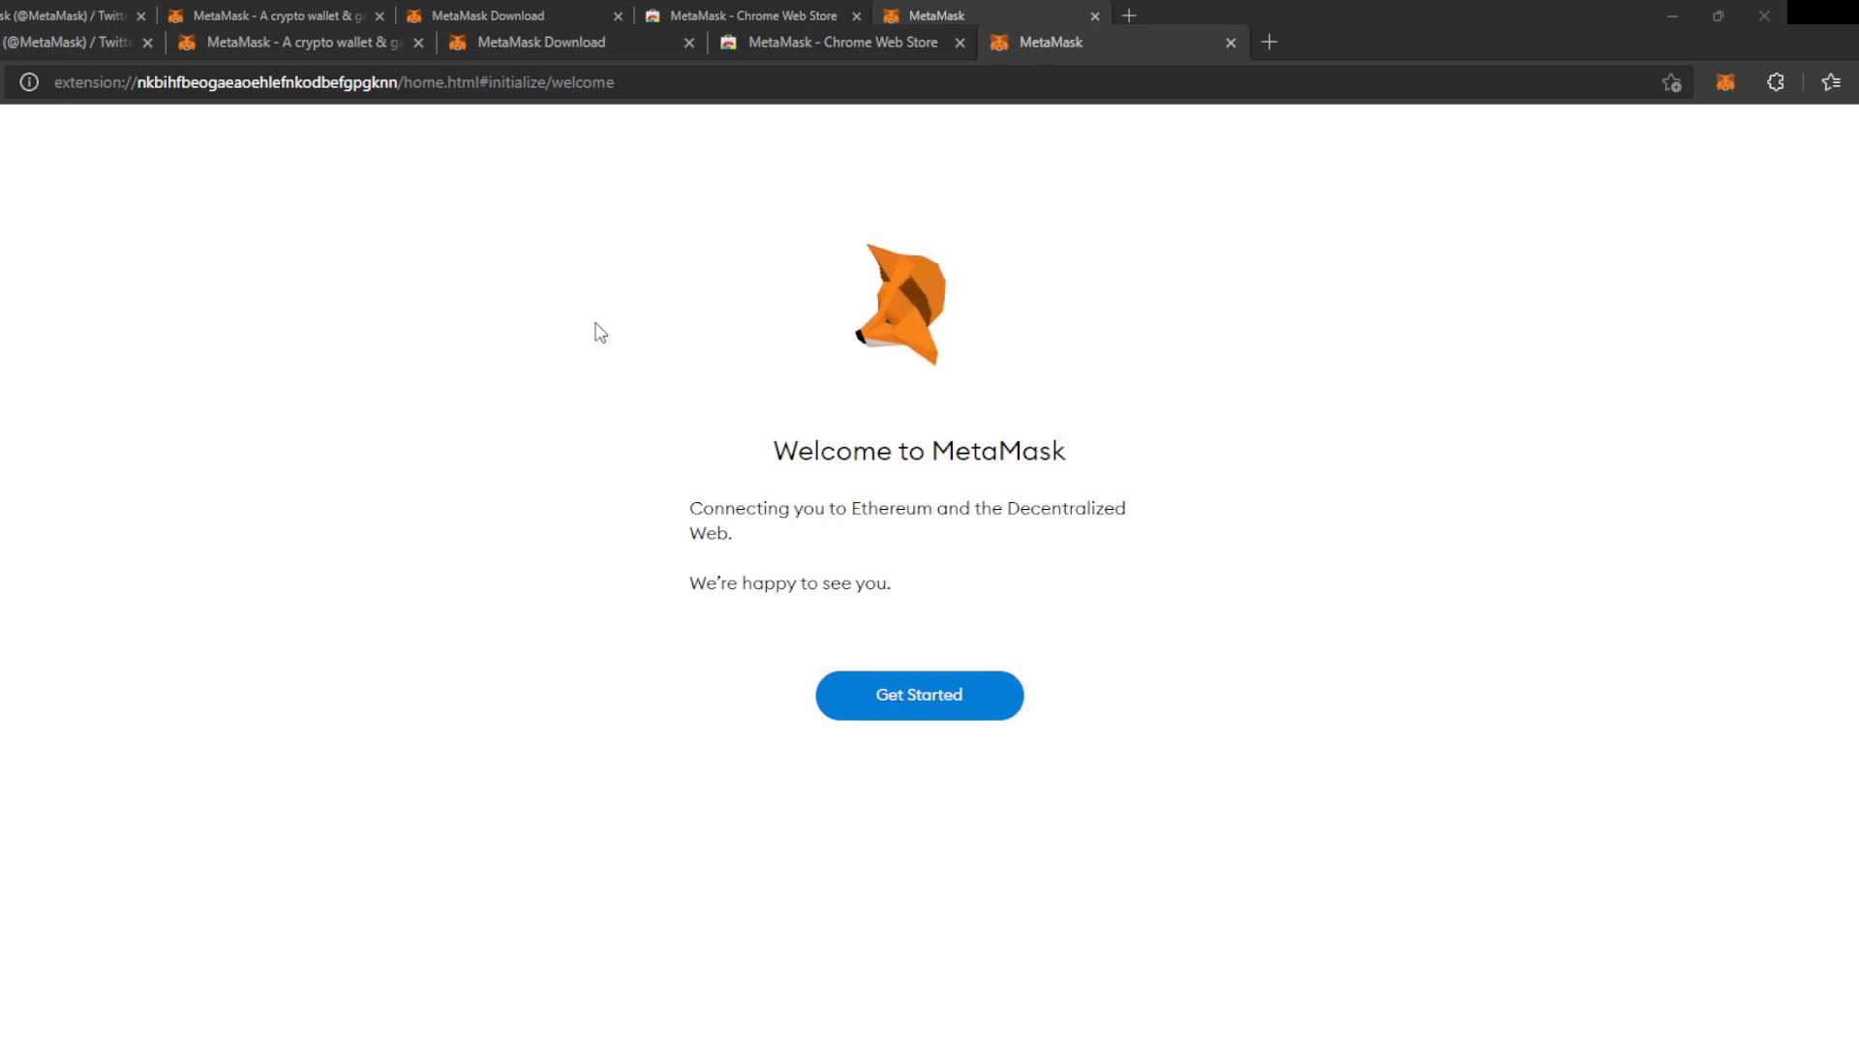
{"action": "mouse_move", "coordinate": [852, 271]}
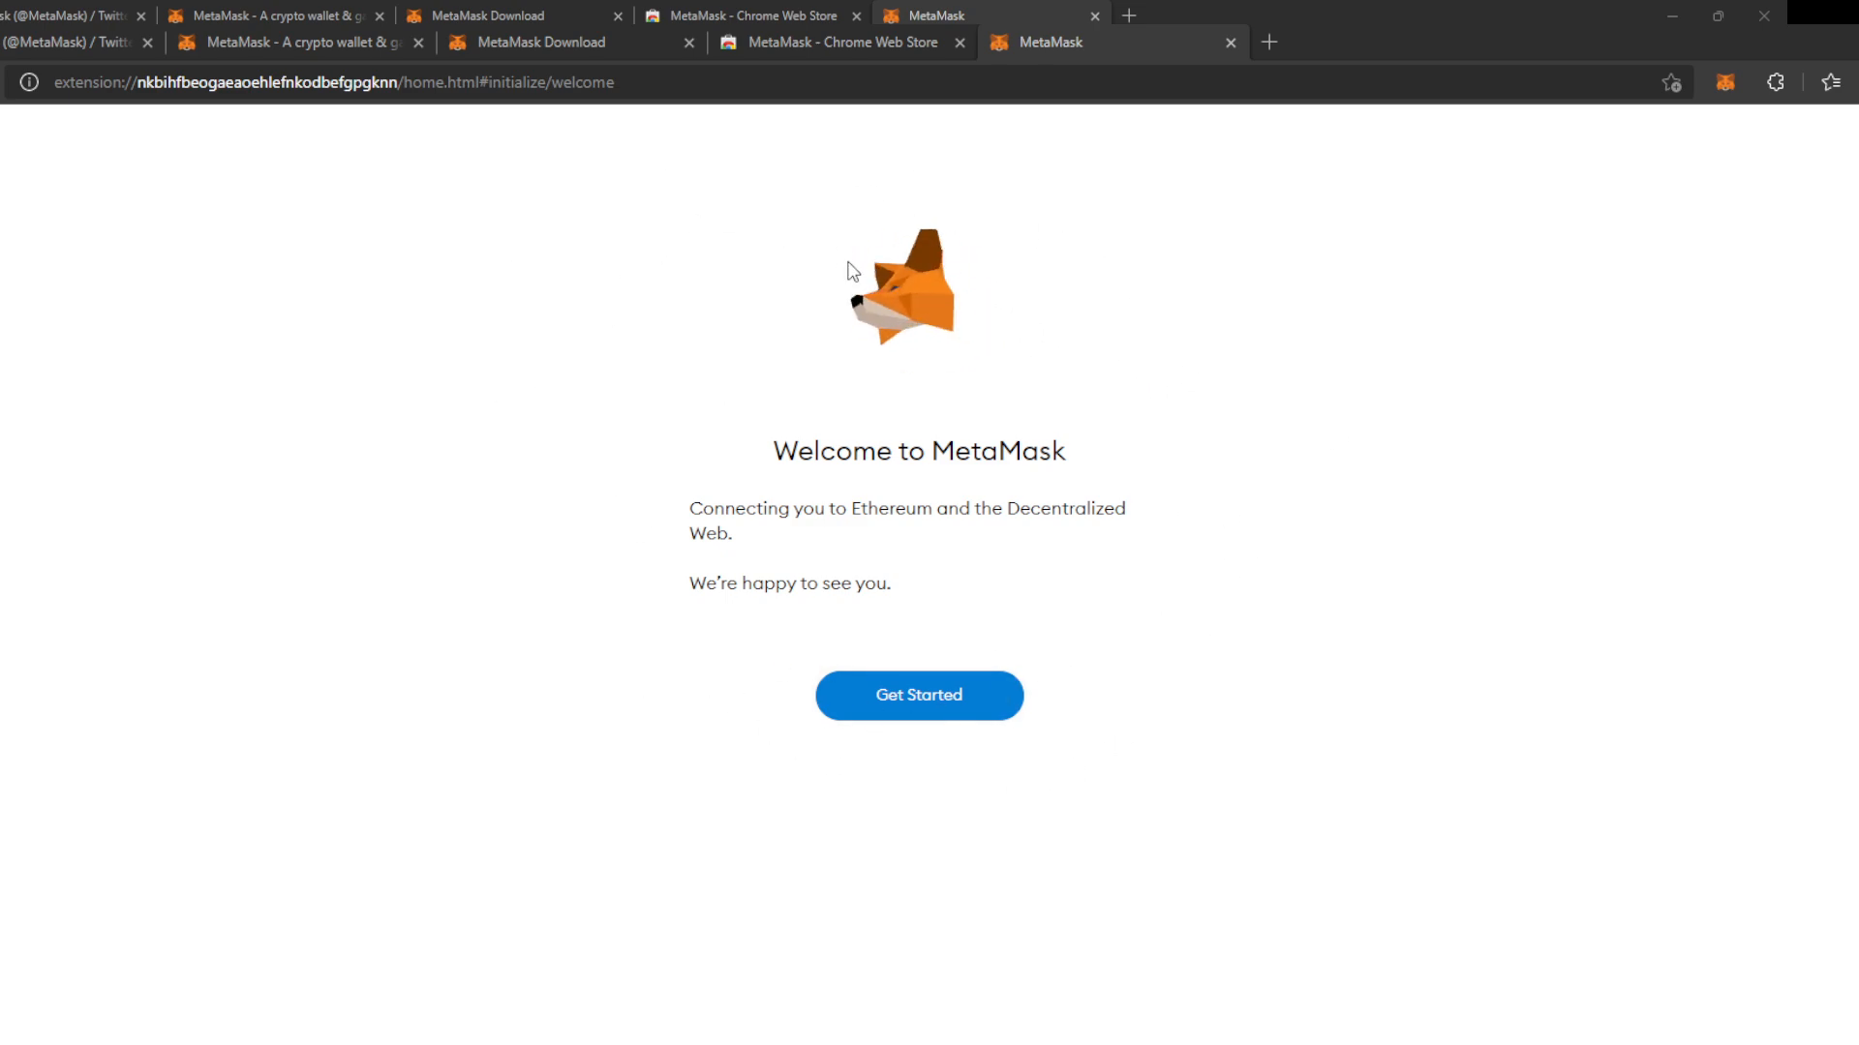
- Begin MetaMask onboarding to reach the import-or-create wallet choice
{"action": "left_click", "coordinate": [918, 695]}
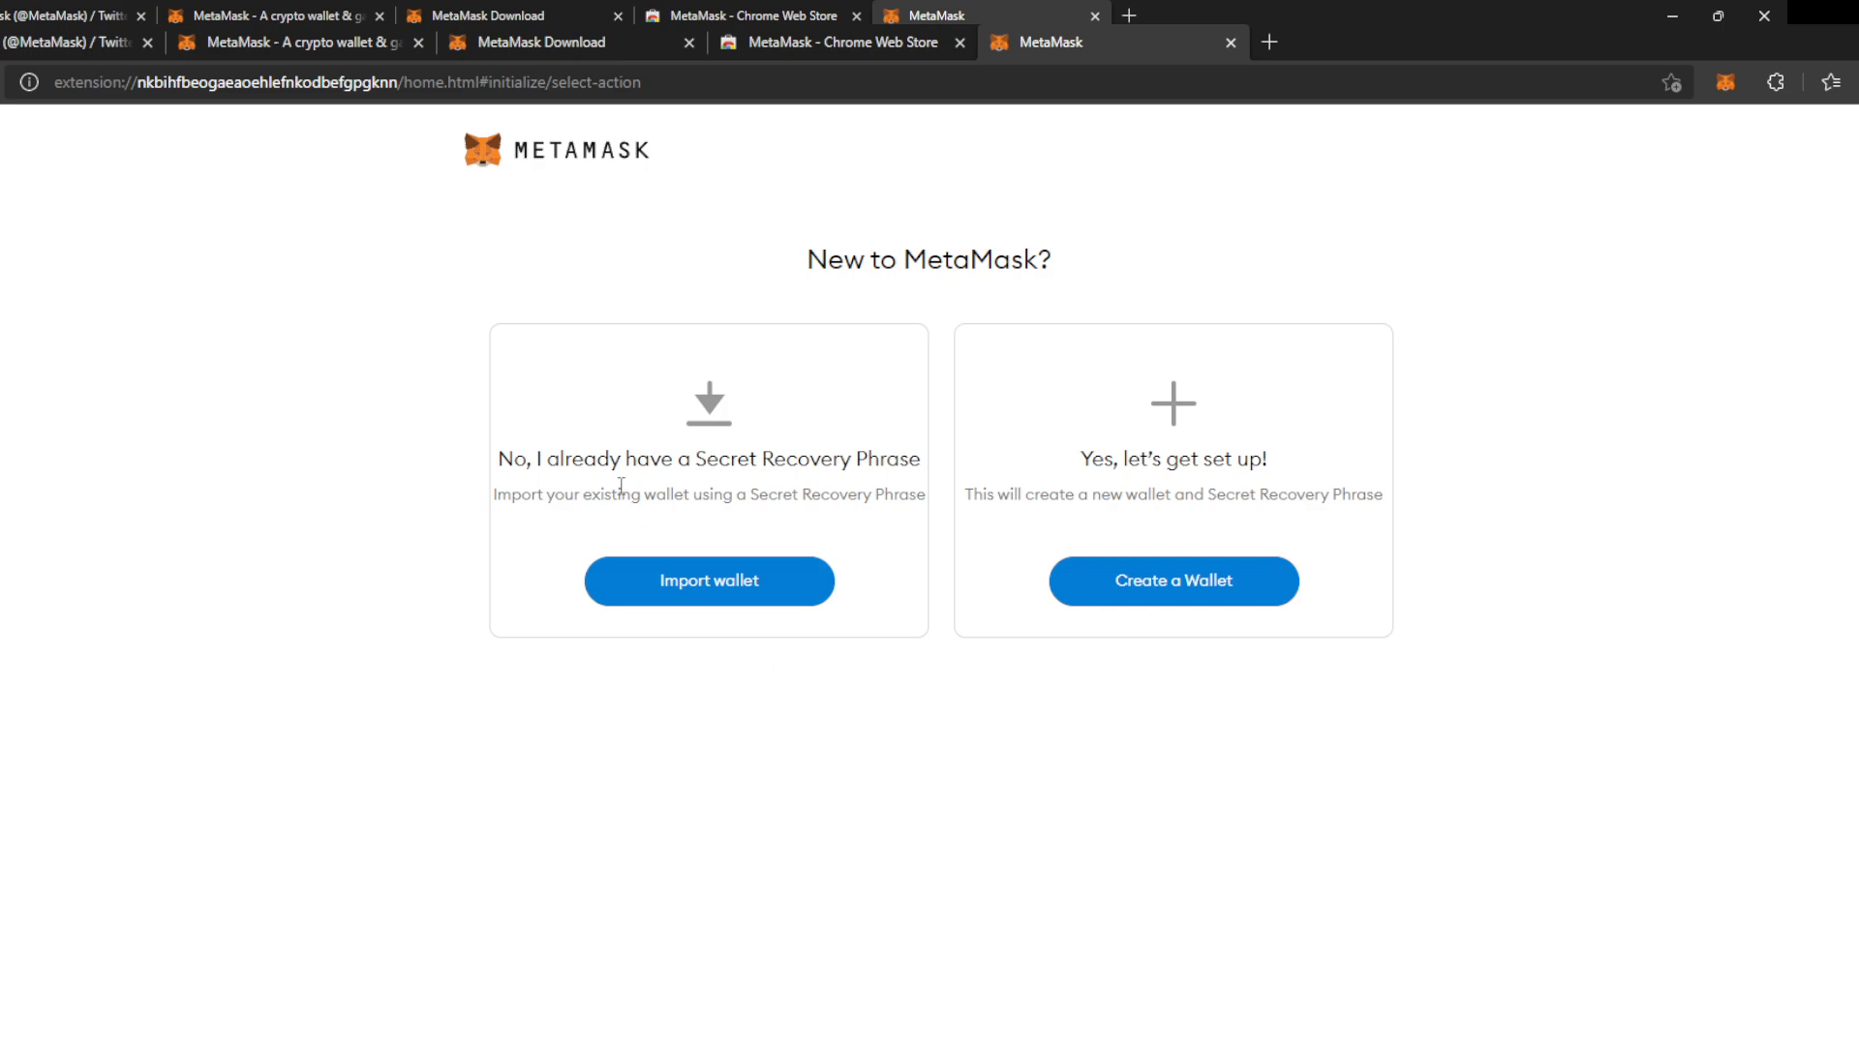
{"action": "mouse_move", "coordinate": [981, 497]}
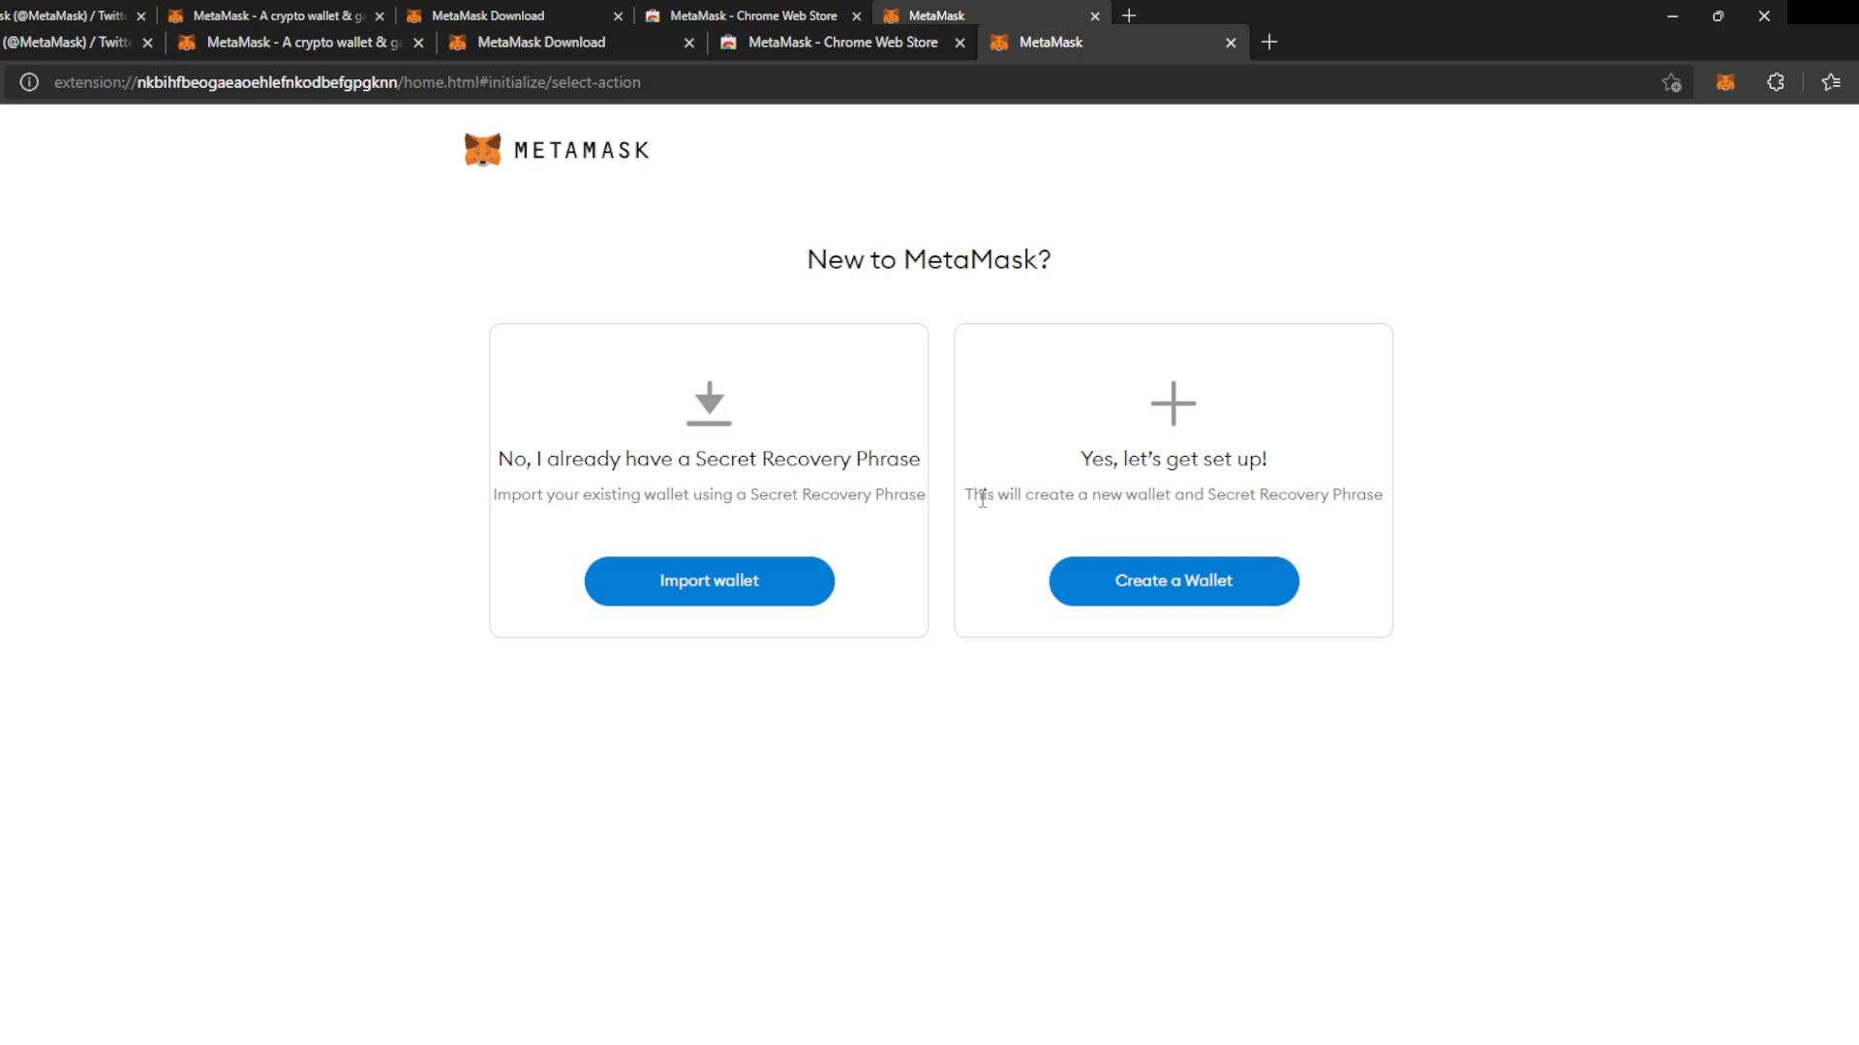
{"action": "mouse_move", "coordinate": [1197, 459]}
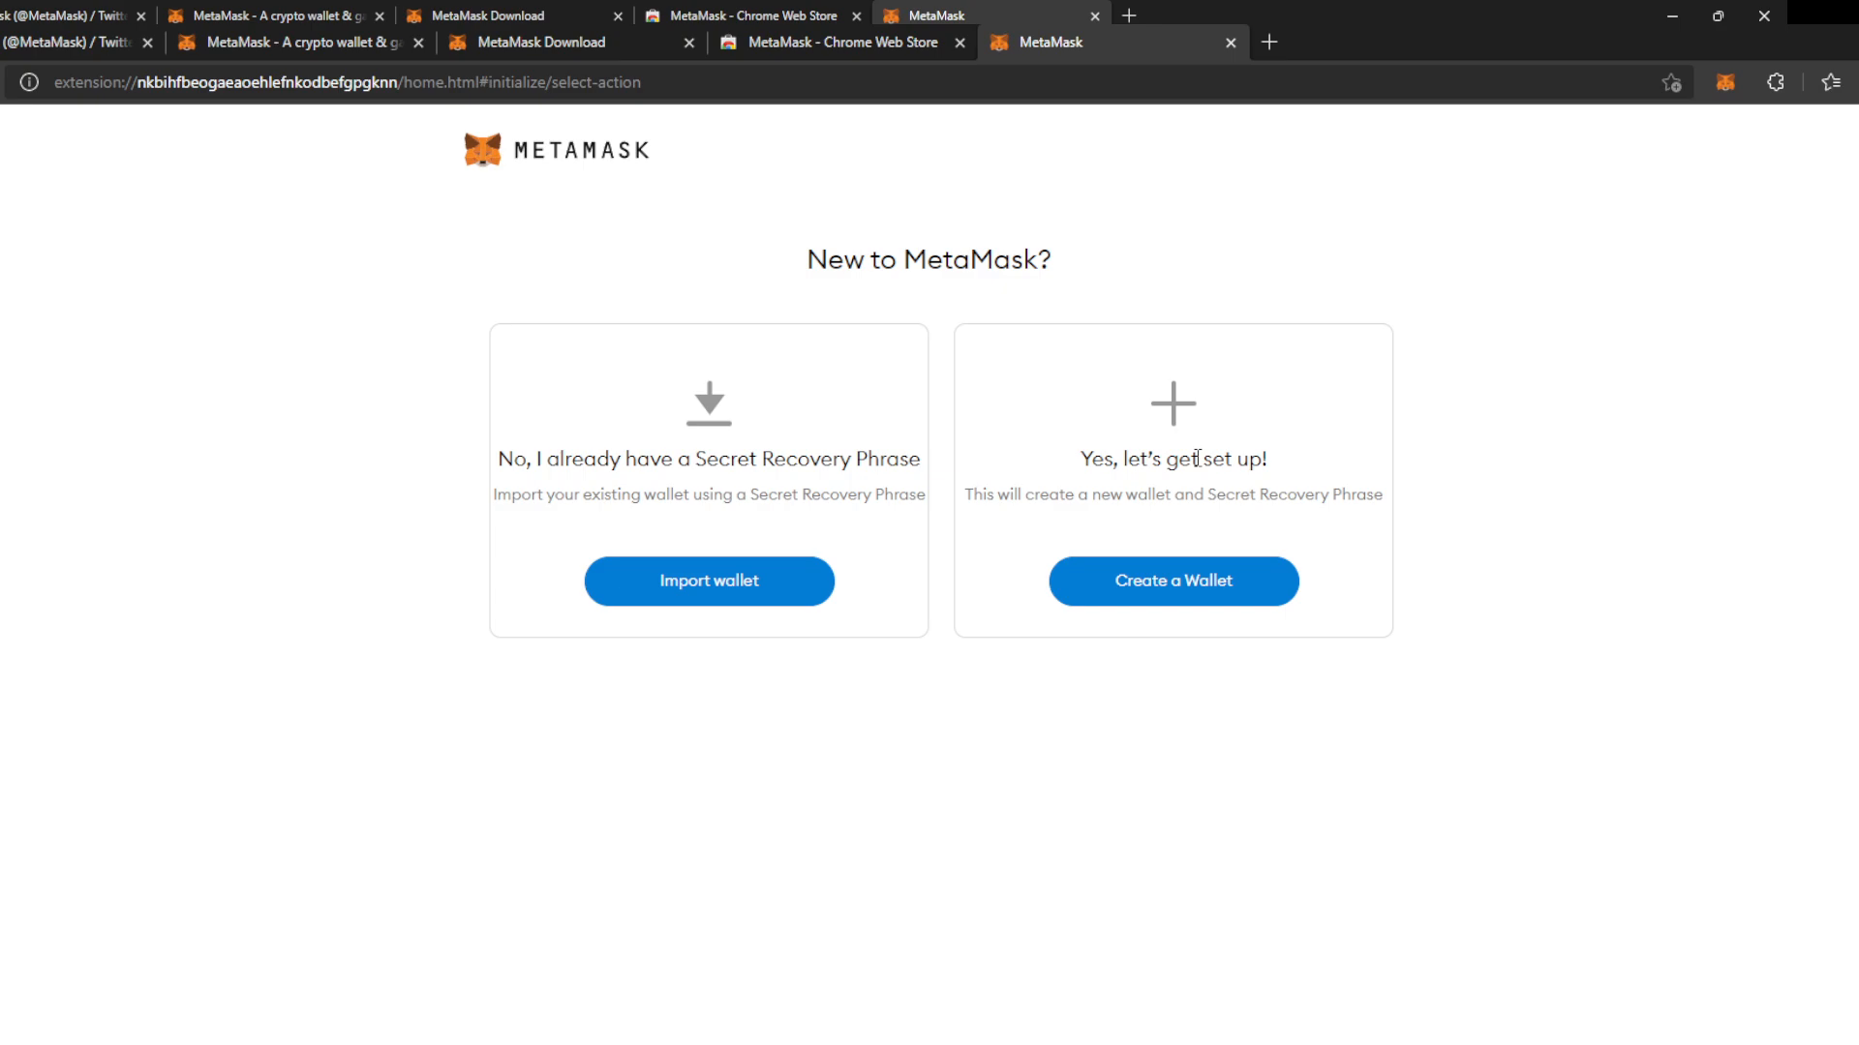
{"action": "mouse_move", "coordinate": [1239, 615]}
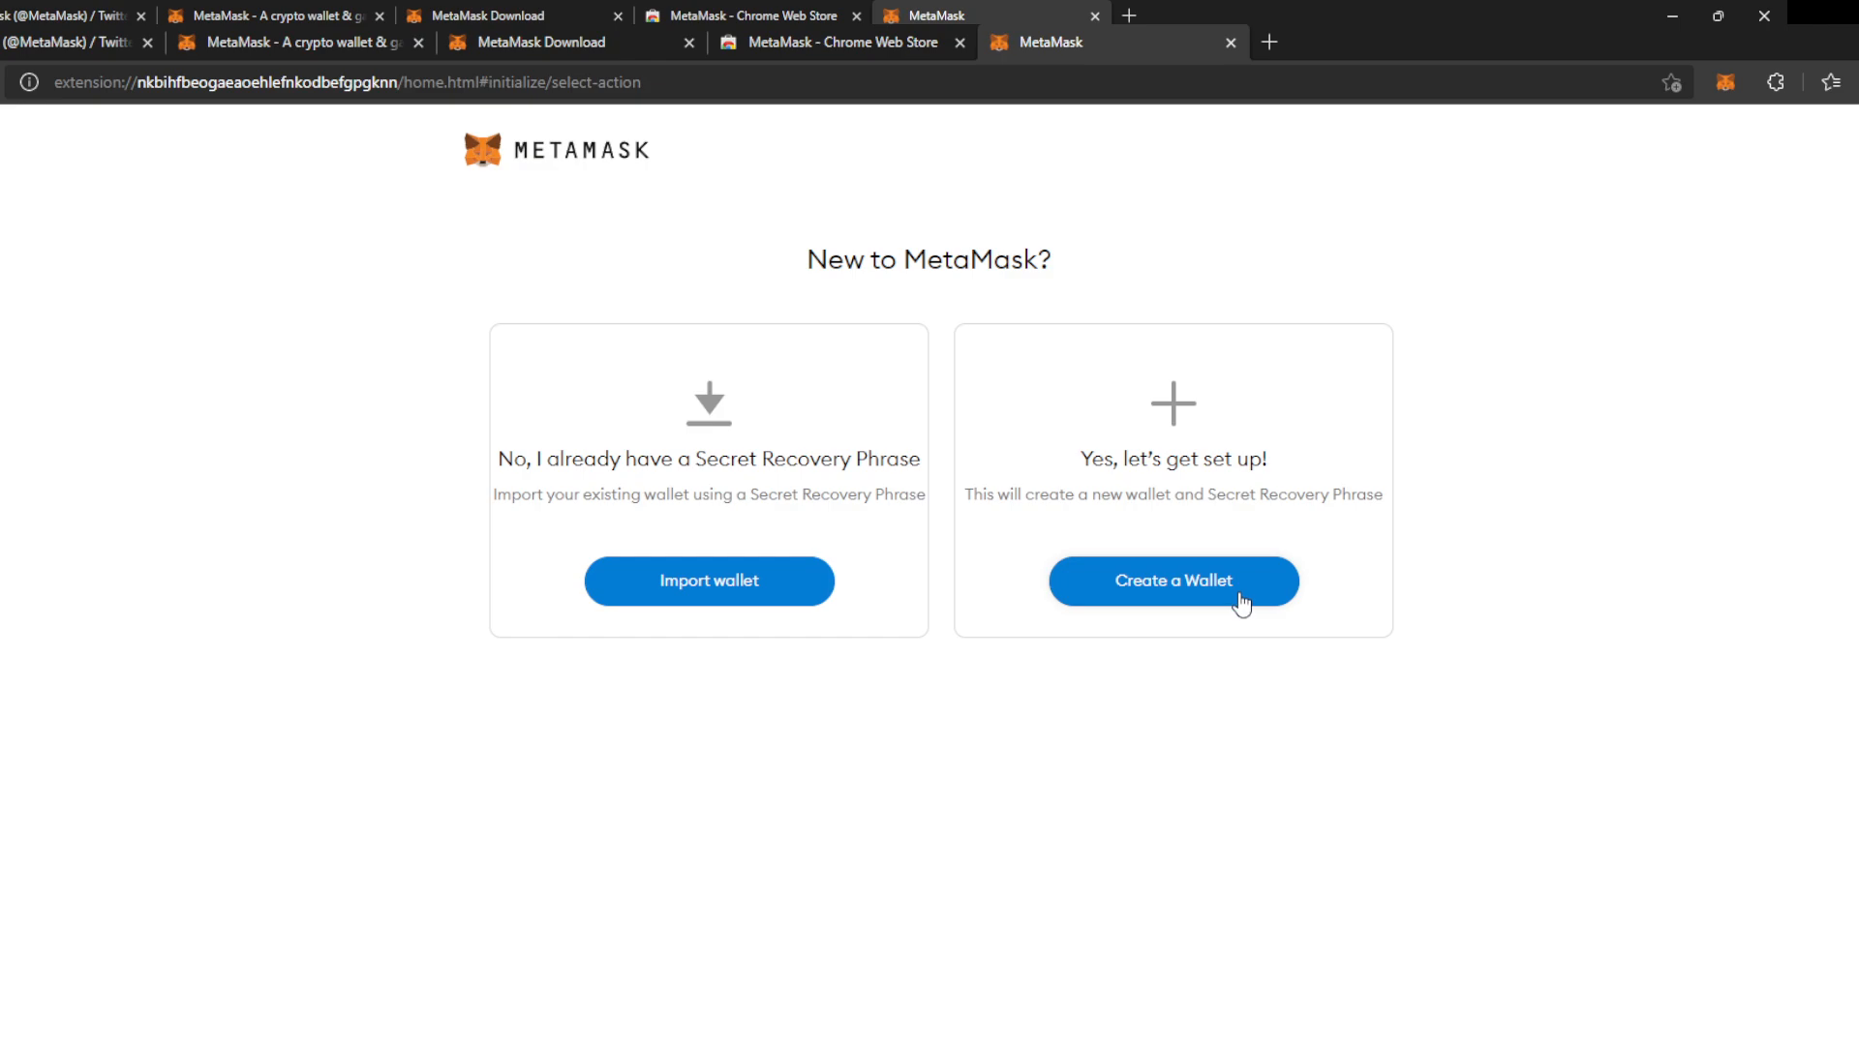
- Choose Create a Wallet and copy the 'Help us improve MetaMask' text
{"action": "left_click", "coordinate": [1171, 581]}
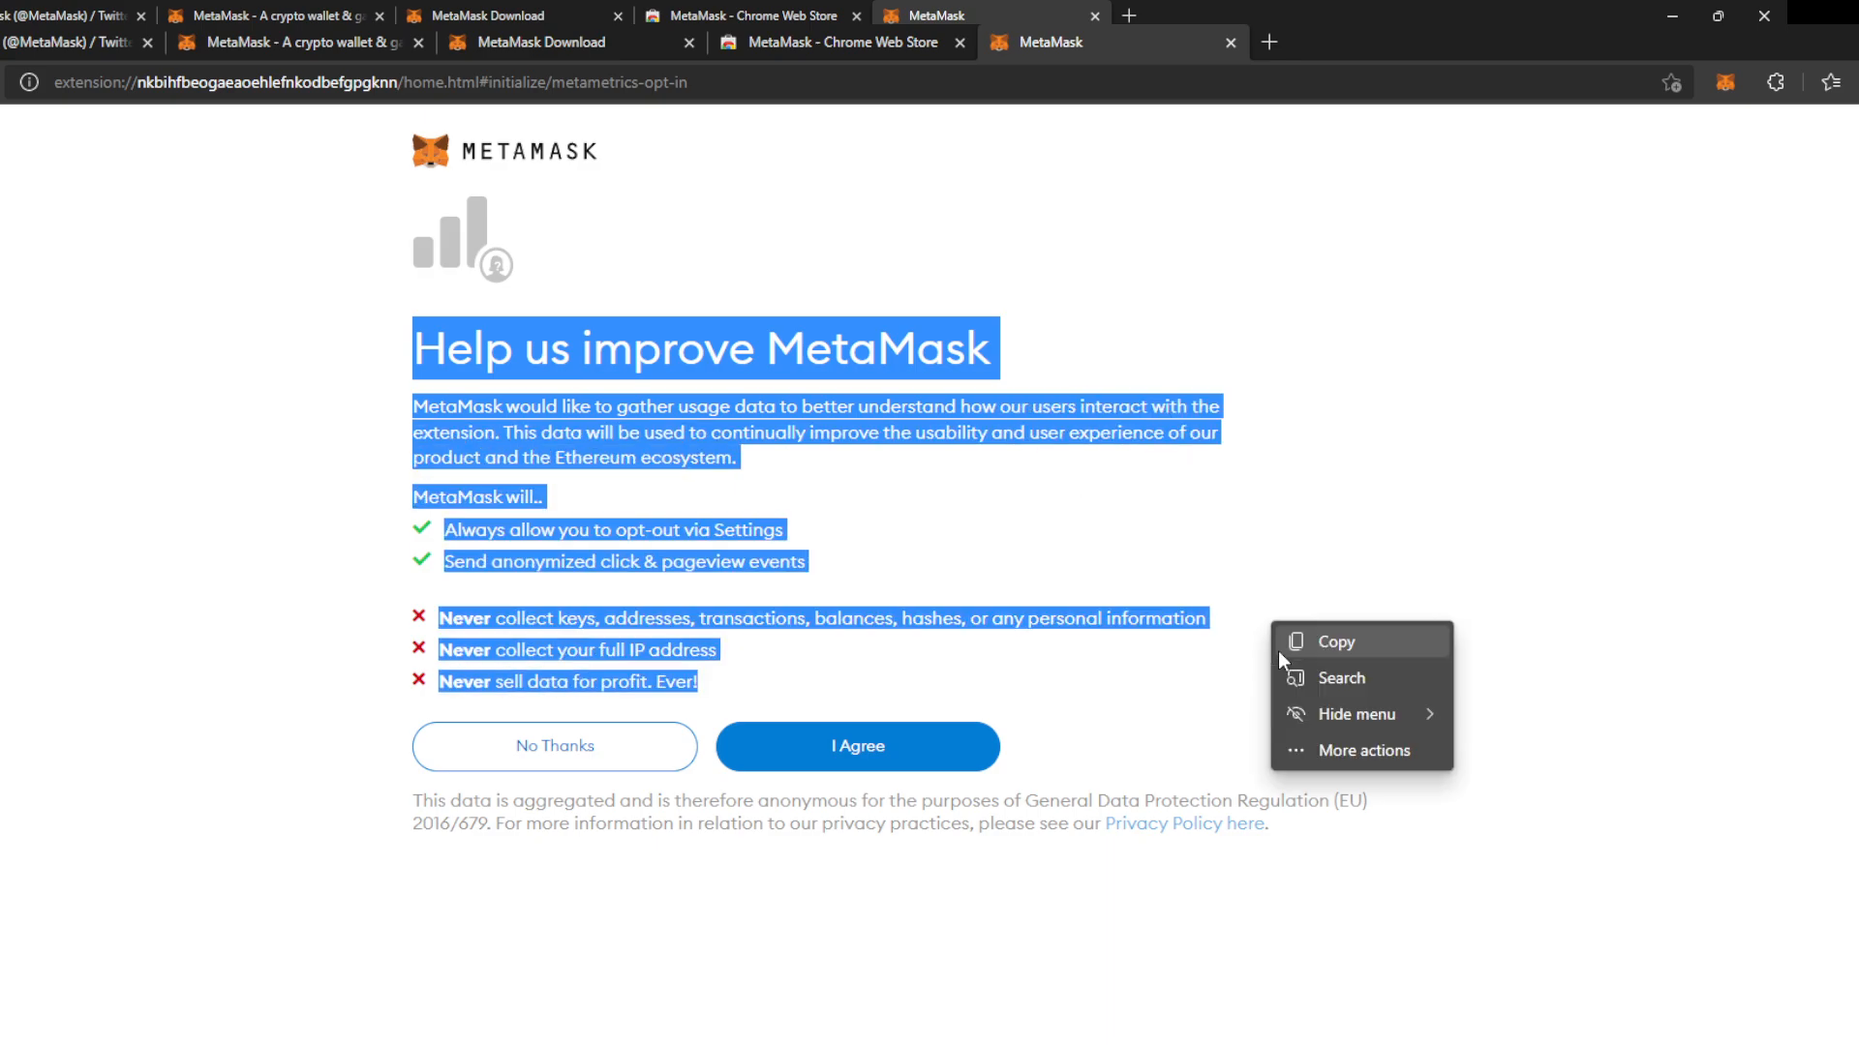
{"action": "left_click", "coordinate": [1288, 550]}
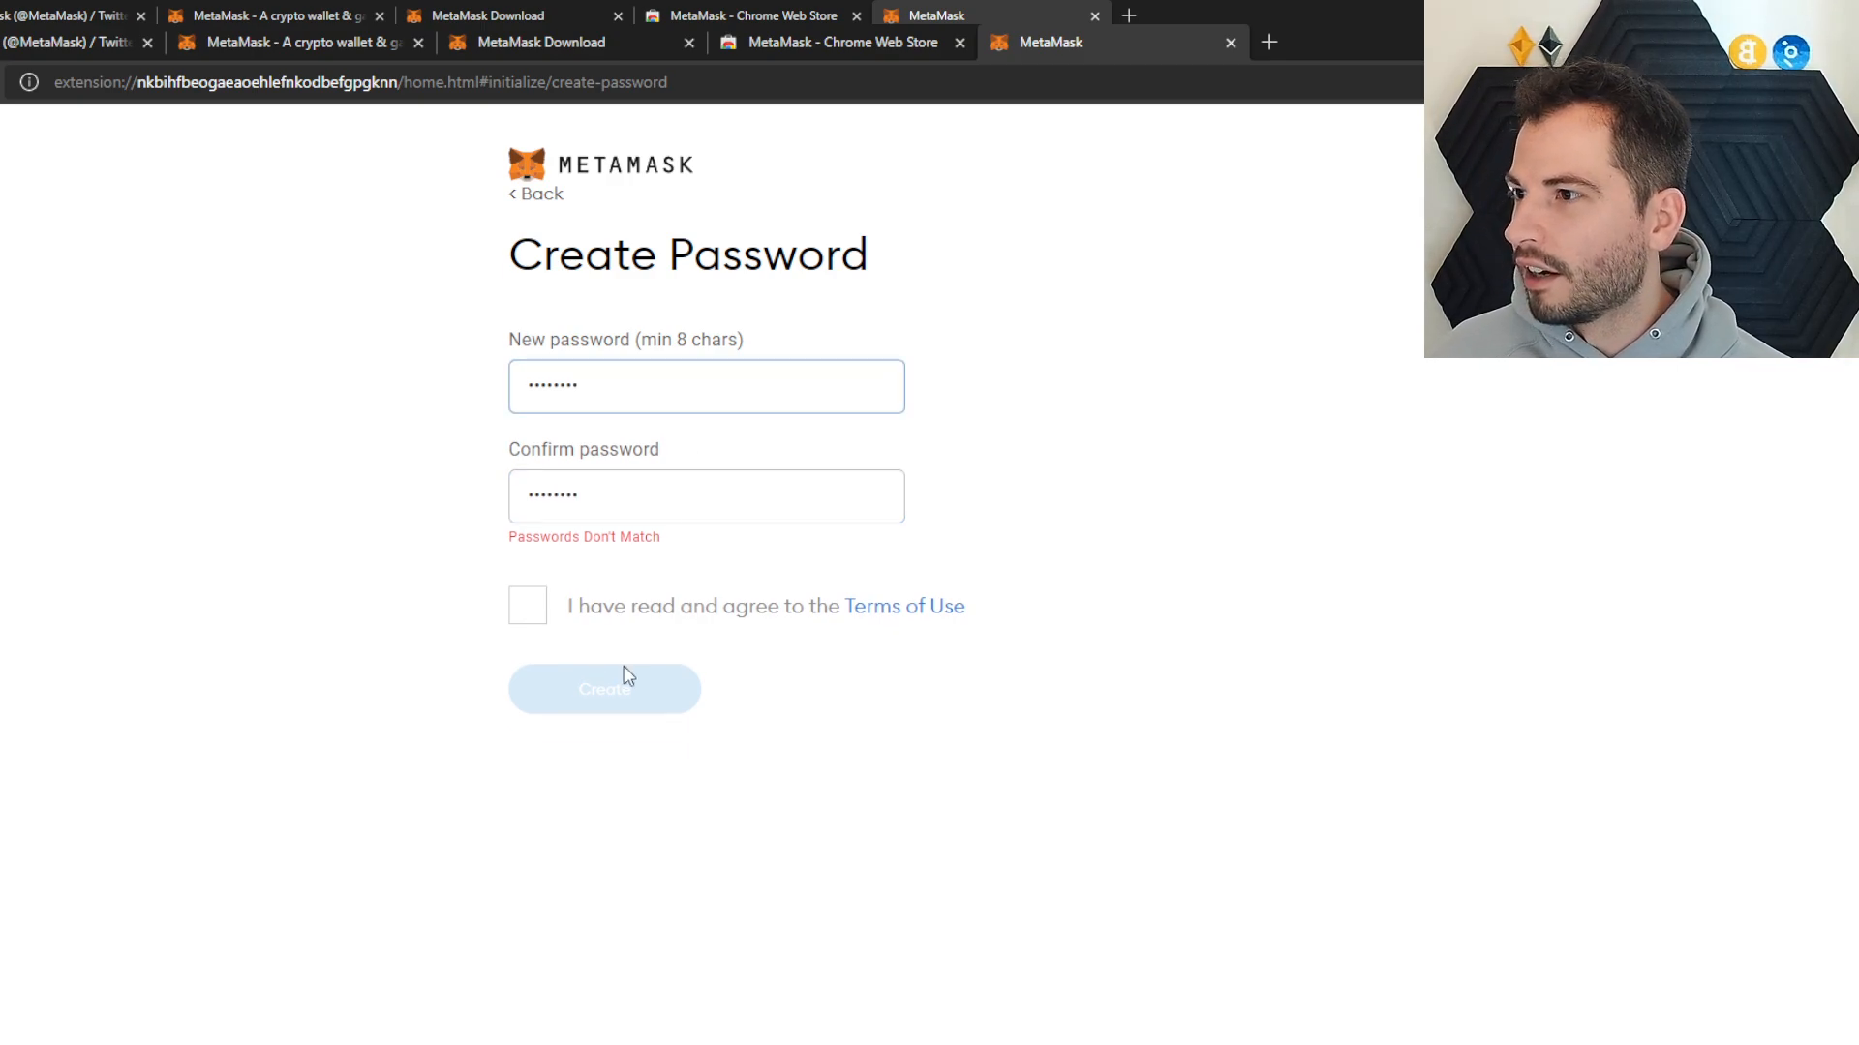
- Fix the password to match, agree to the Terms of Use and create the wallet
{"action": "left_click", "coordinate": [527, 606]}
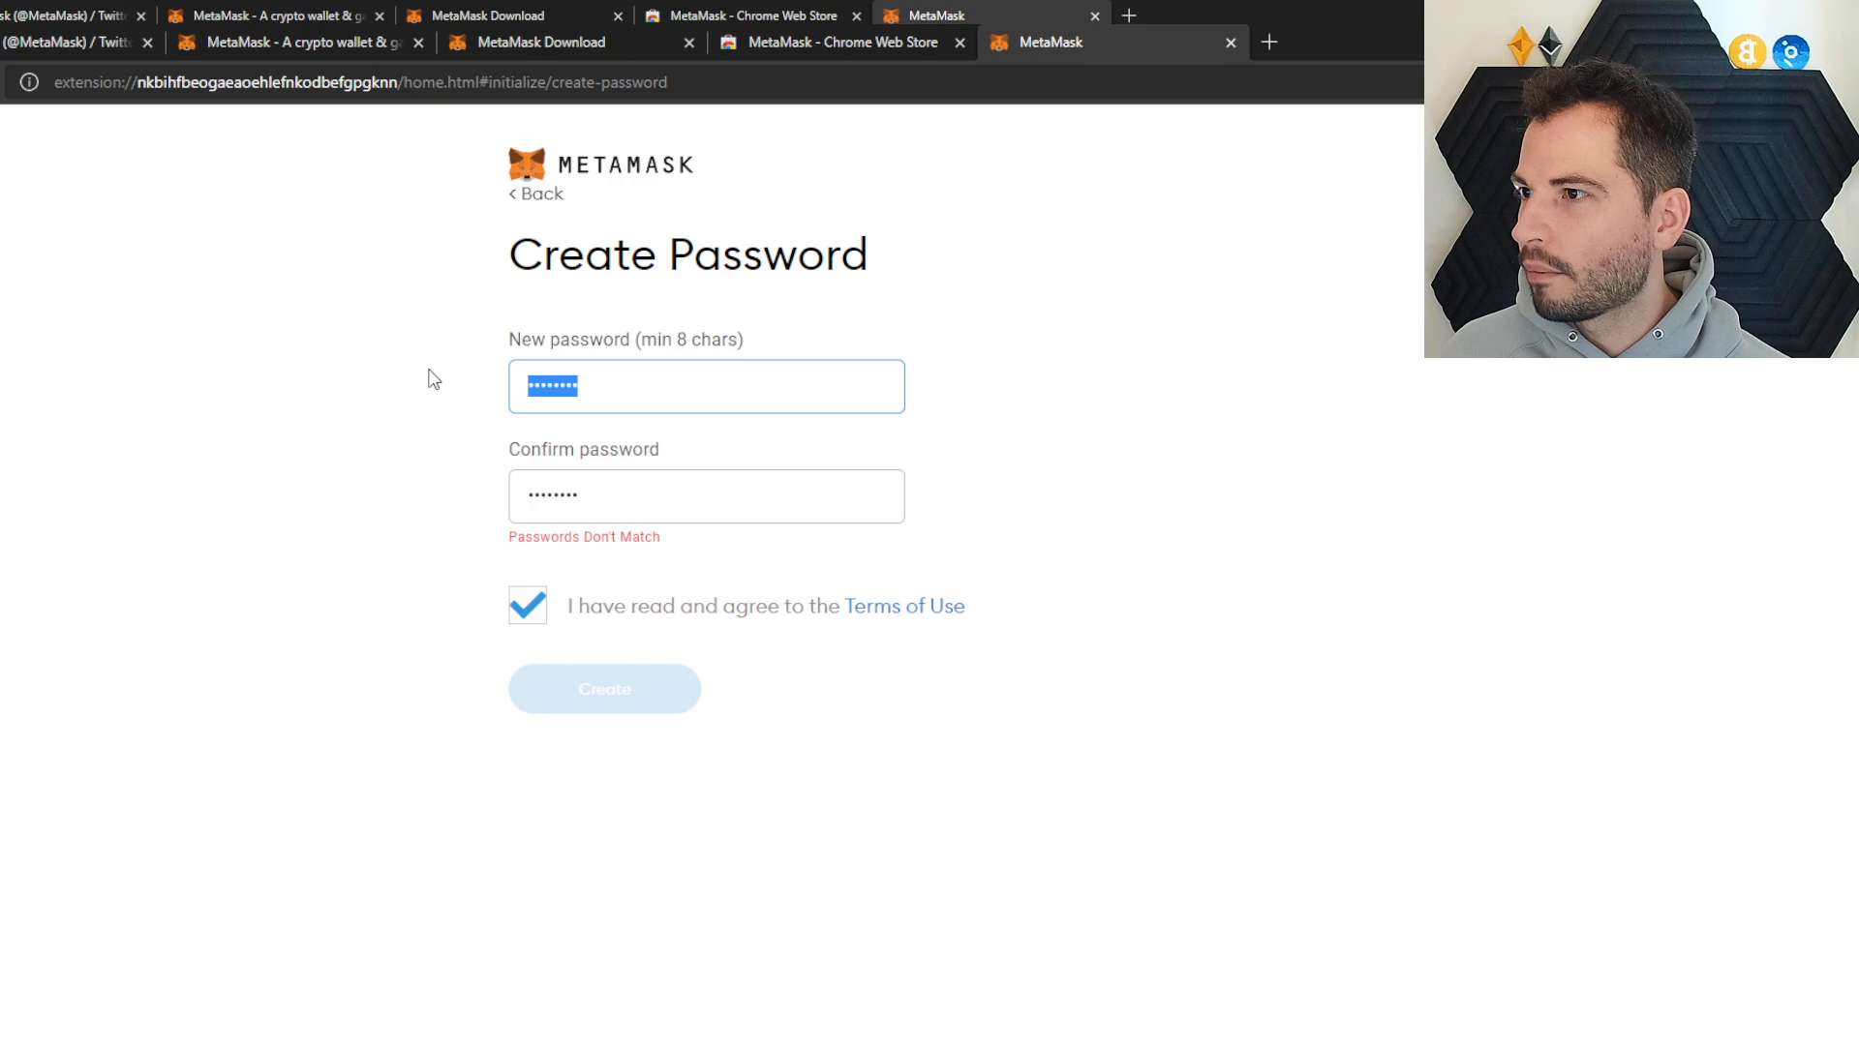
{"action": "key", "text": "Backspace"}
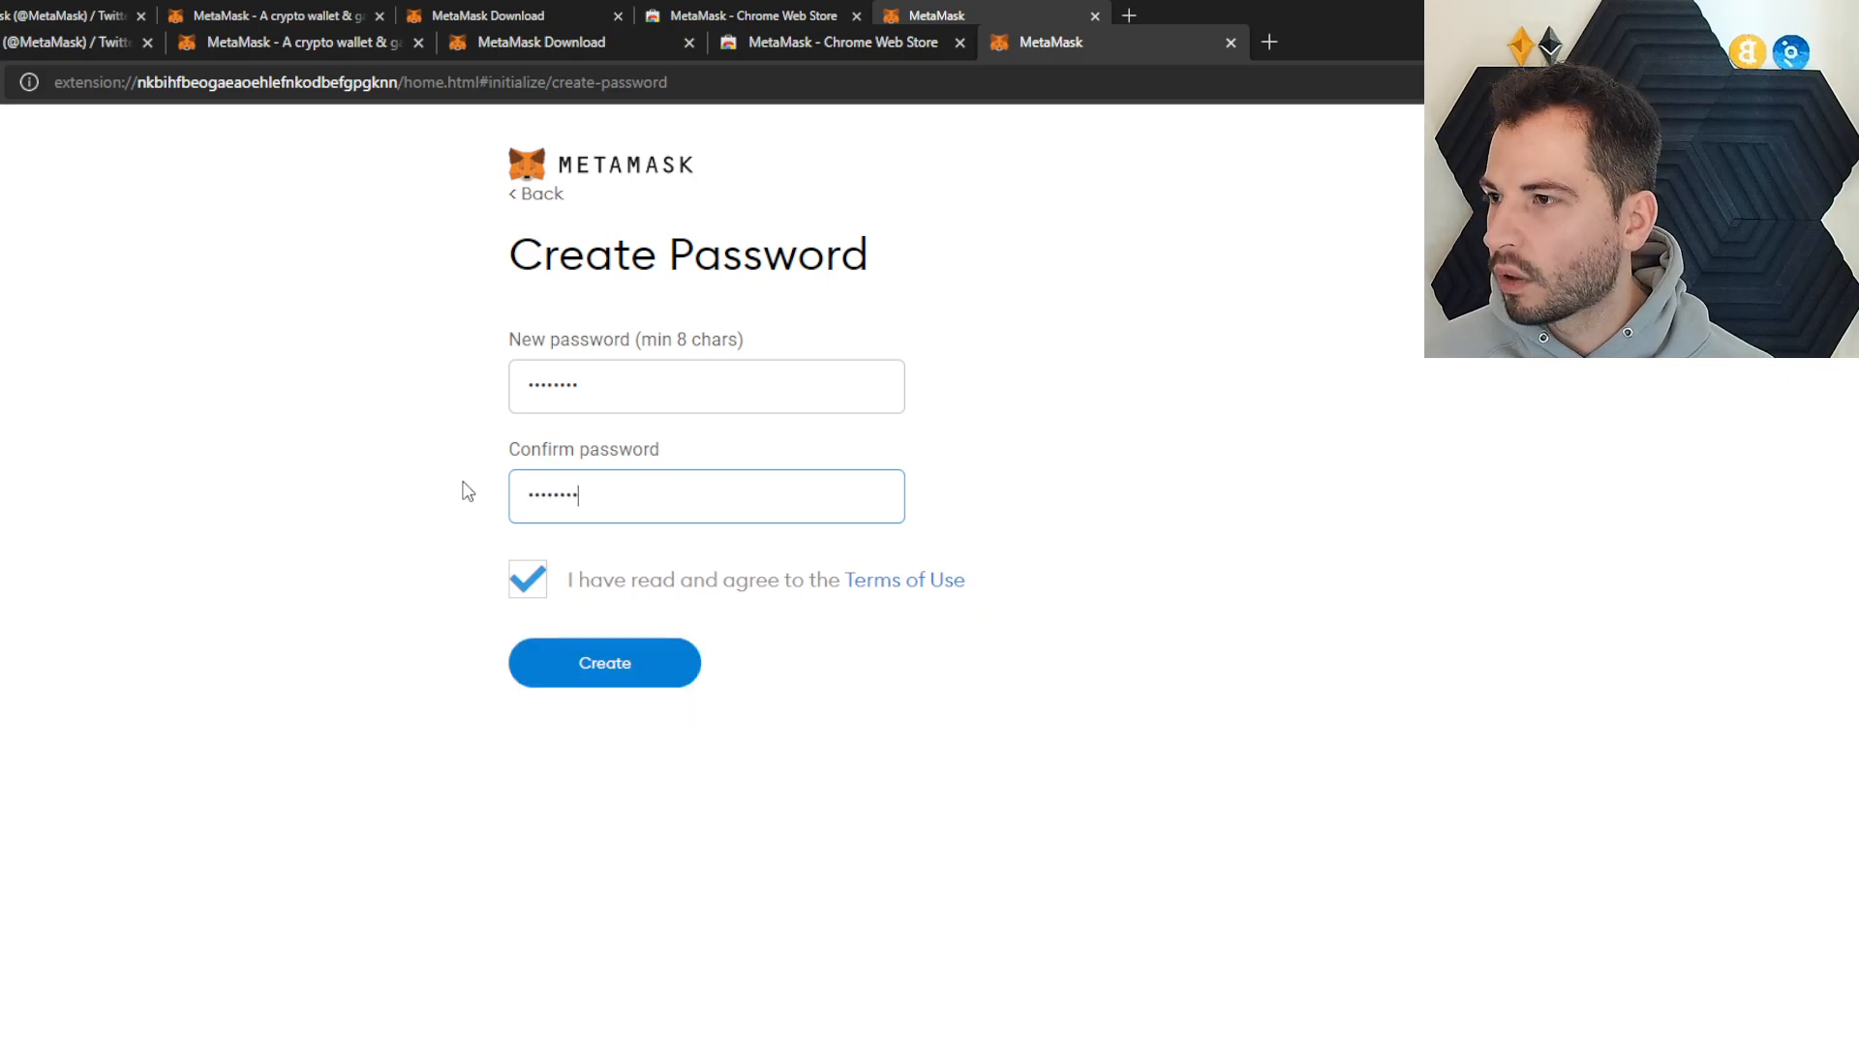
{"action": "left_click", "coordinate": [604, 662]}
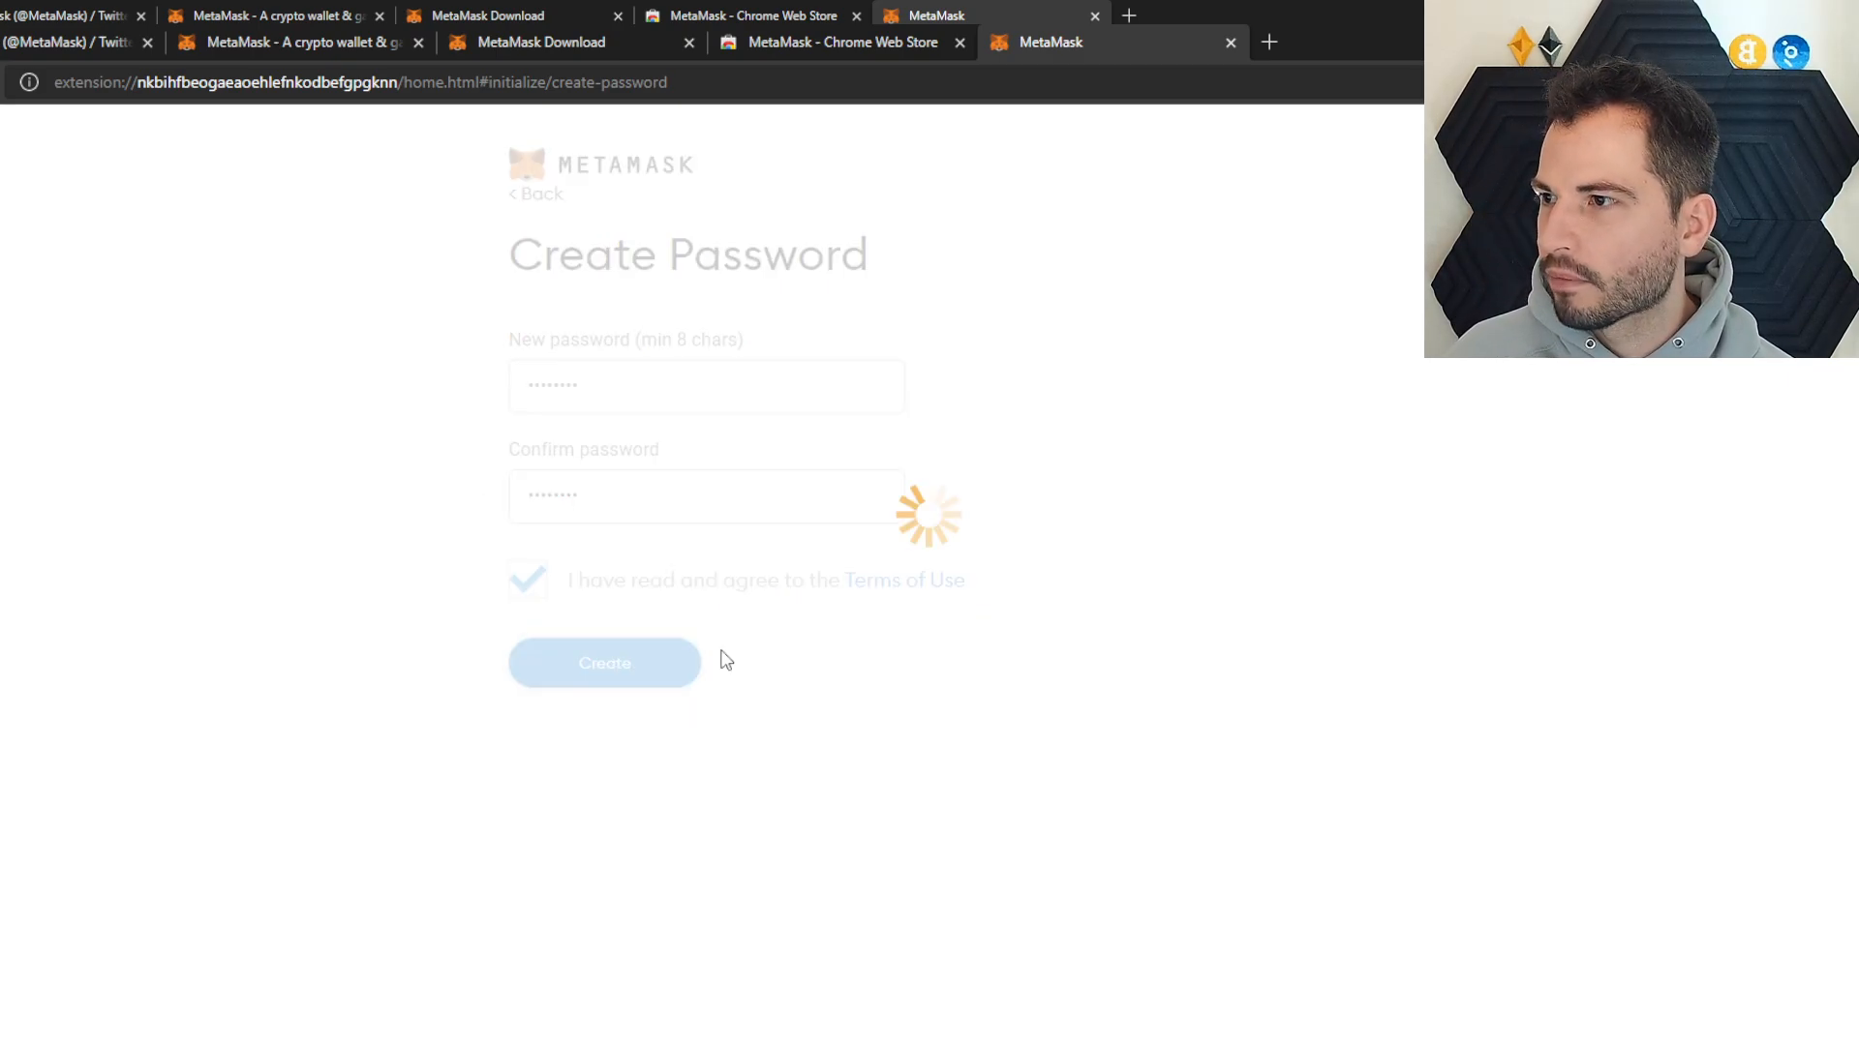
- Review the 'Secure your wallet' tips, highlight '12-word phrase' and continue to the recovery phrase page
{"action": "left_click", "coordinate": [604, 662]}
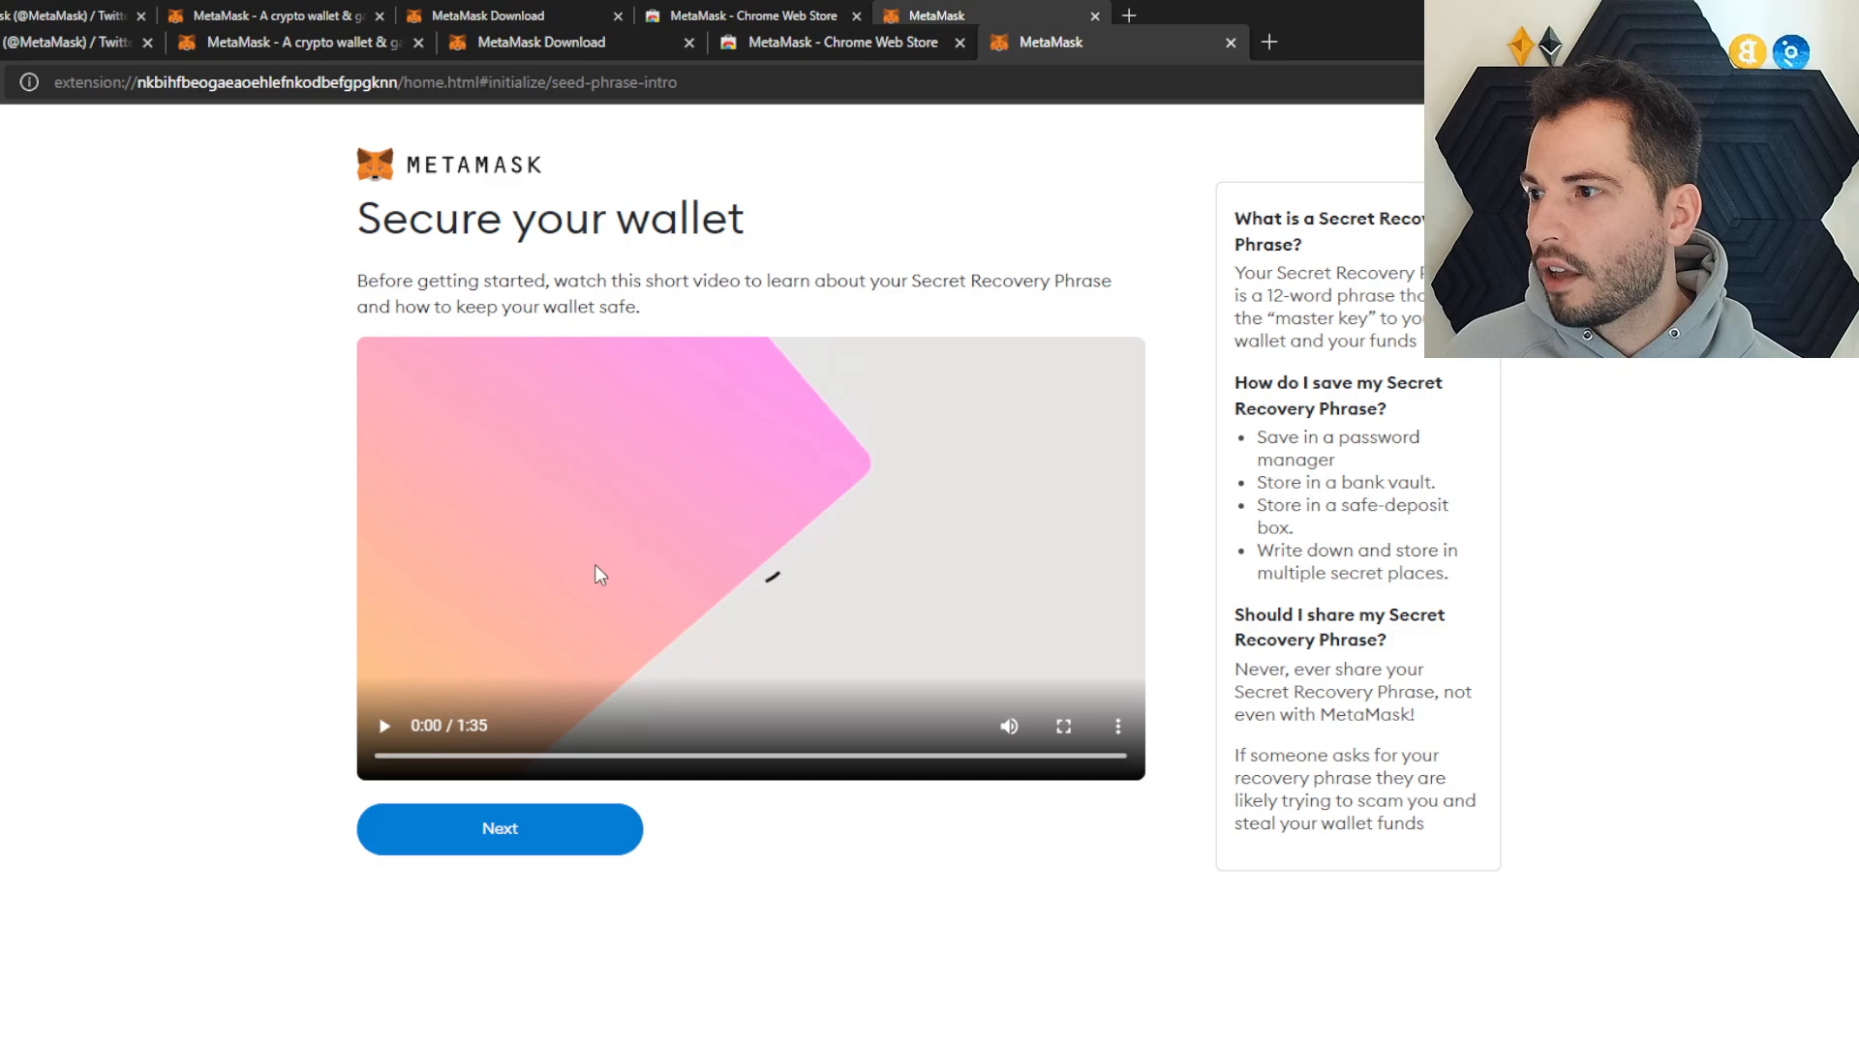
{"action": "mouse_move", "coordinate": [978, 744]}
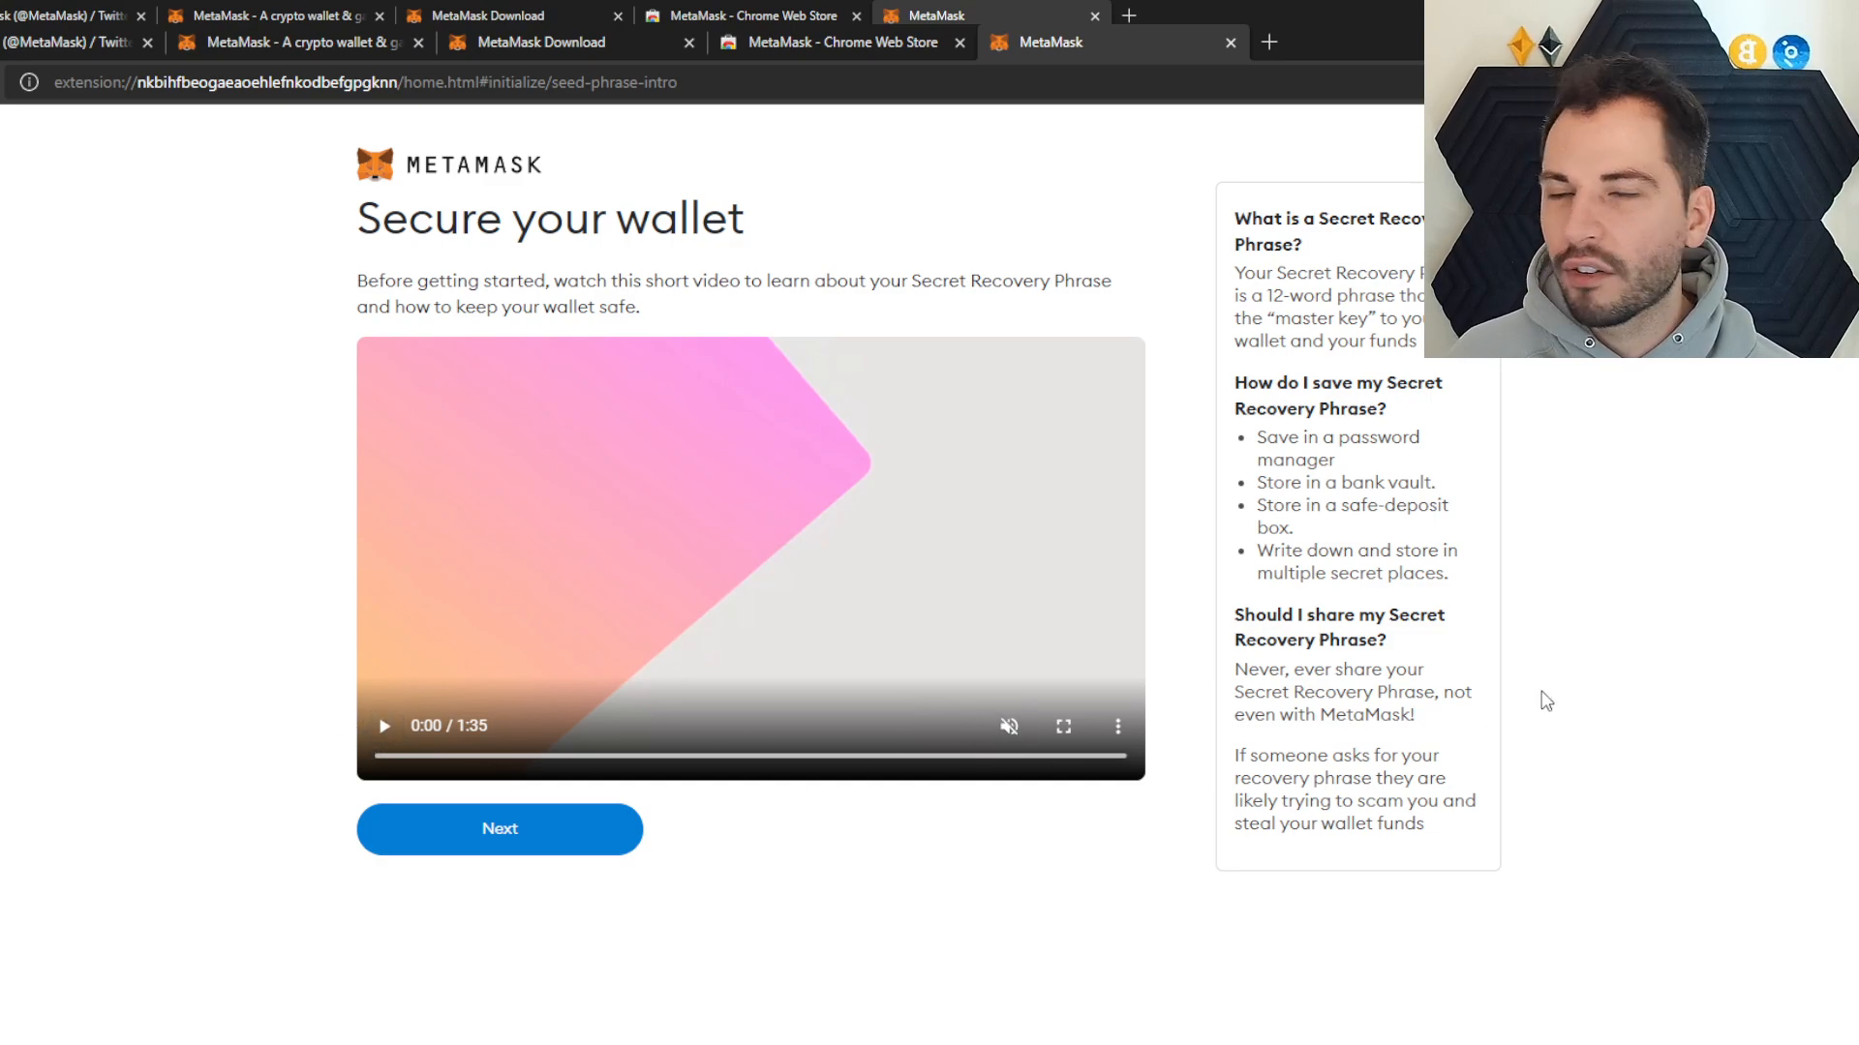
{"action": "mouse_move", "coordinate": [1408, 420]}
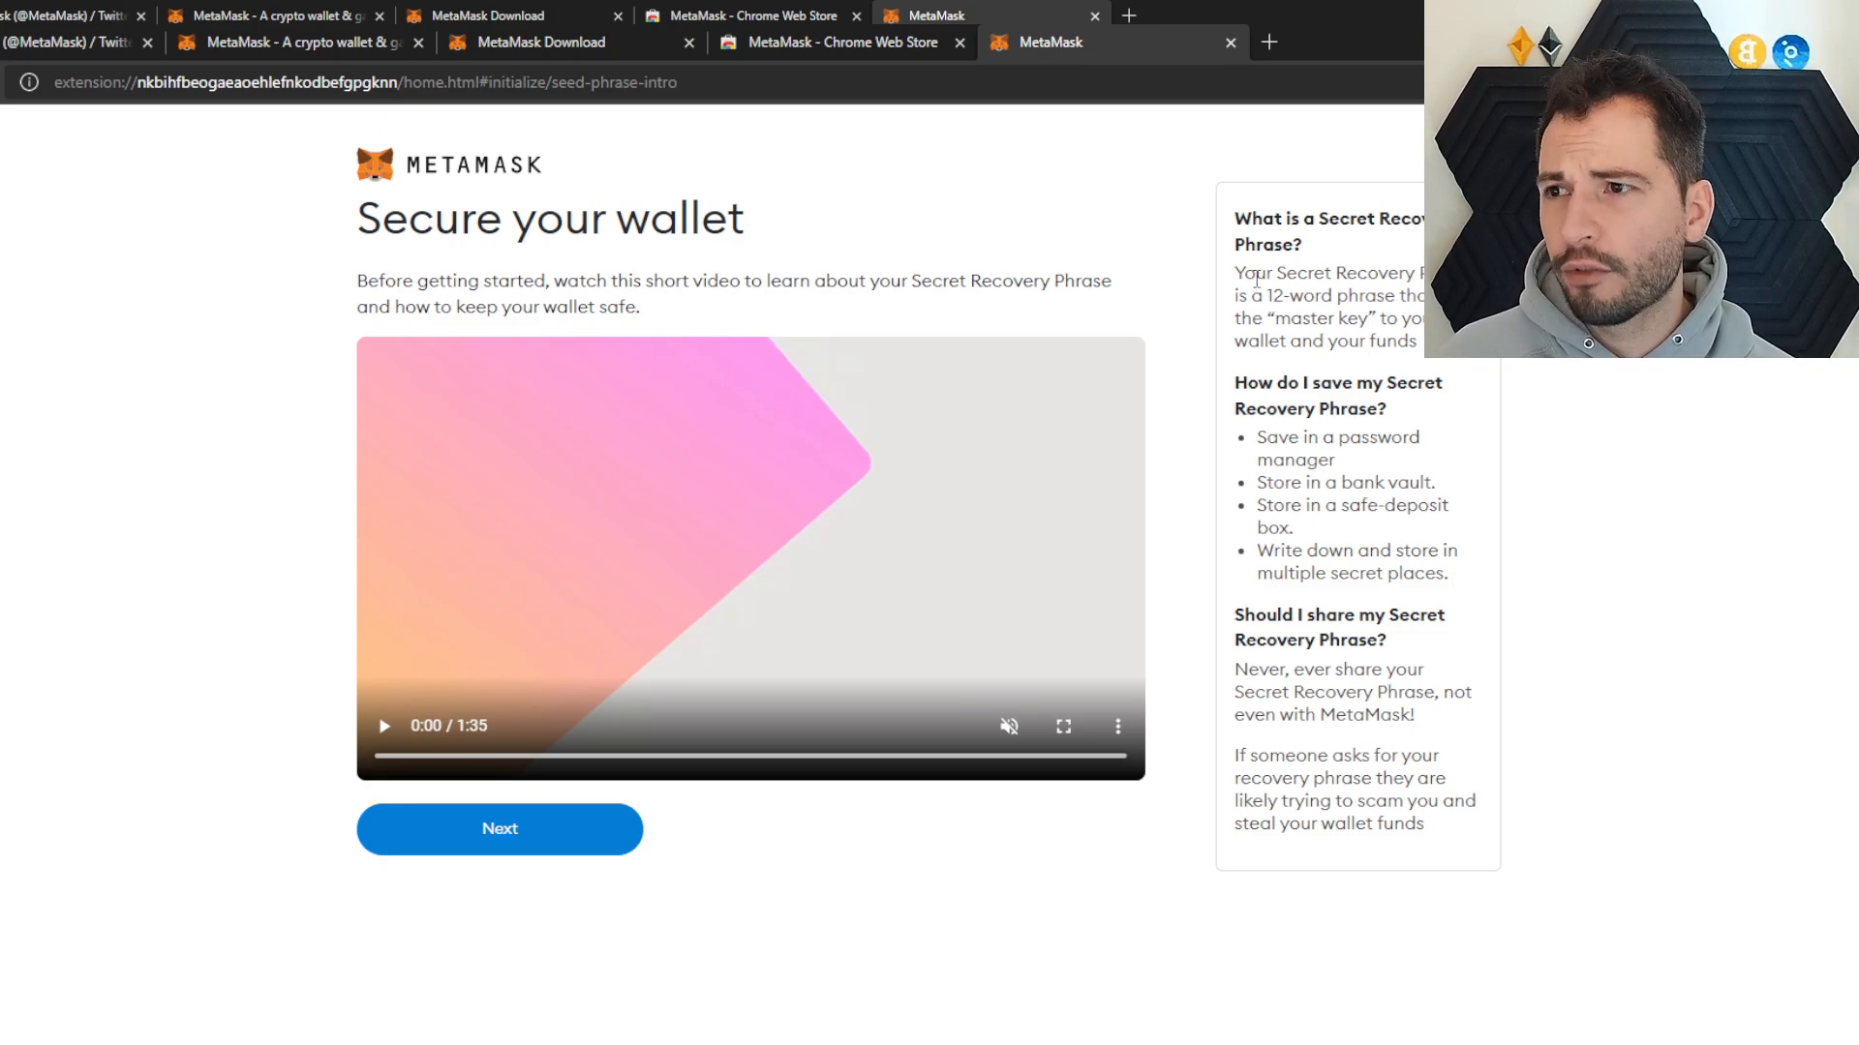
{"action": "double_click", "coordinate": [1322, 295]}
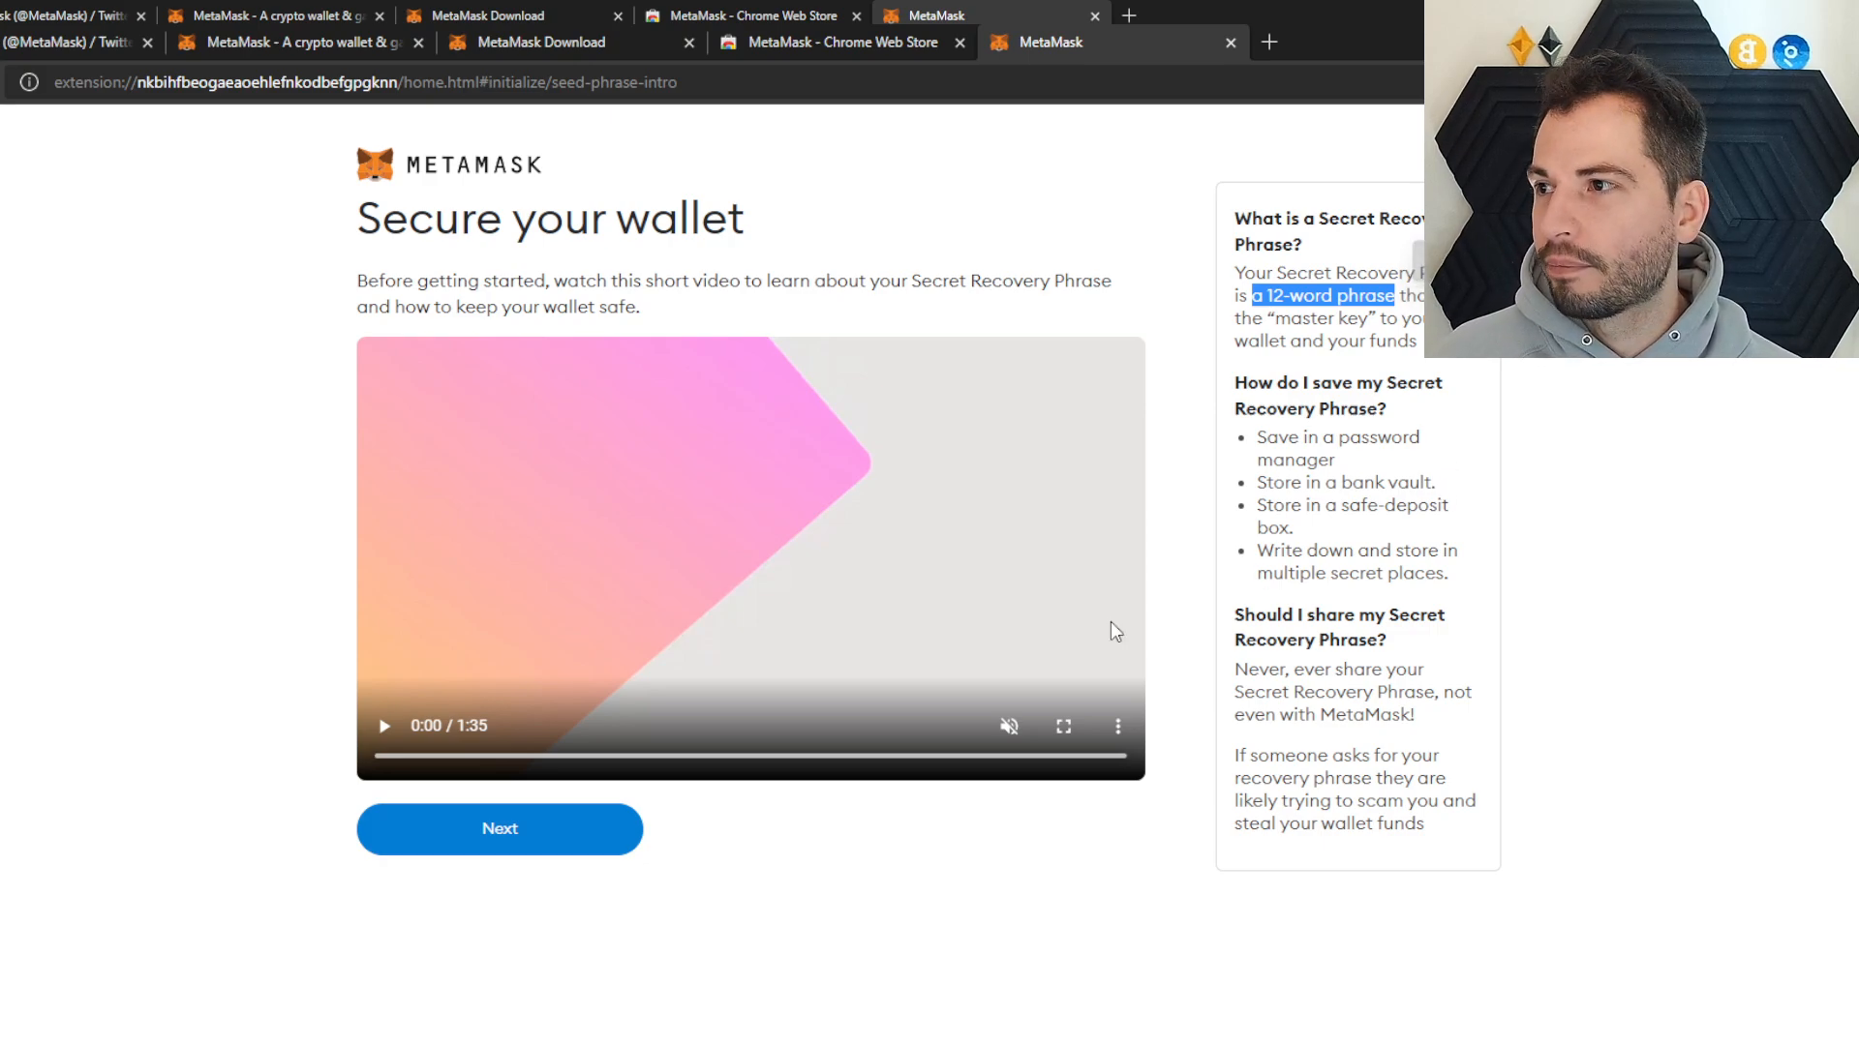
{"action": "left_click", "coordinate": [500, 827]}
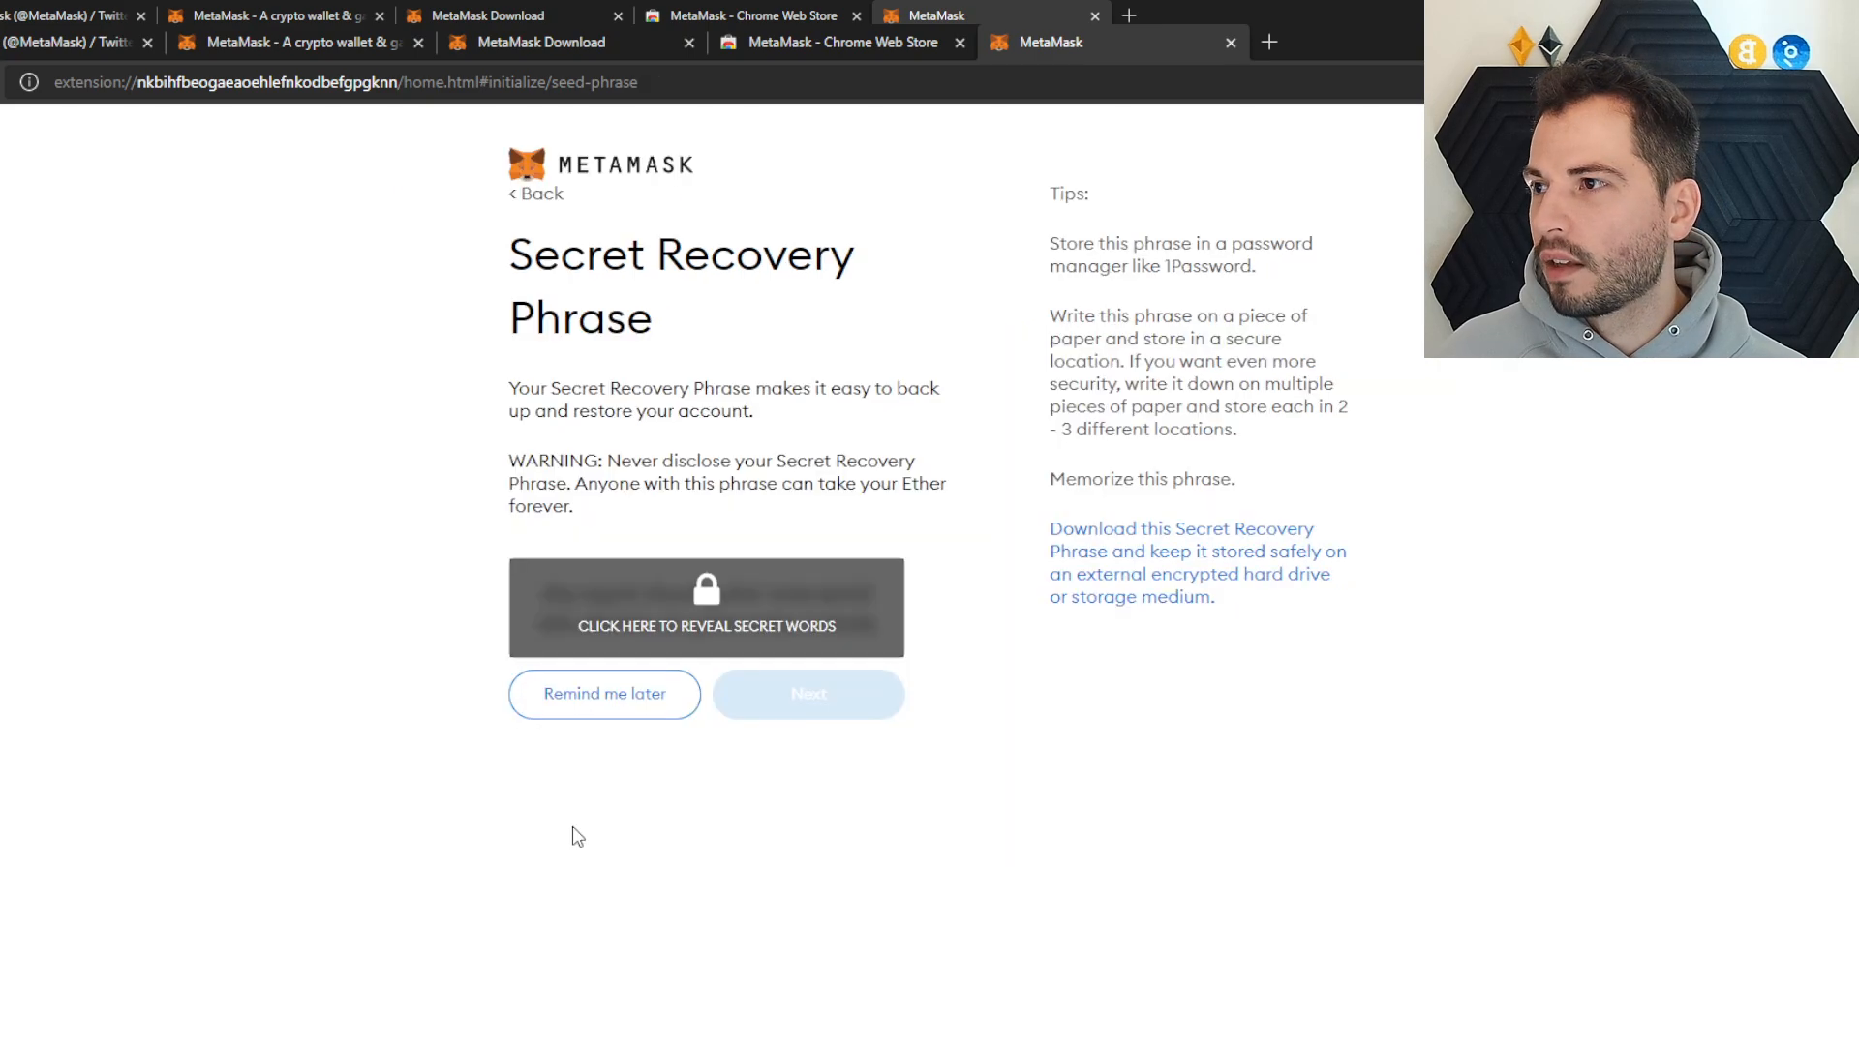
{"action": "mouse_move", "coordinate": [1371, 772]}
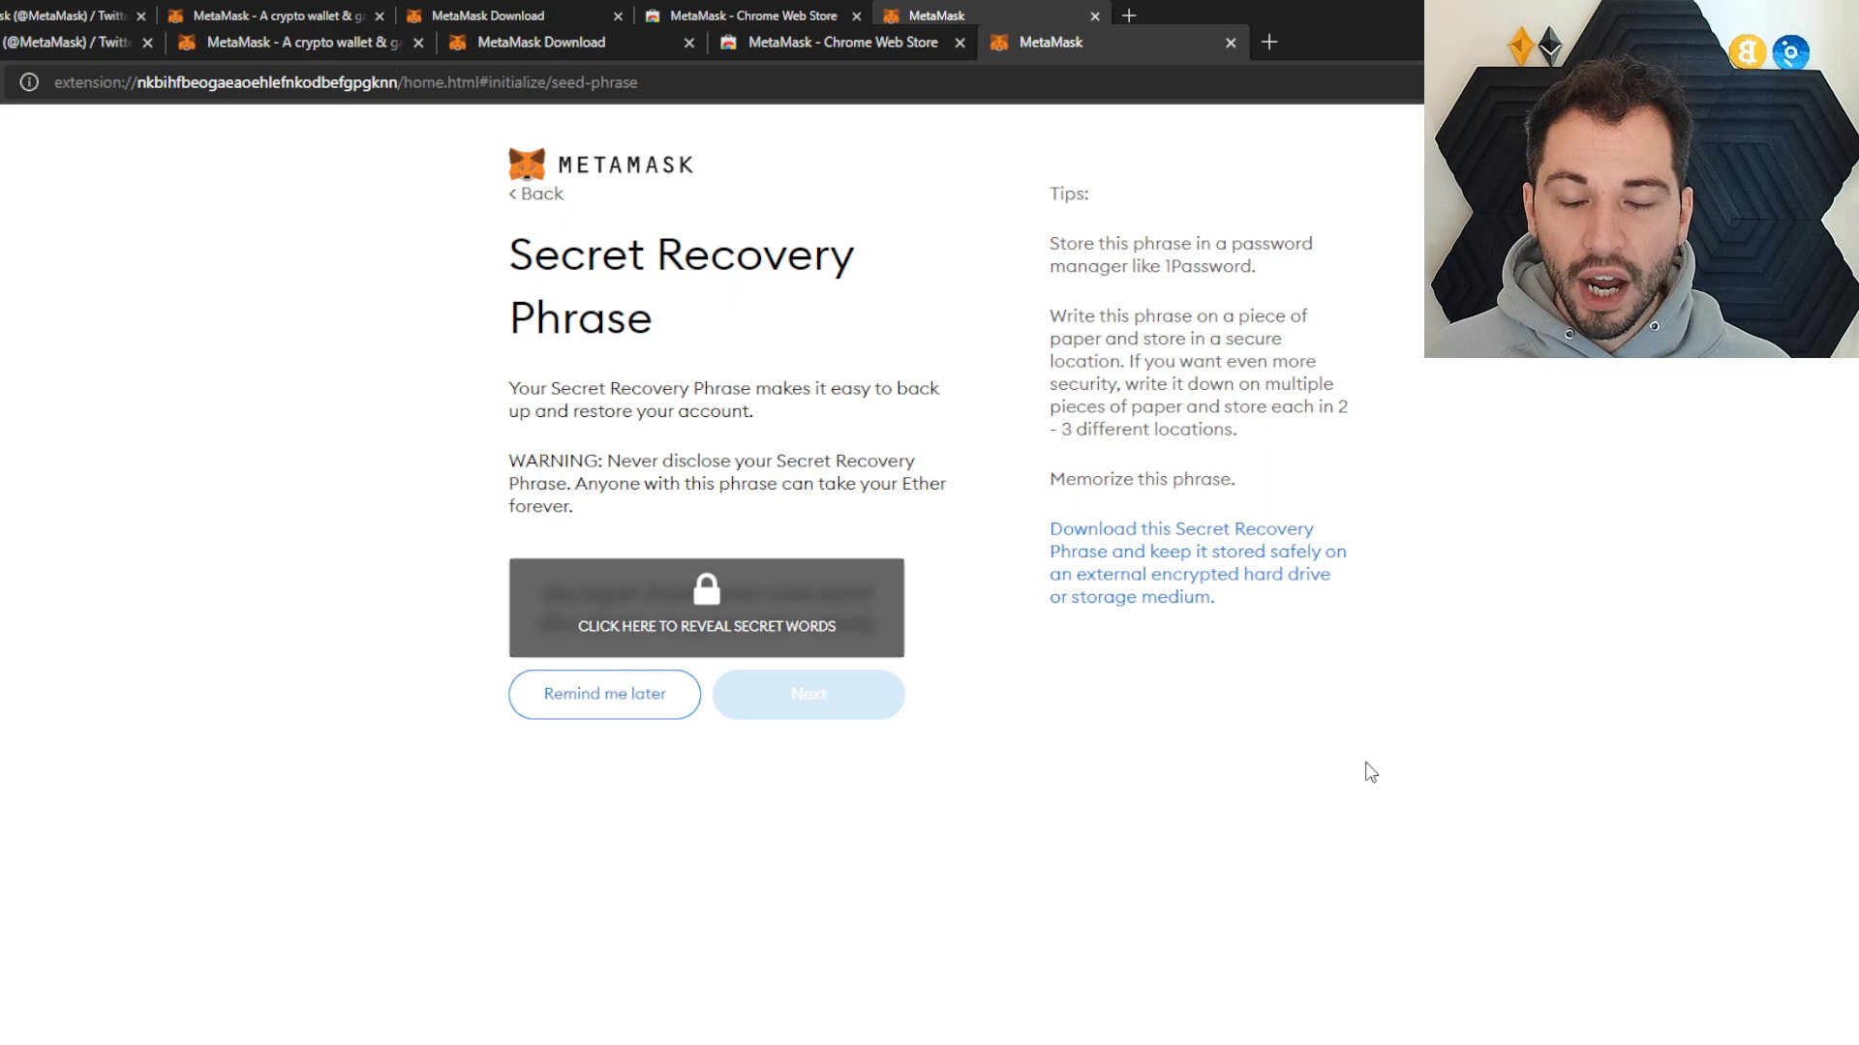
{"action": "mouse_move", "coordinate": [680, 523]}
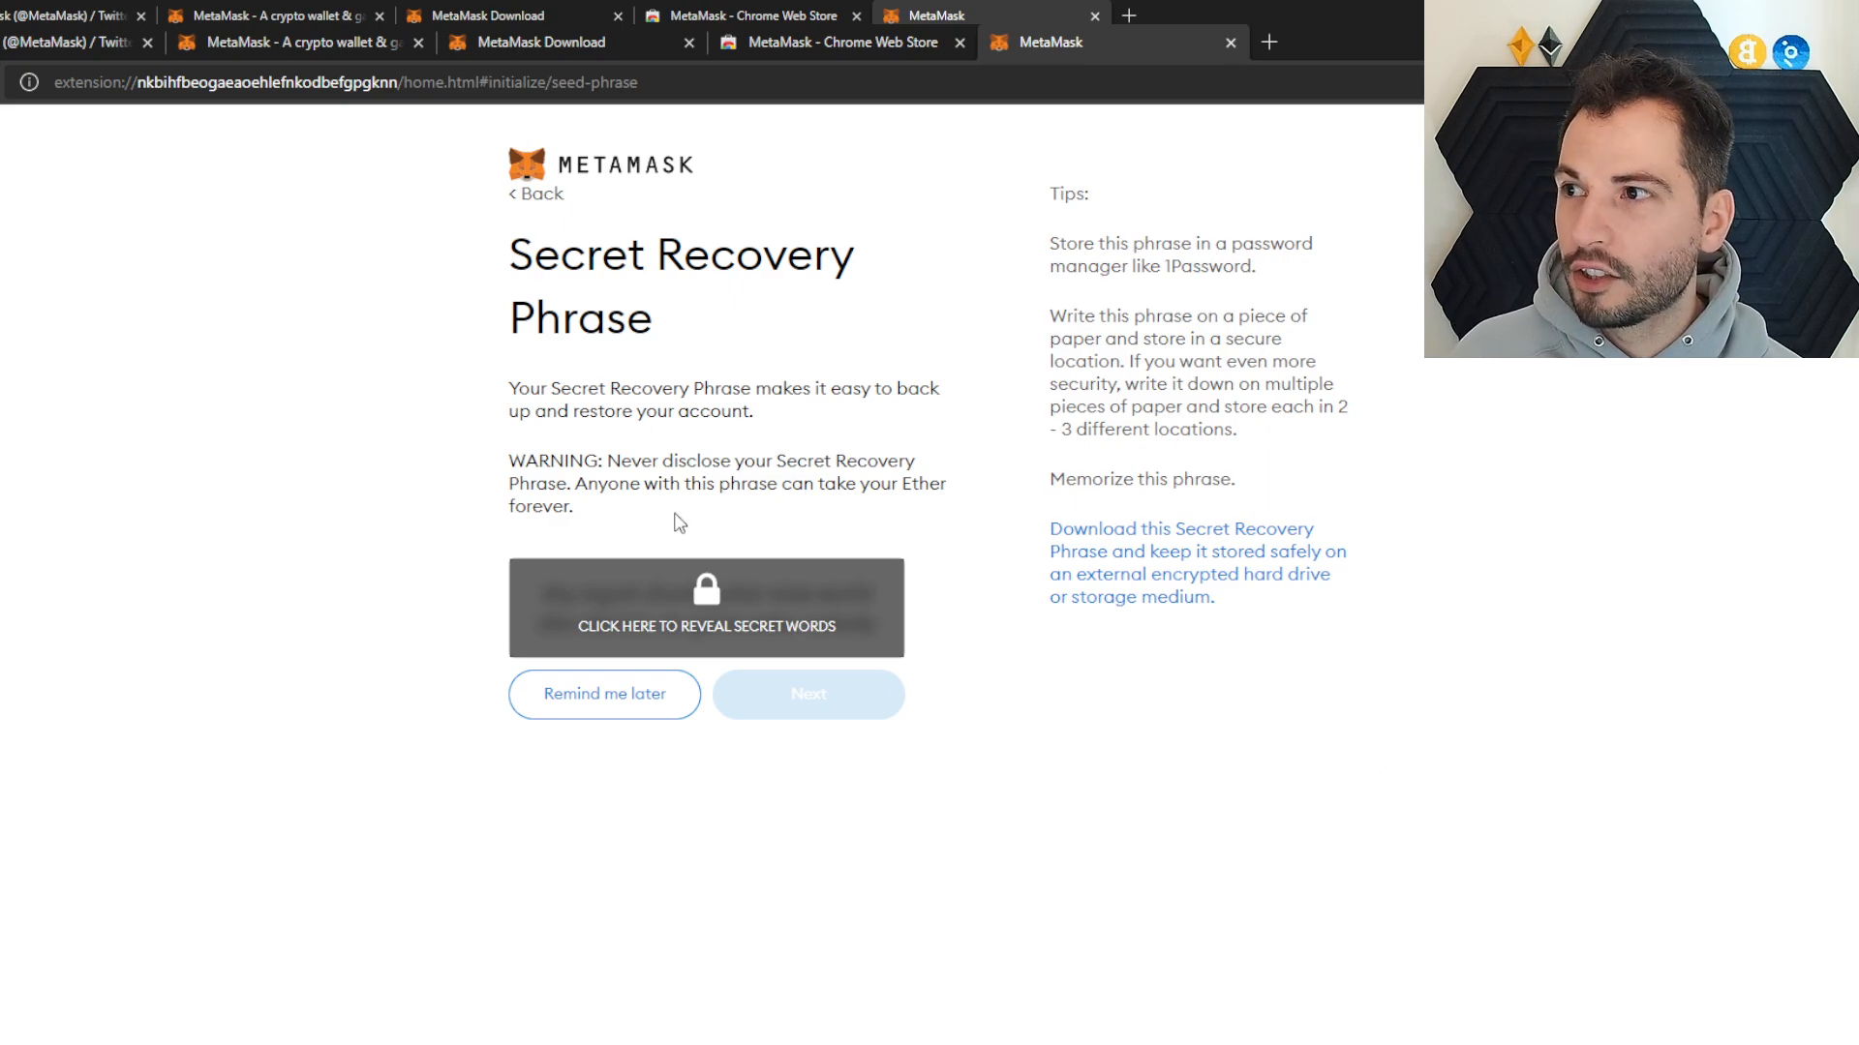
{"action": "mouse_move", "coordinate": [661, 606]}
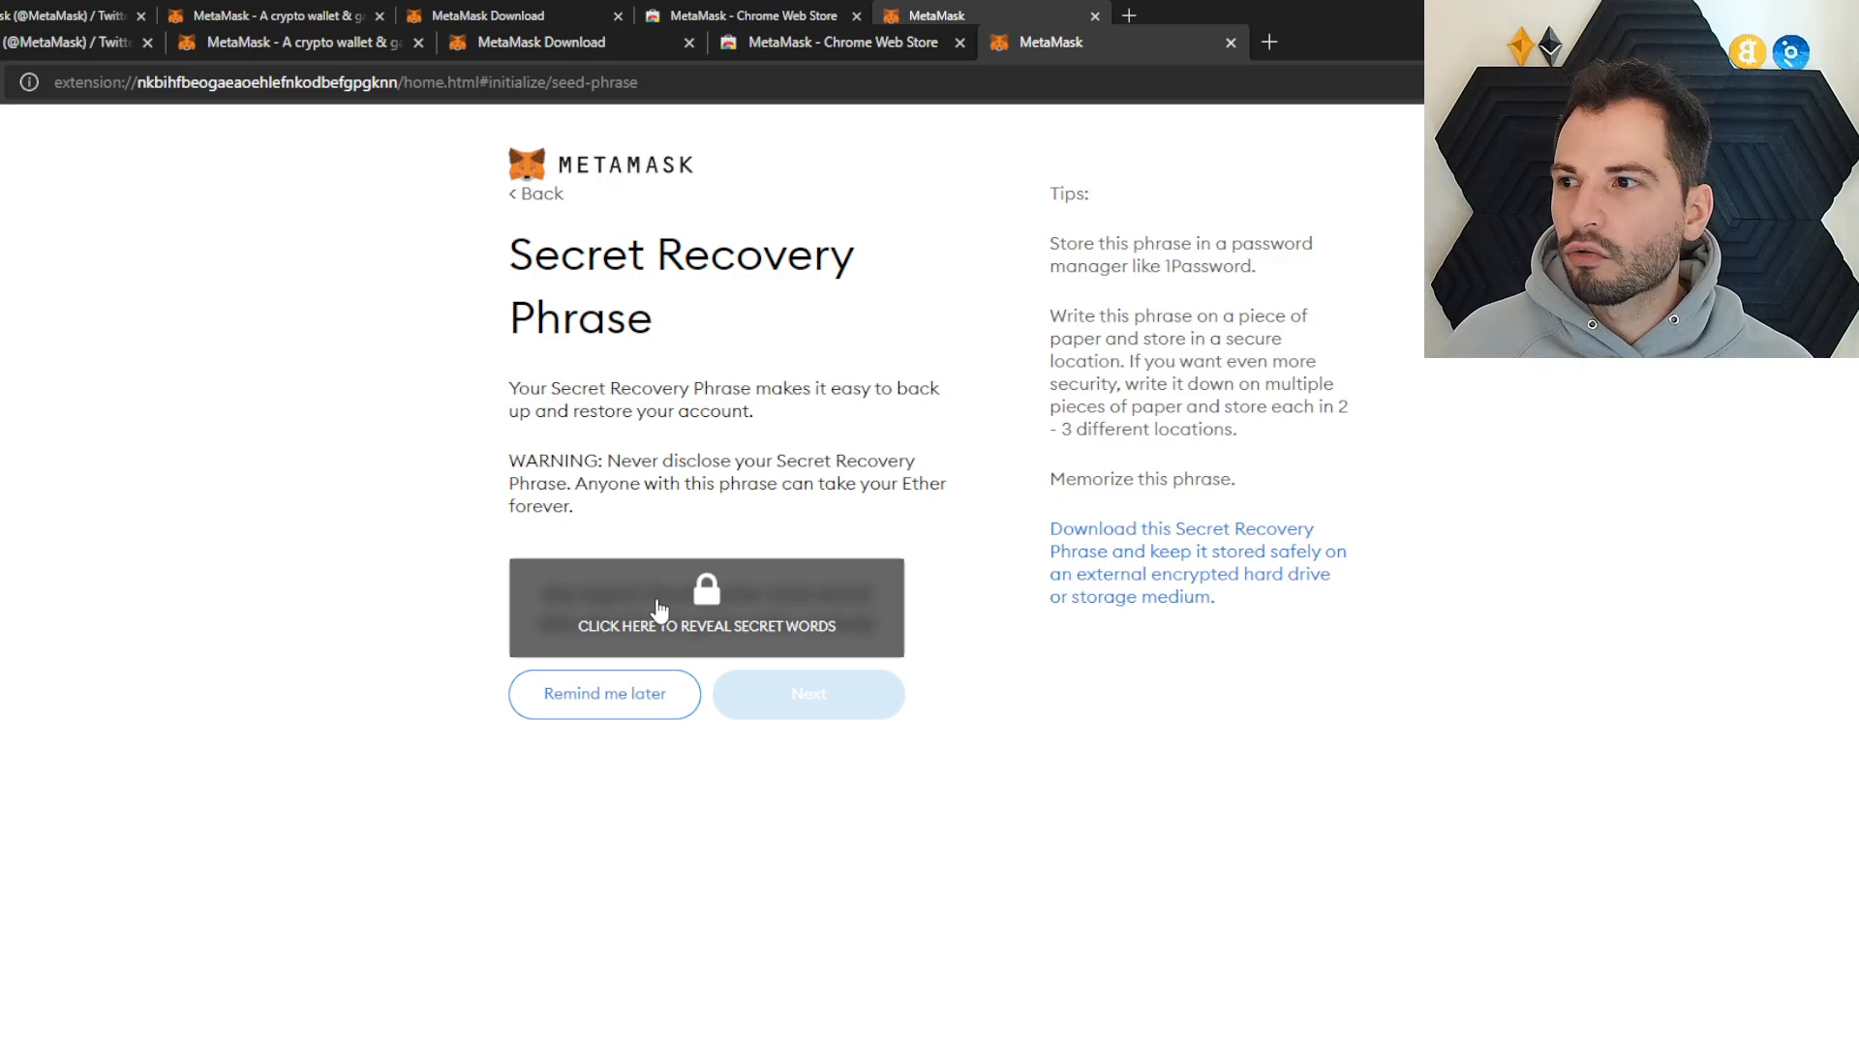
- Reveal the twelve secret recovery words and continue to the confirmation screen
{"action": "left_click", "coordinate": [707, 606]}
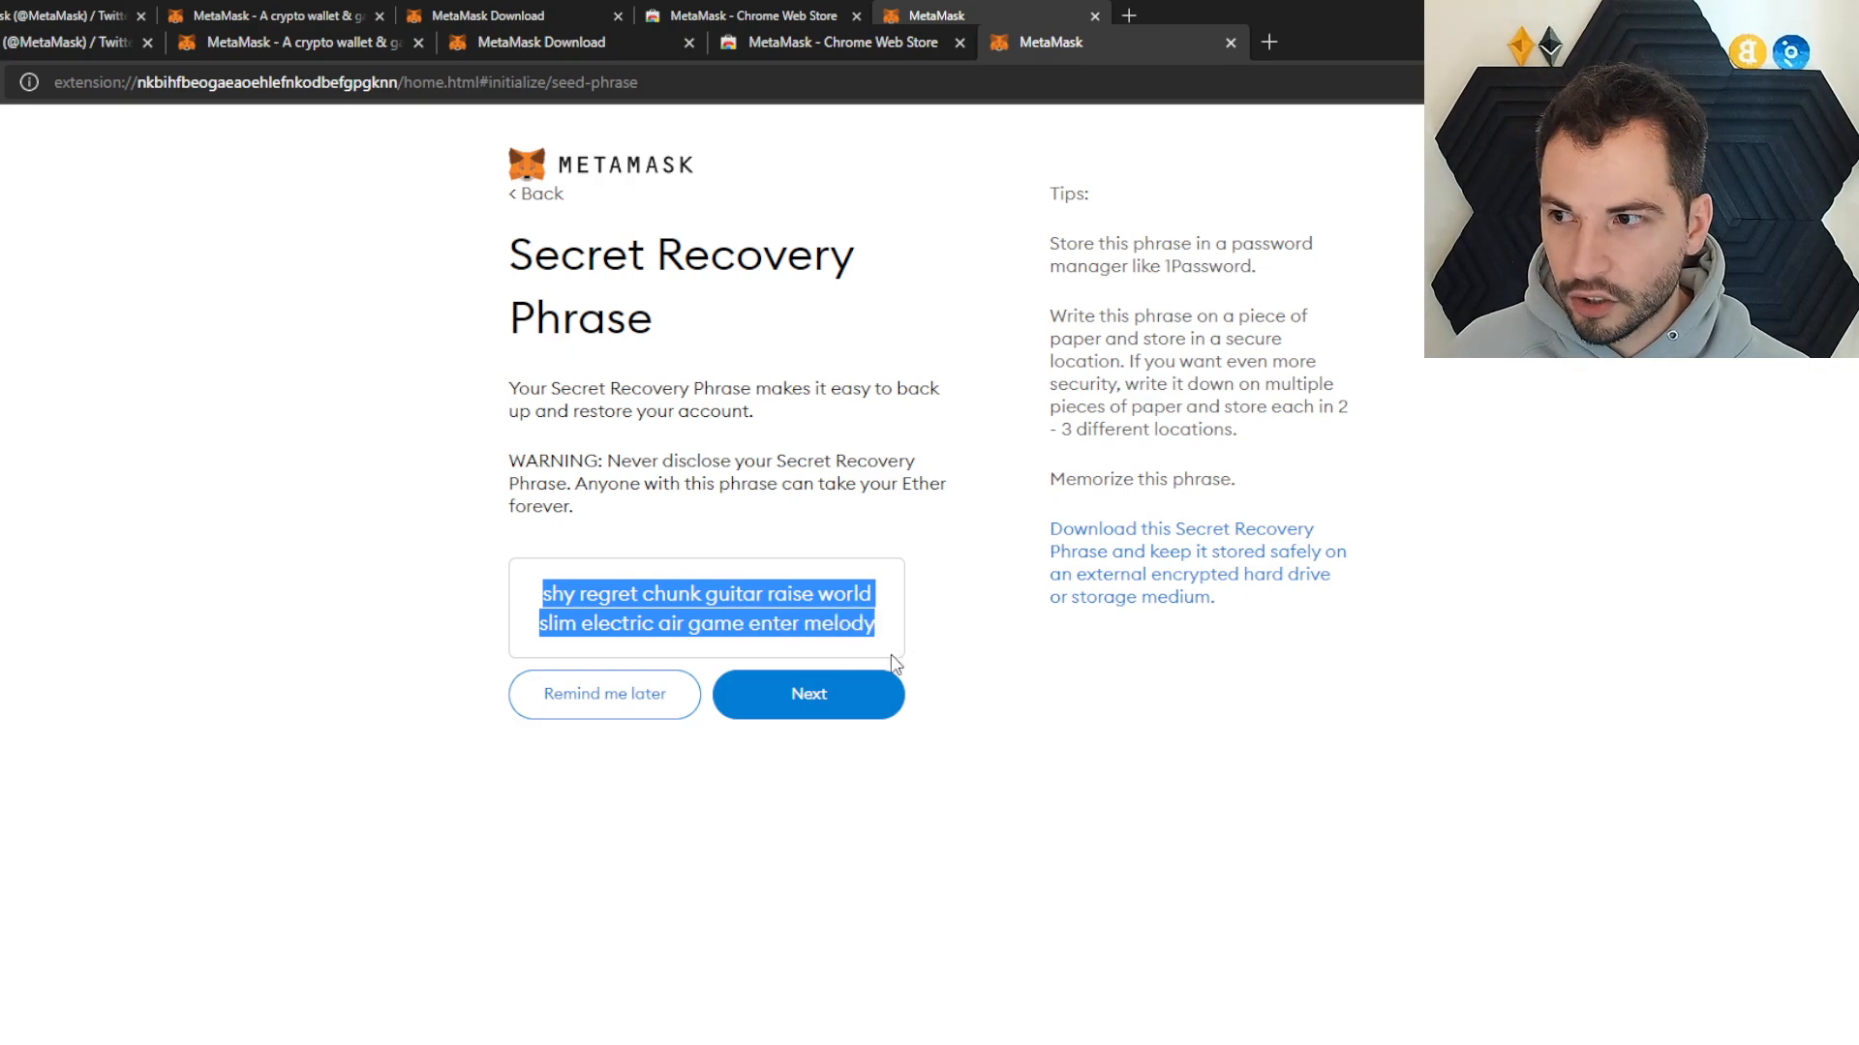
{"action": "mouse_move", "coordinate": [1359, 689]}
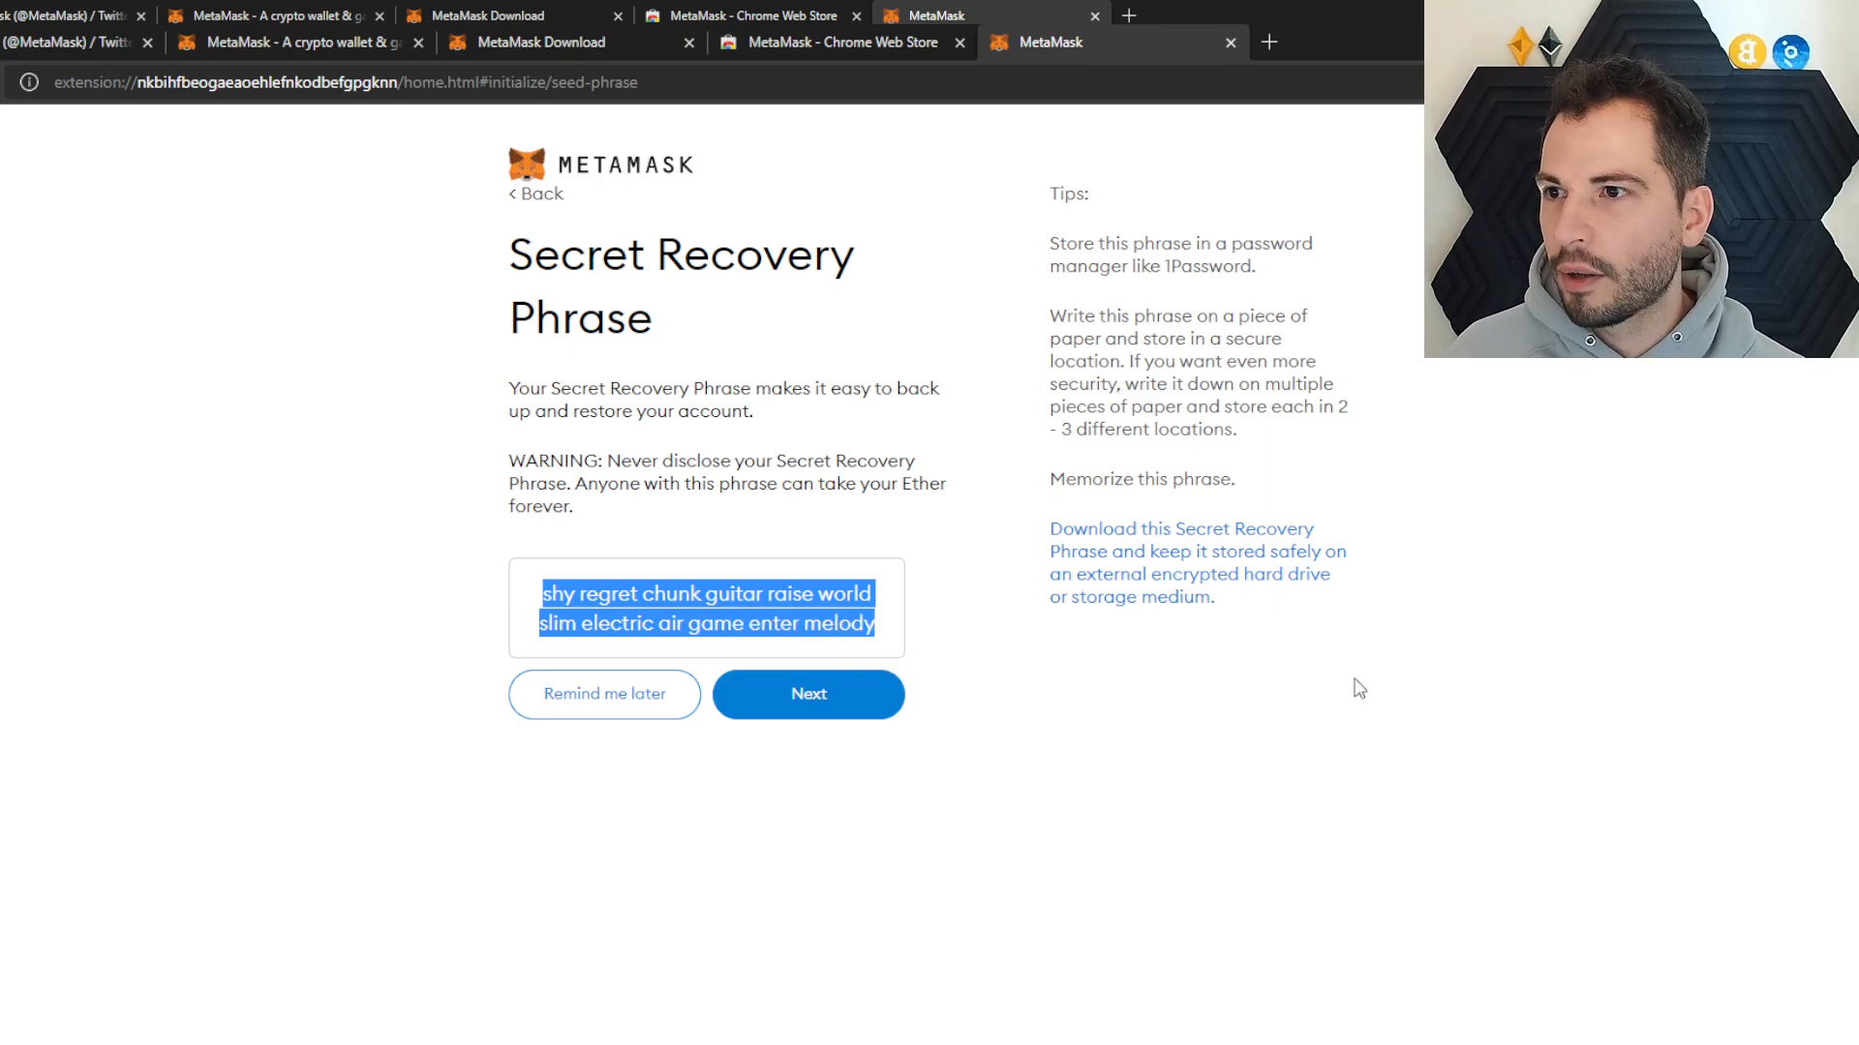
{"action": "mouse_move", "coordinate": [1279, 593]}
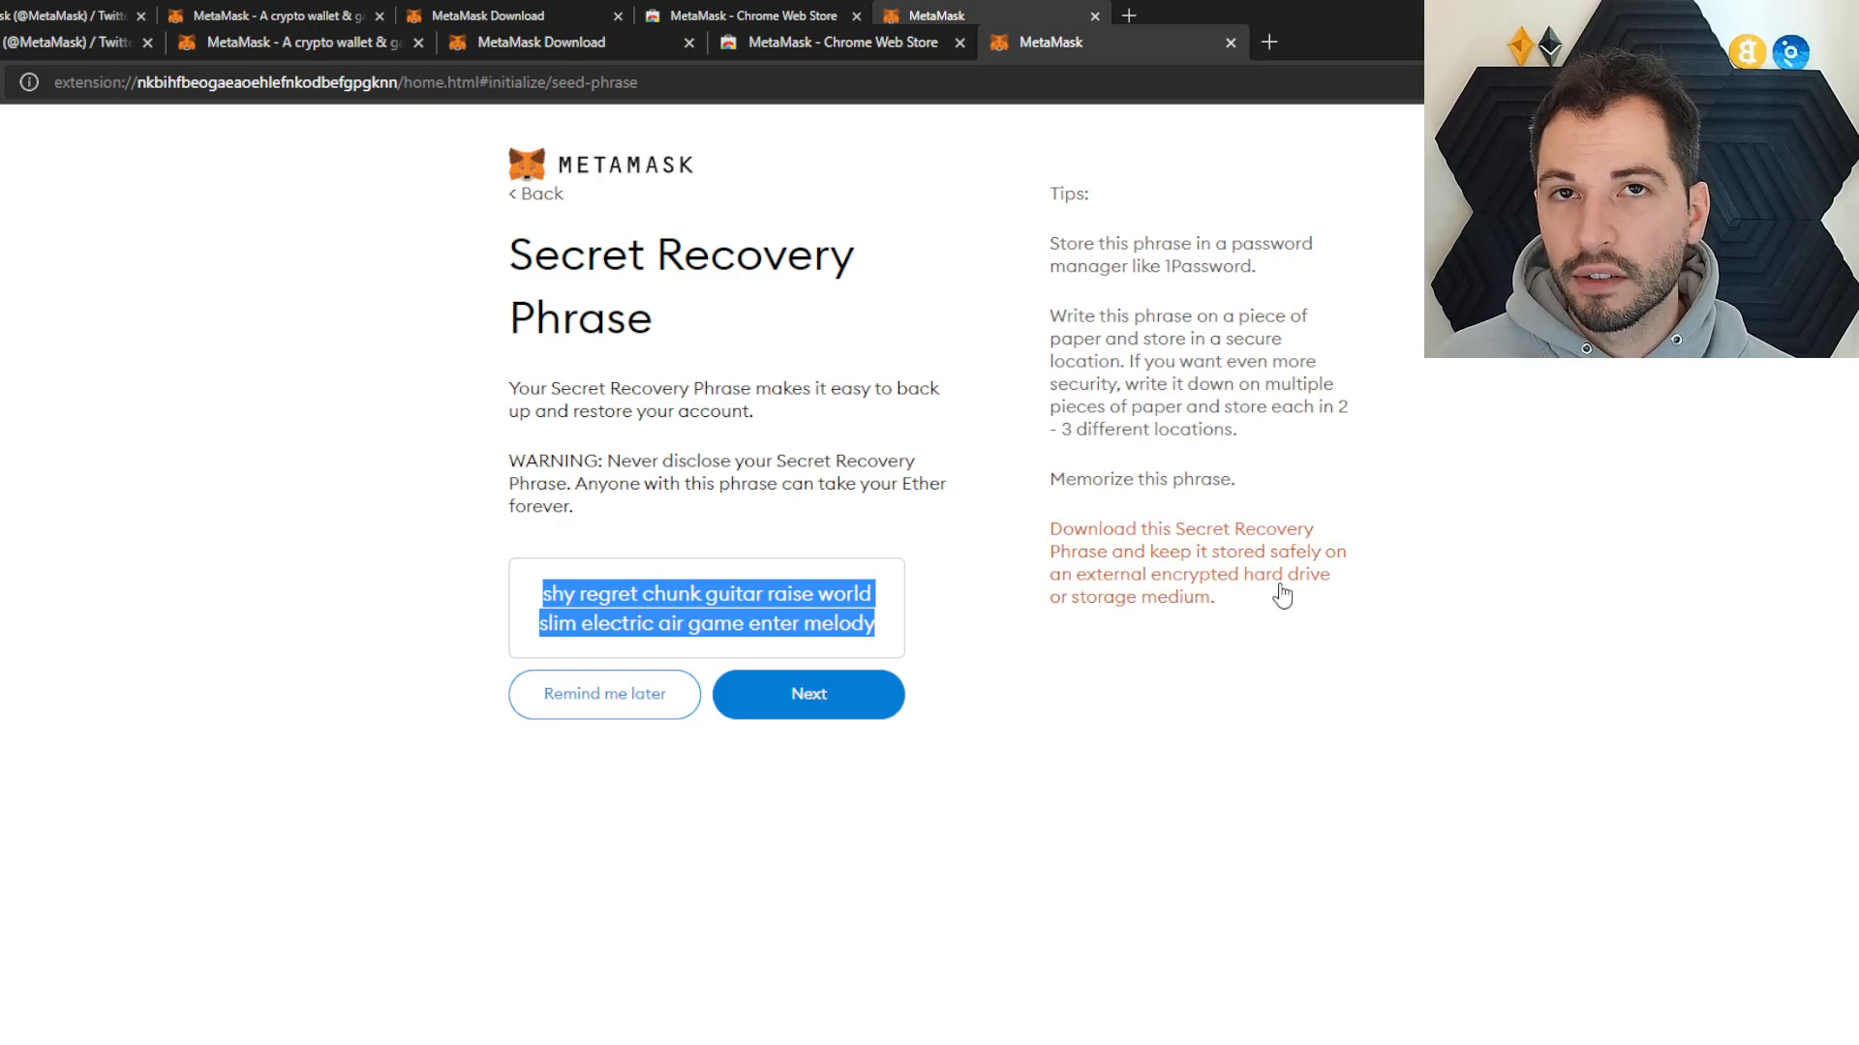
{"action": "left_click", "coordinate": [808, 693]}
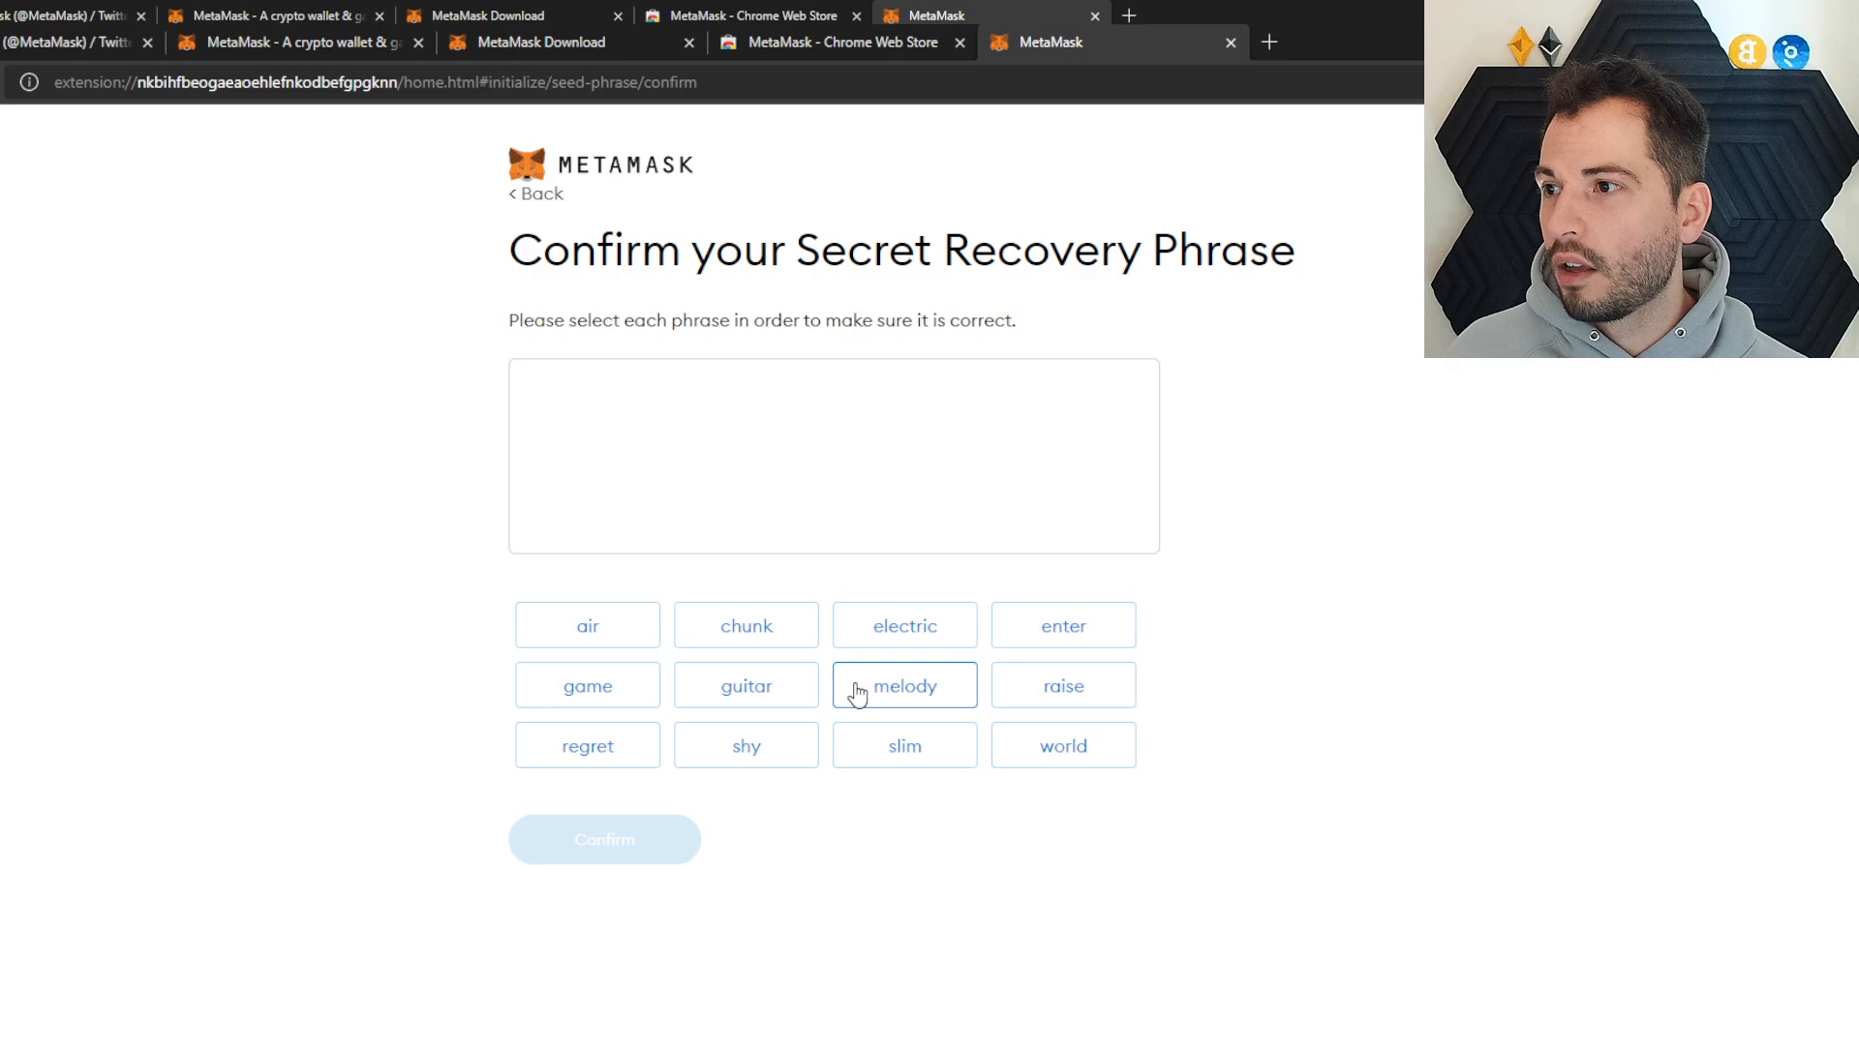
{"action": "left_click", "coordinate": [357, 81]}
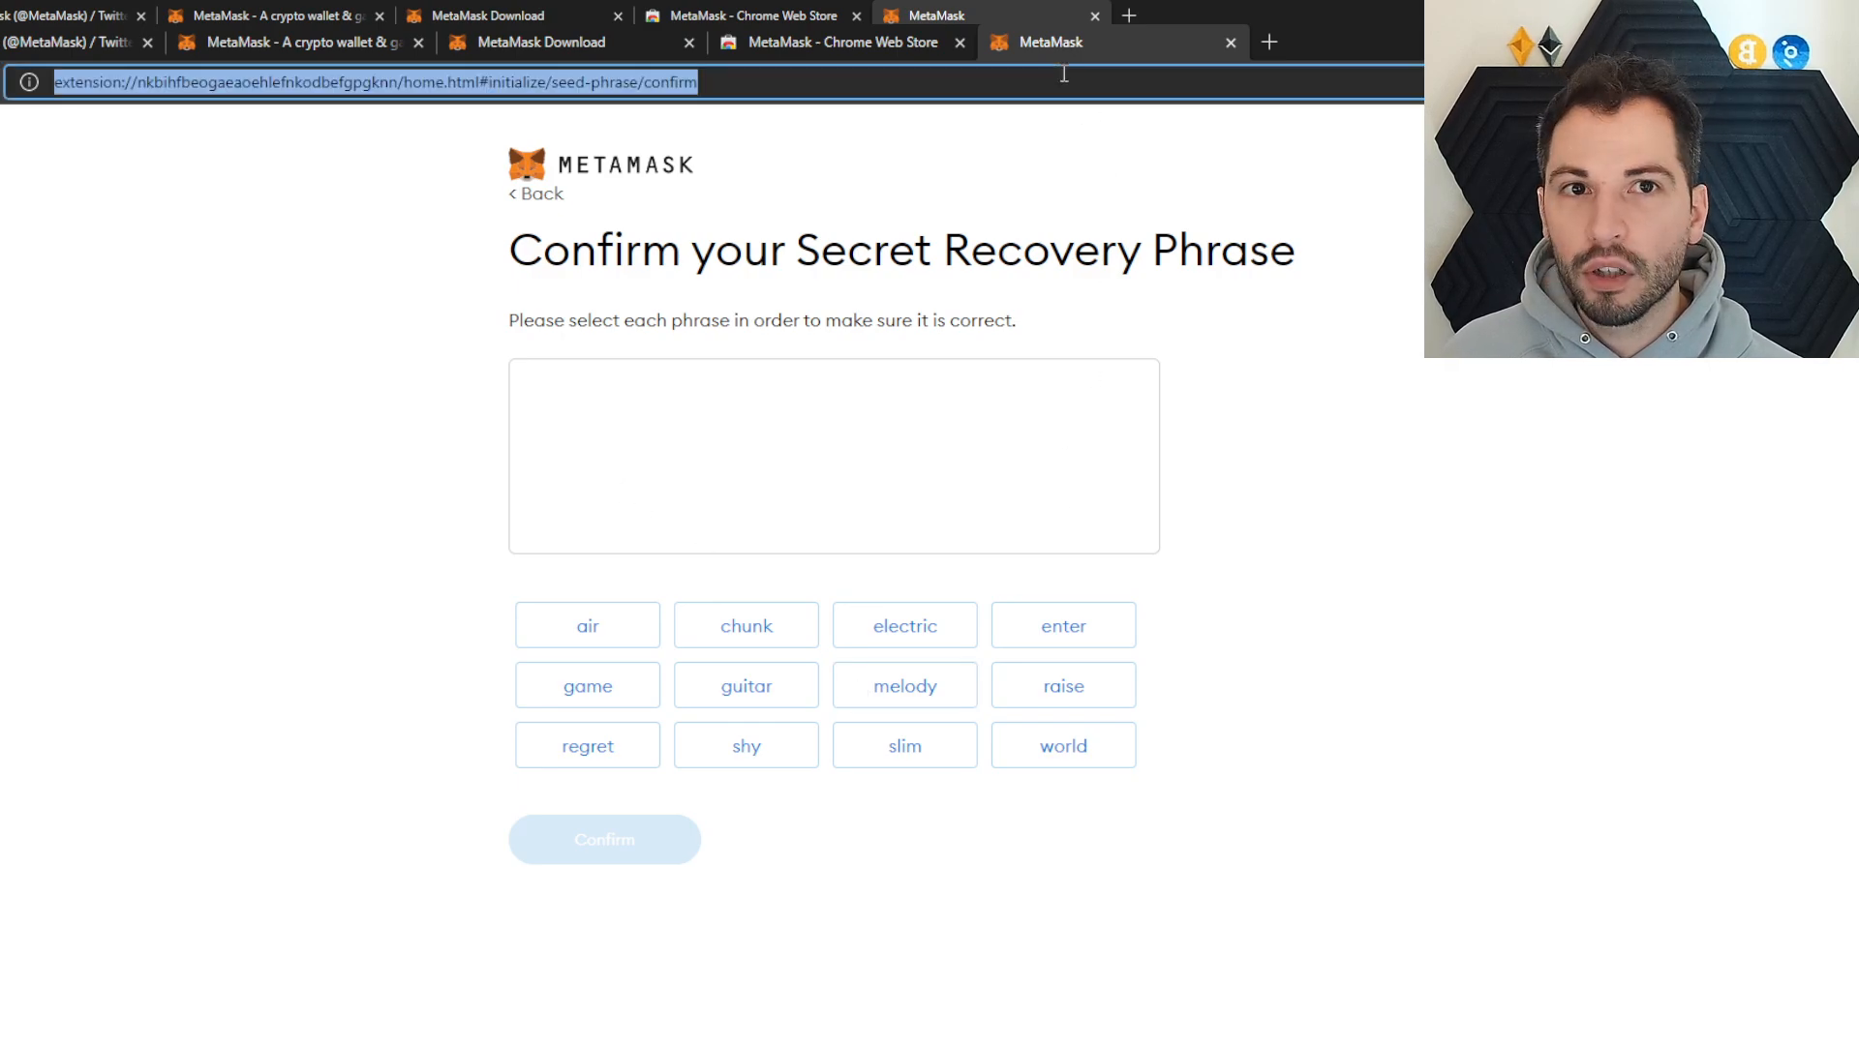
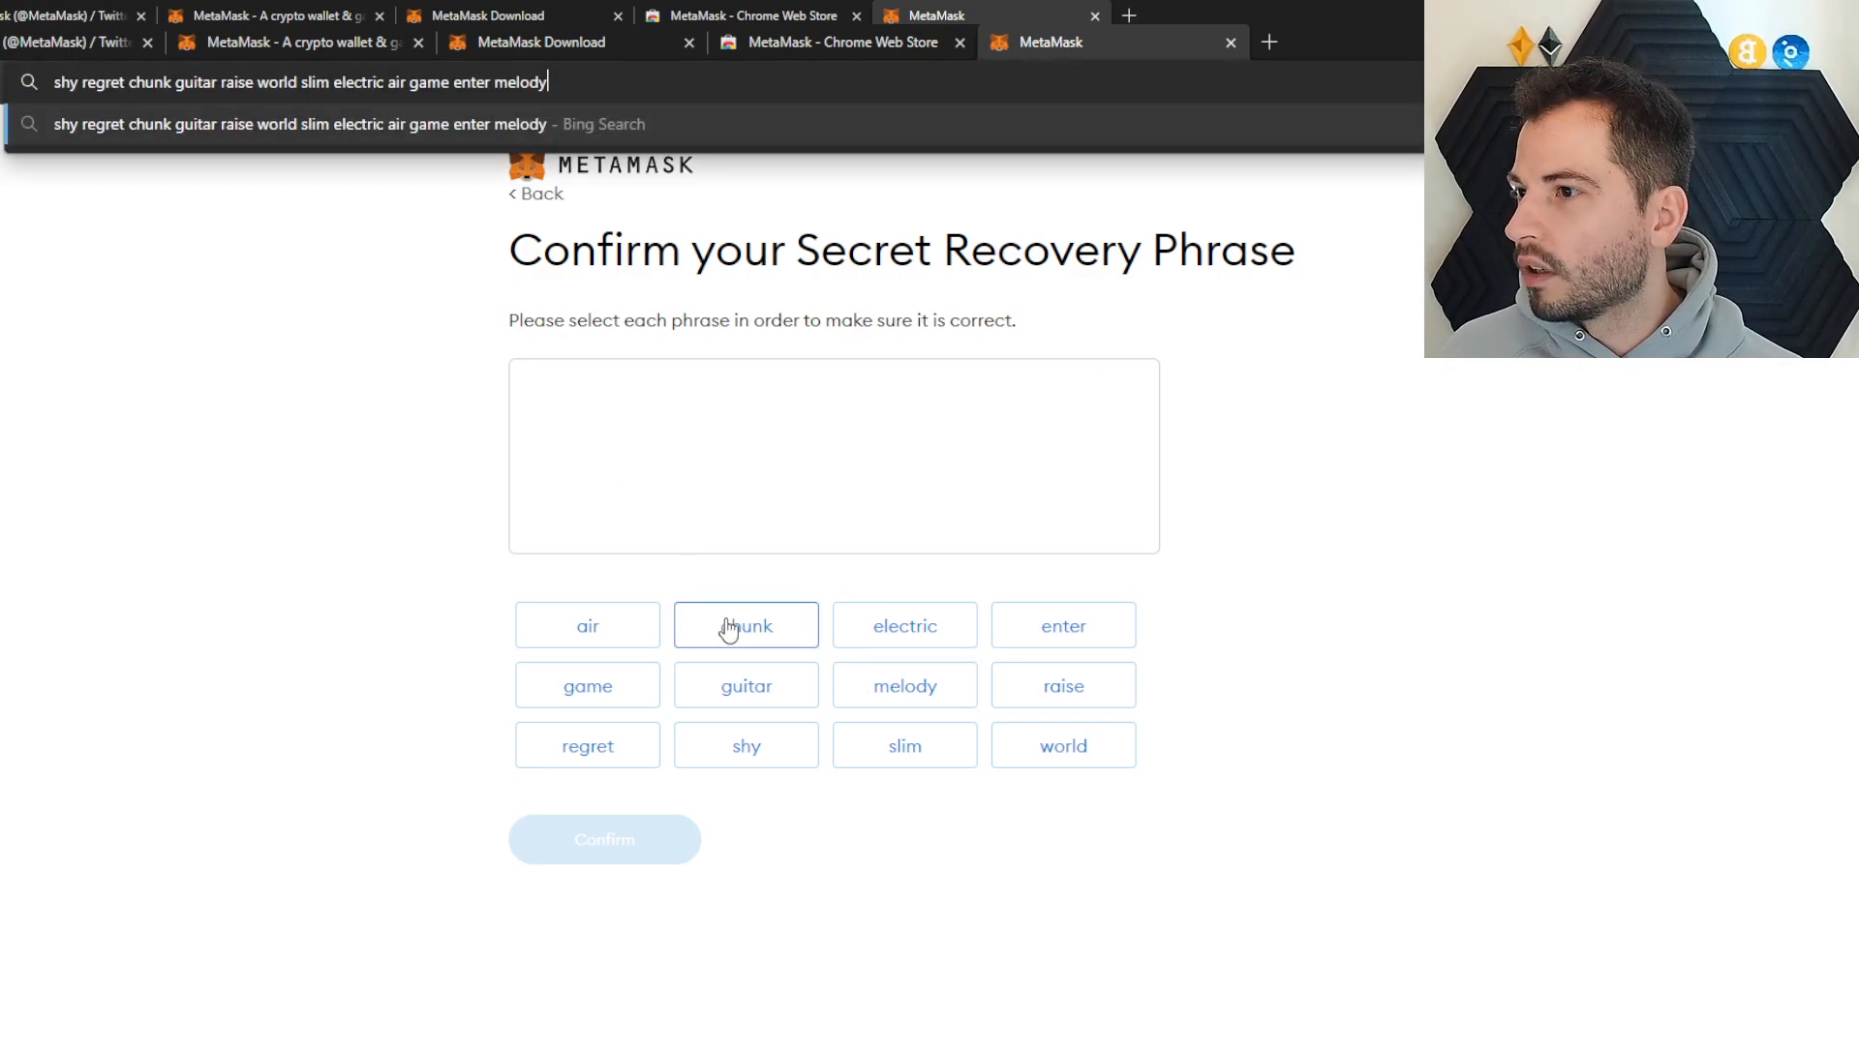
- Select the twelve recovery words in their original order and confirm the phrase
{"action": "left_click", "coordinate": [745, 745]}
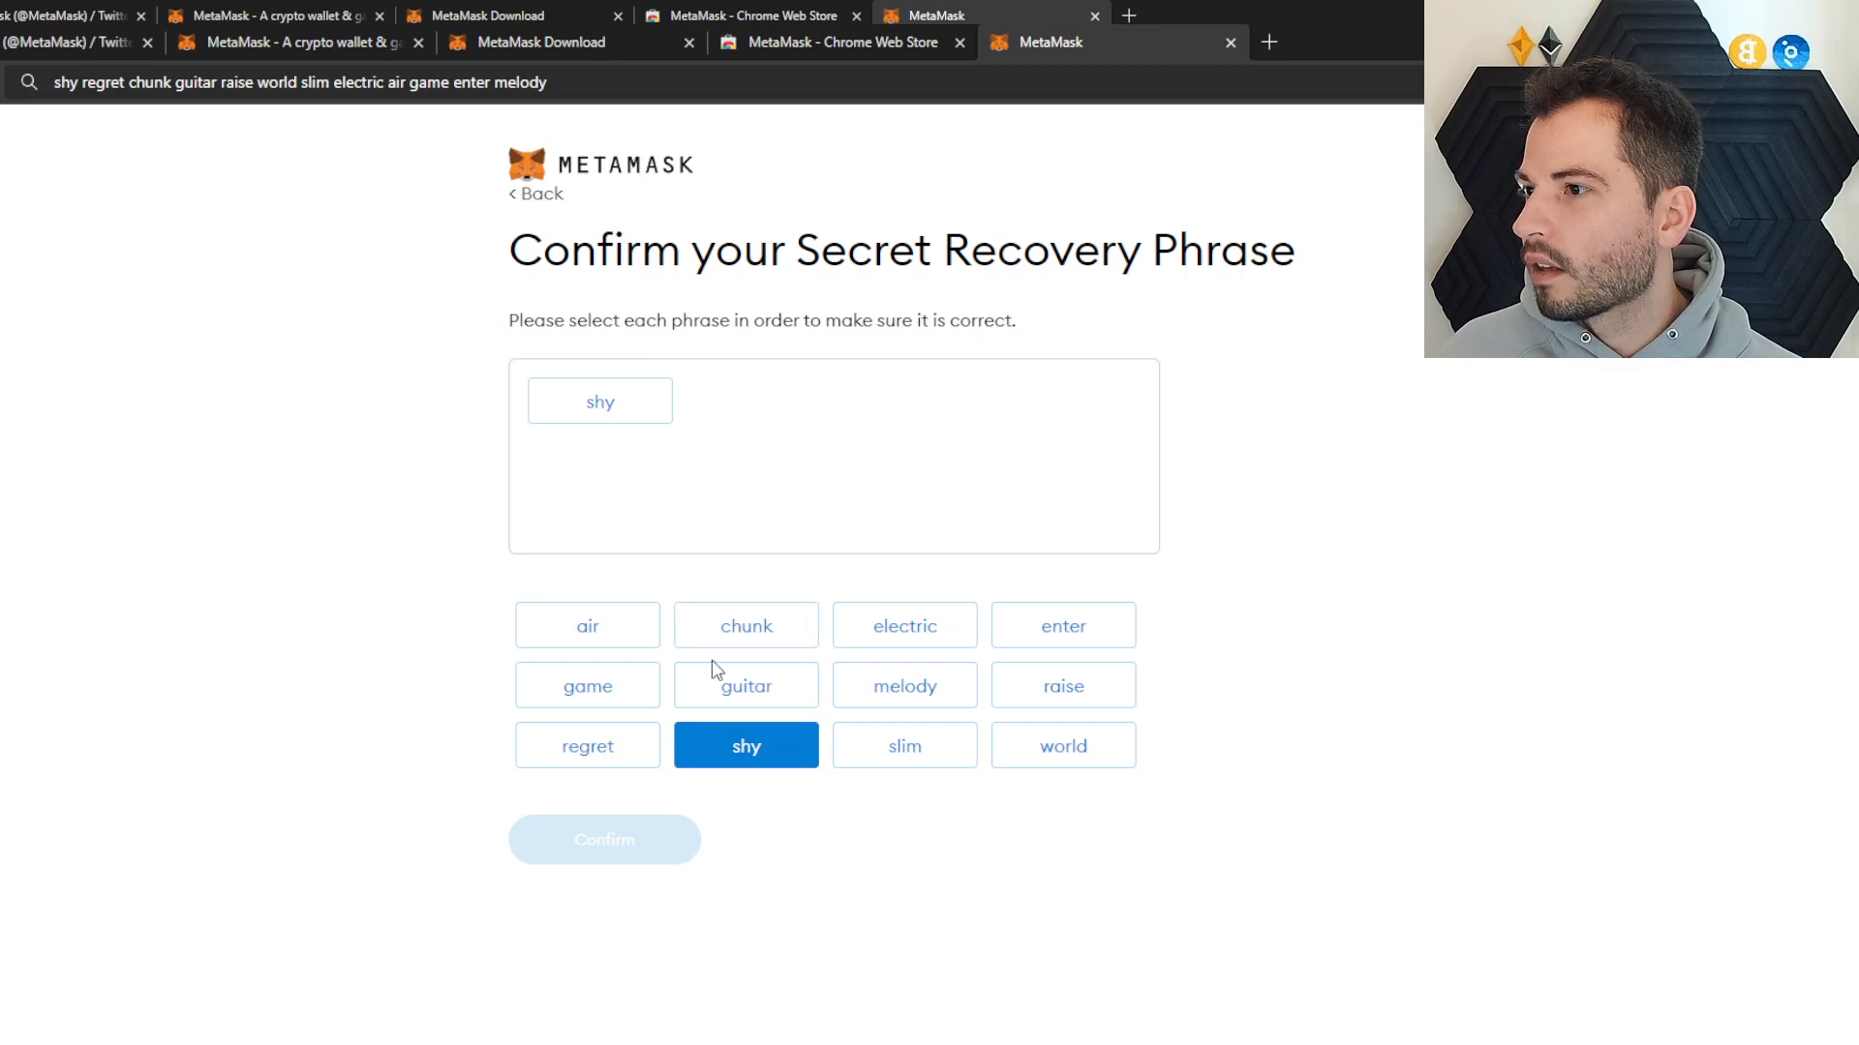
{"action": "left_click", "coordinate": [587, 746]}
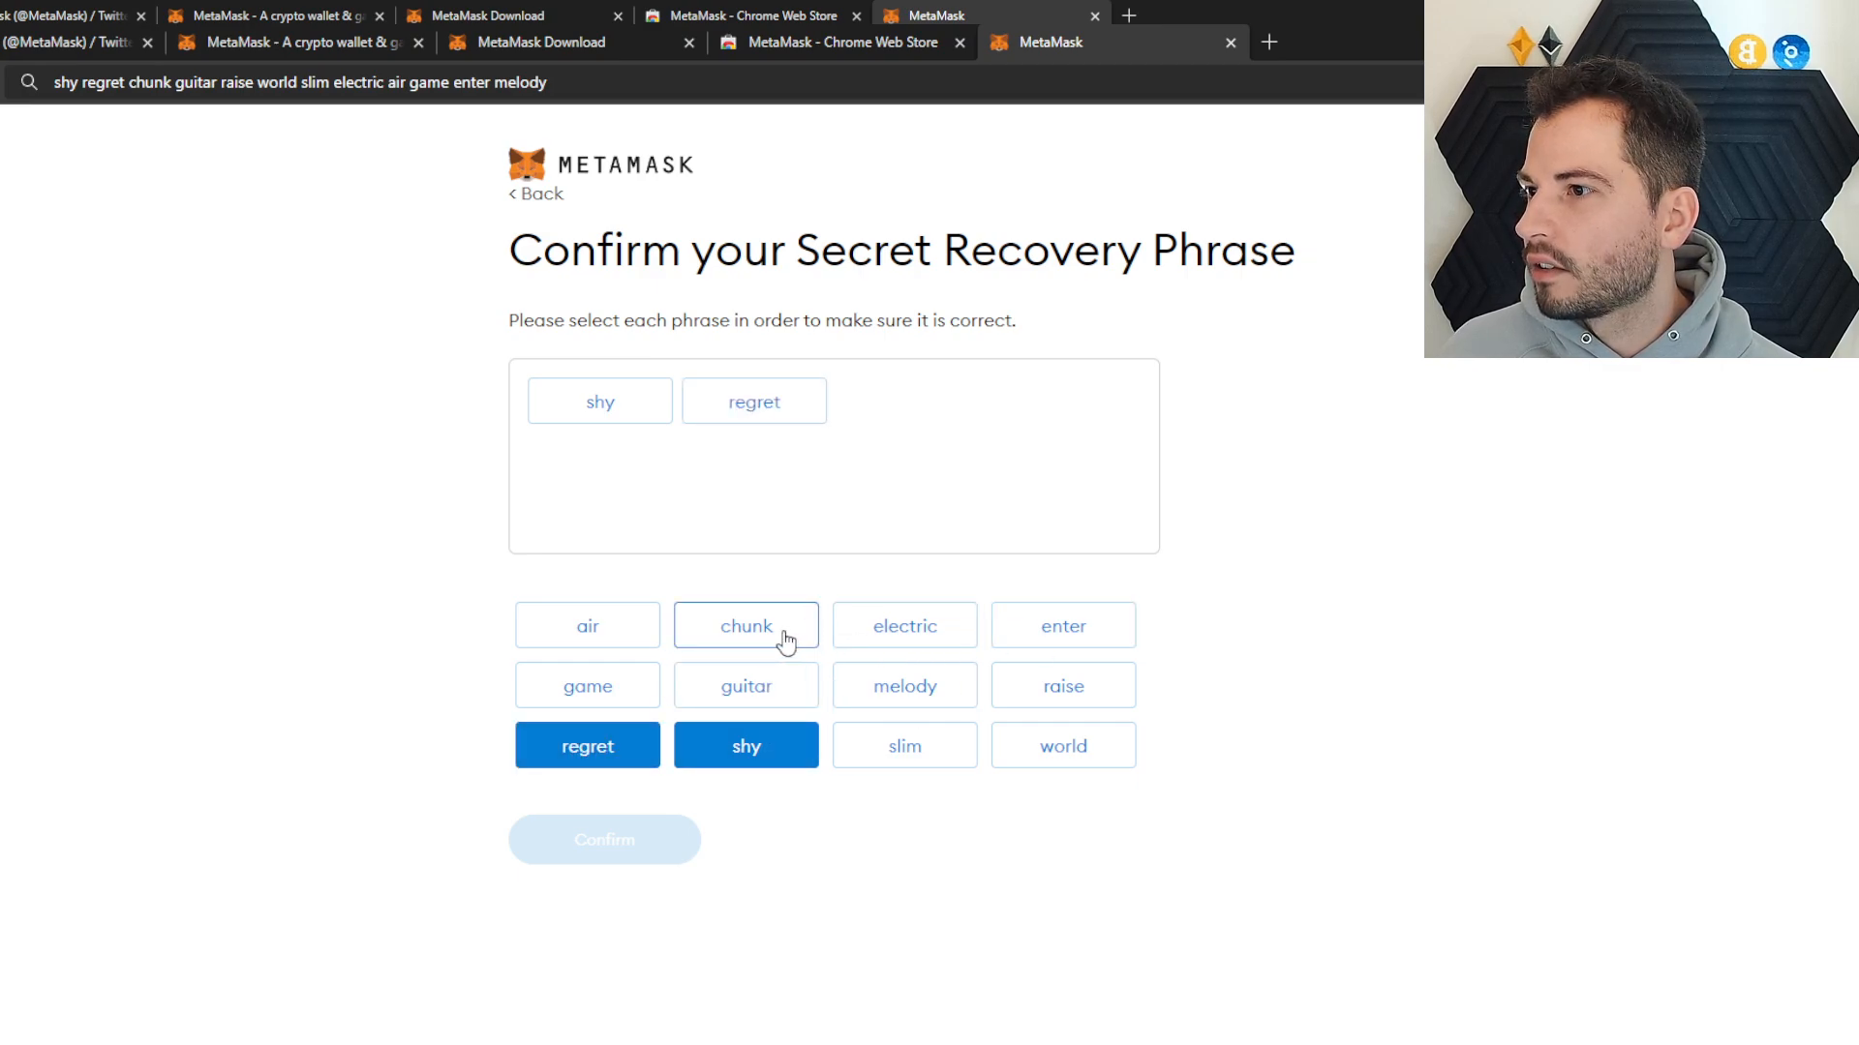
{"action": "left_click", "coordinate": [746, 685]}
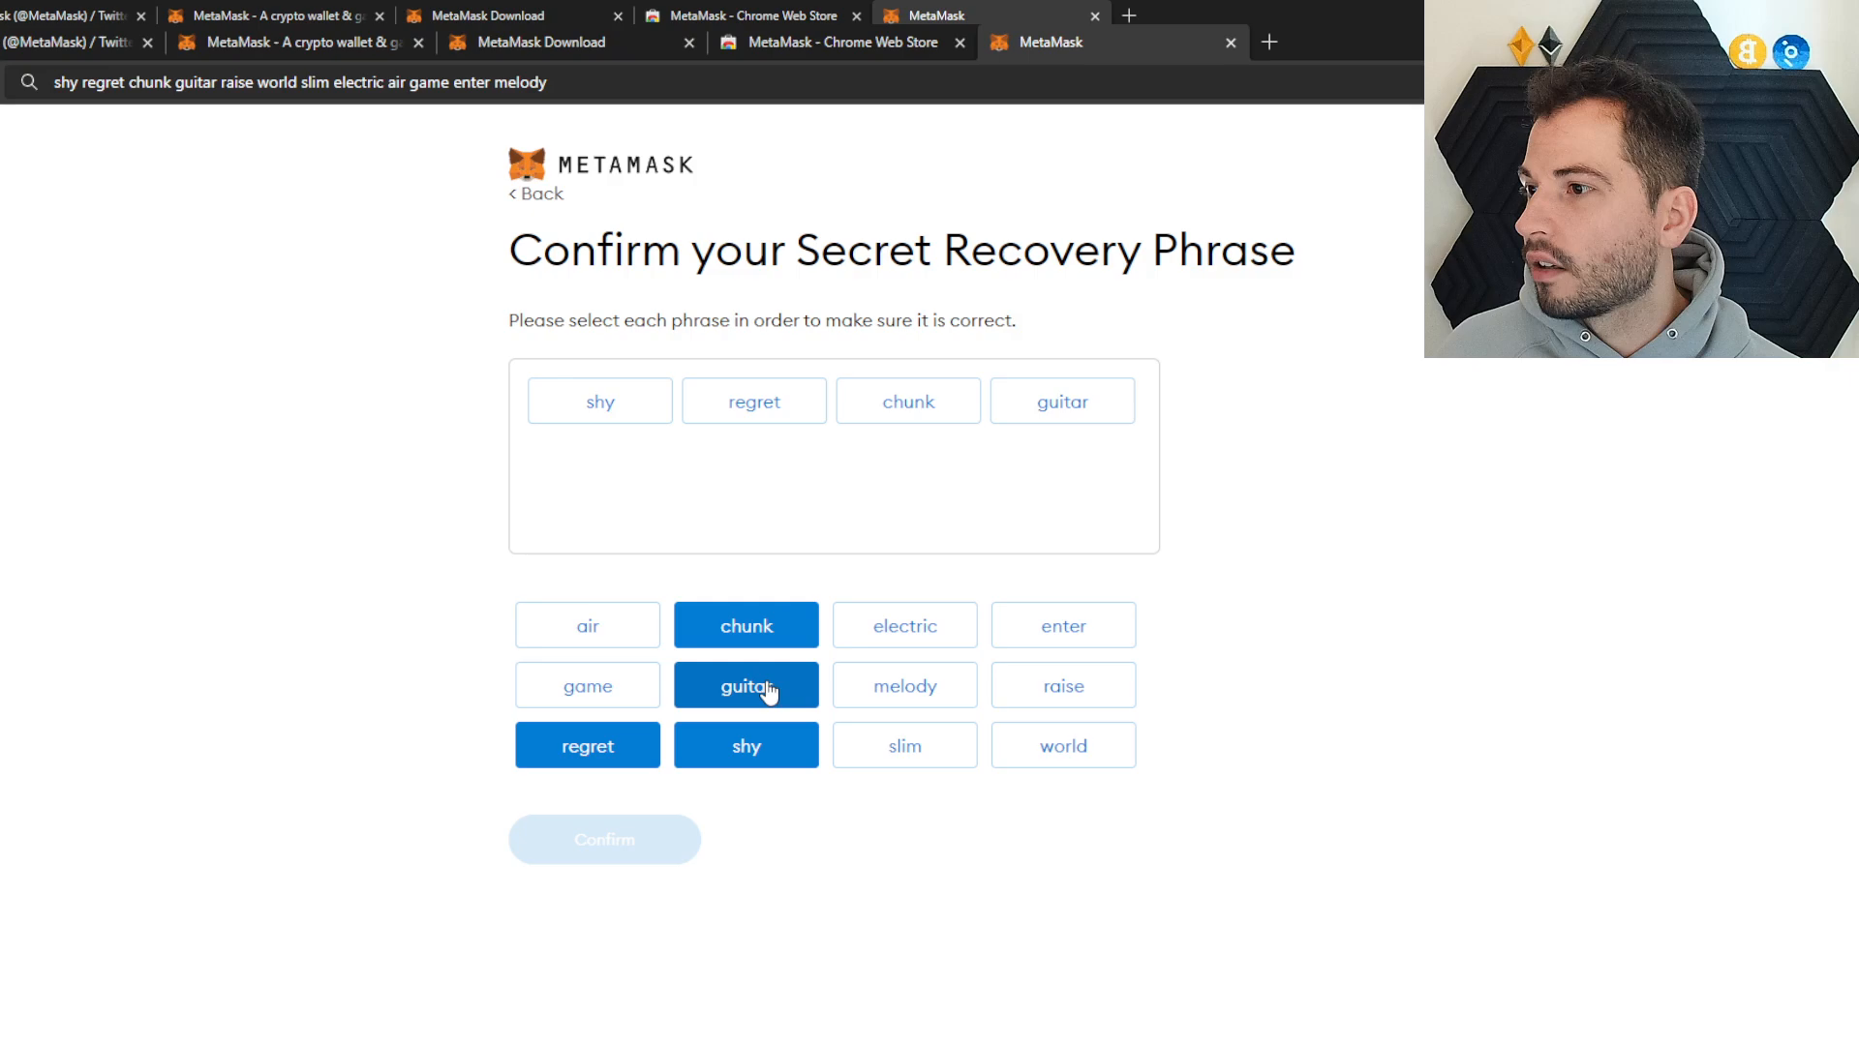
{"action": "left_click", "coordinate": [1063, 685]}
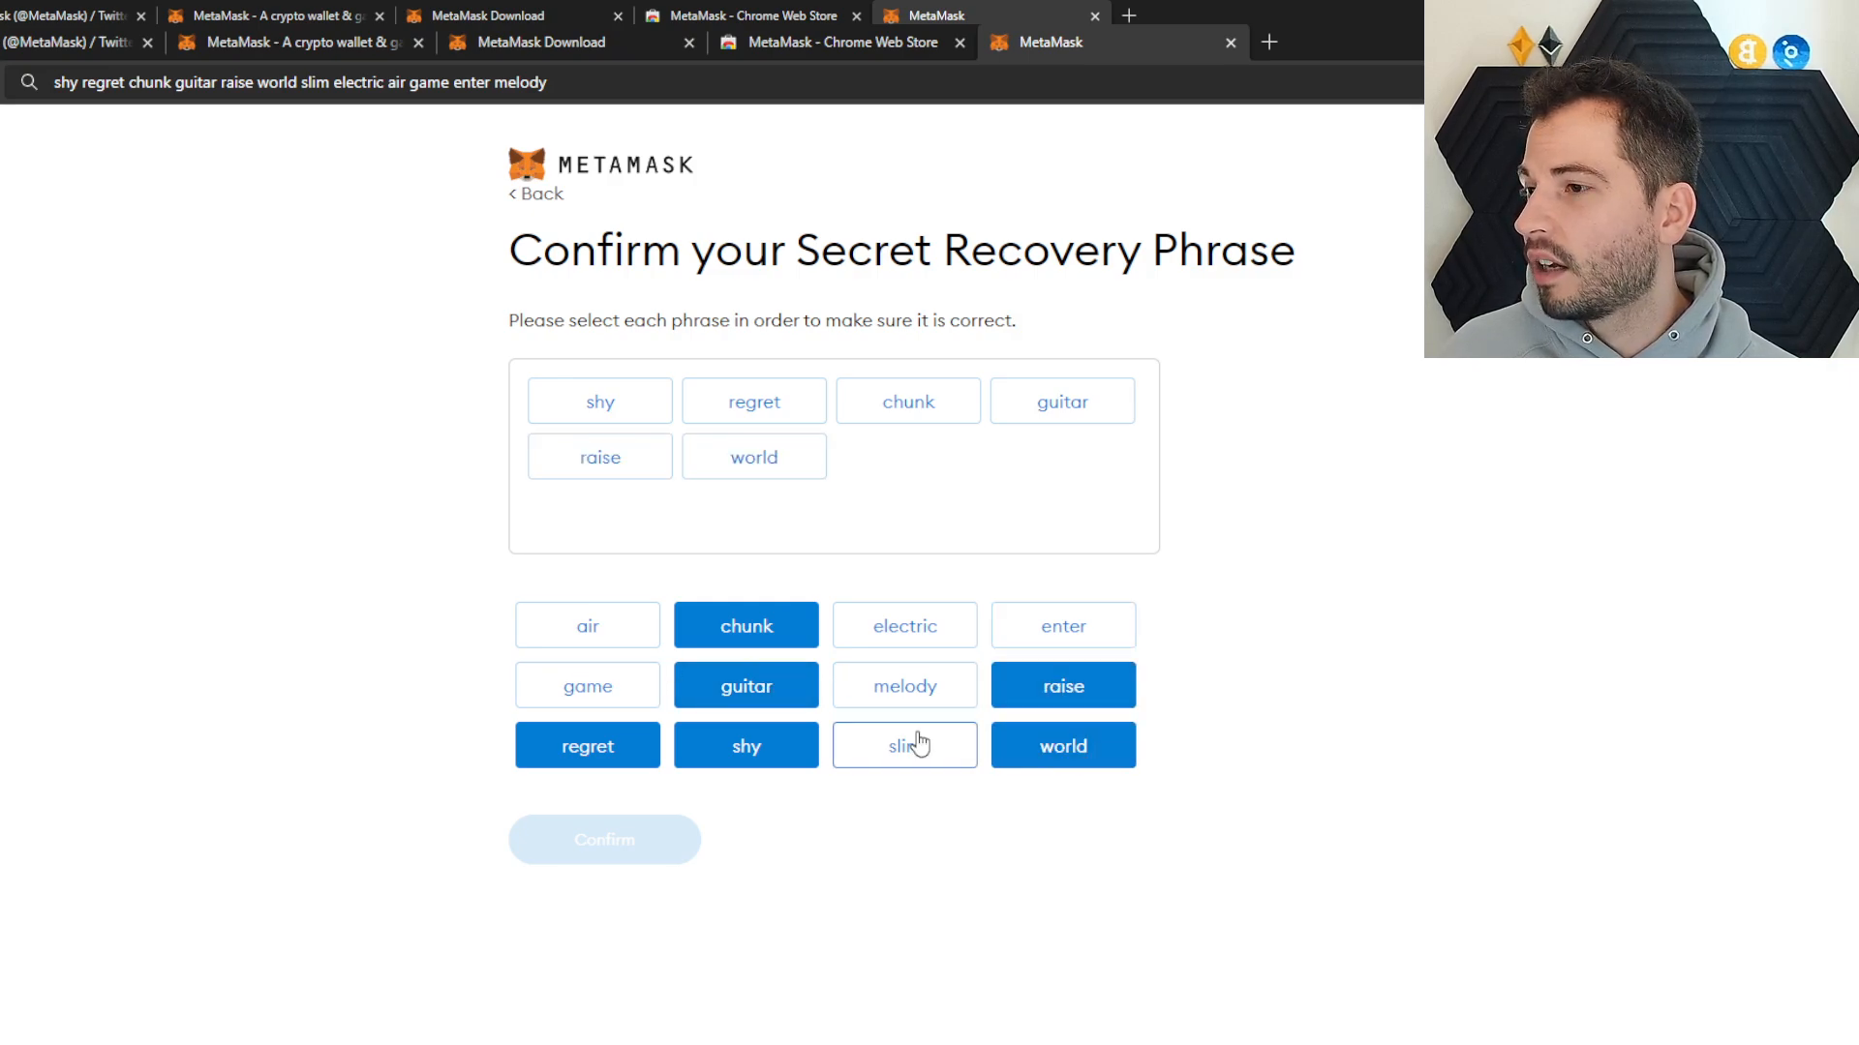
{"action": "left_click", "coordinate": [904, 745]}
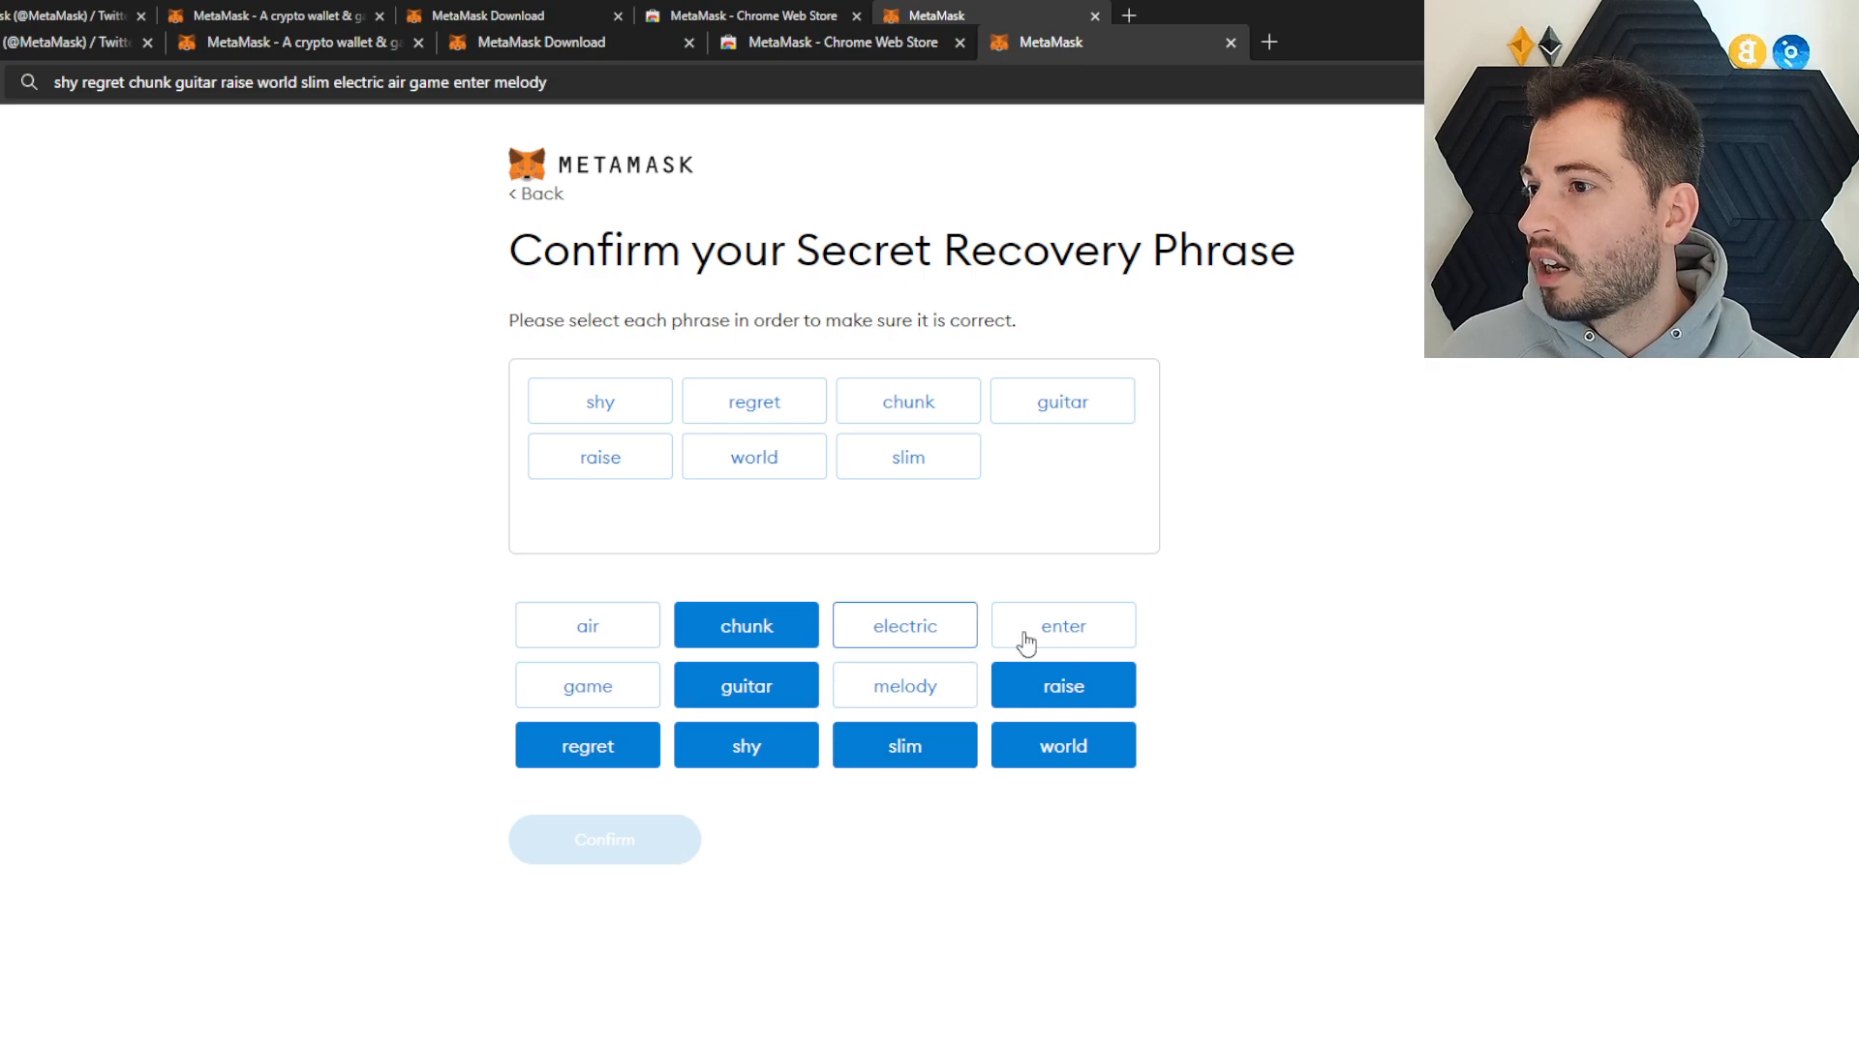
{"action": "left_click", "coordinate": [904, 626]}
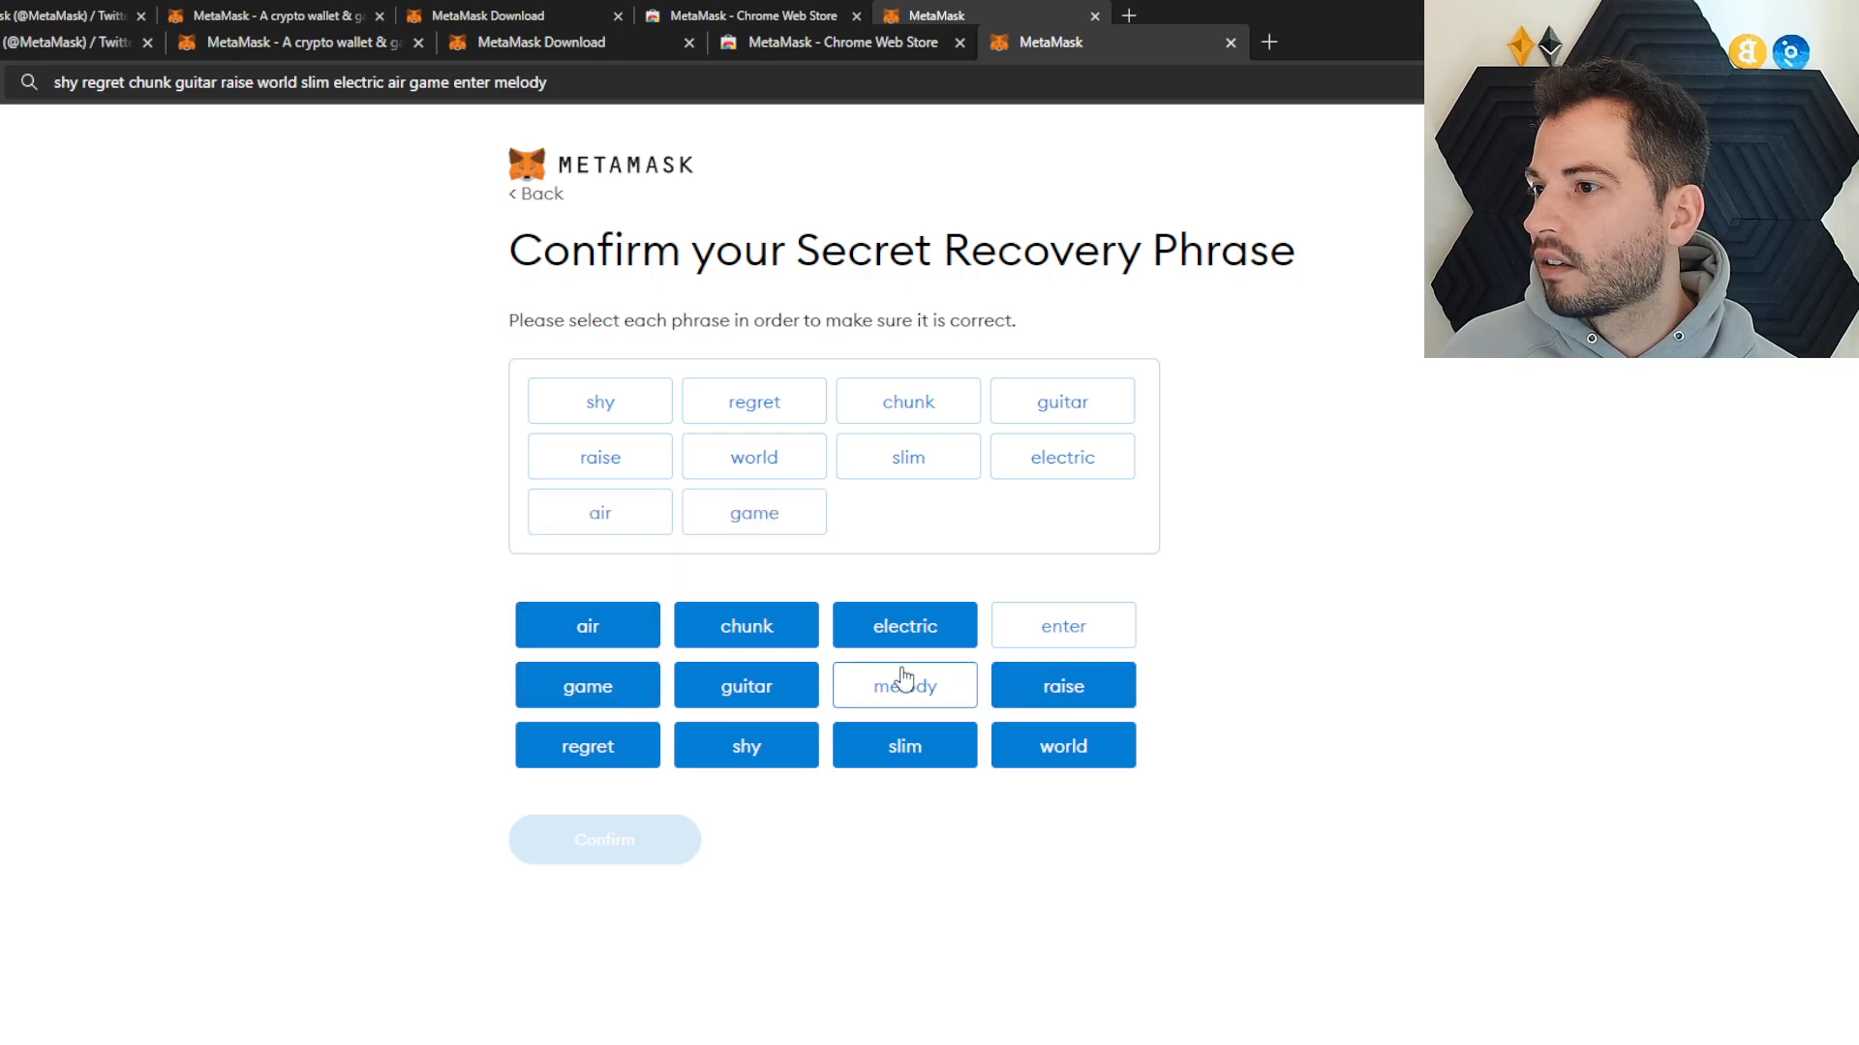
{"action": "left_click", "coordinate": [904, 685]}
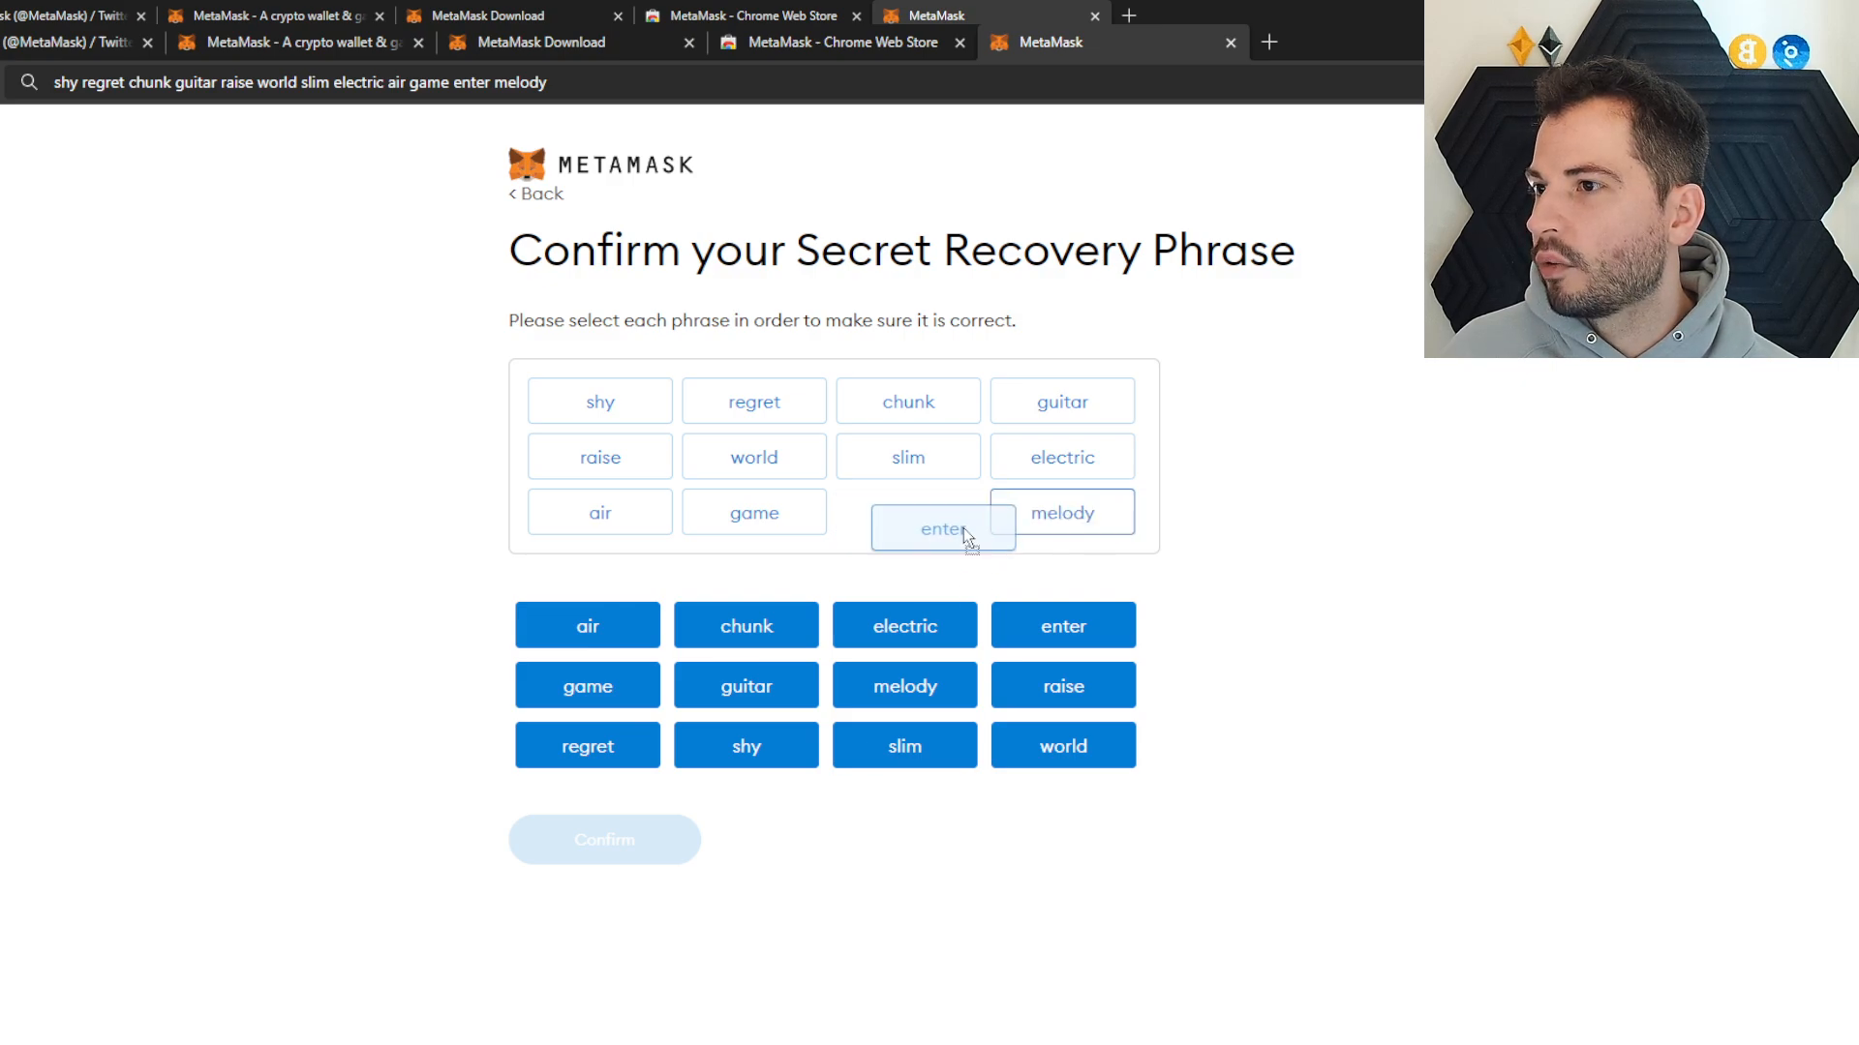
{"action": "left_click", "coordinate": [943, 529]}
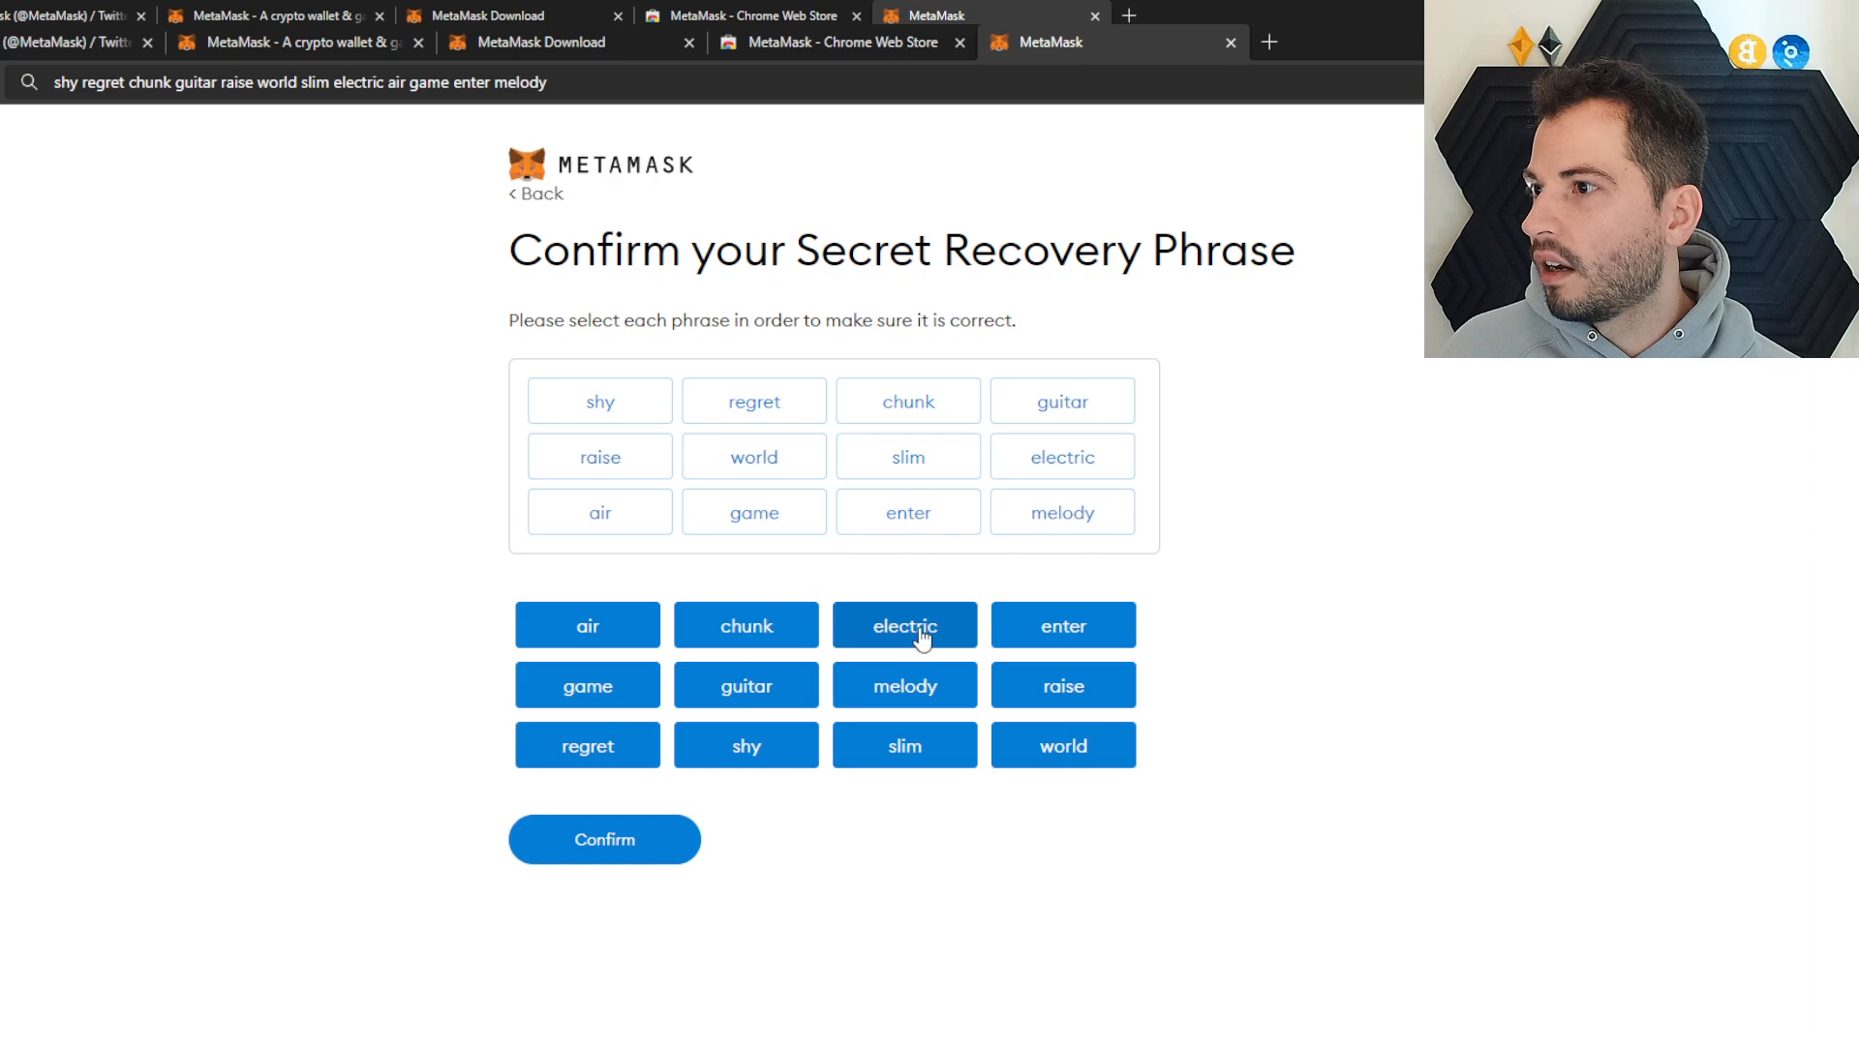
{"action": "left_click", "coordinate": [604, 839]}
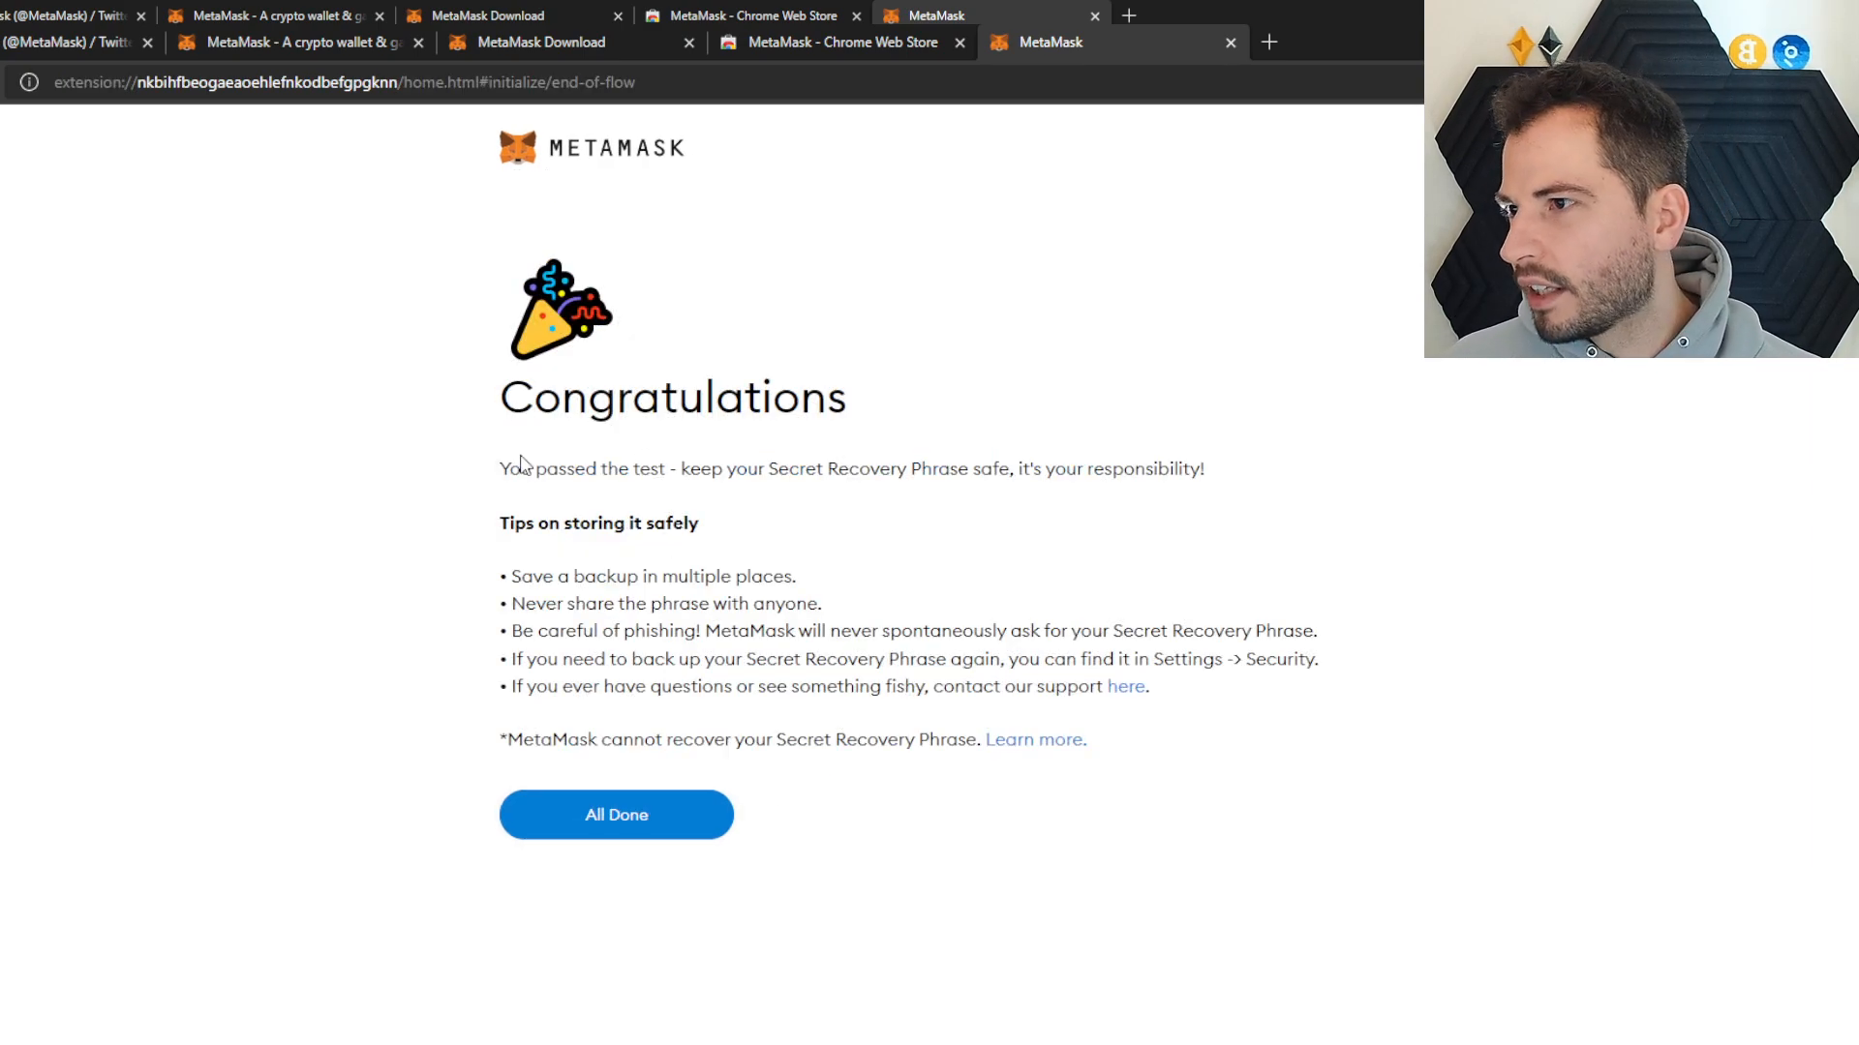
{"action": "mouse_move", "coordinate": [1030, 539]}
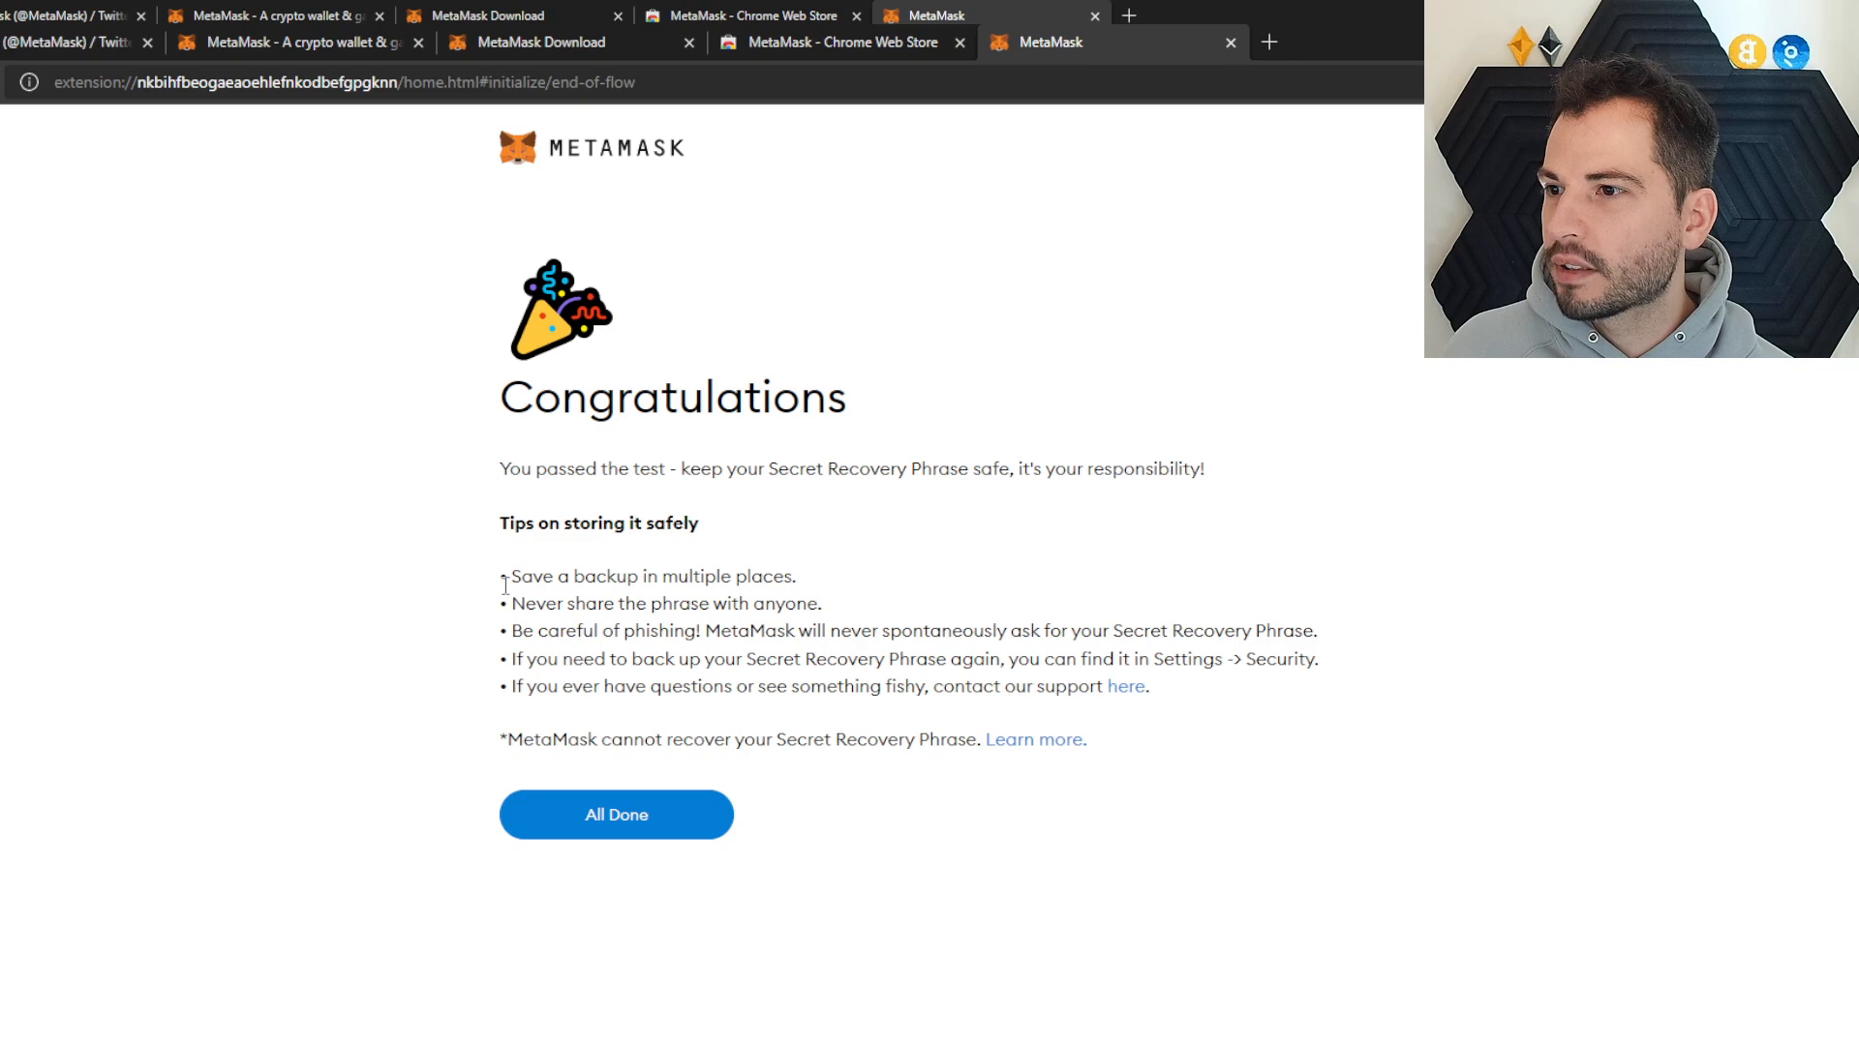
- Review the safe-storage tips and finish setup with All Done to reach the Account 1 wallet
{"action": "right_click", "coordinate": [1078, 750]}
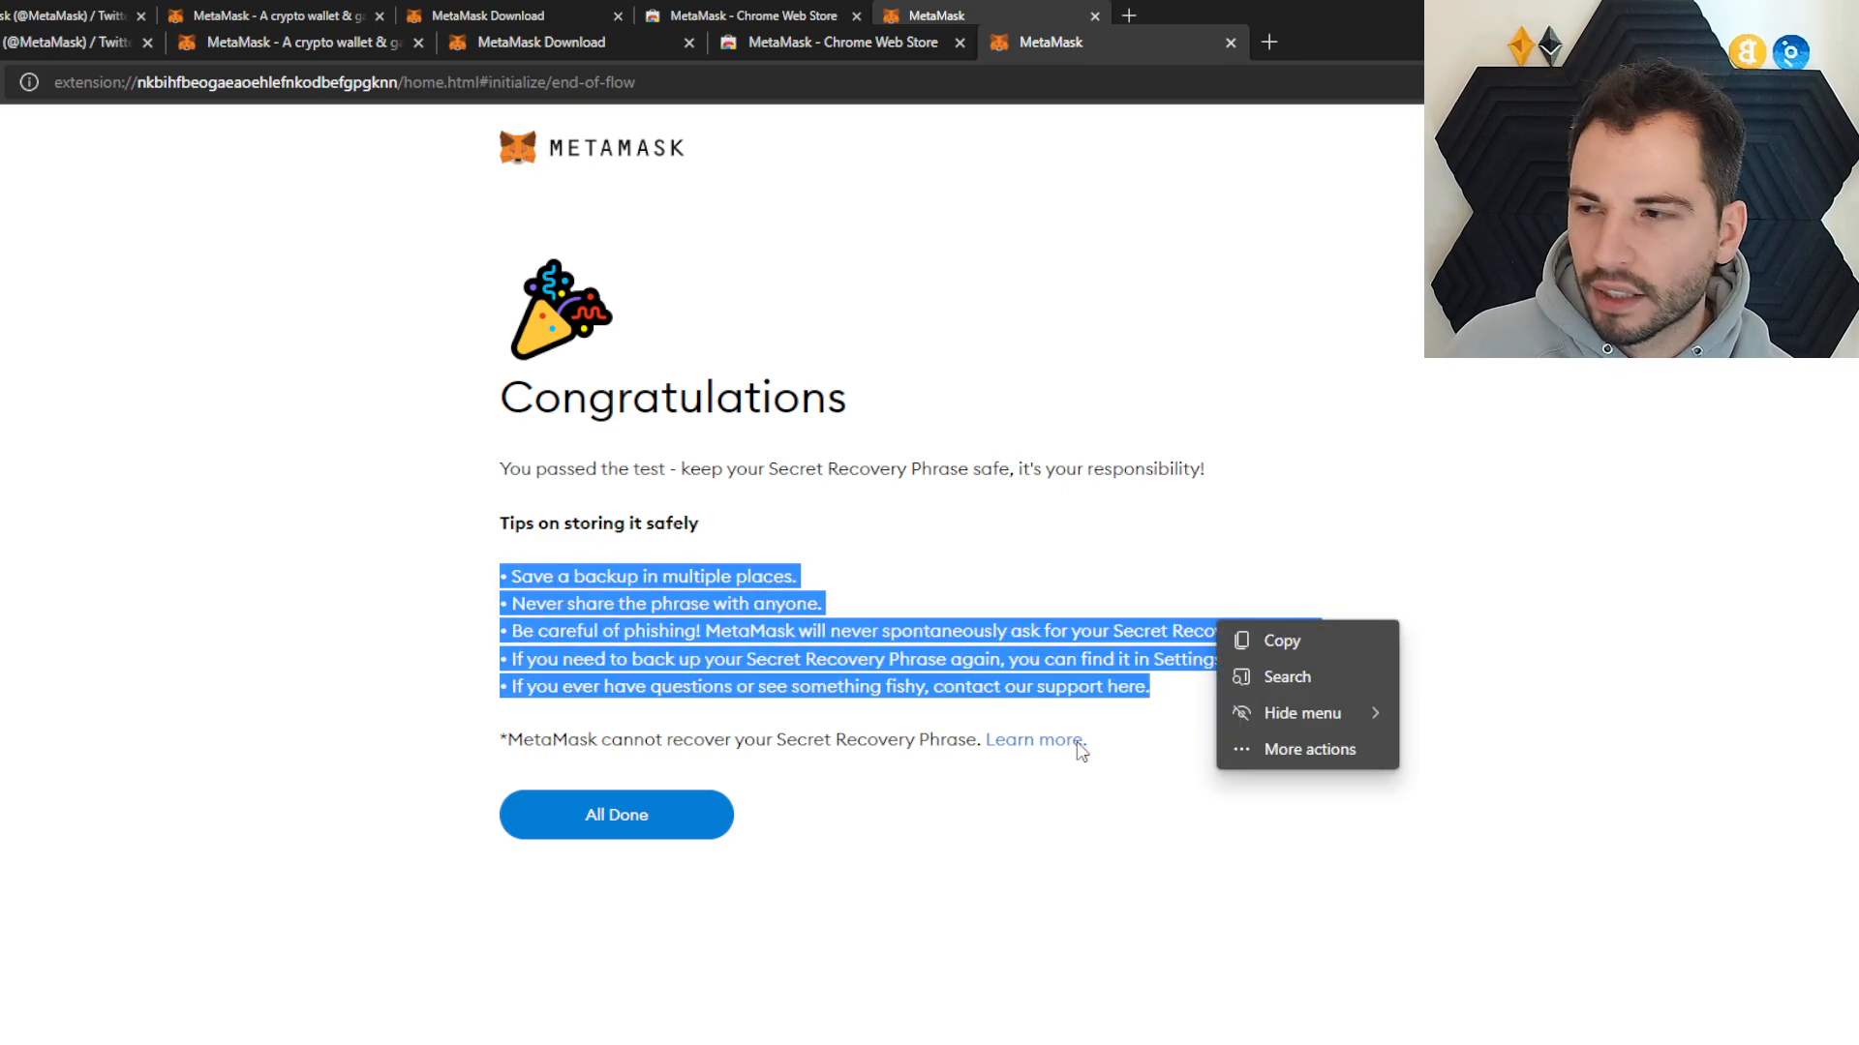
{"action": "left_click", "coordinate": [615, 815]}
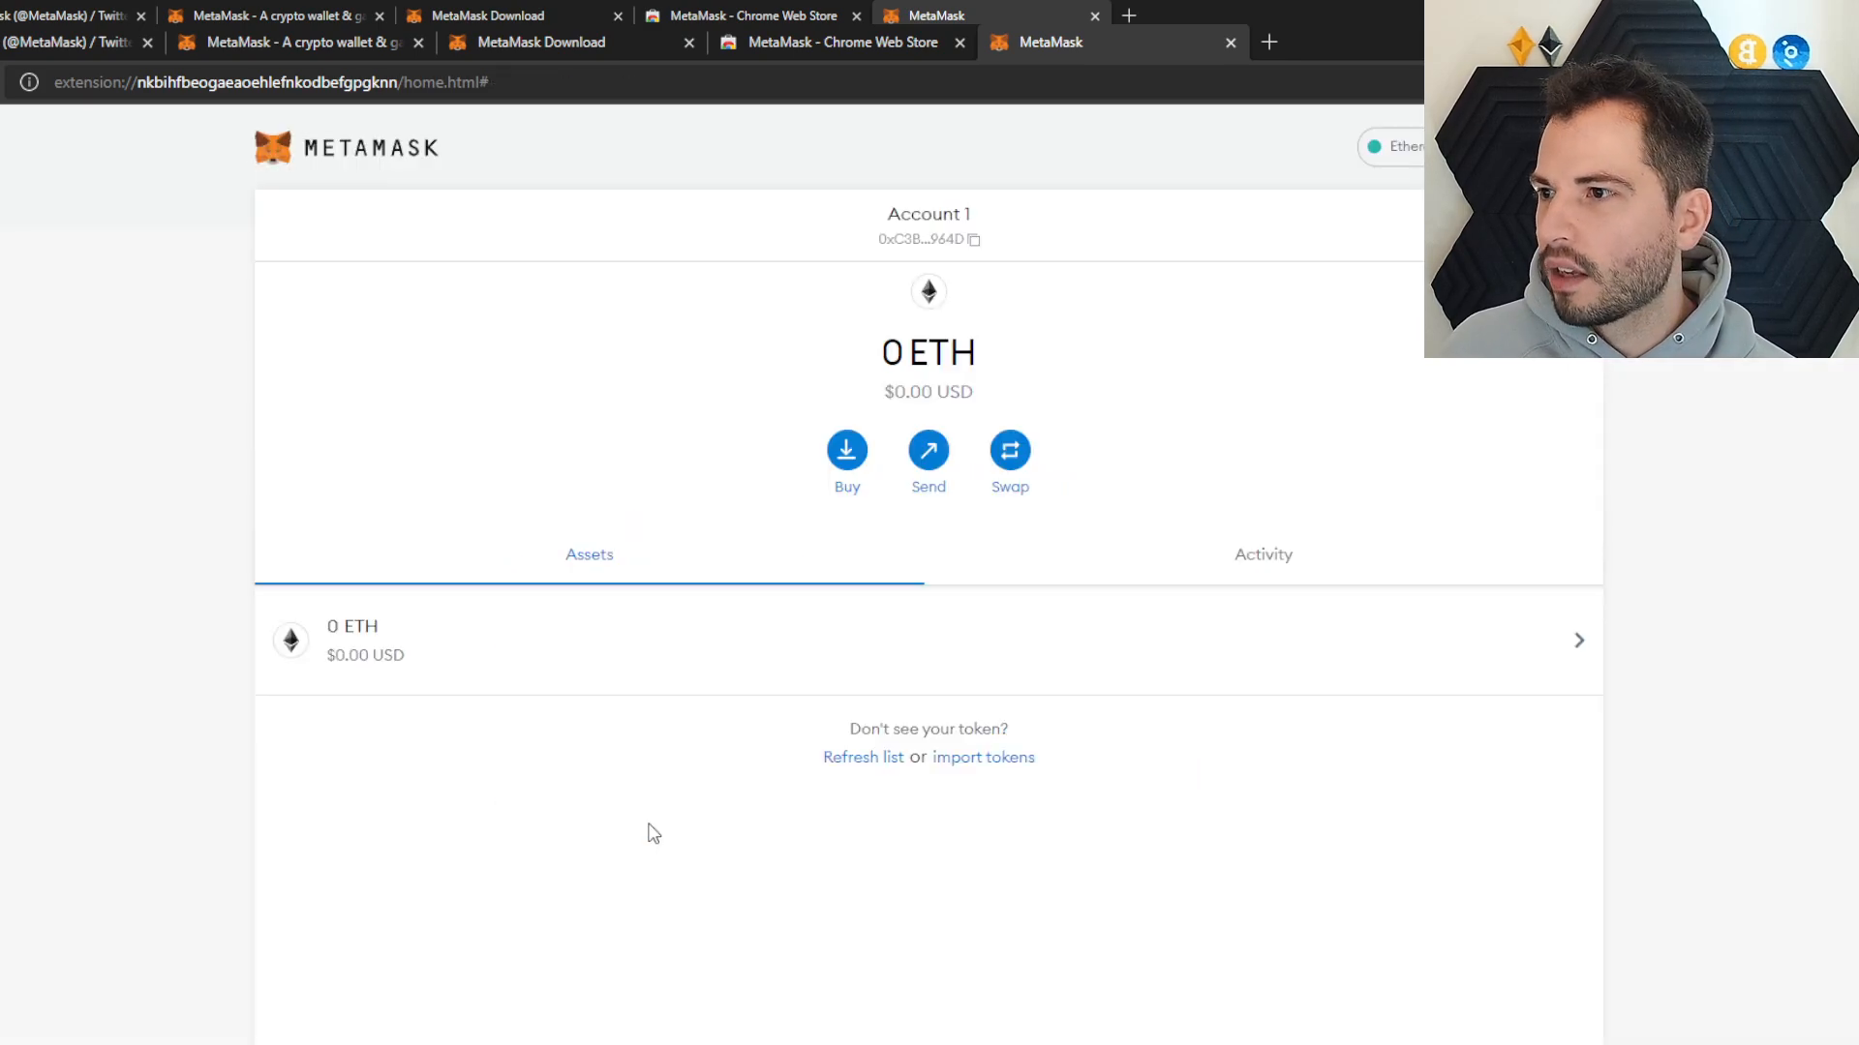
{"action": "mouse_move", "coordinate": [1122, 643]}
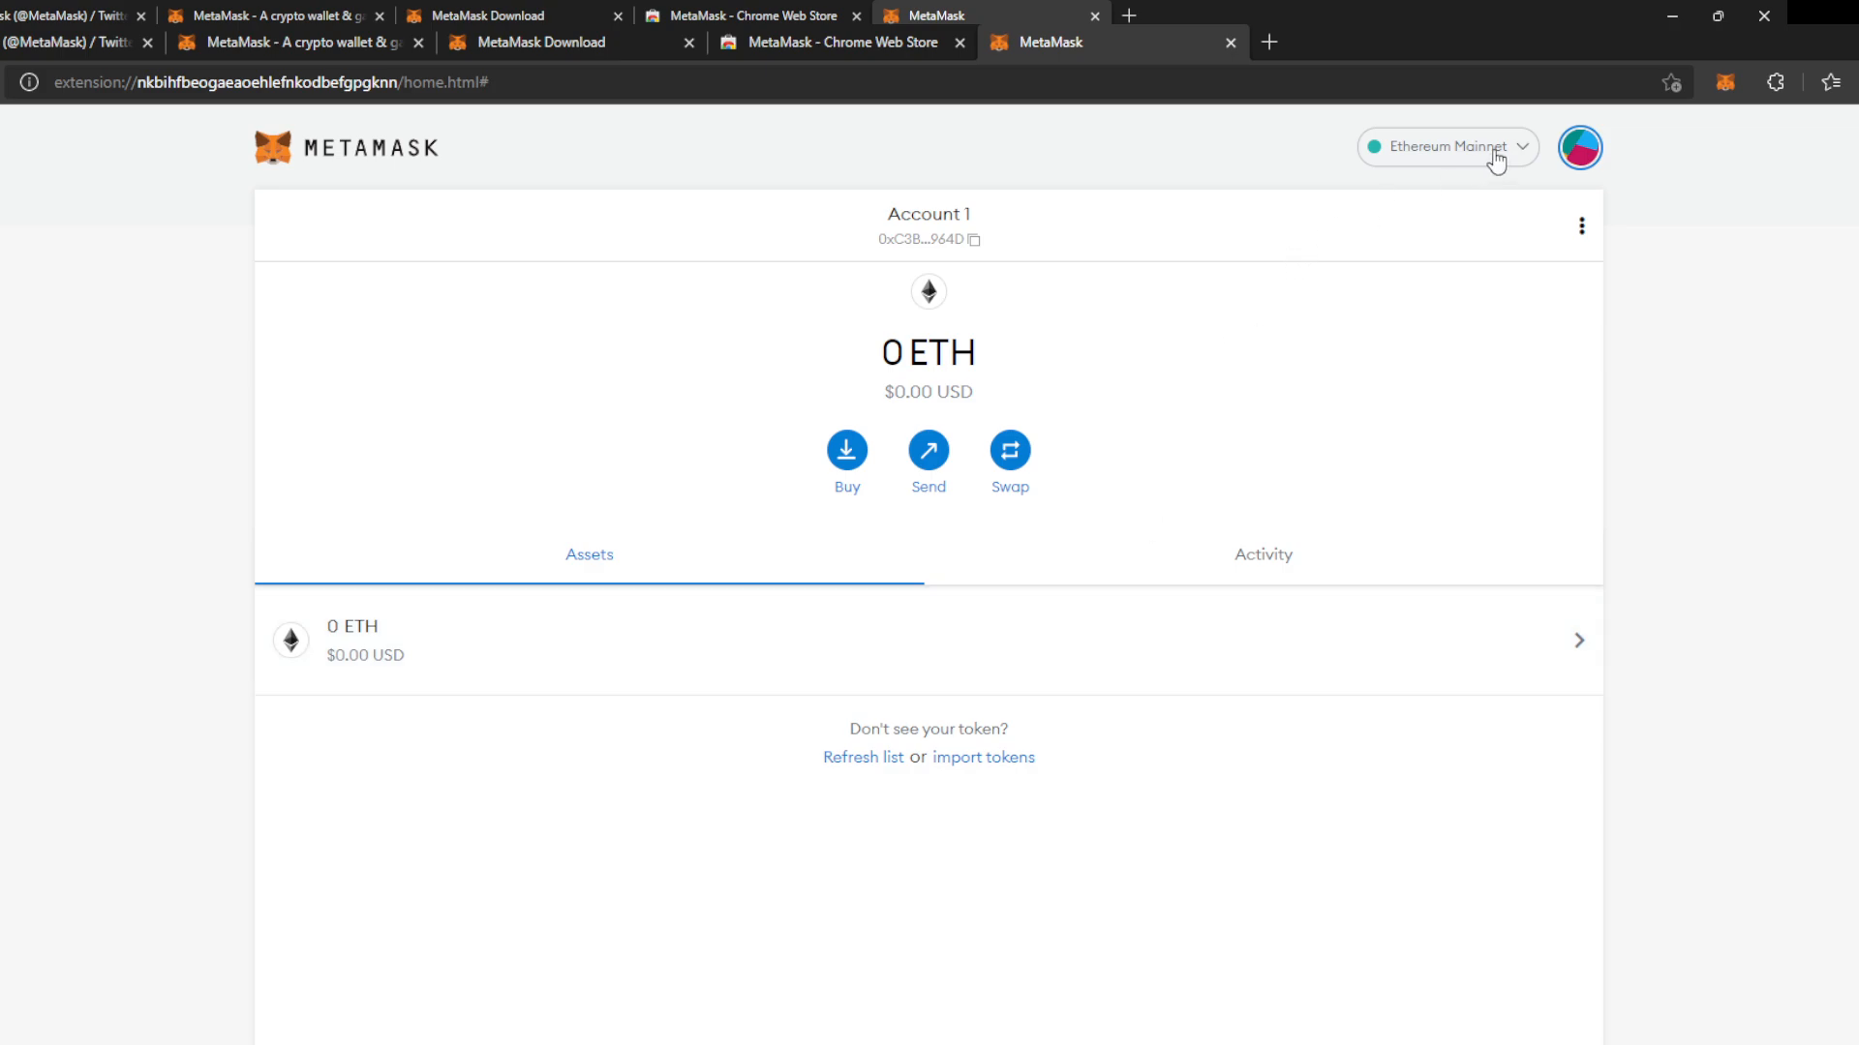
- Bring up the My Accounts menu listing Account 1 with create and import options
{"action": "left_click", "coordinate": [1444, 147]}
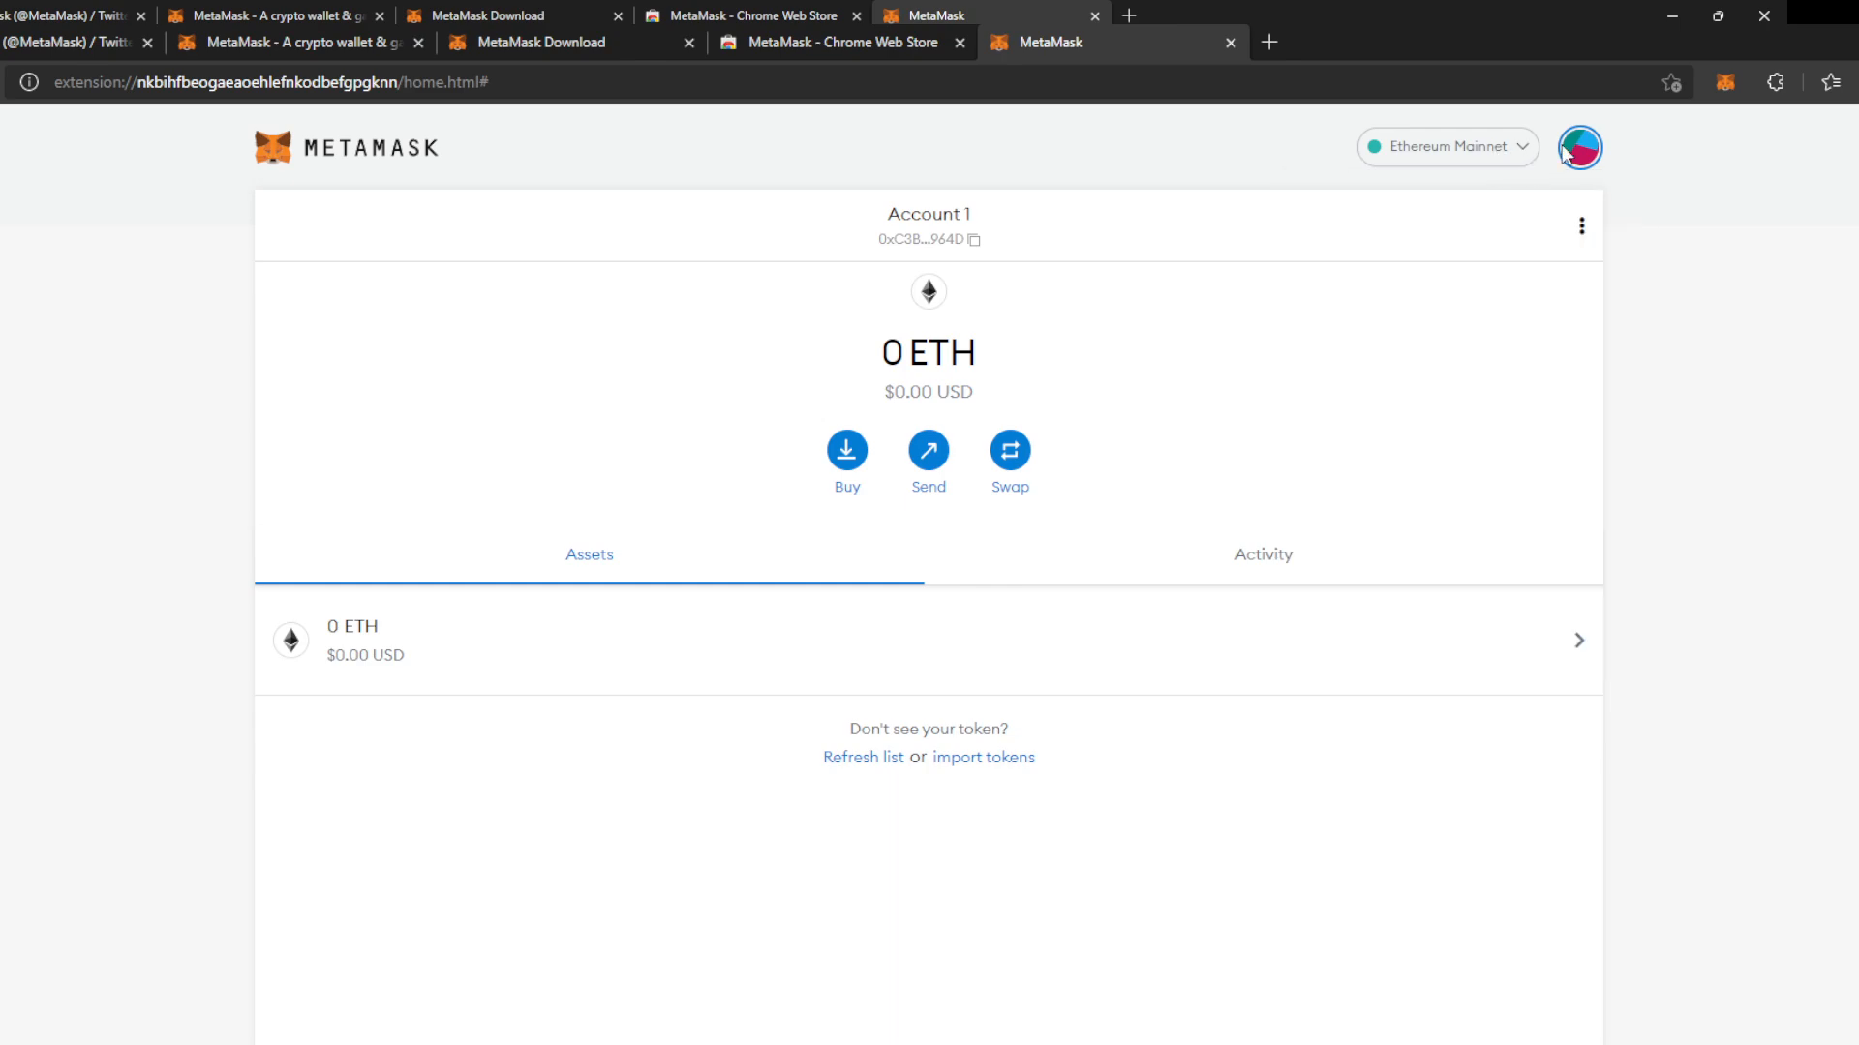
{"action": "left_click", "coordinate": [1579, 147]}
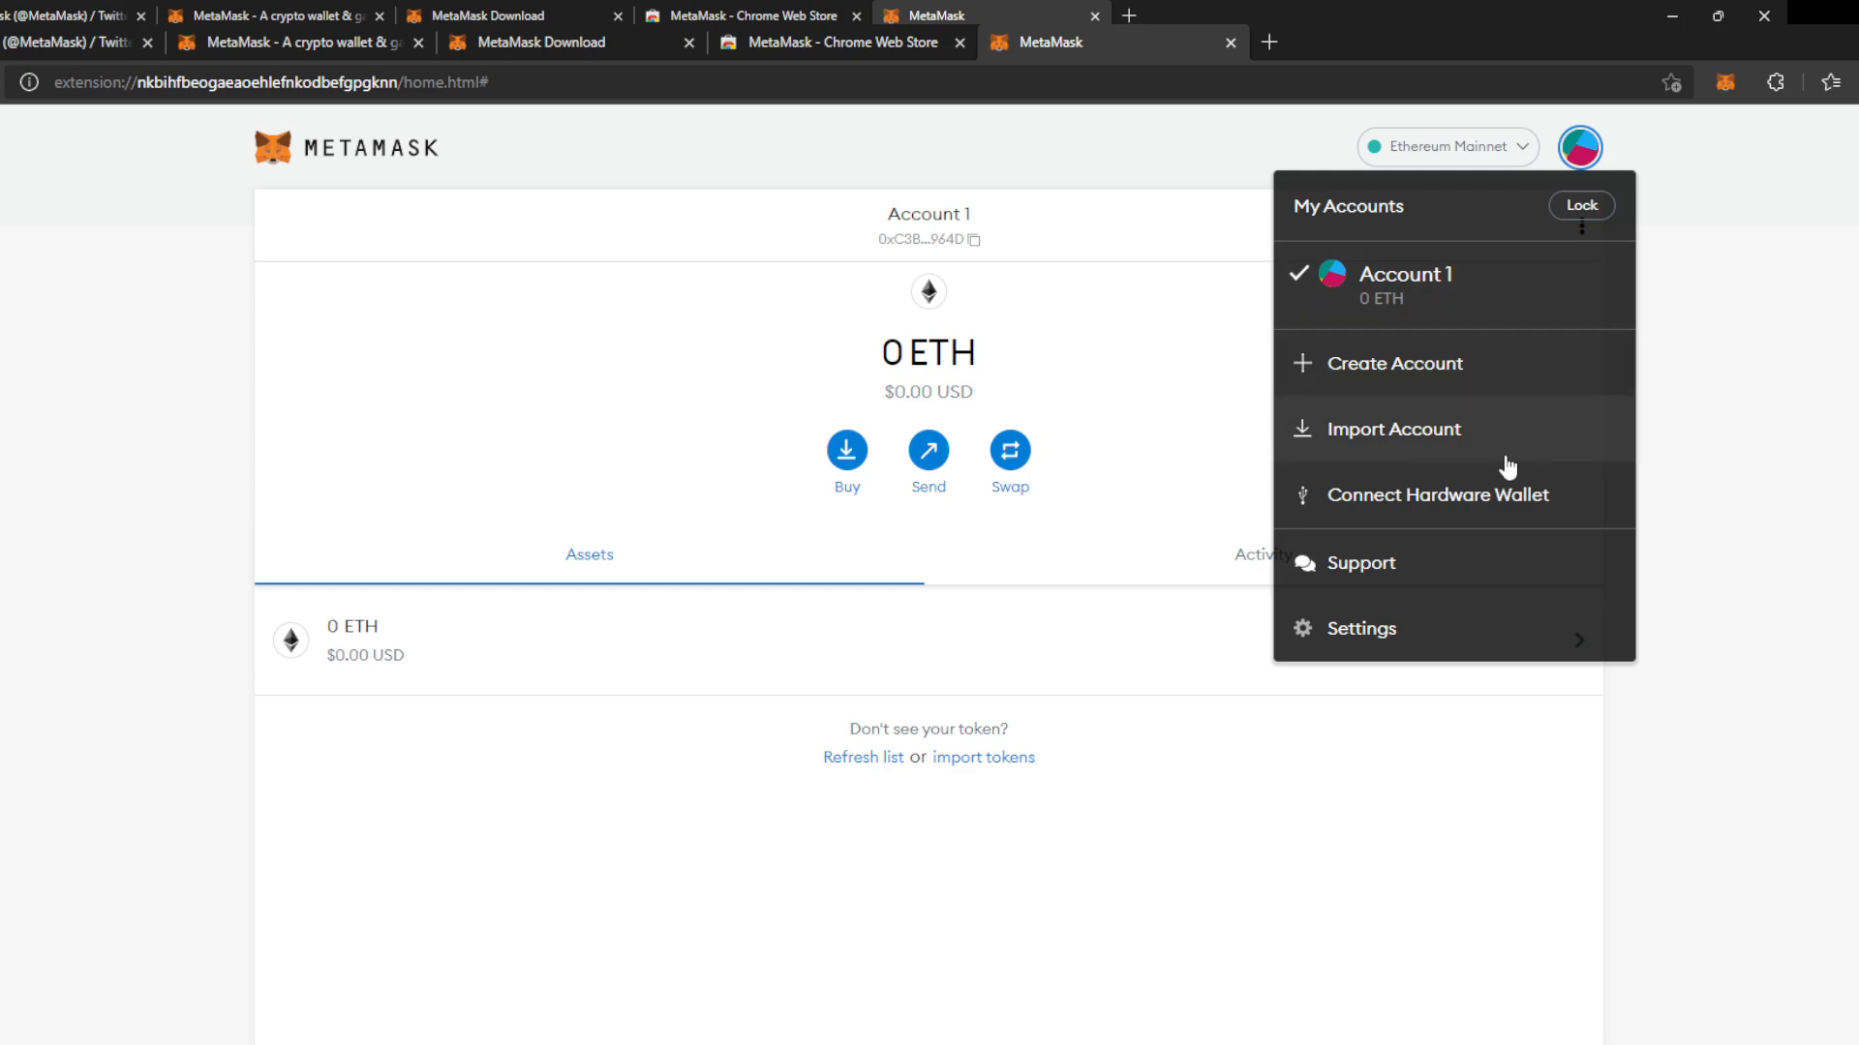
- Add a second wallet account named test2
{"action": "left_click", "coordinate": [1396, 362]}
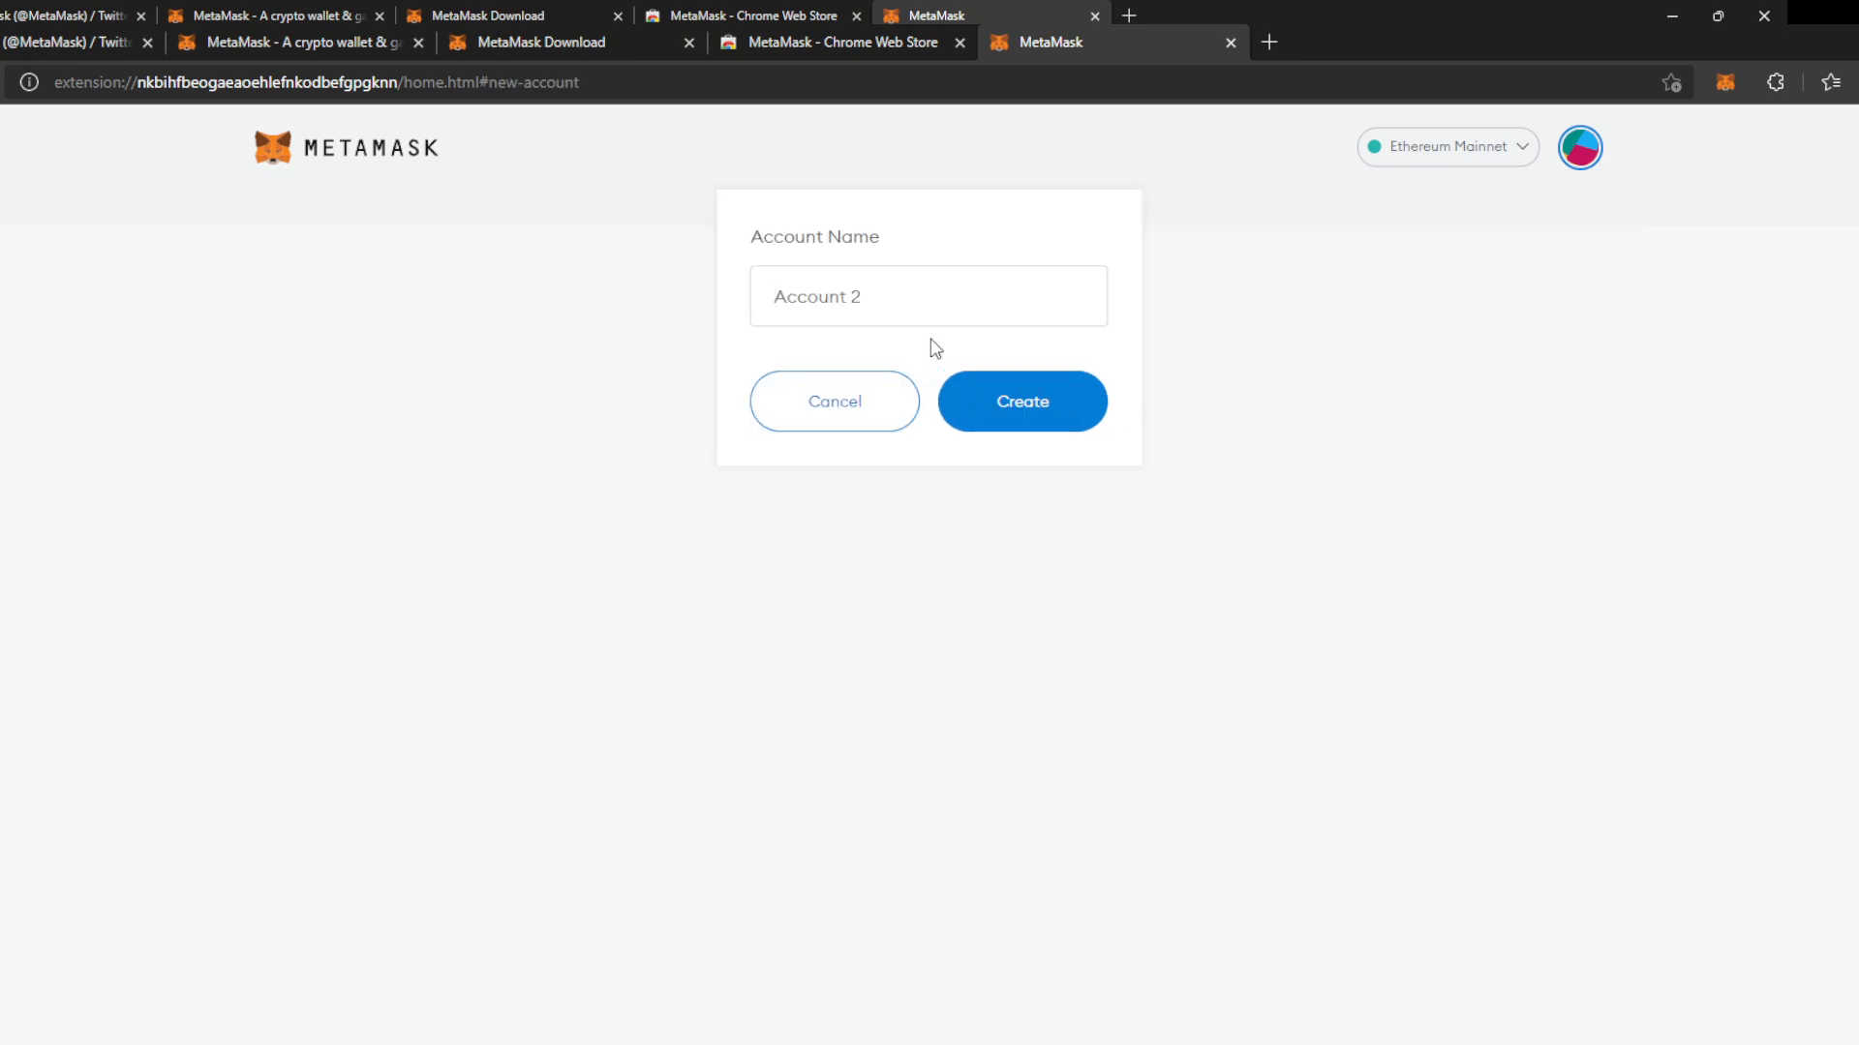
{"action": "type", "text": "test"}
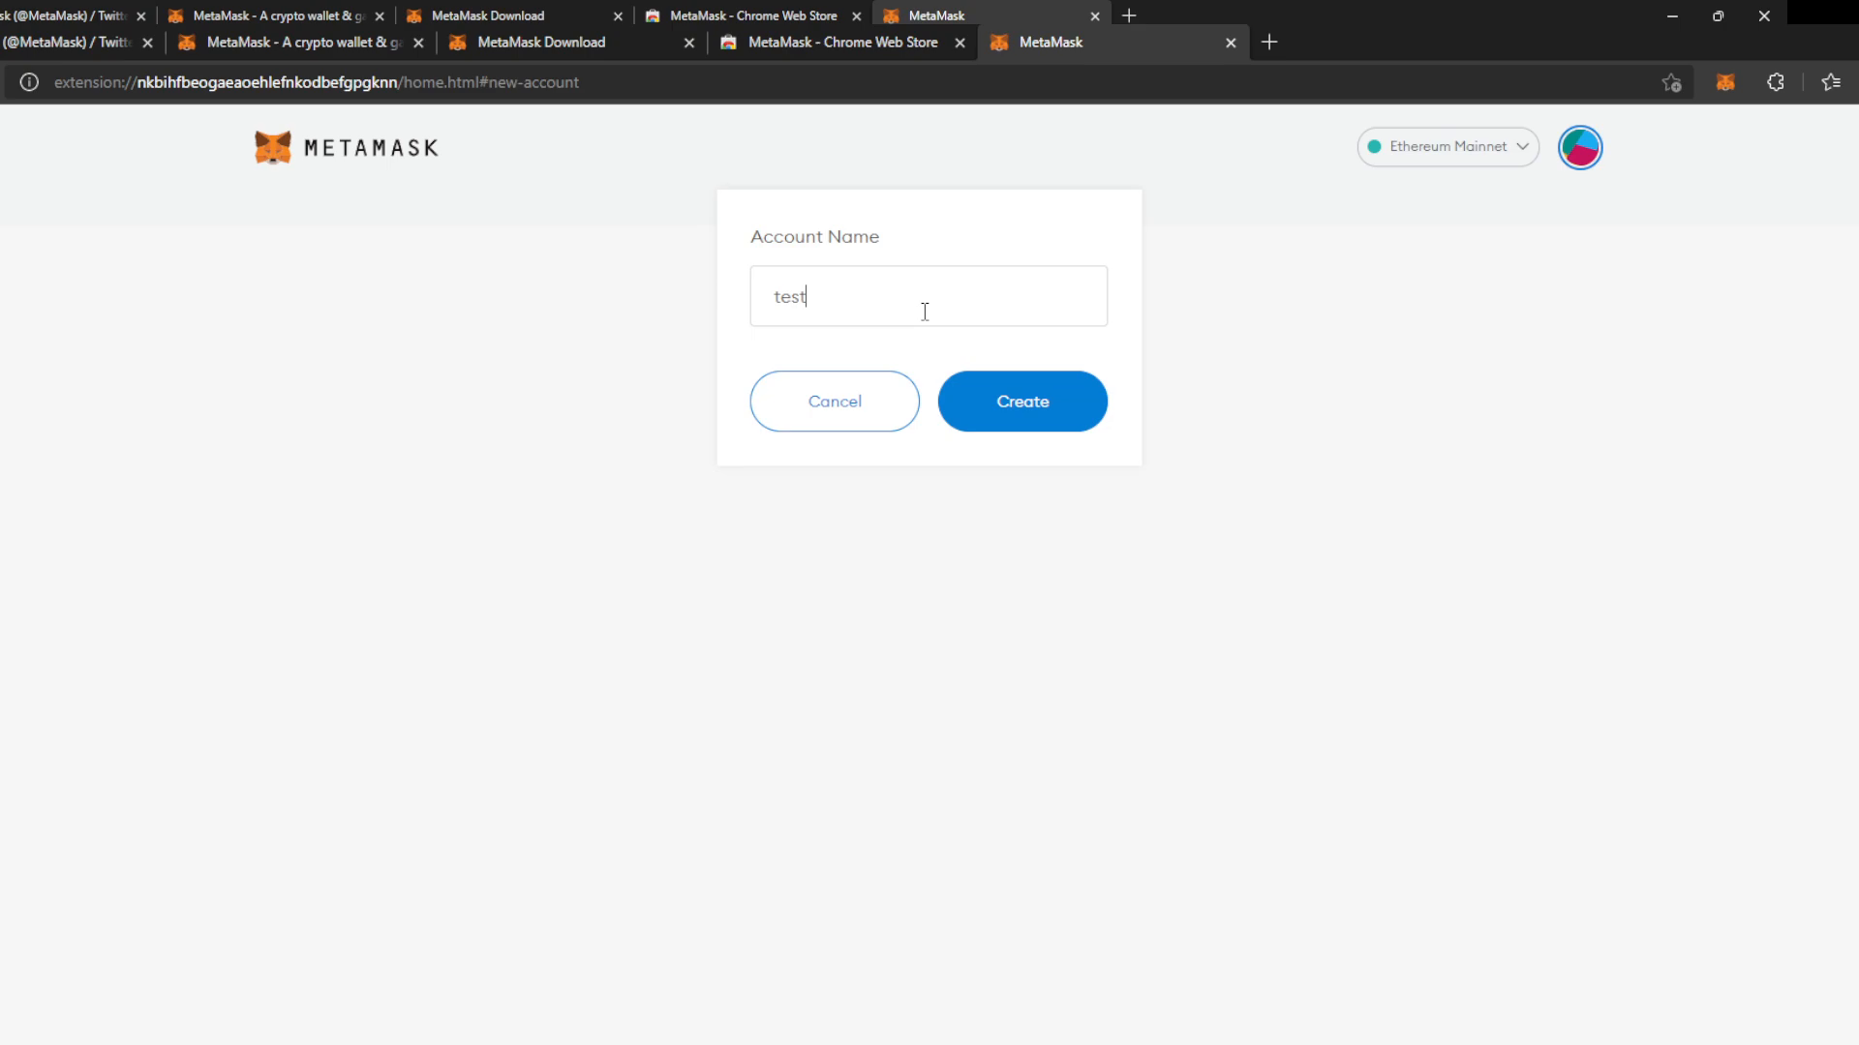
{"action": "left_click", "coordinate": [1020, 401]}
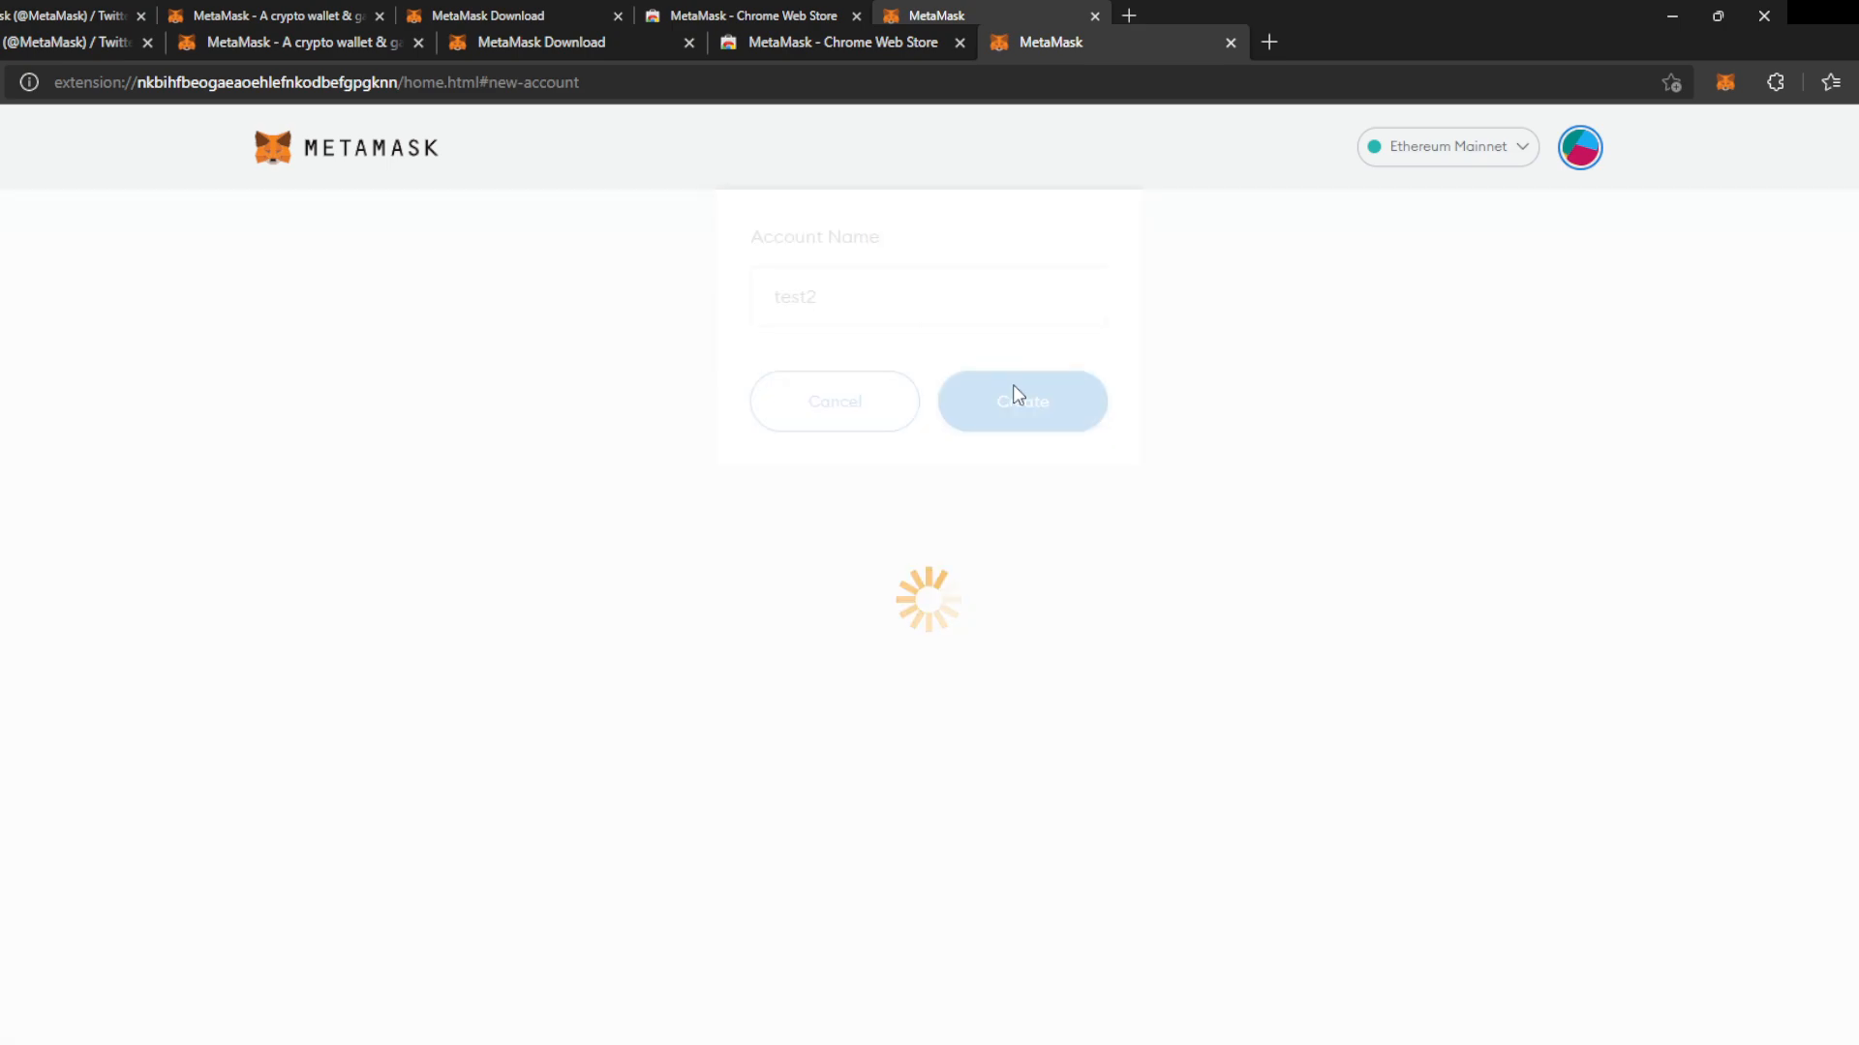
- Go to the Connect Hardware Wallet page from the accounts menu
{"action": "left_click", "coordinate": [1019, 401]}
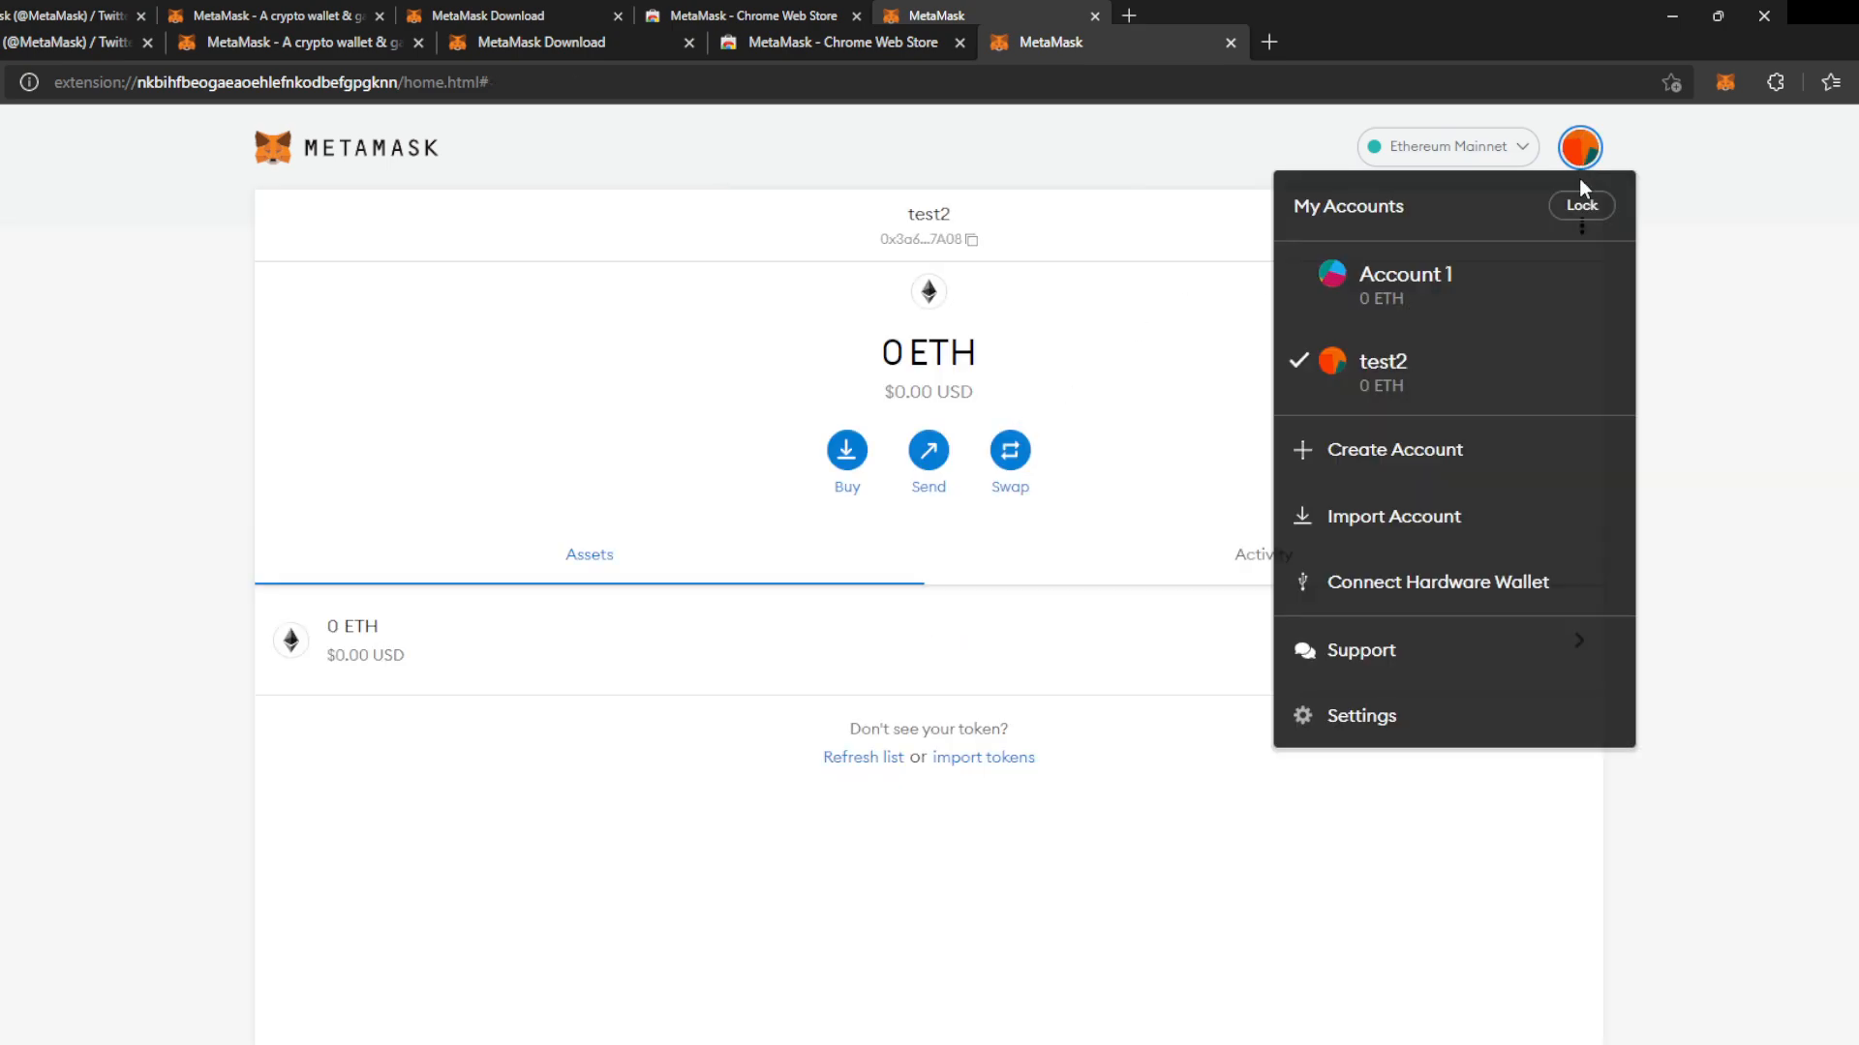
{"action": "mouse_move", "coordinate": [1475, 386]}
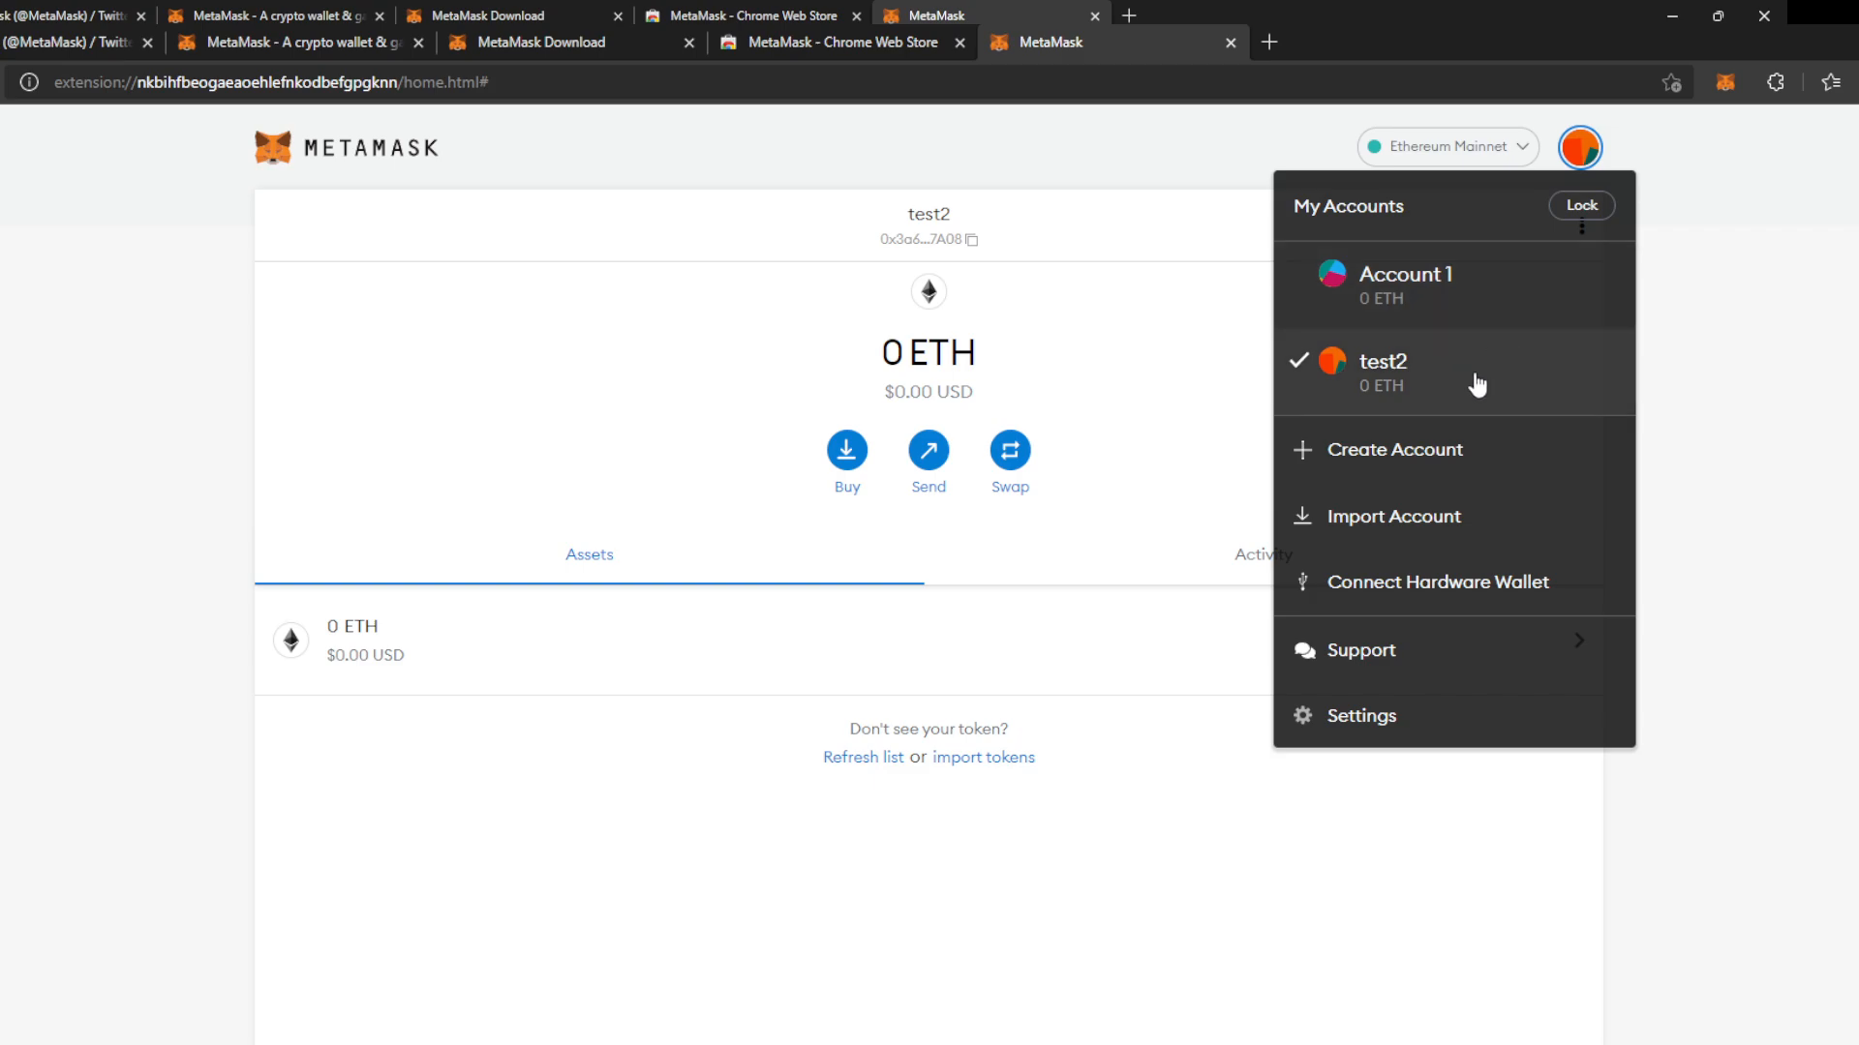
{"action": "mouse_move", "coordinate": [1474, 511]}
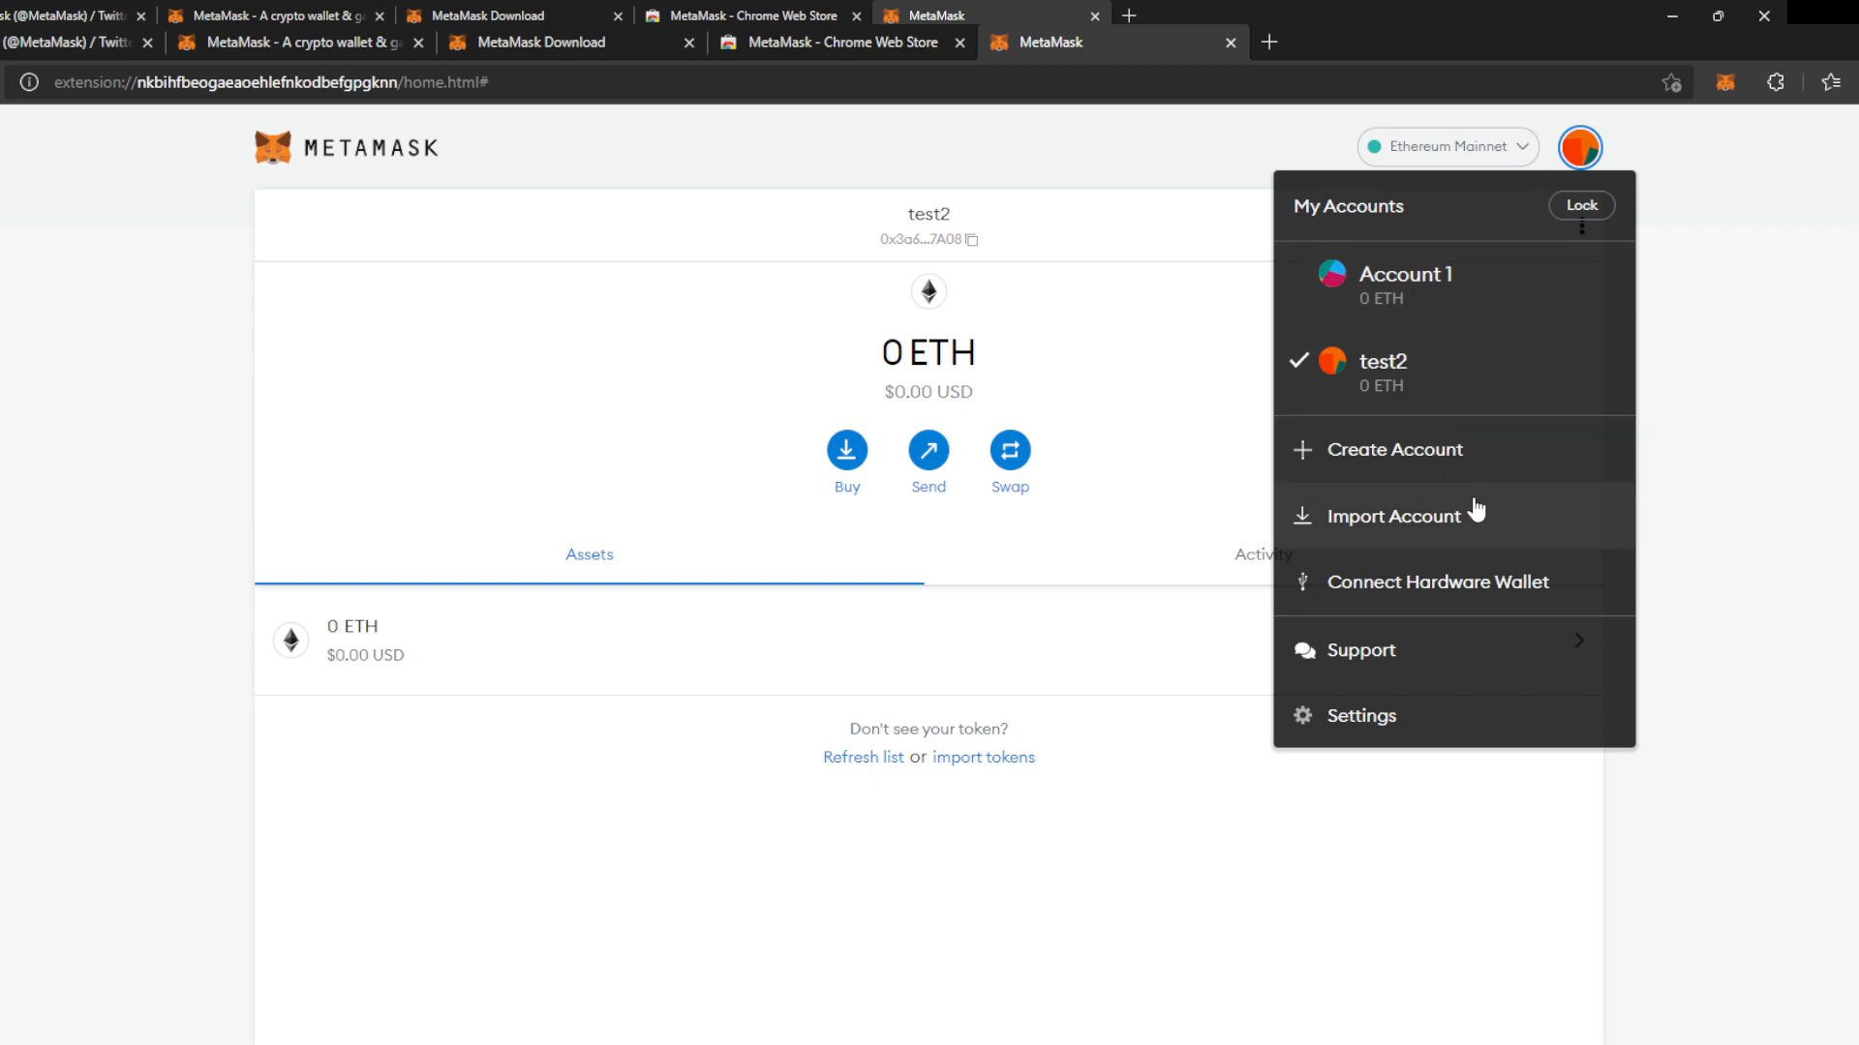
{"action": "left_click", "coordinate": [1435, 583]}
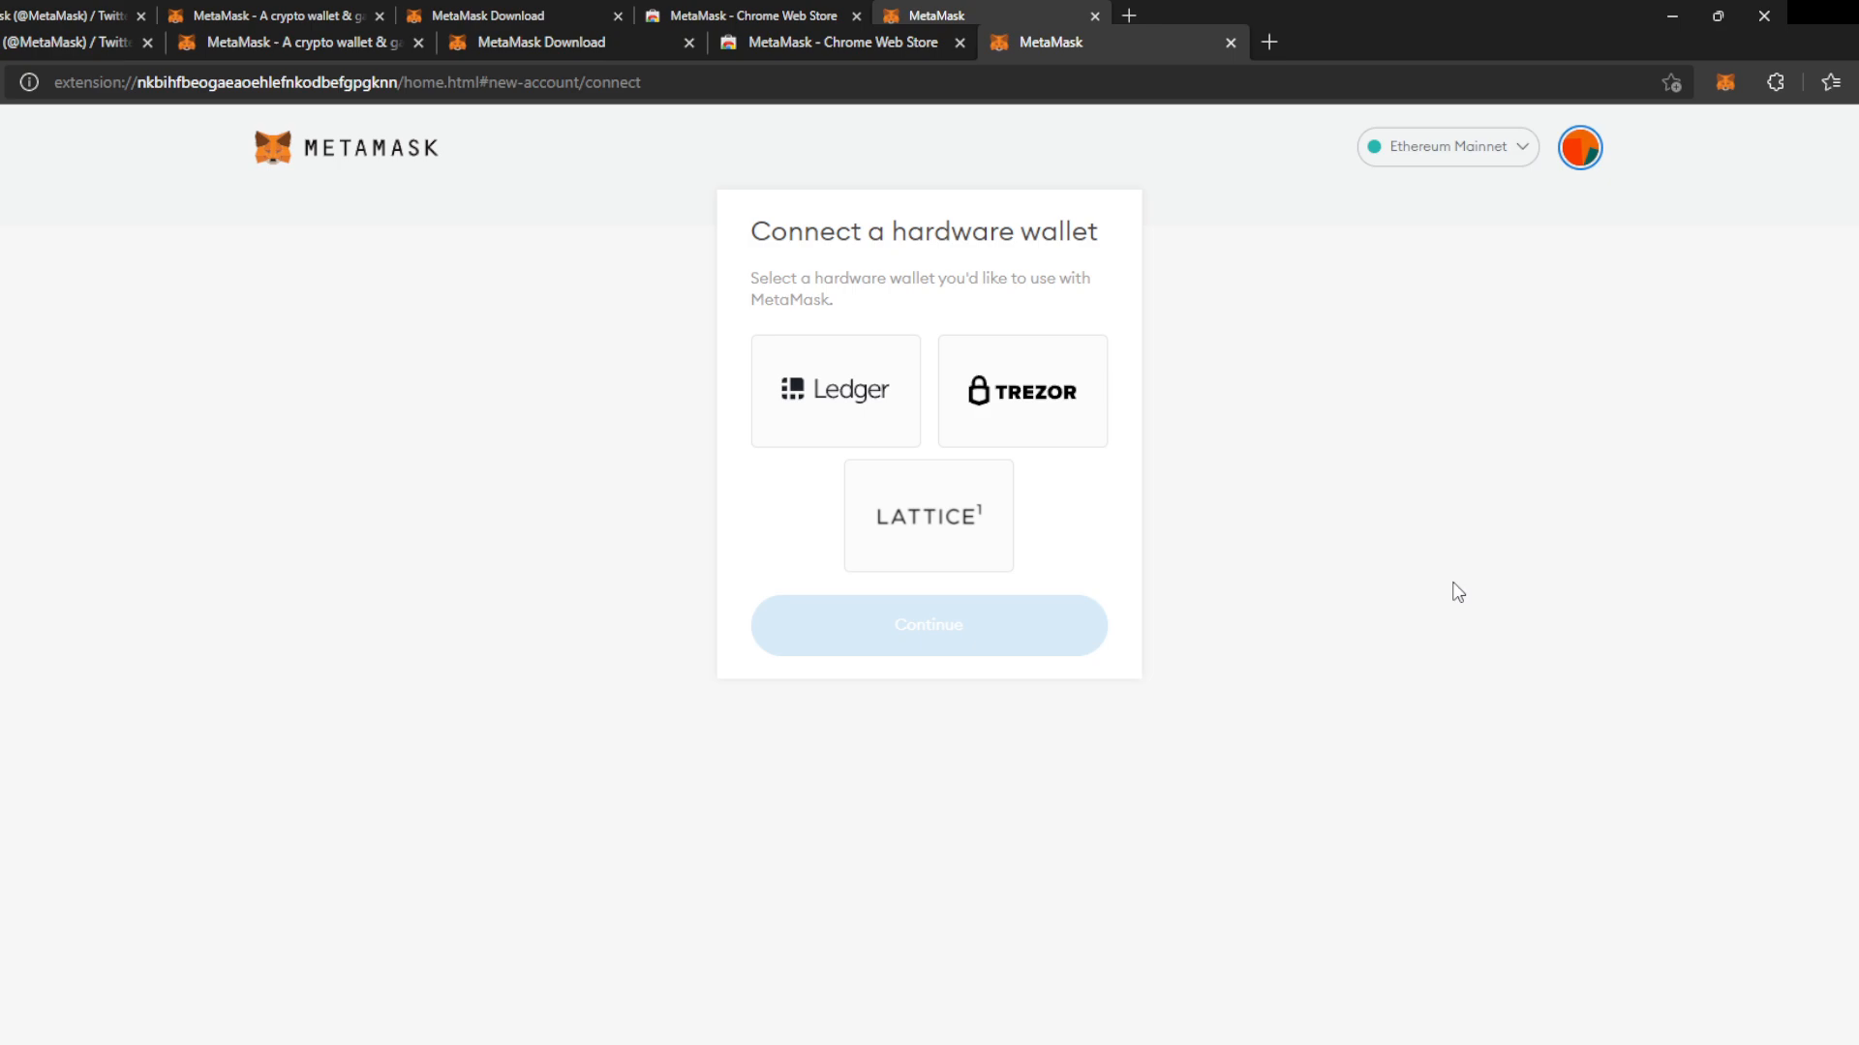
{"action": "mouse_move", "coordinate": [916, 571]}
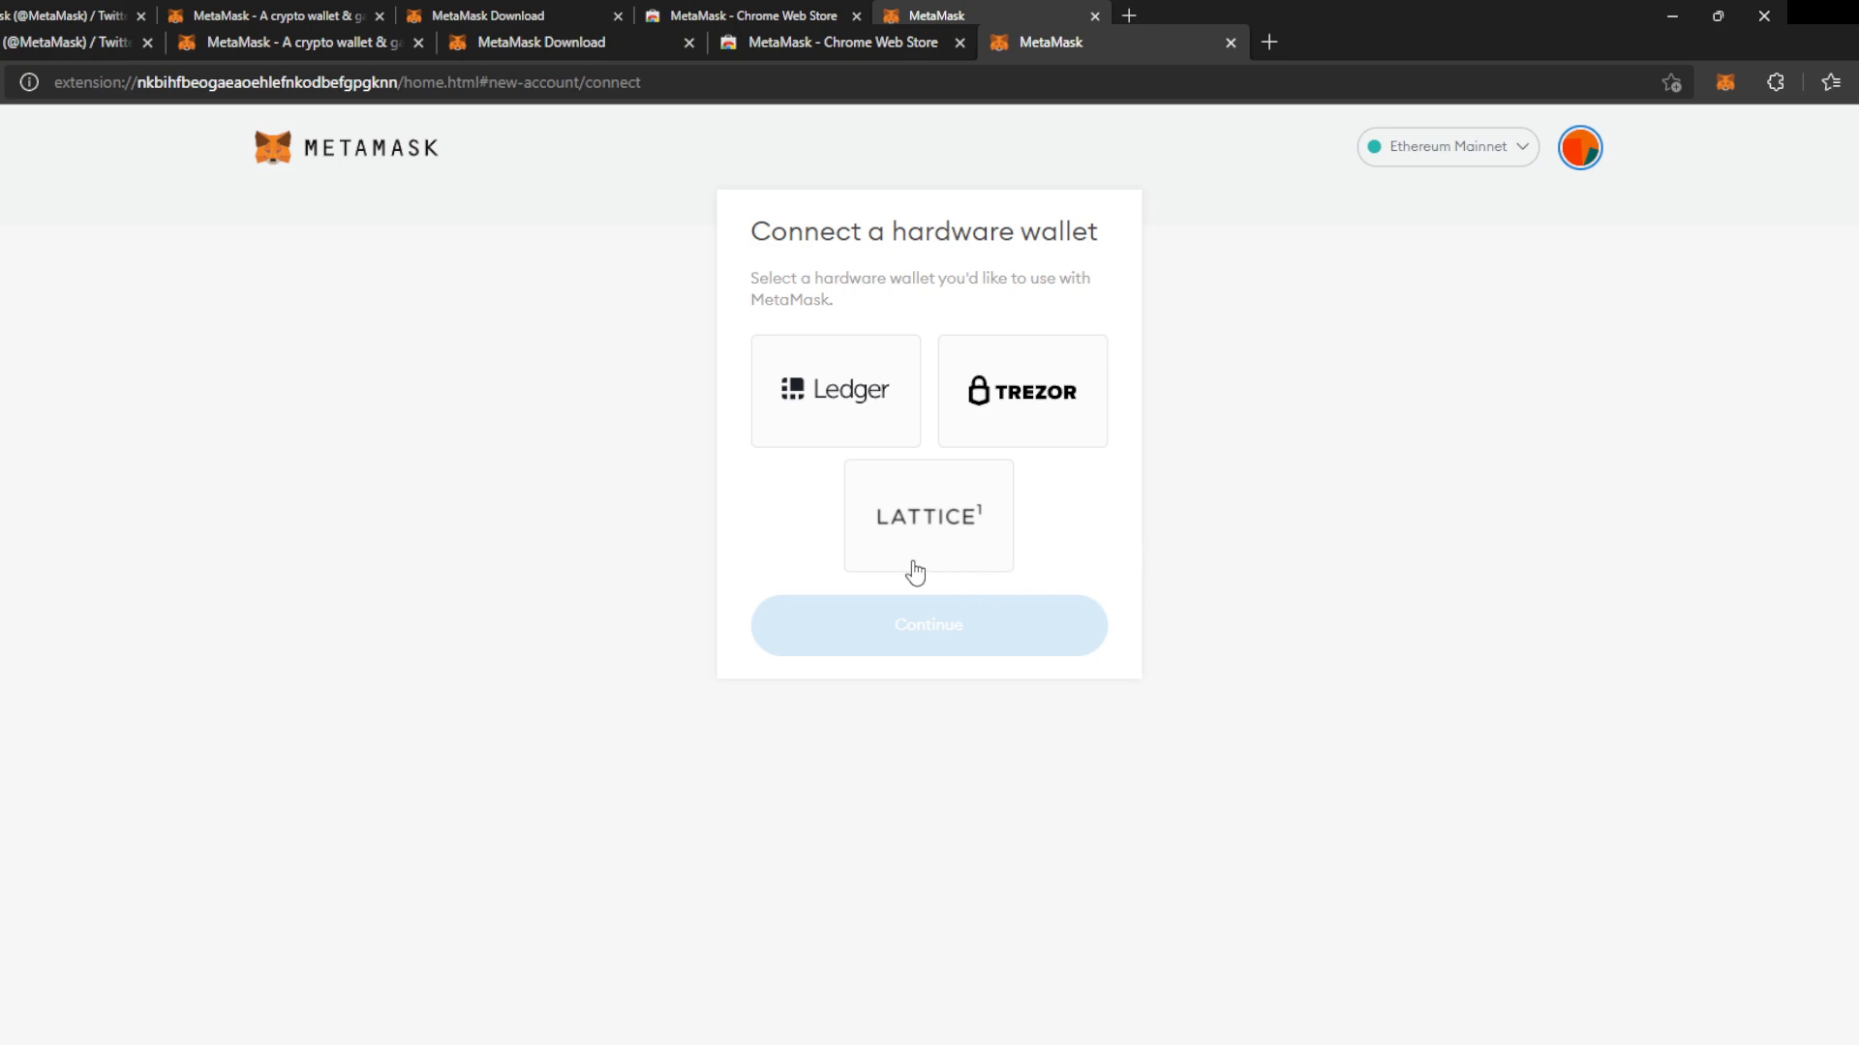
{"action": "mouse_move", "coordinate": [959, 540]}
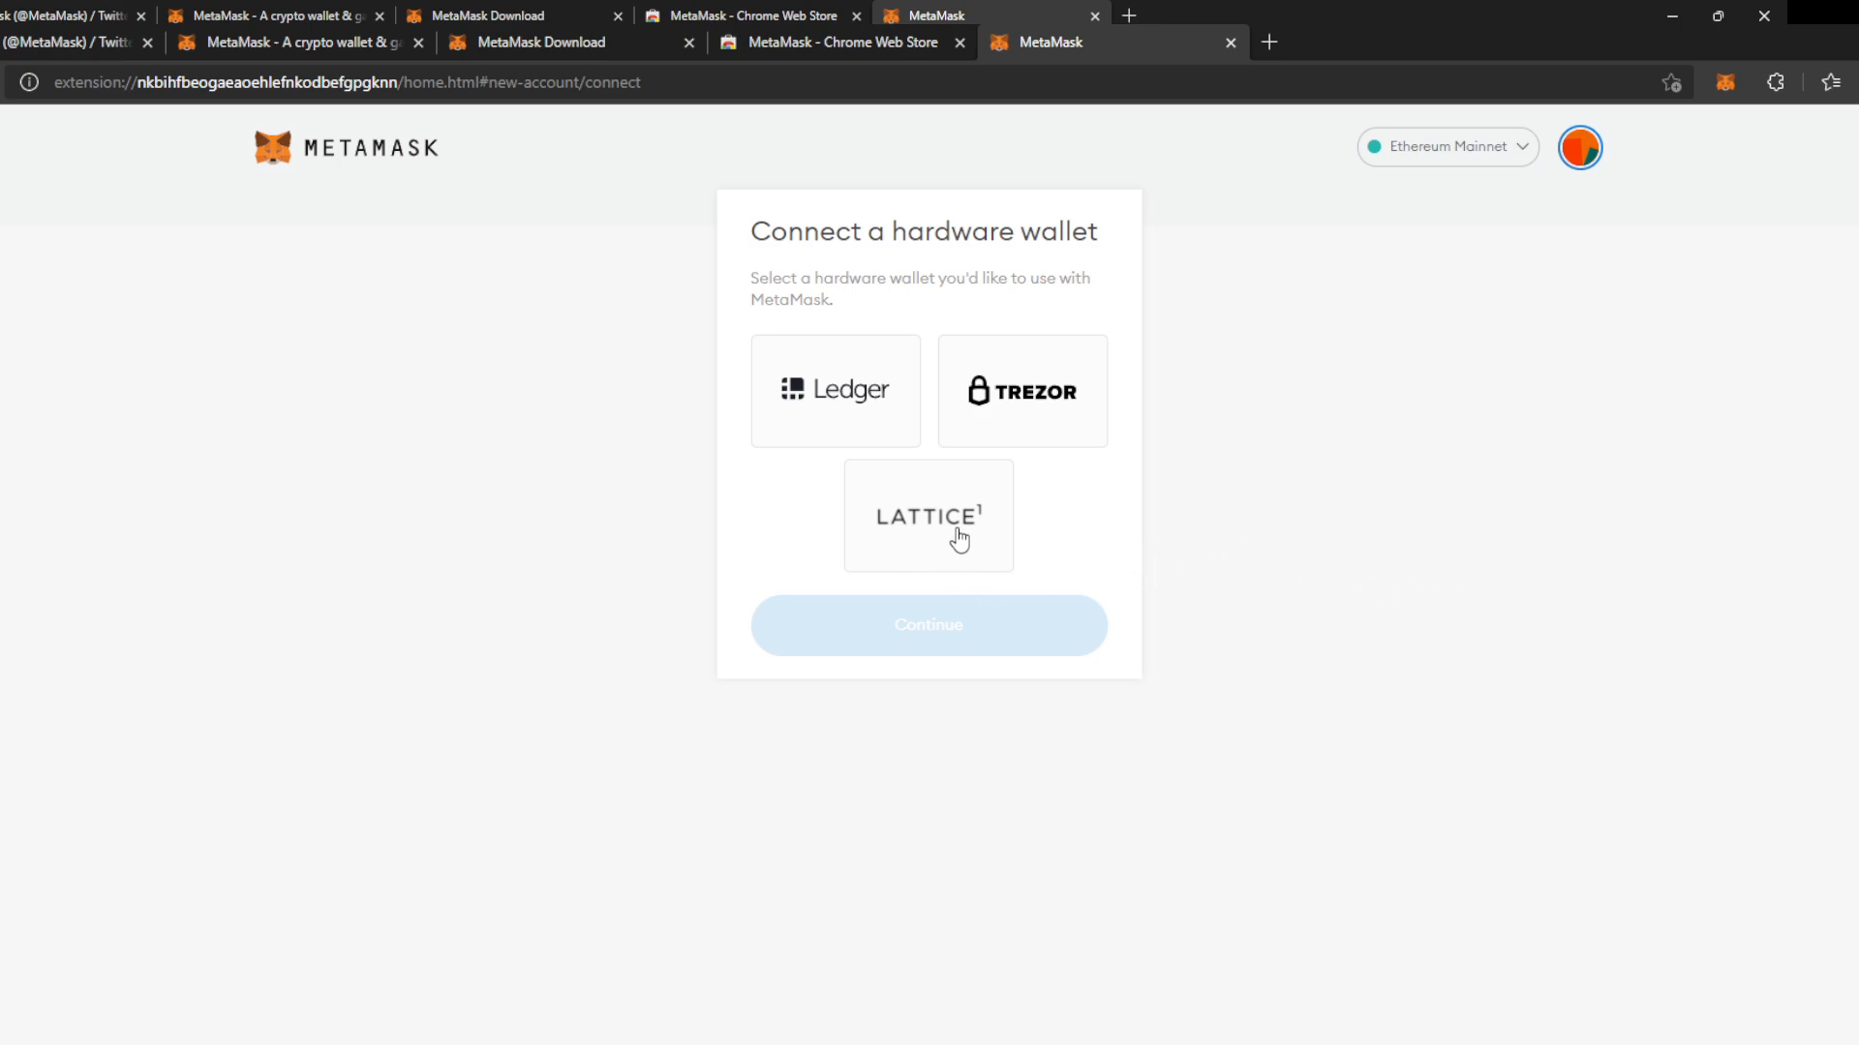
{"action": "mouse_move", "coordinate": [792, 380]}
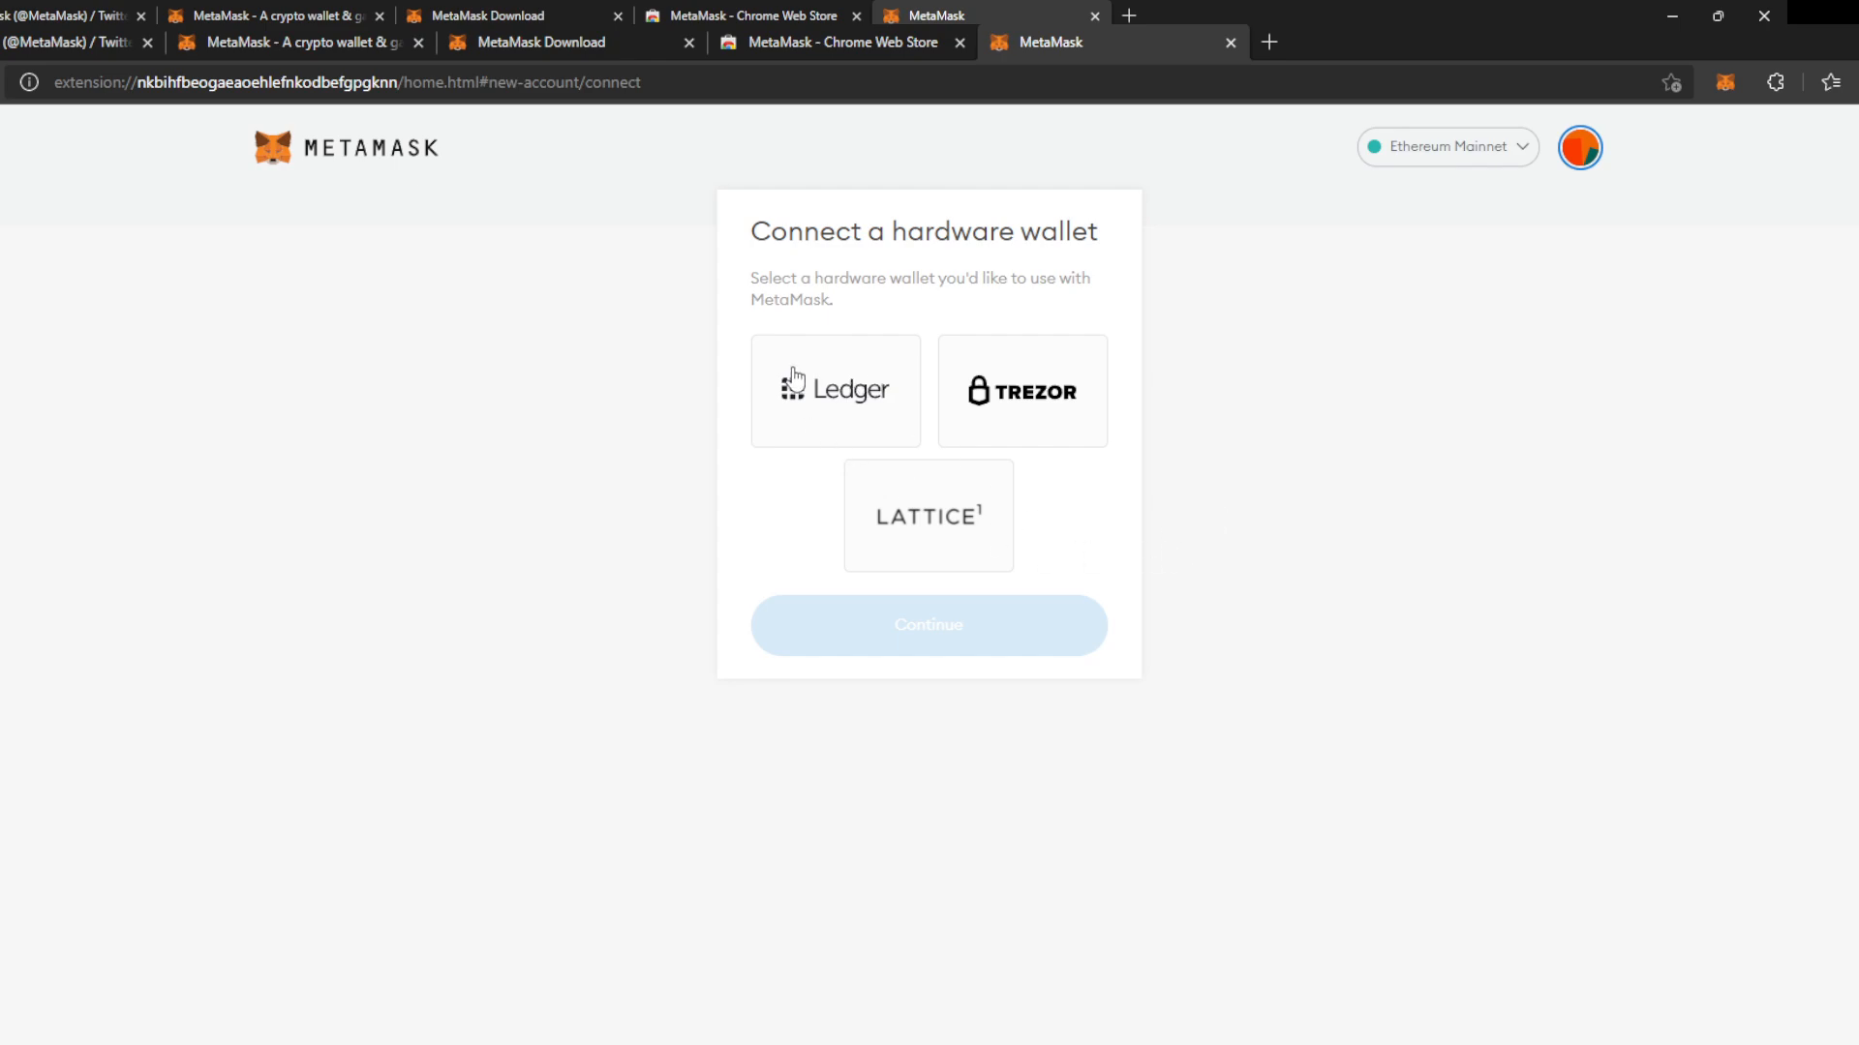
{"action": "mouse_move", "coordinate": [989, 525]}
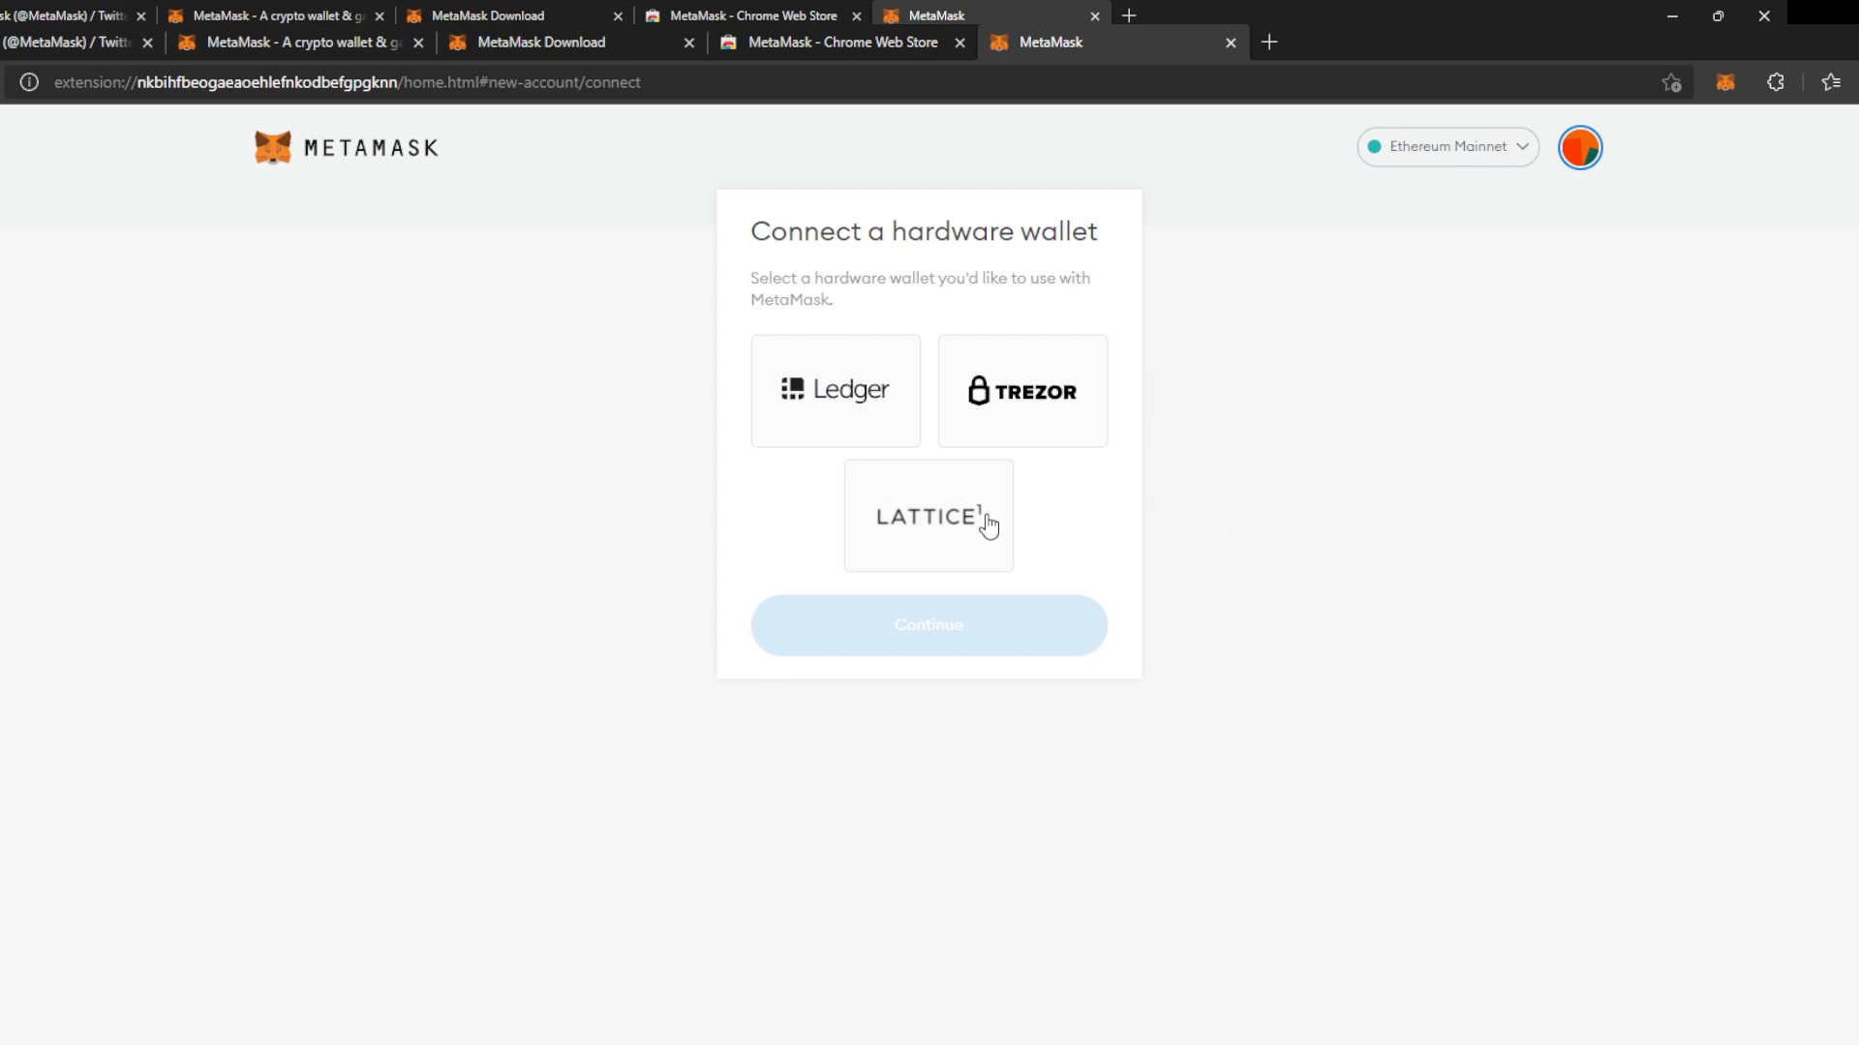
{"action": "mouse_move", "coordinate": [899, 422]}
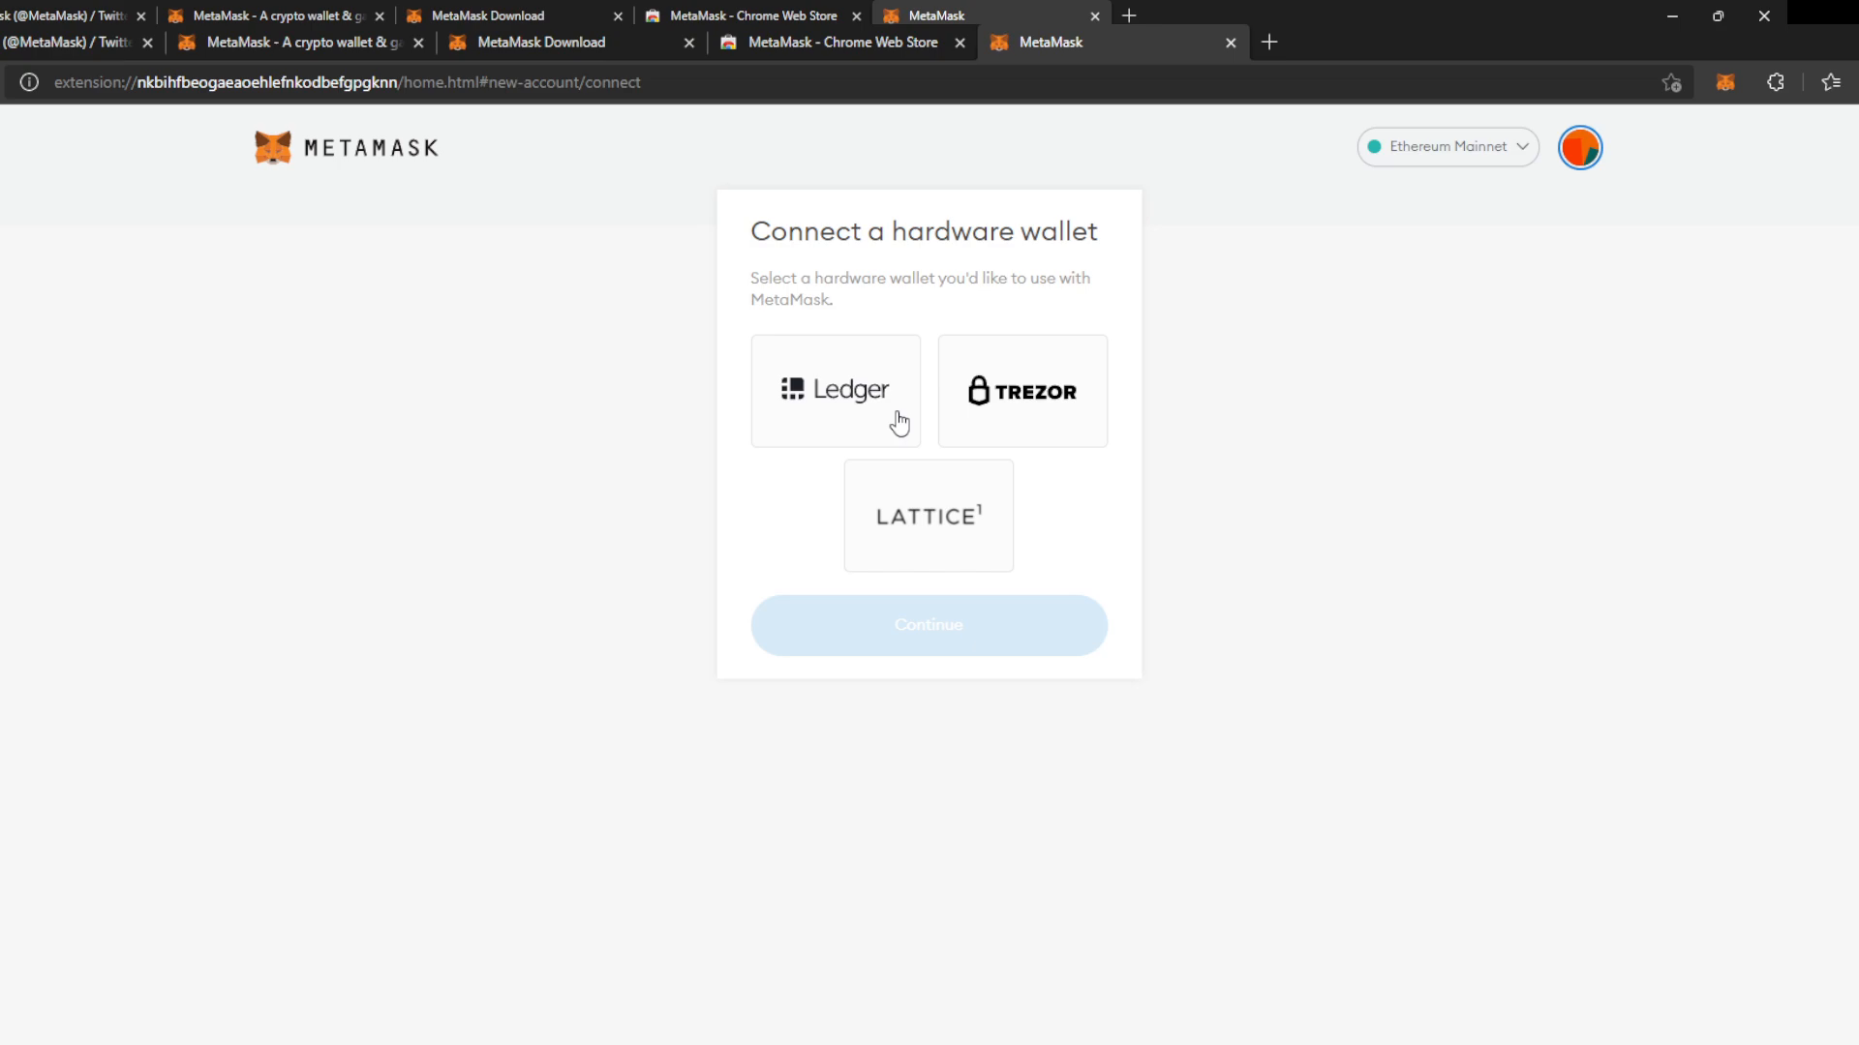
{"action": "mouse_move", "coordinate": [767, 333]}
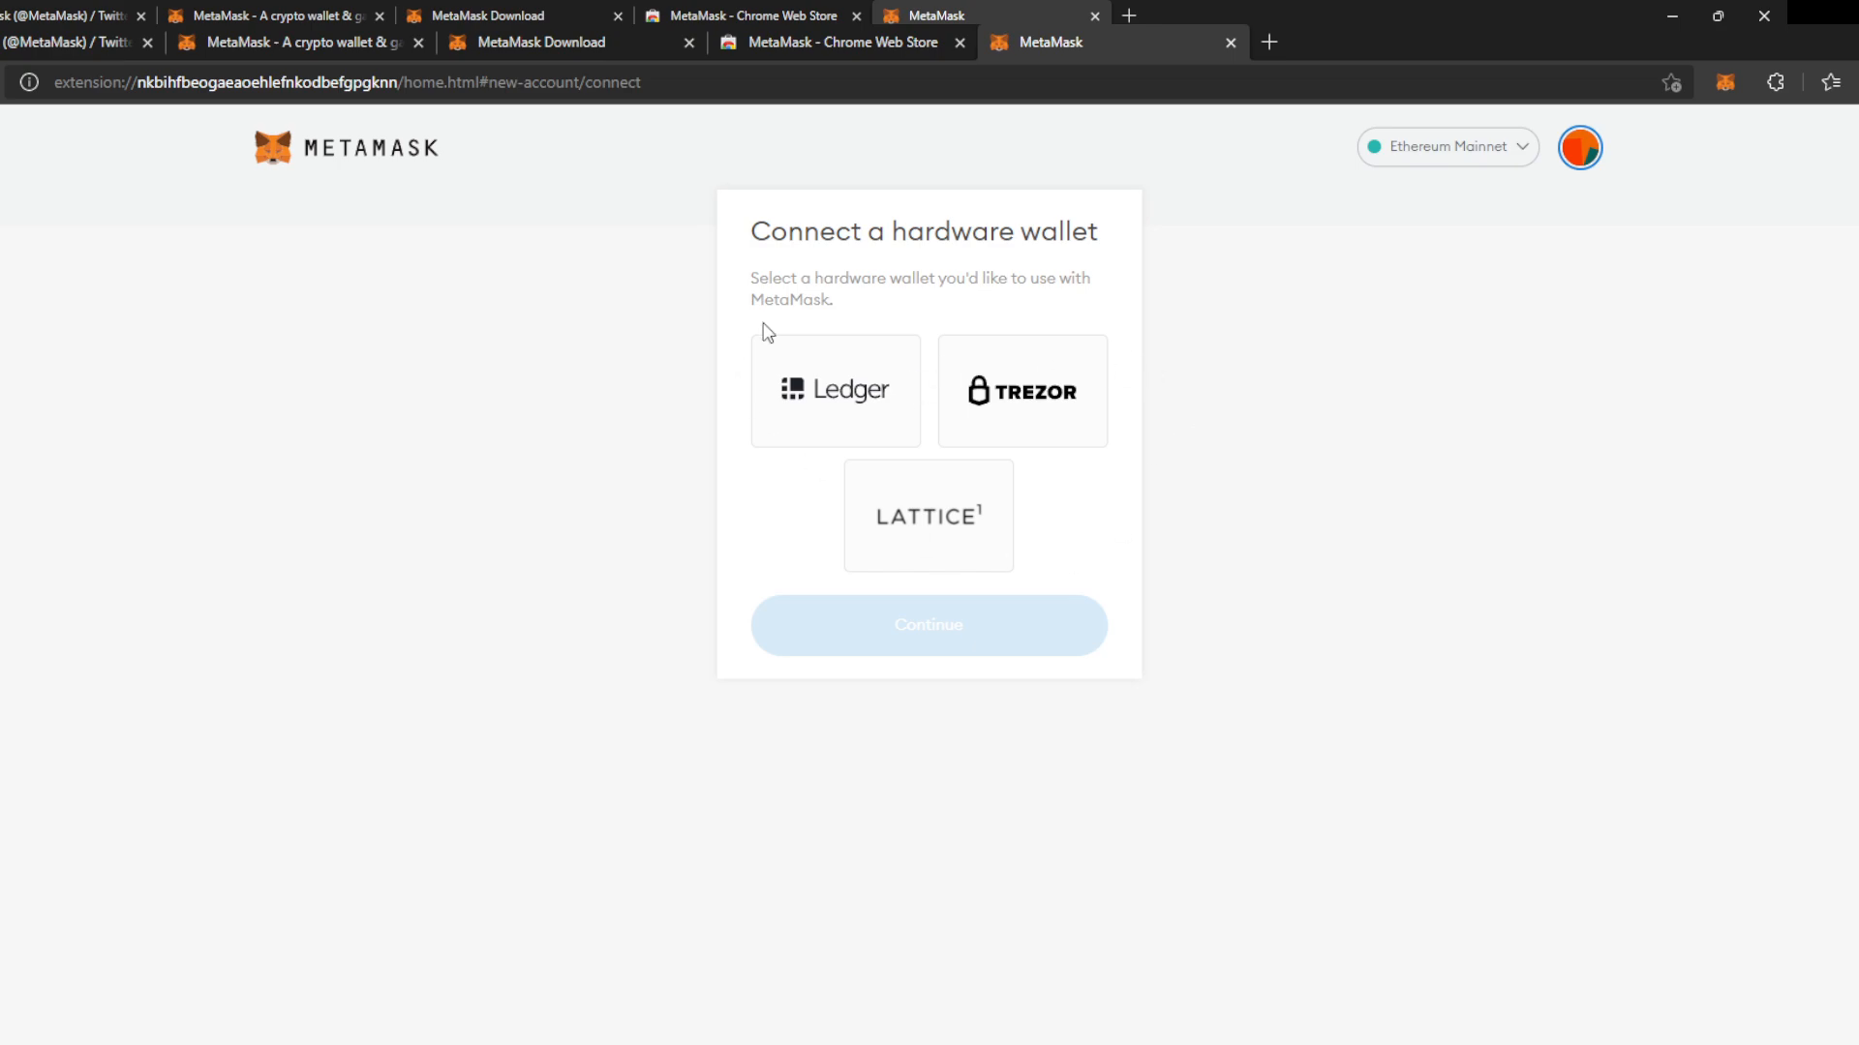
{"action": "mouse_move", "coordinate": [901, 476]}
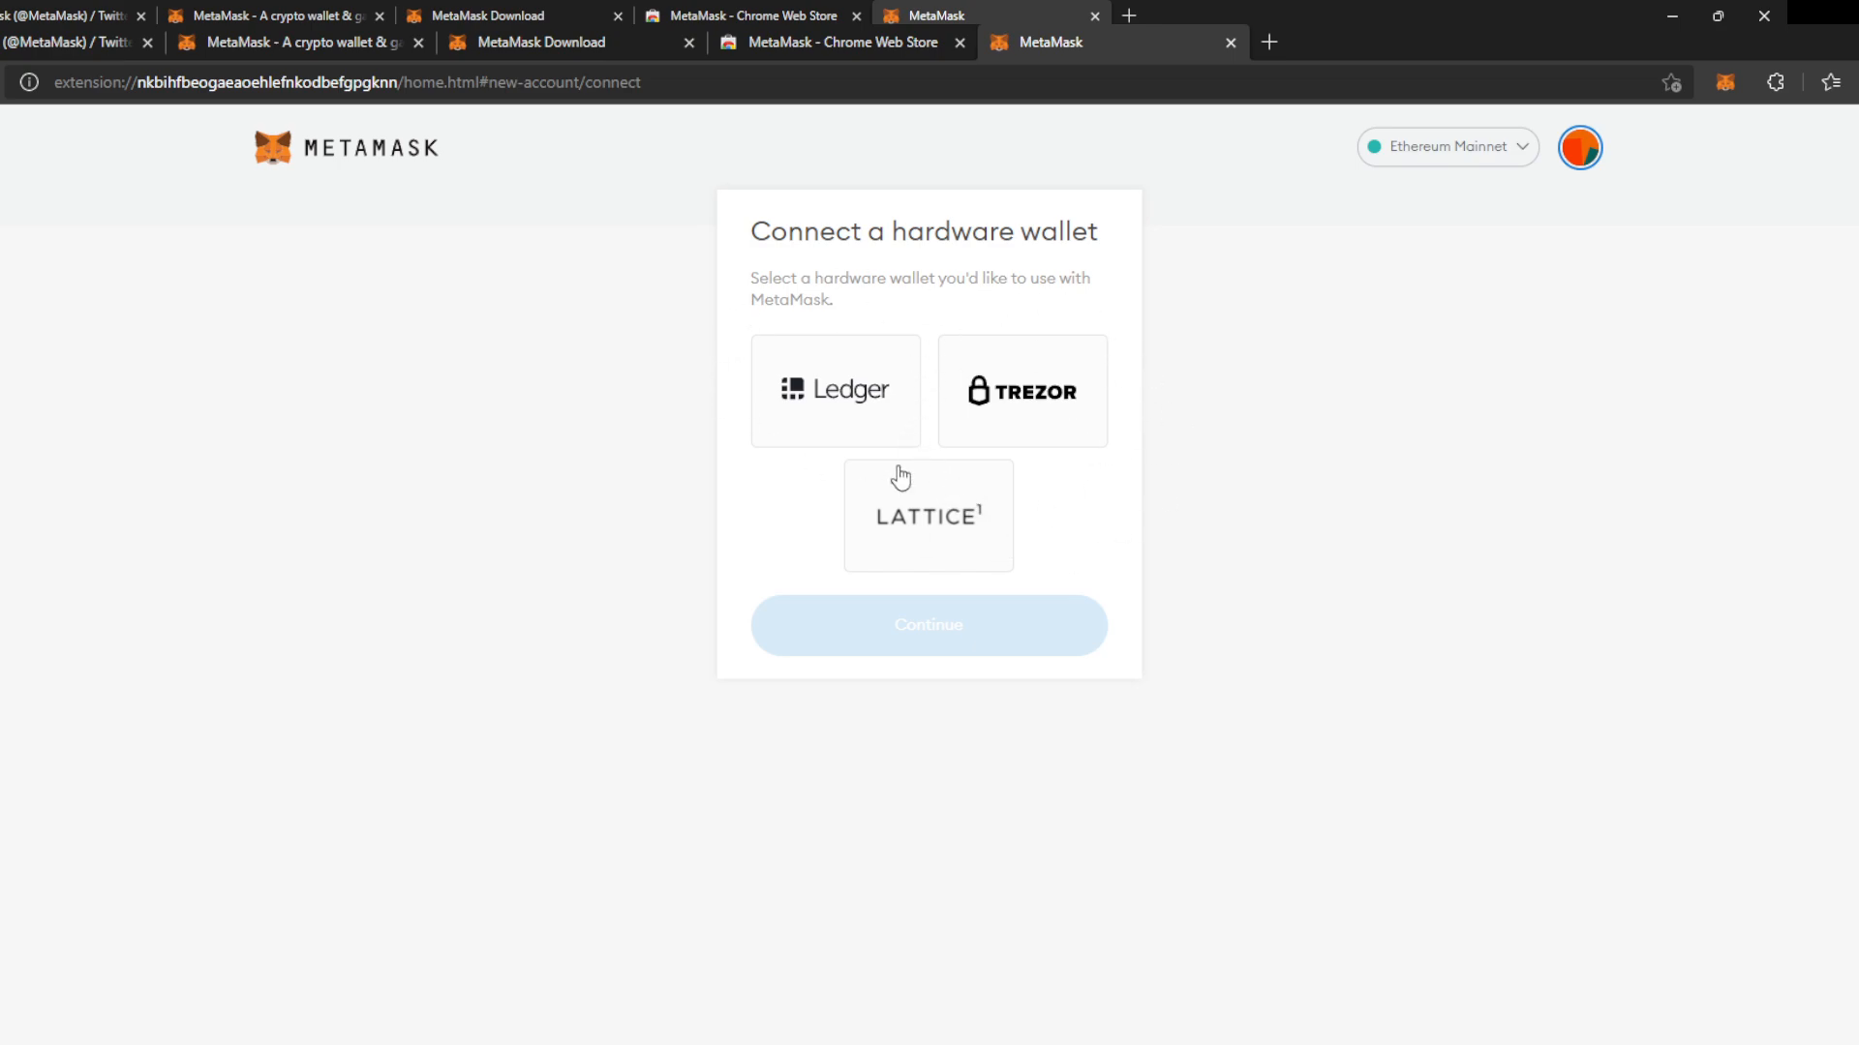
{"action": "mouse_move", "coordinate": [869, 362]}
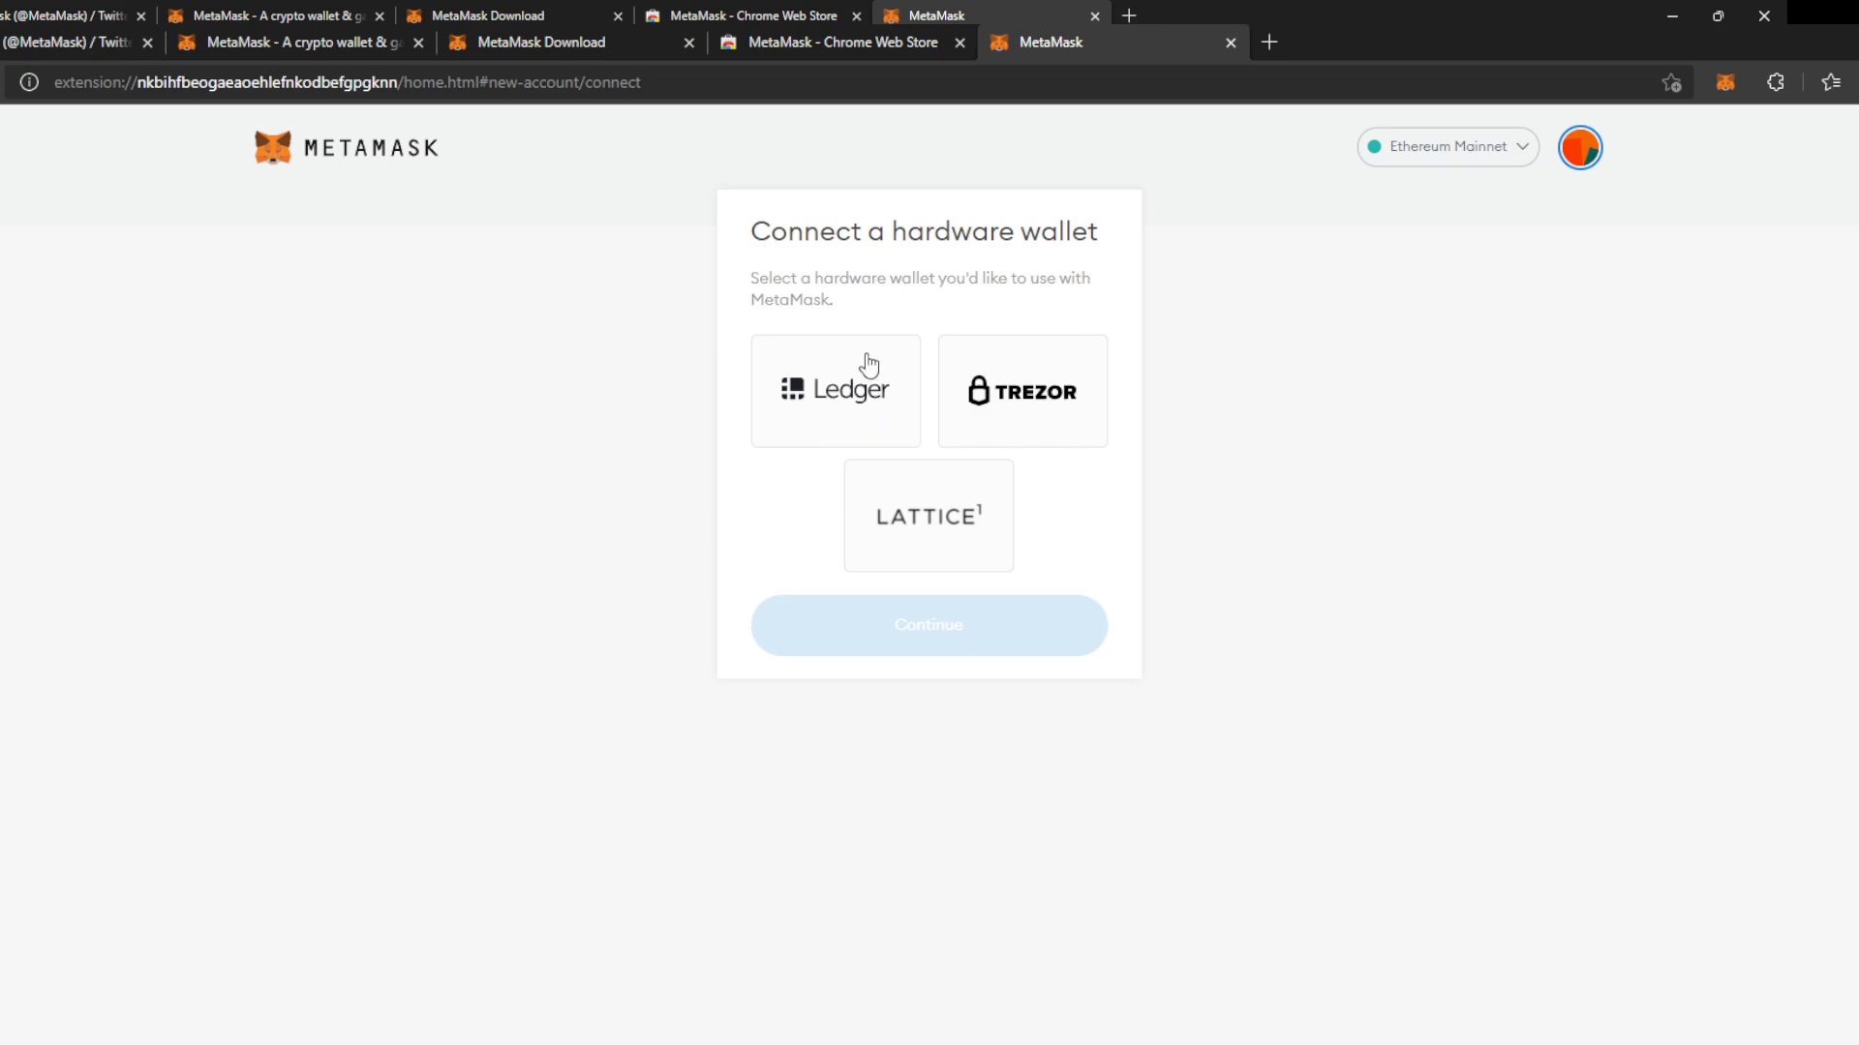
{"action": "mouse_move", "coordinate": [924, 388]}
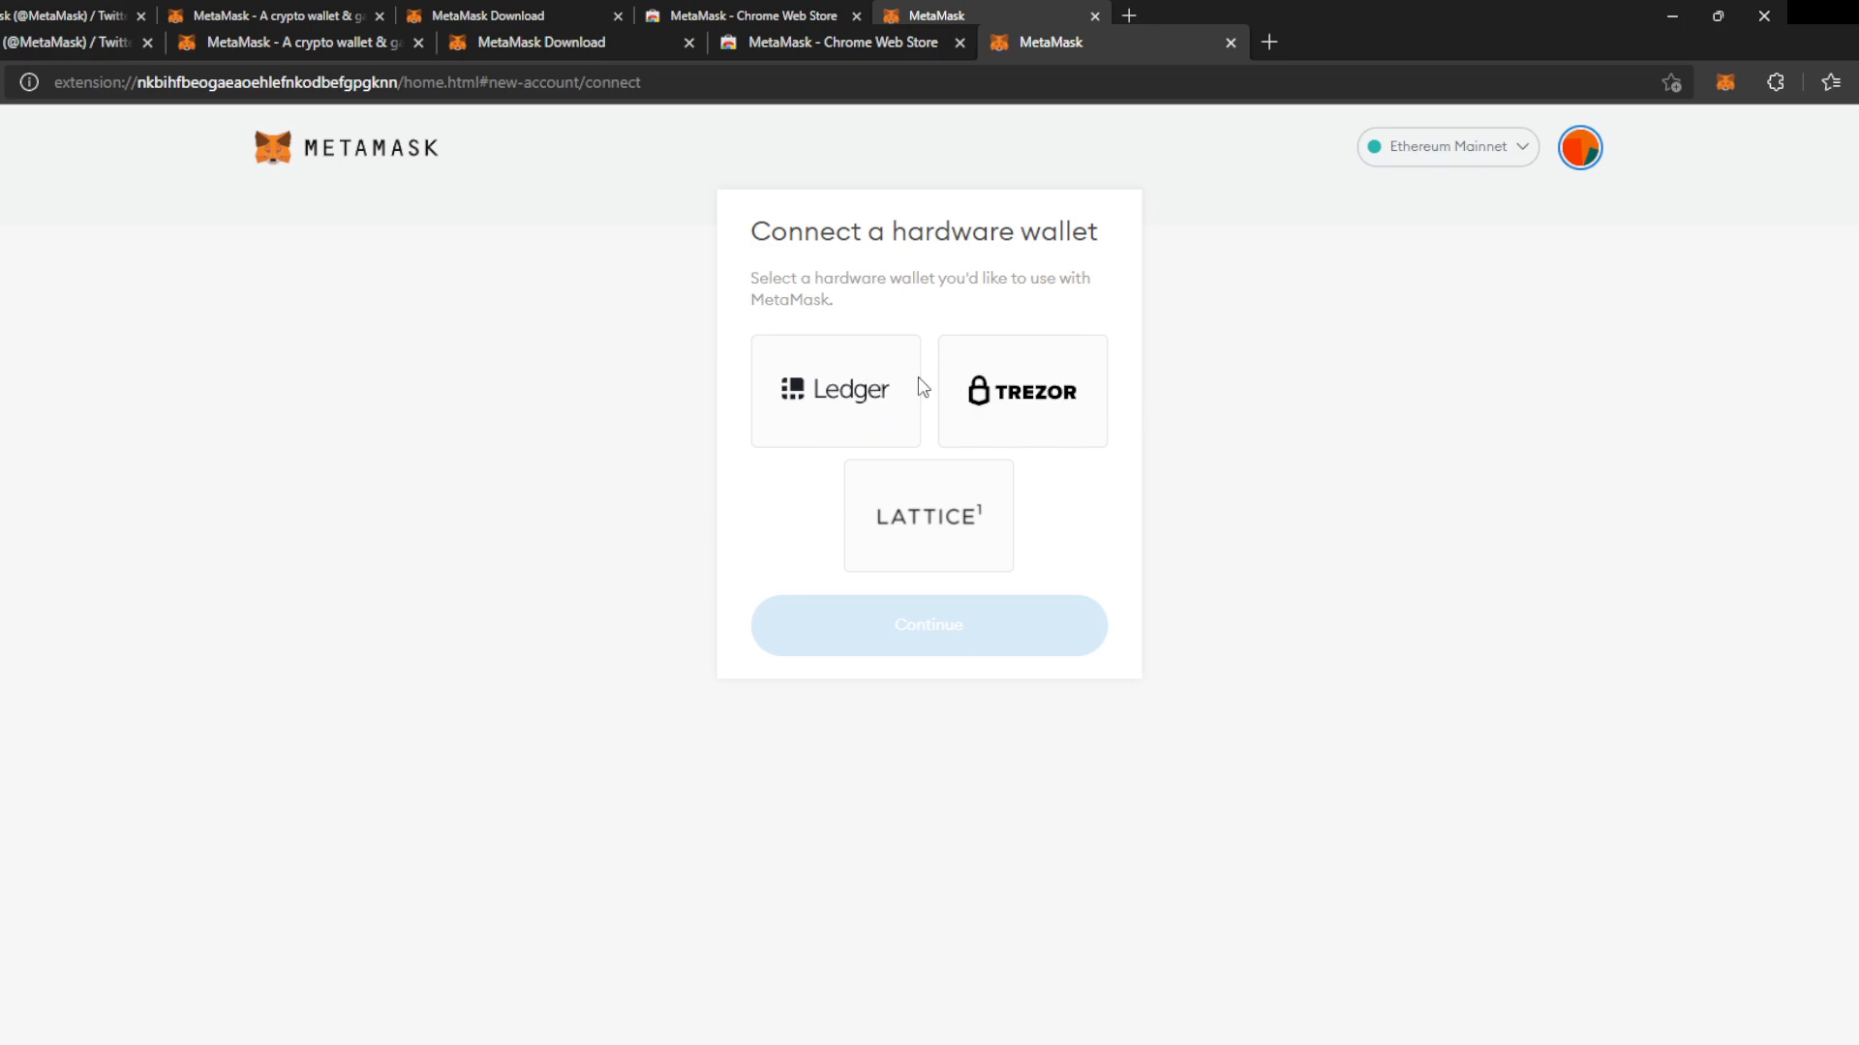
- Choose Trezor as the hardware wallet, then make Account 1 active again
{"action": "left_click", "coordinate": [1020, 391]}
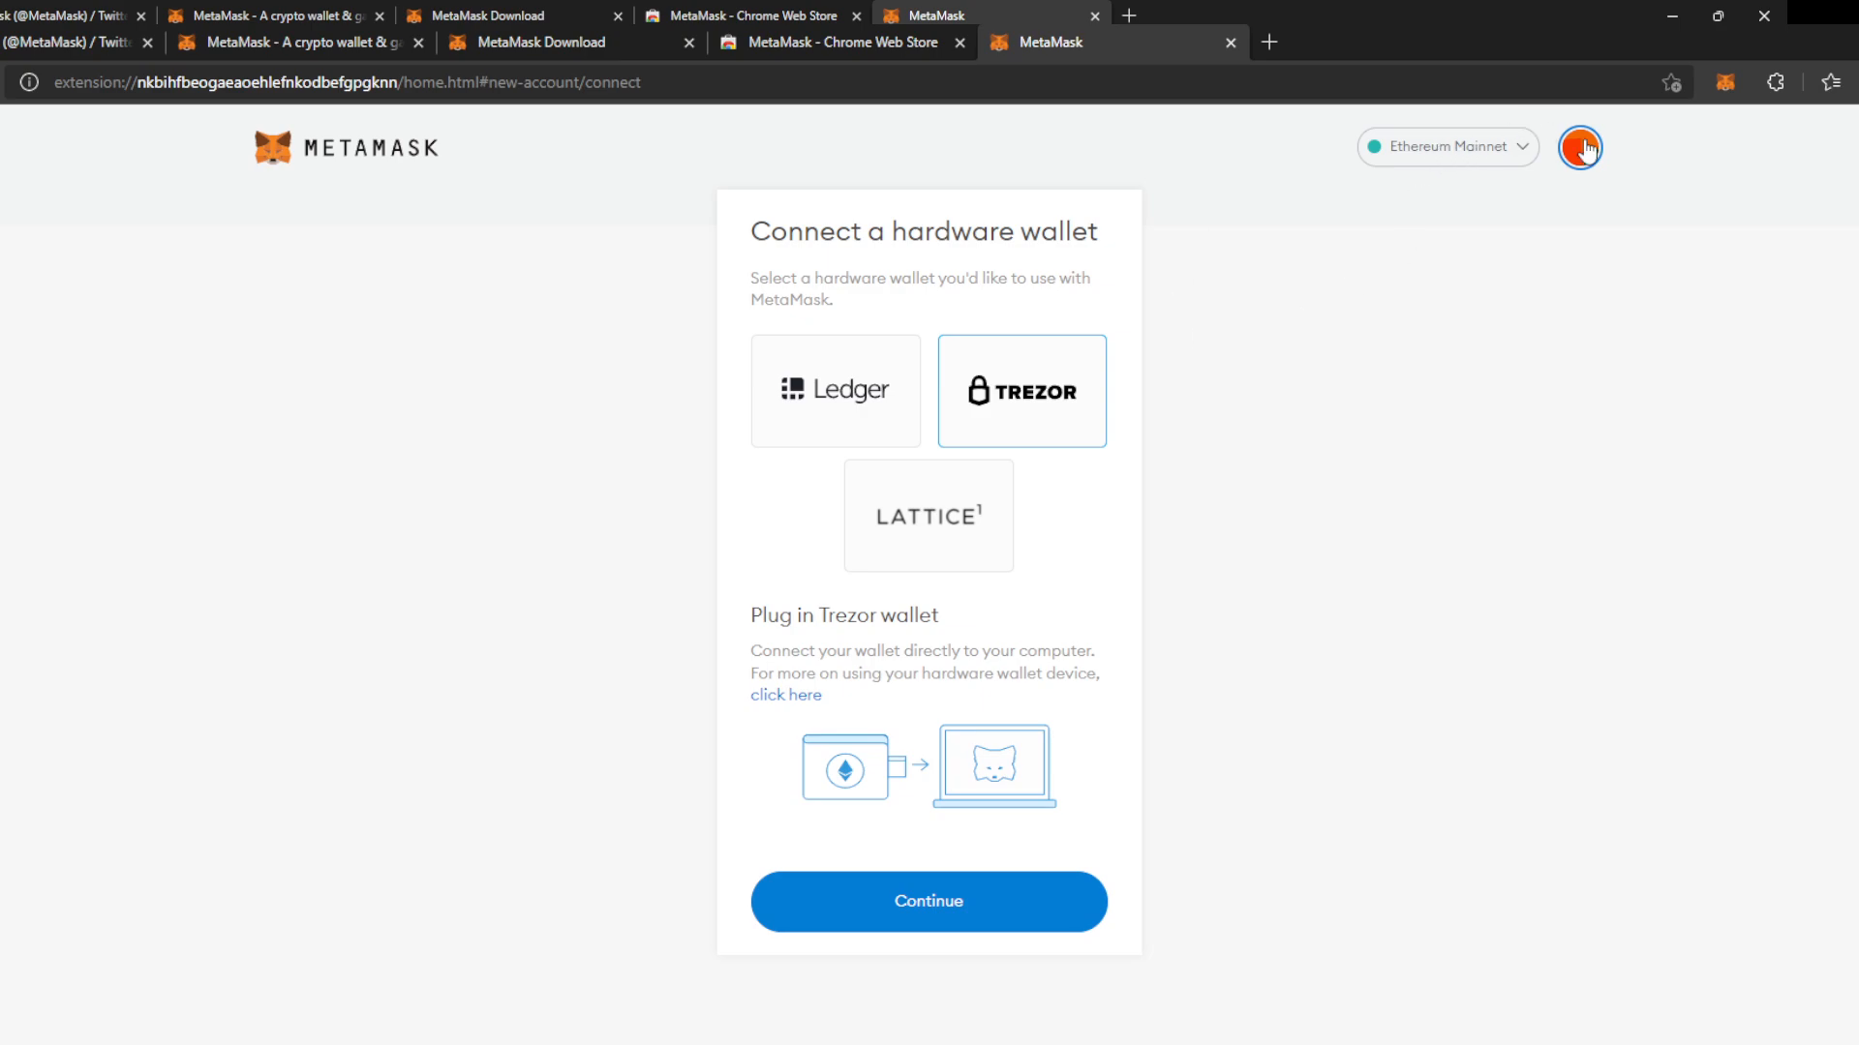
{"action": "left_click", "coordinate": [1580, 147]}
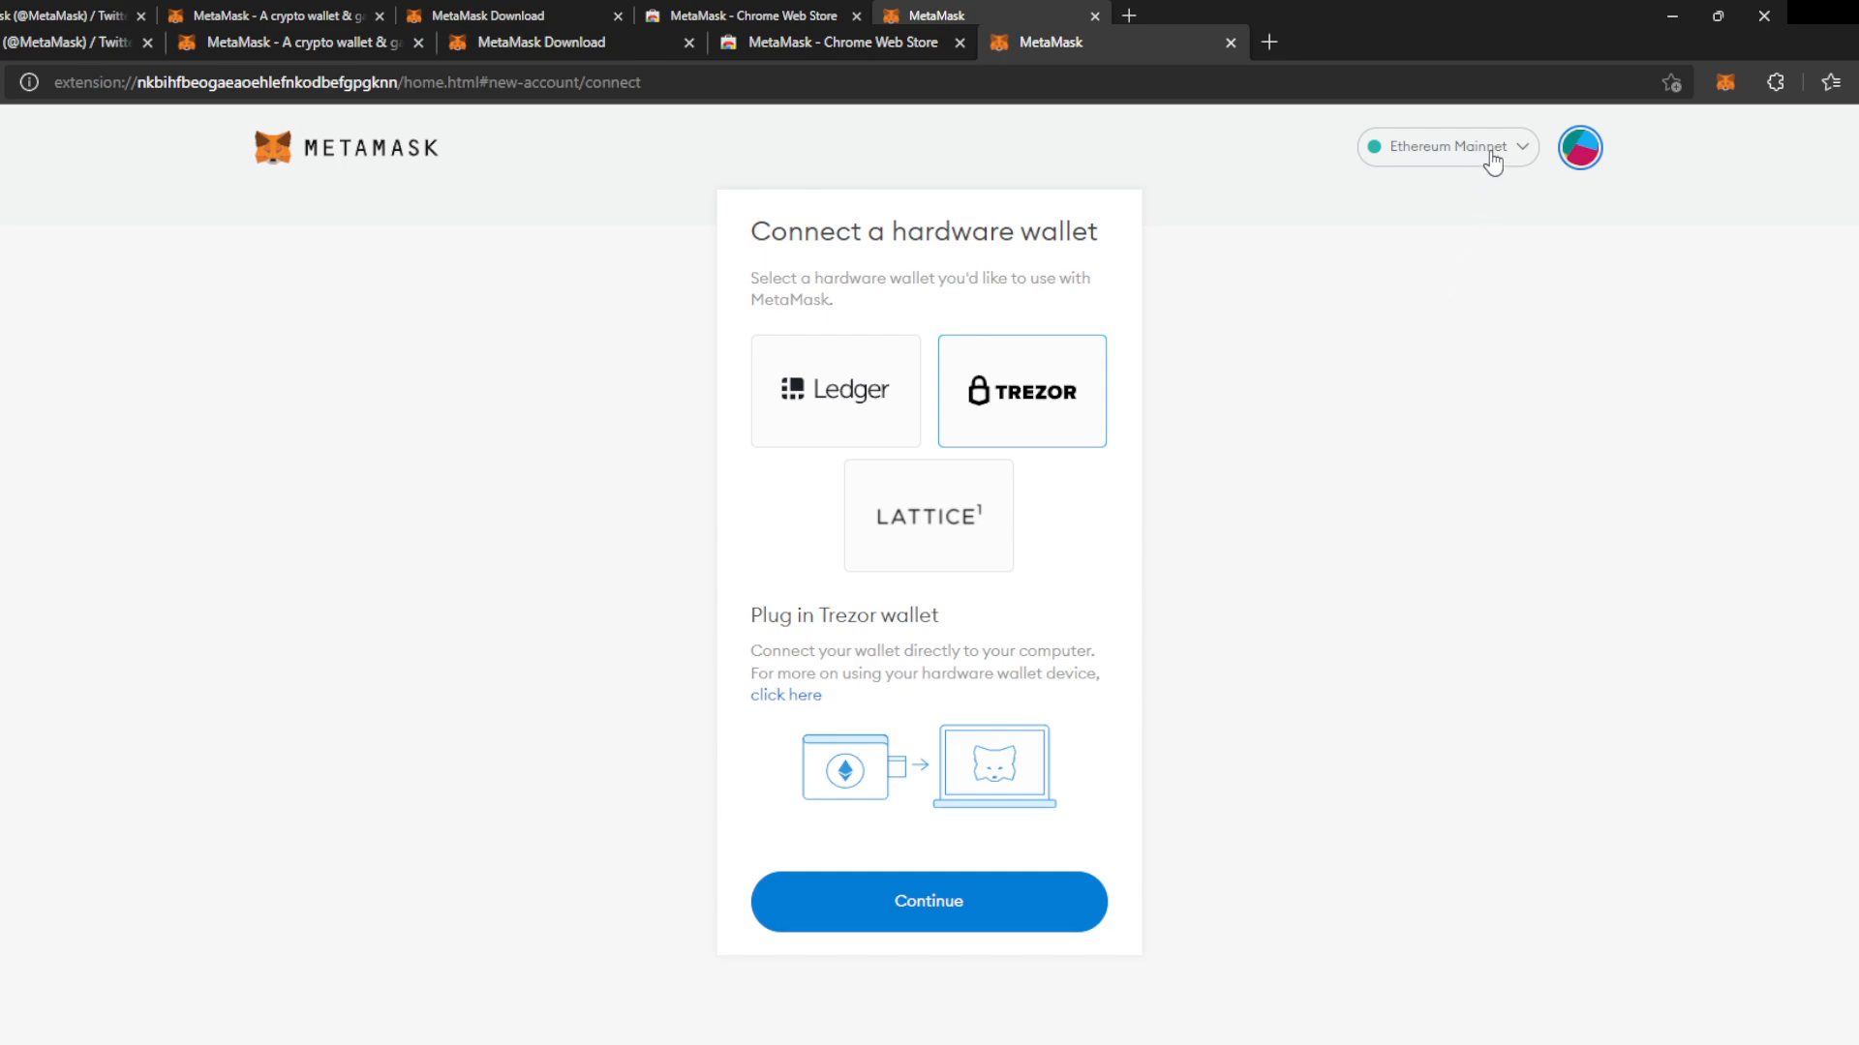
- Lock the wallet from the accounts menu
{"action": "left_click", "coordinate": [1580, 147]}
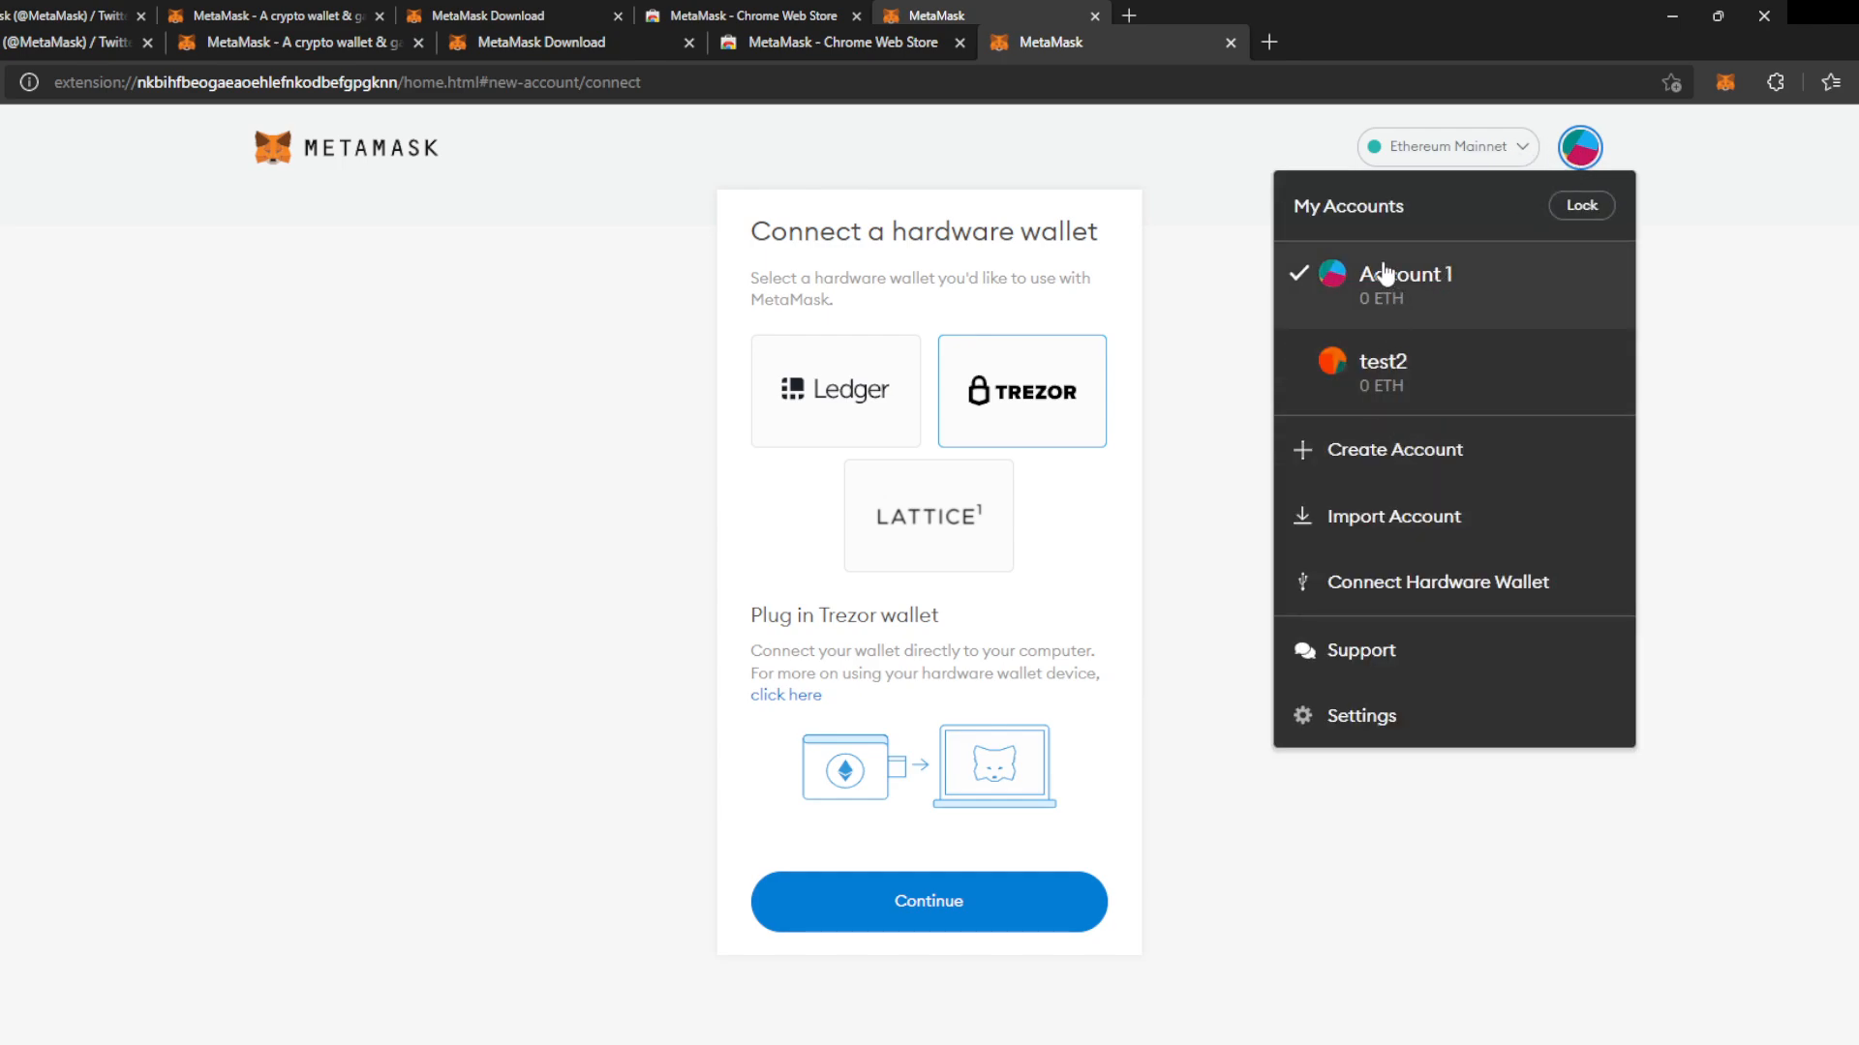
{"action": "mouse_move", "coordinate": [1582, 205]}
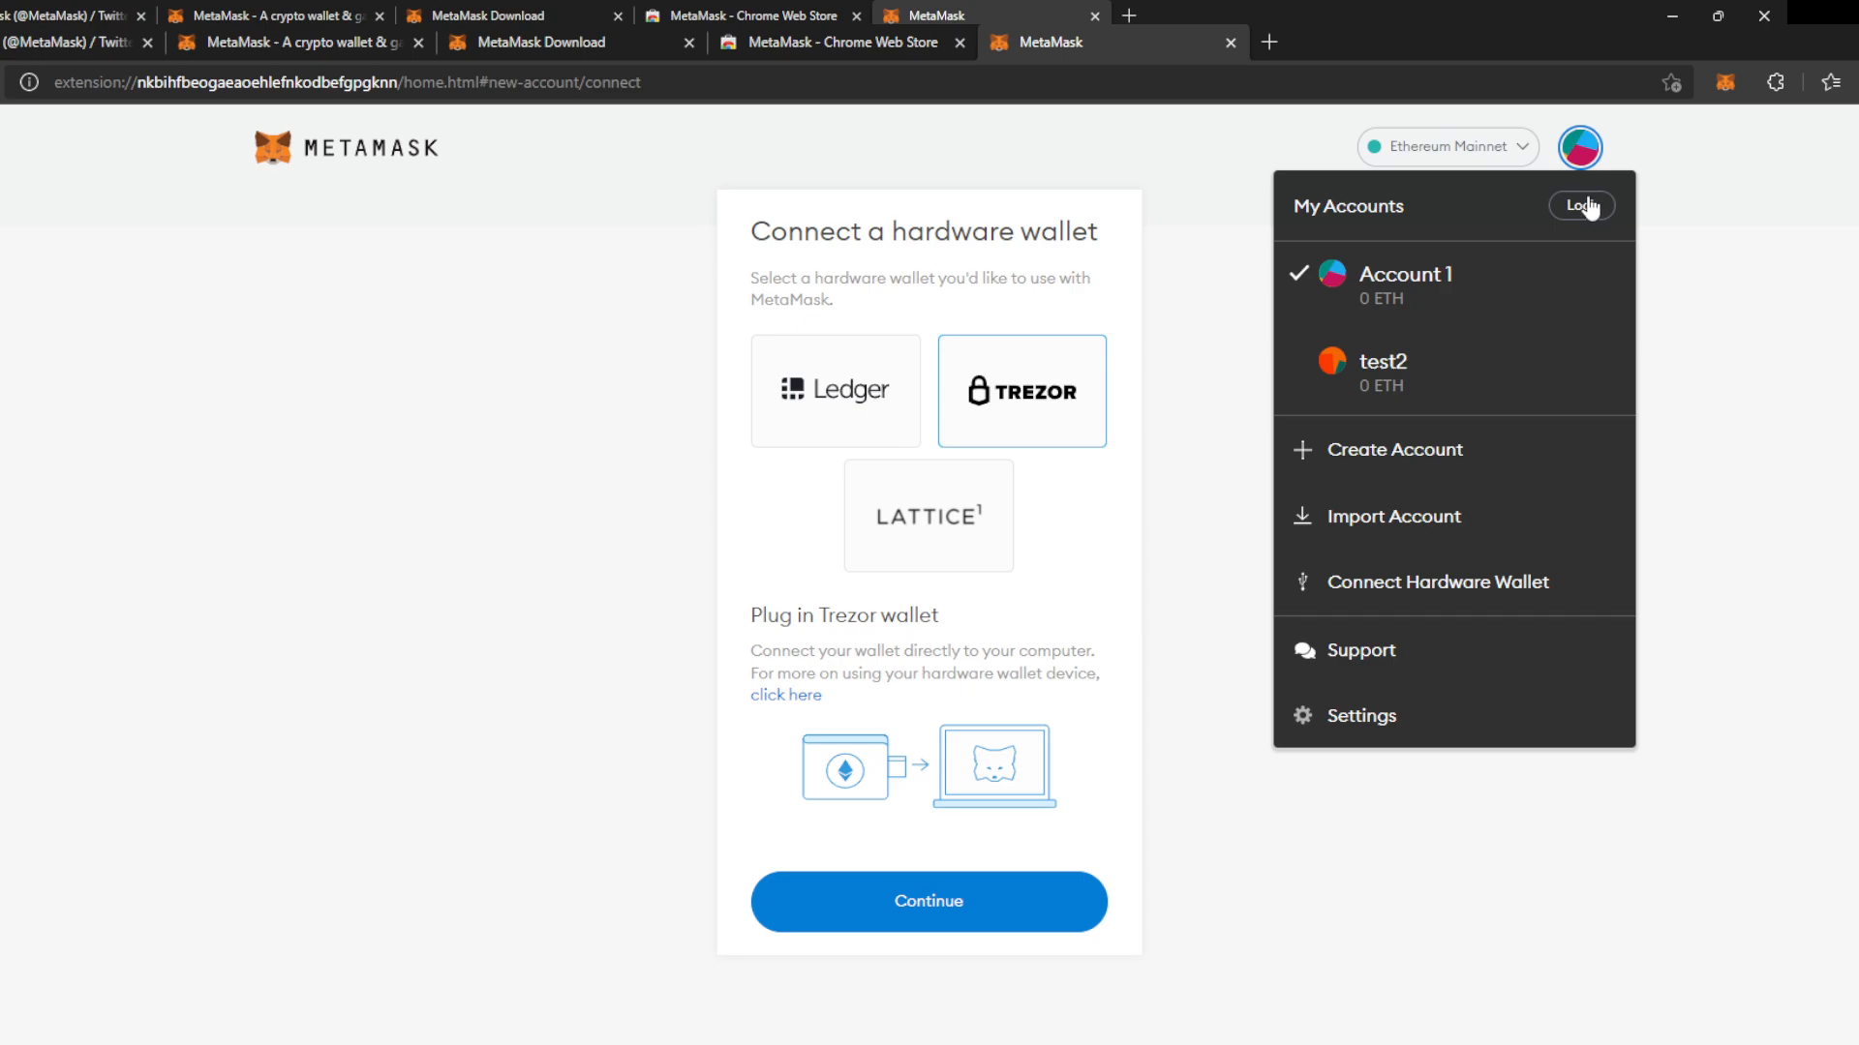
{"action": "left_click", "coordinate": [1580, 206]}
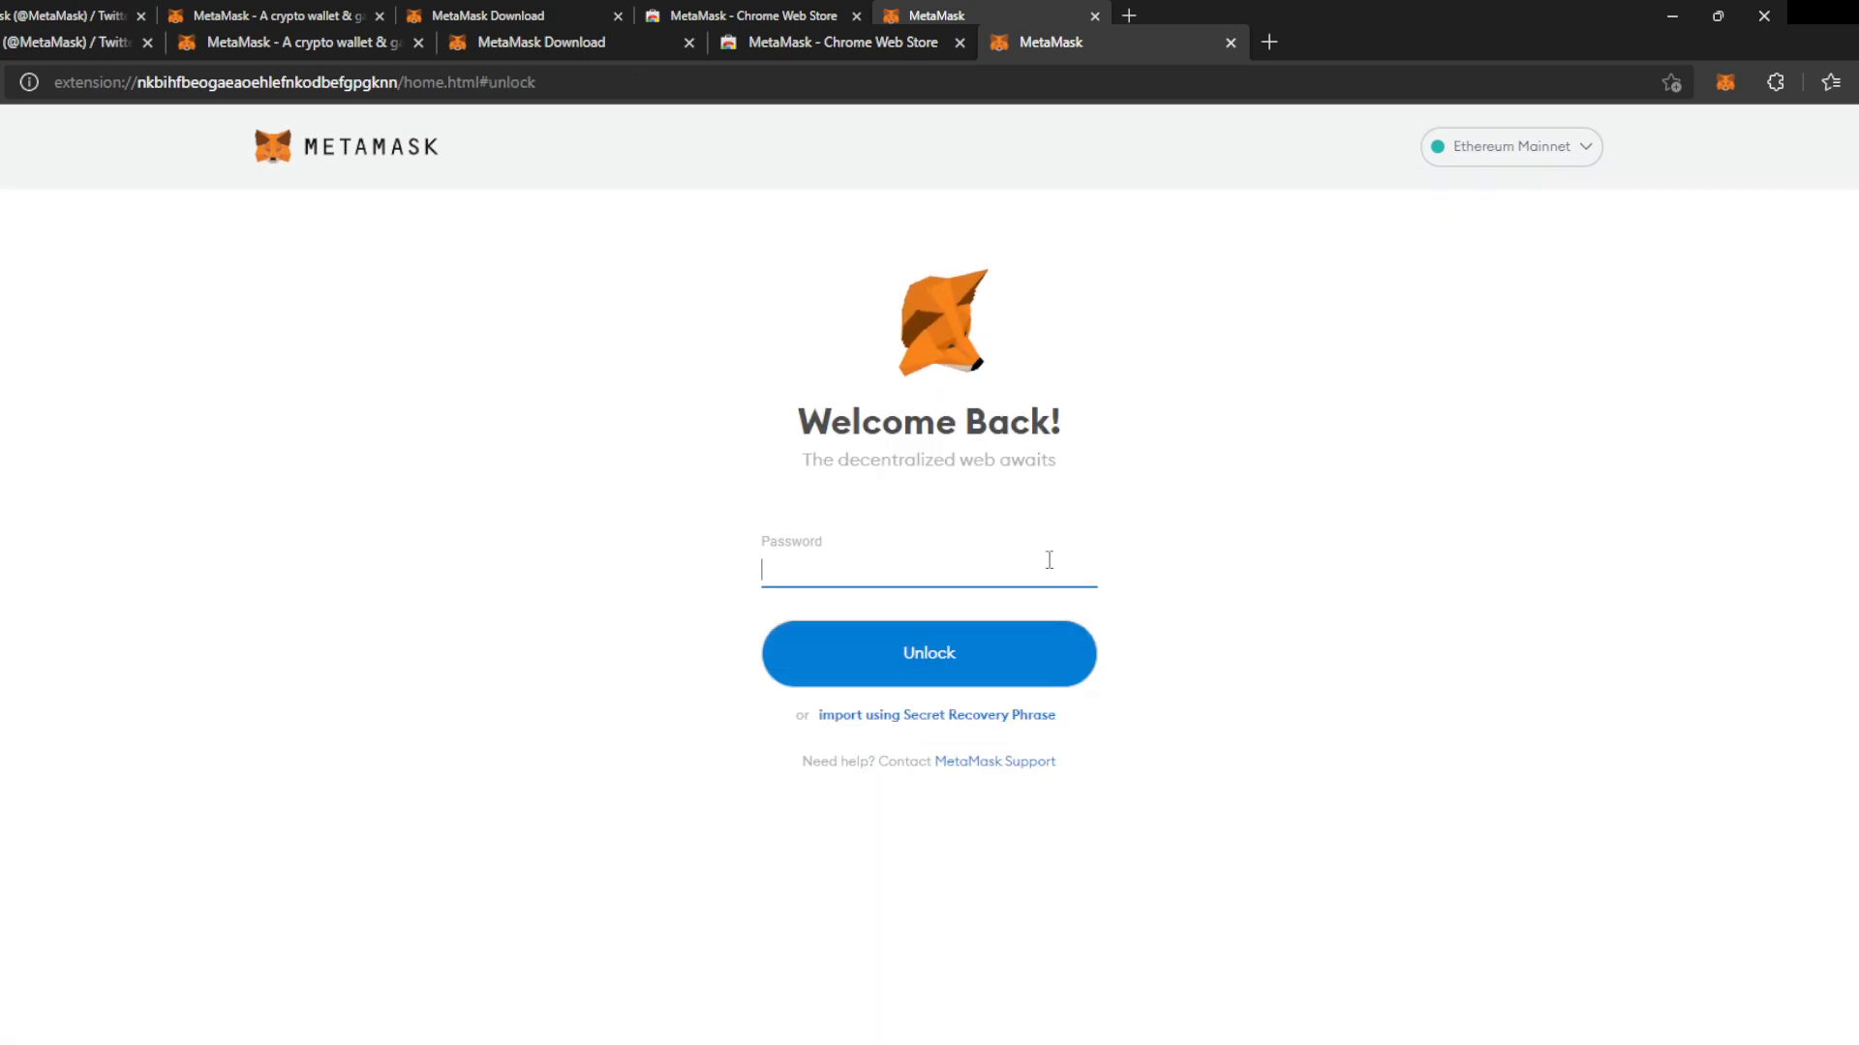
- Unlock the wallet with the password, returning to Account 1 showing 0 ETH
{"action": "type", "text": "password"}
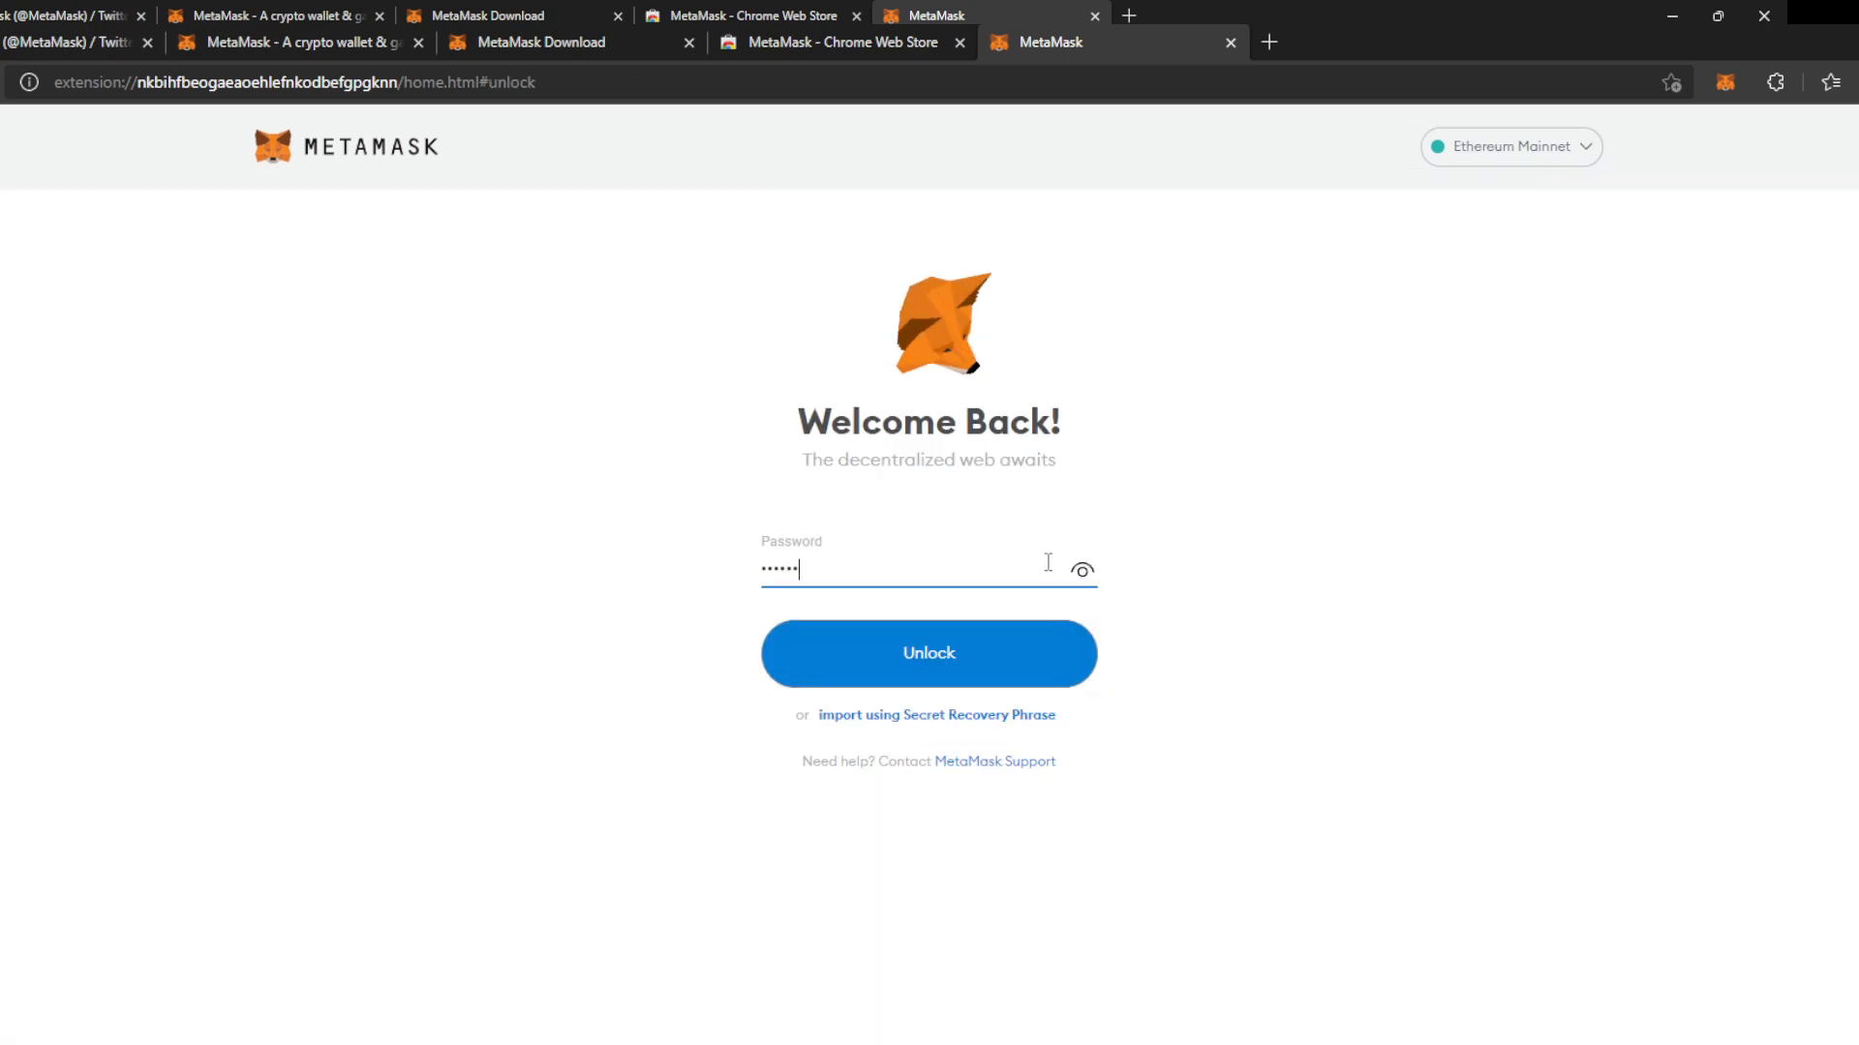
{"action": "left_click", "coordinate": [927, 653]}
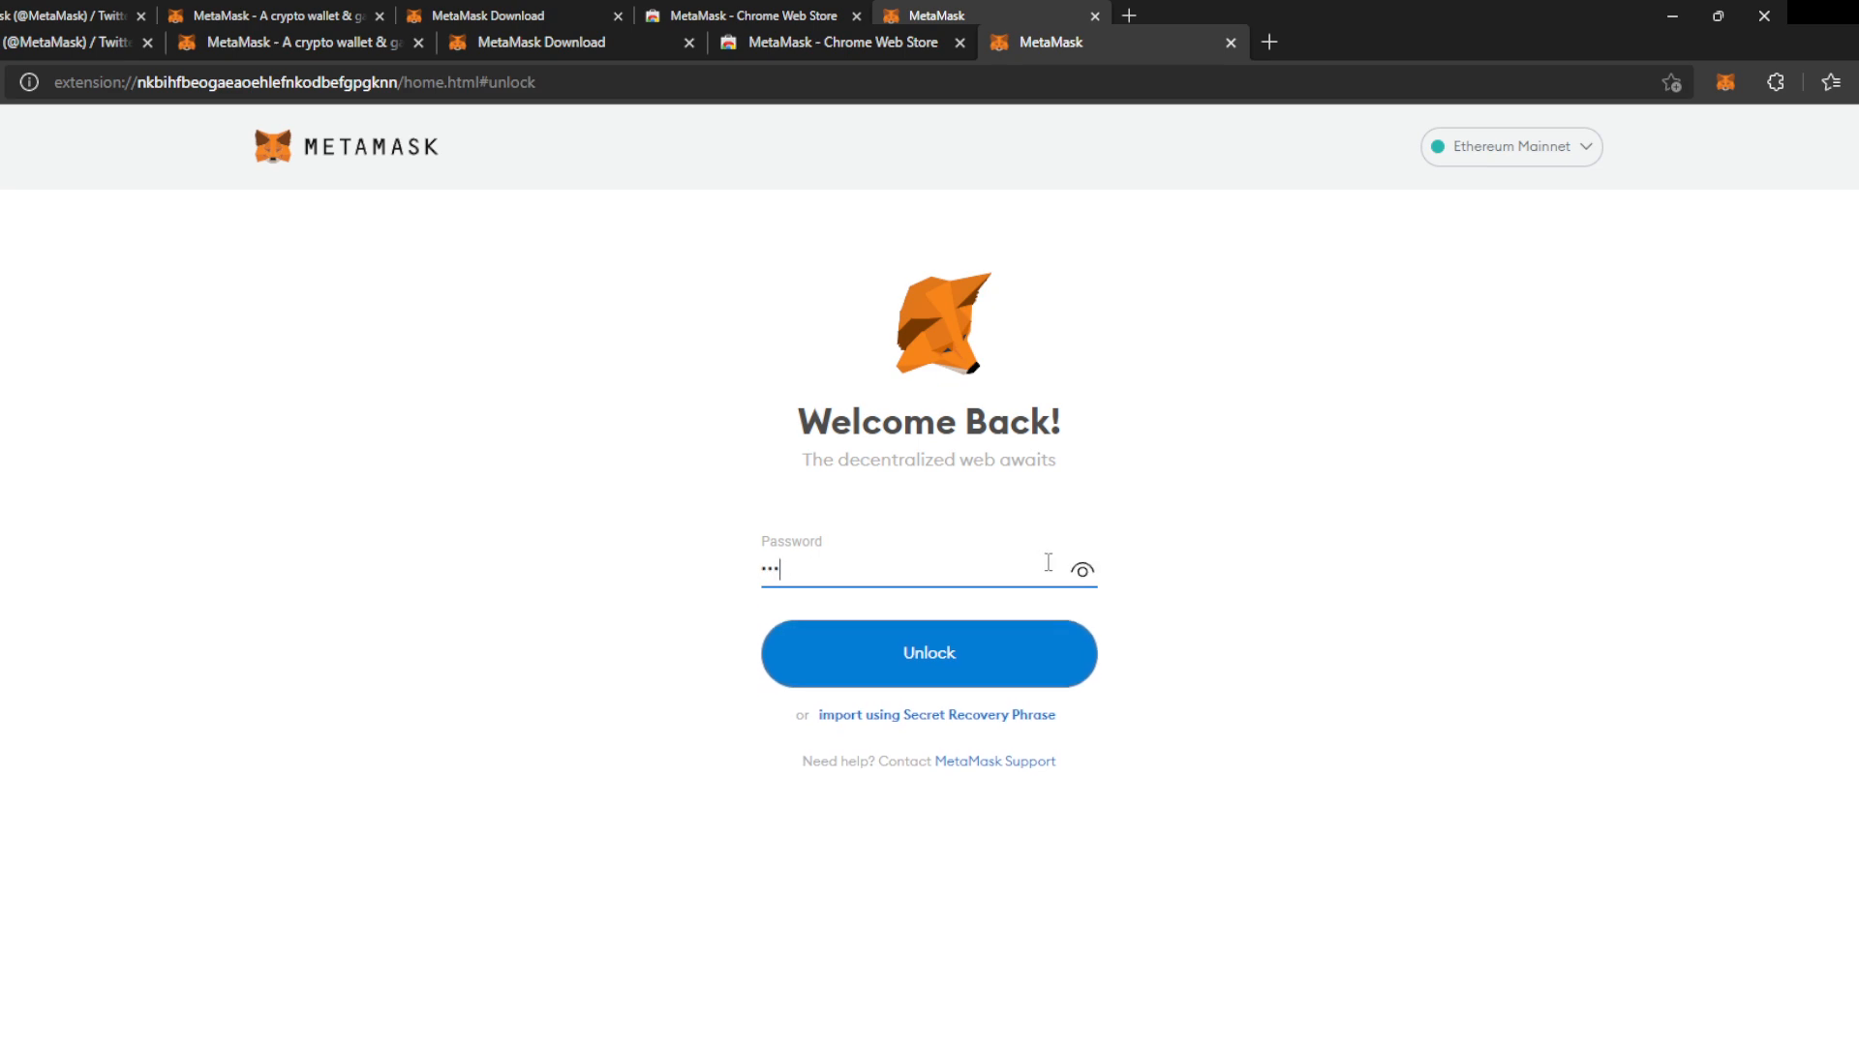
{"action": "left_click", "coordinate": [927, 652]}
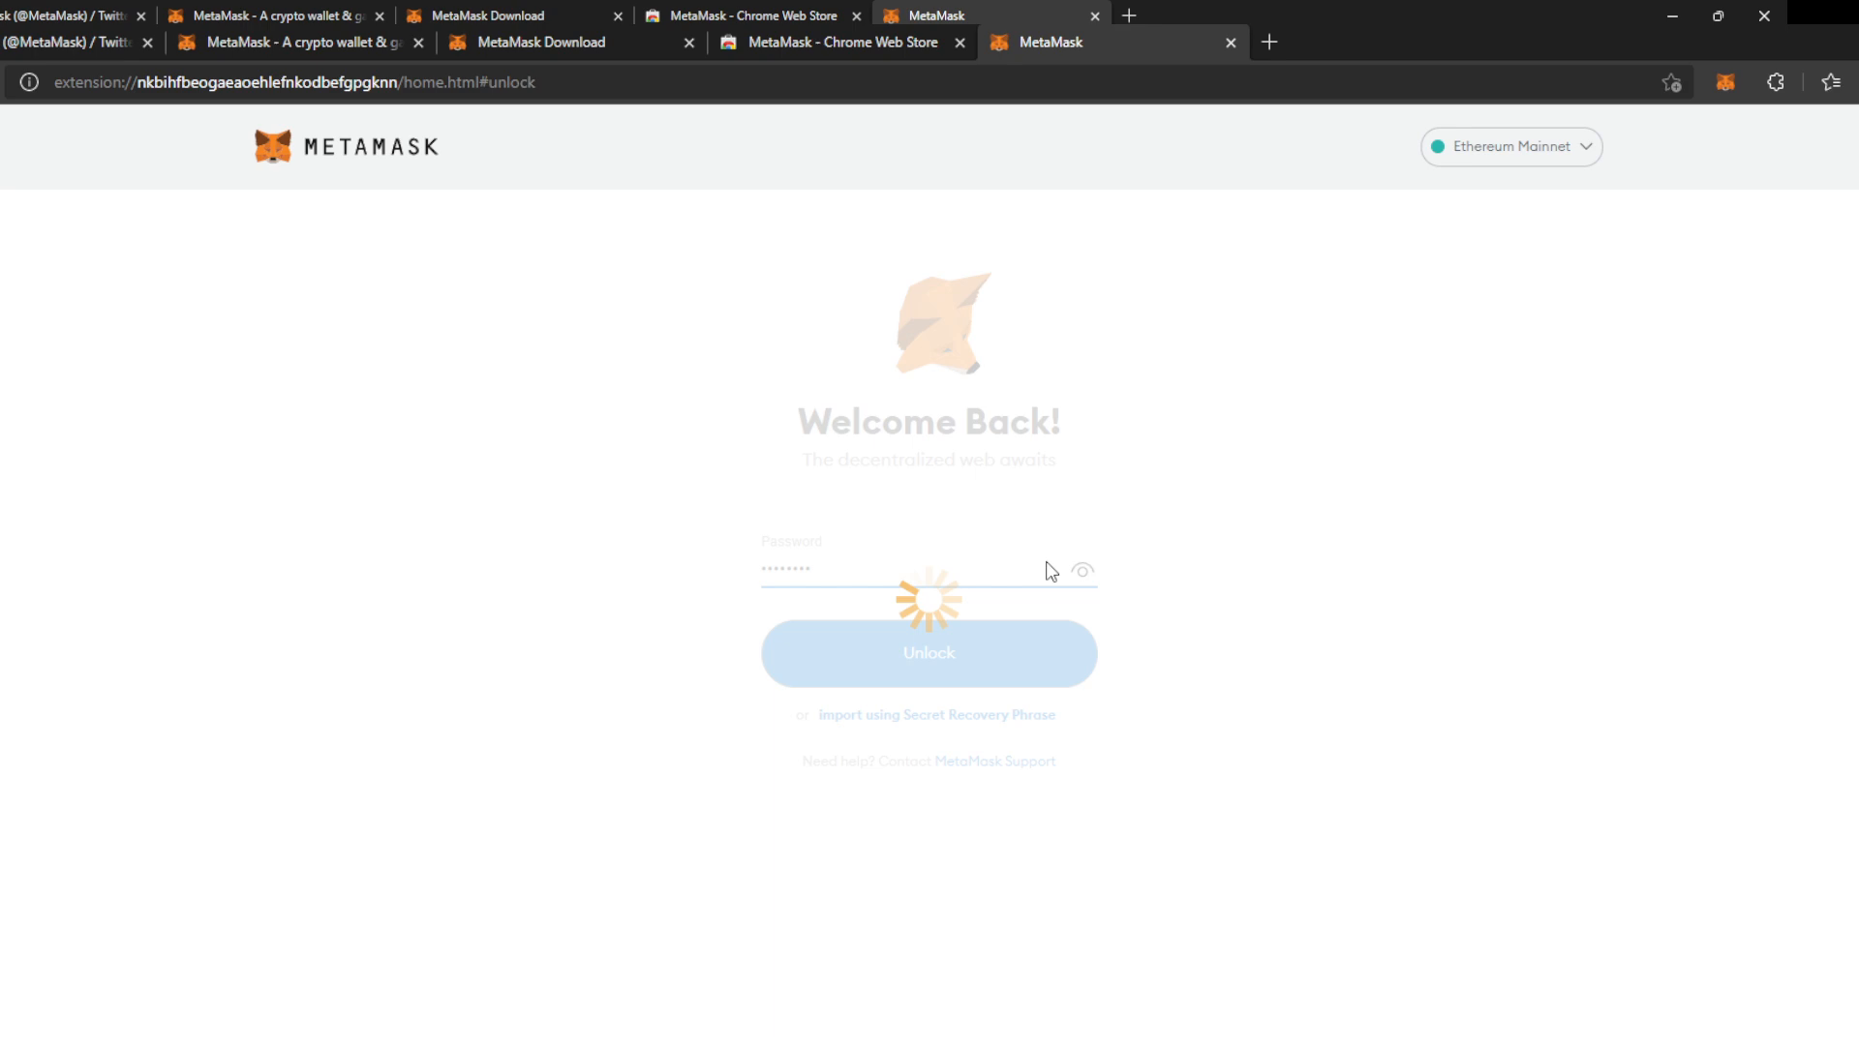
{"action": "left_click", "coordinate": [927, 652]}
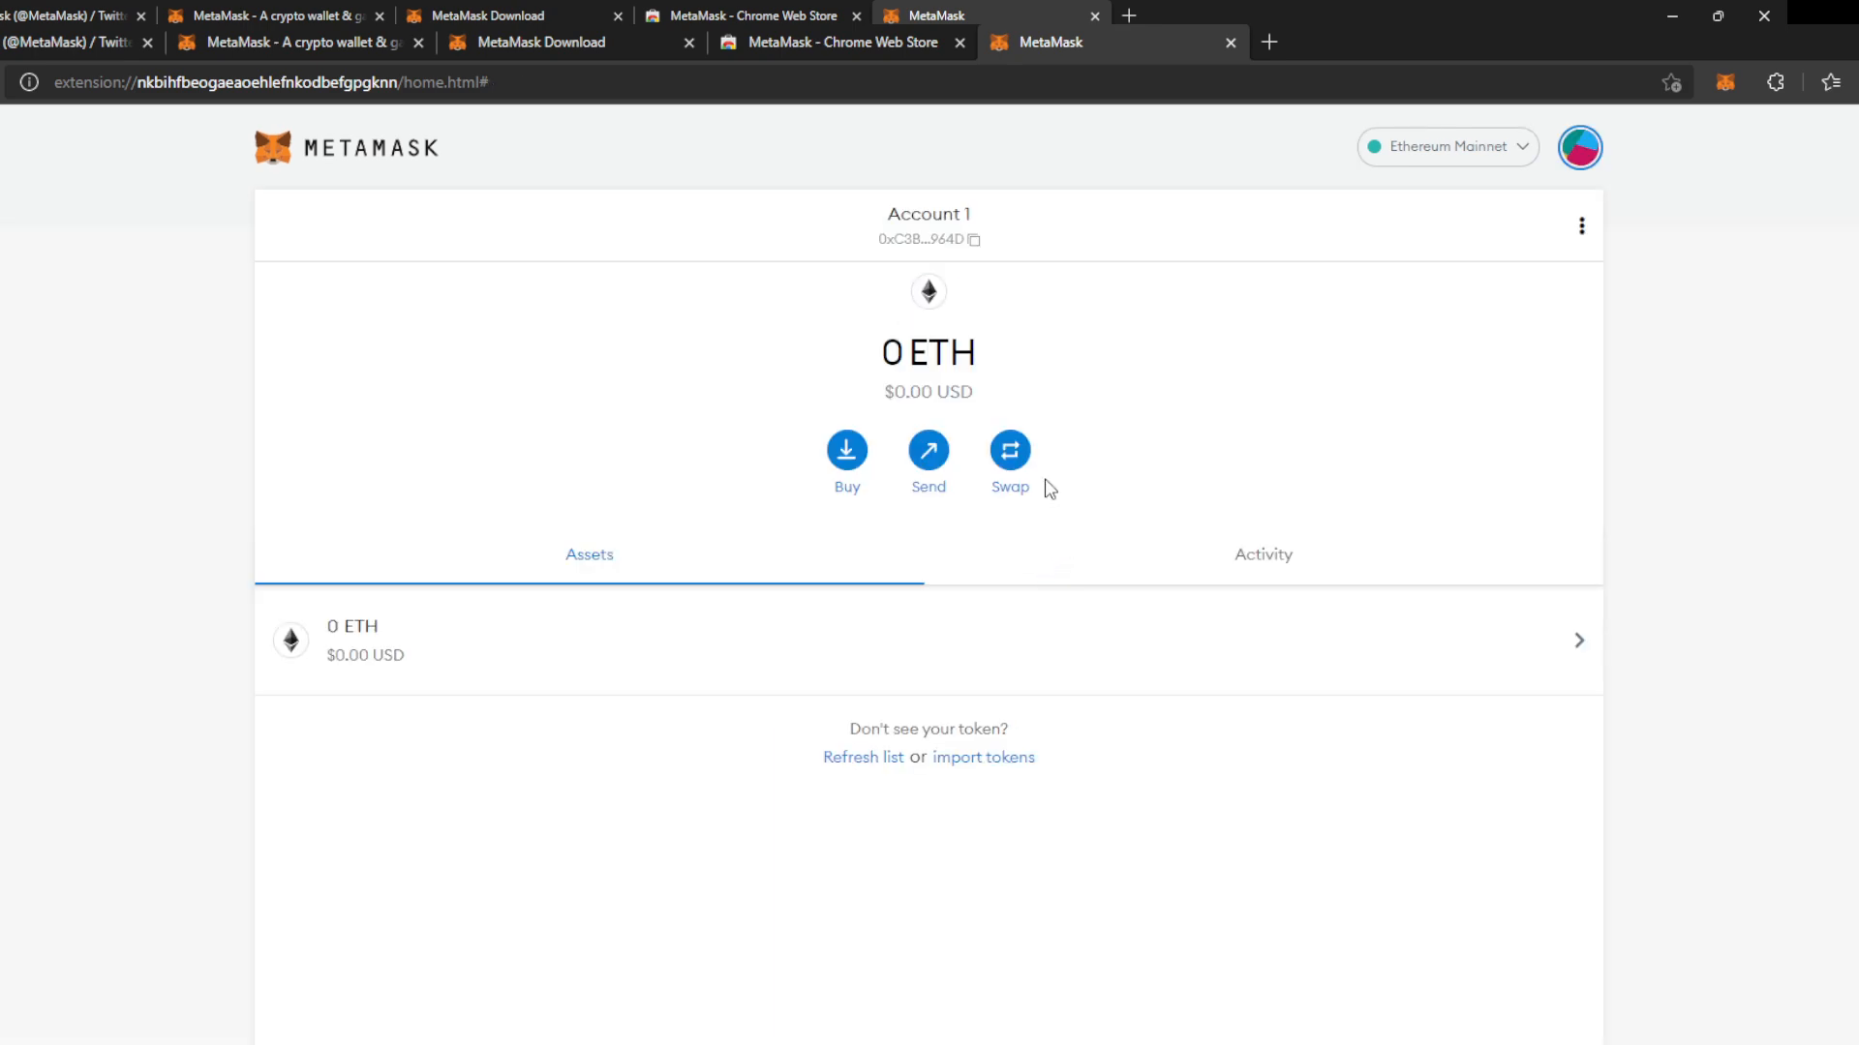
{"action": "mouse_move", "coordinate": [1239, 341]}
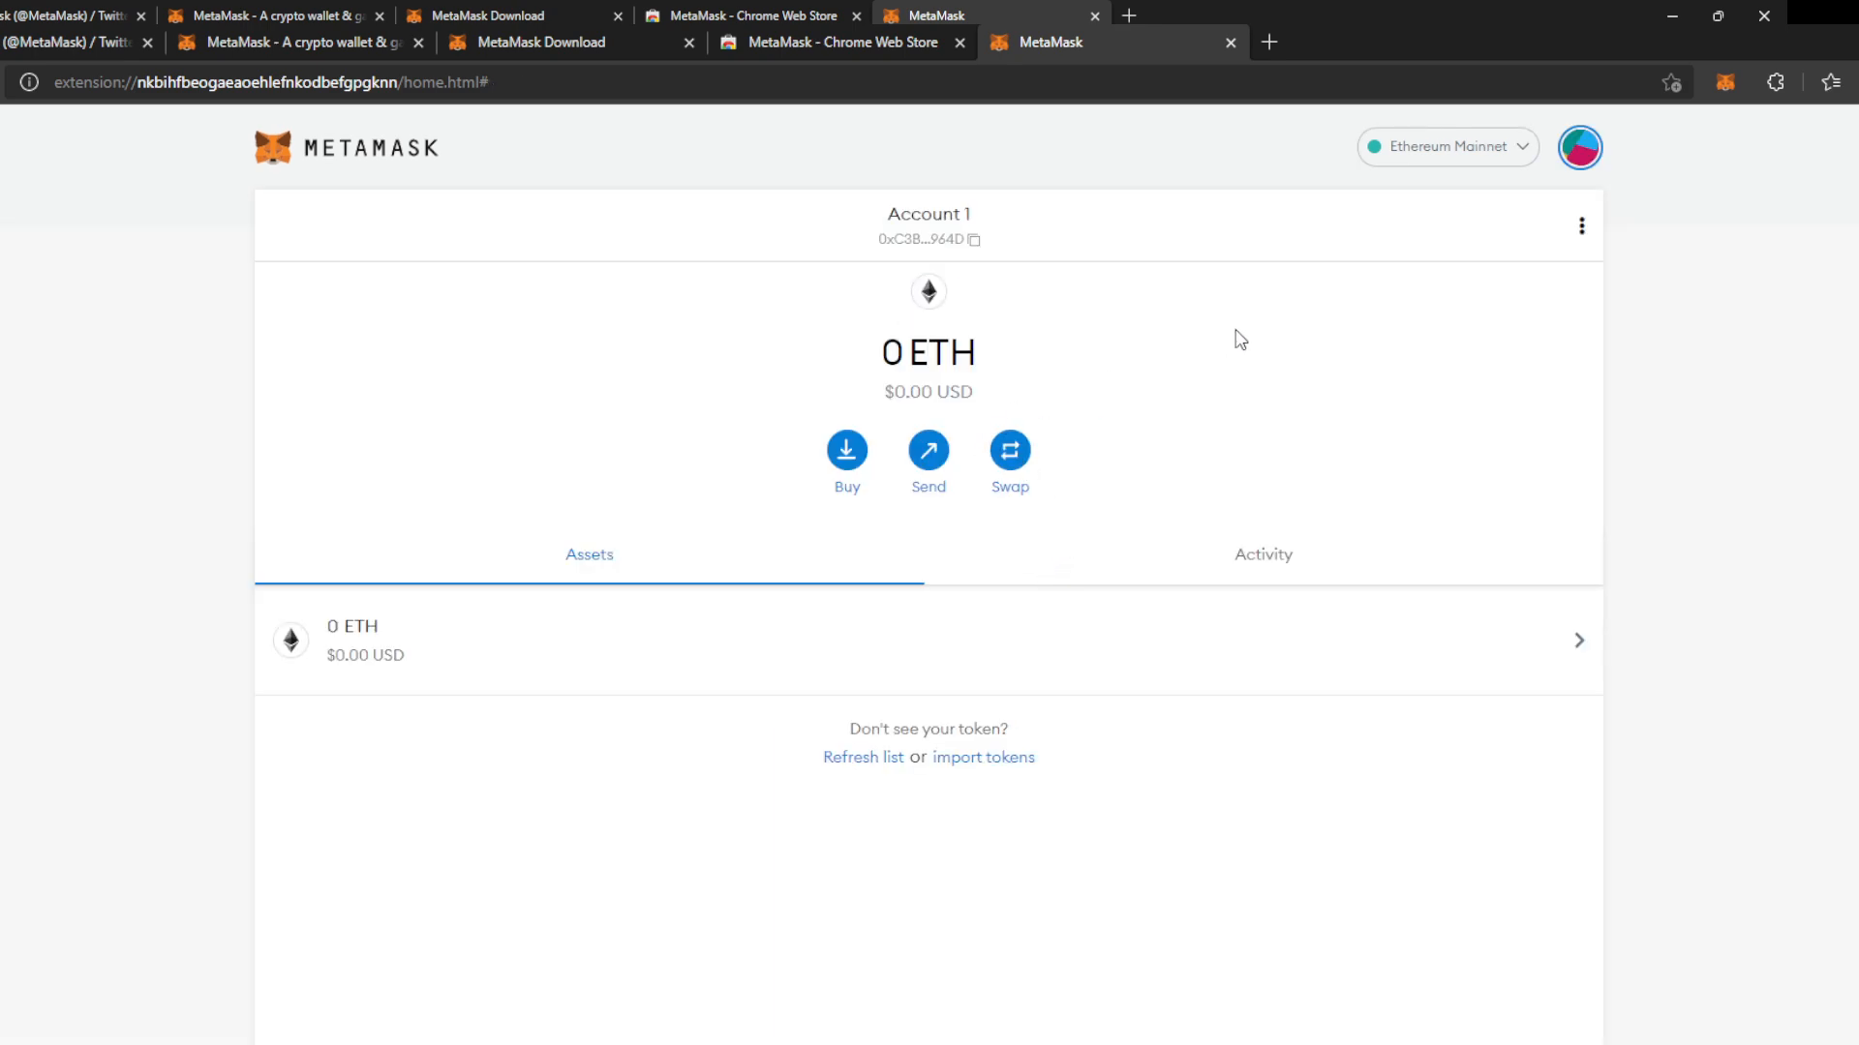
{"action": "mouse_move", "coordinate": [1588, 246]}
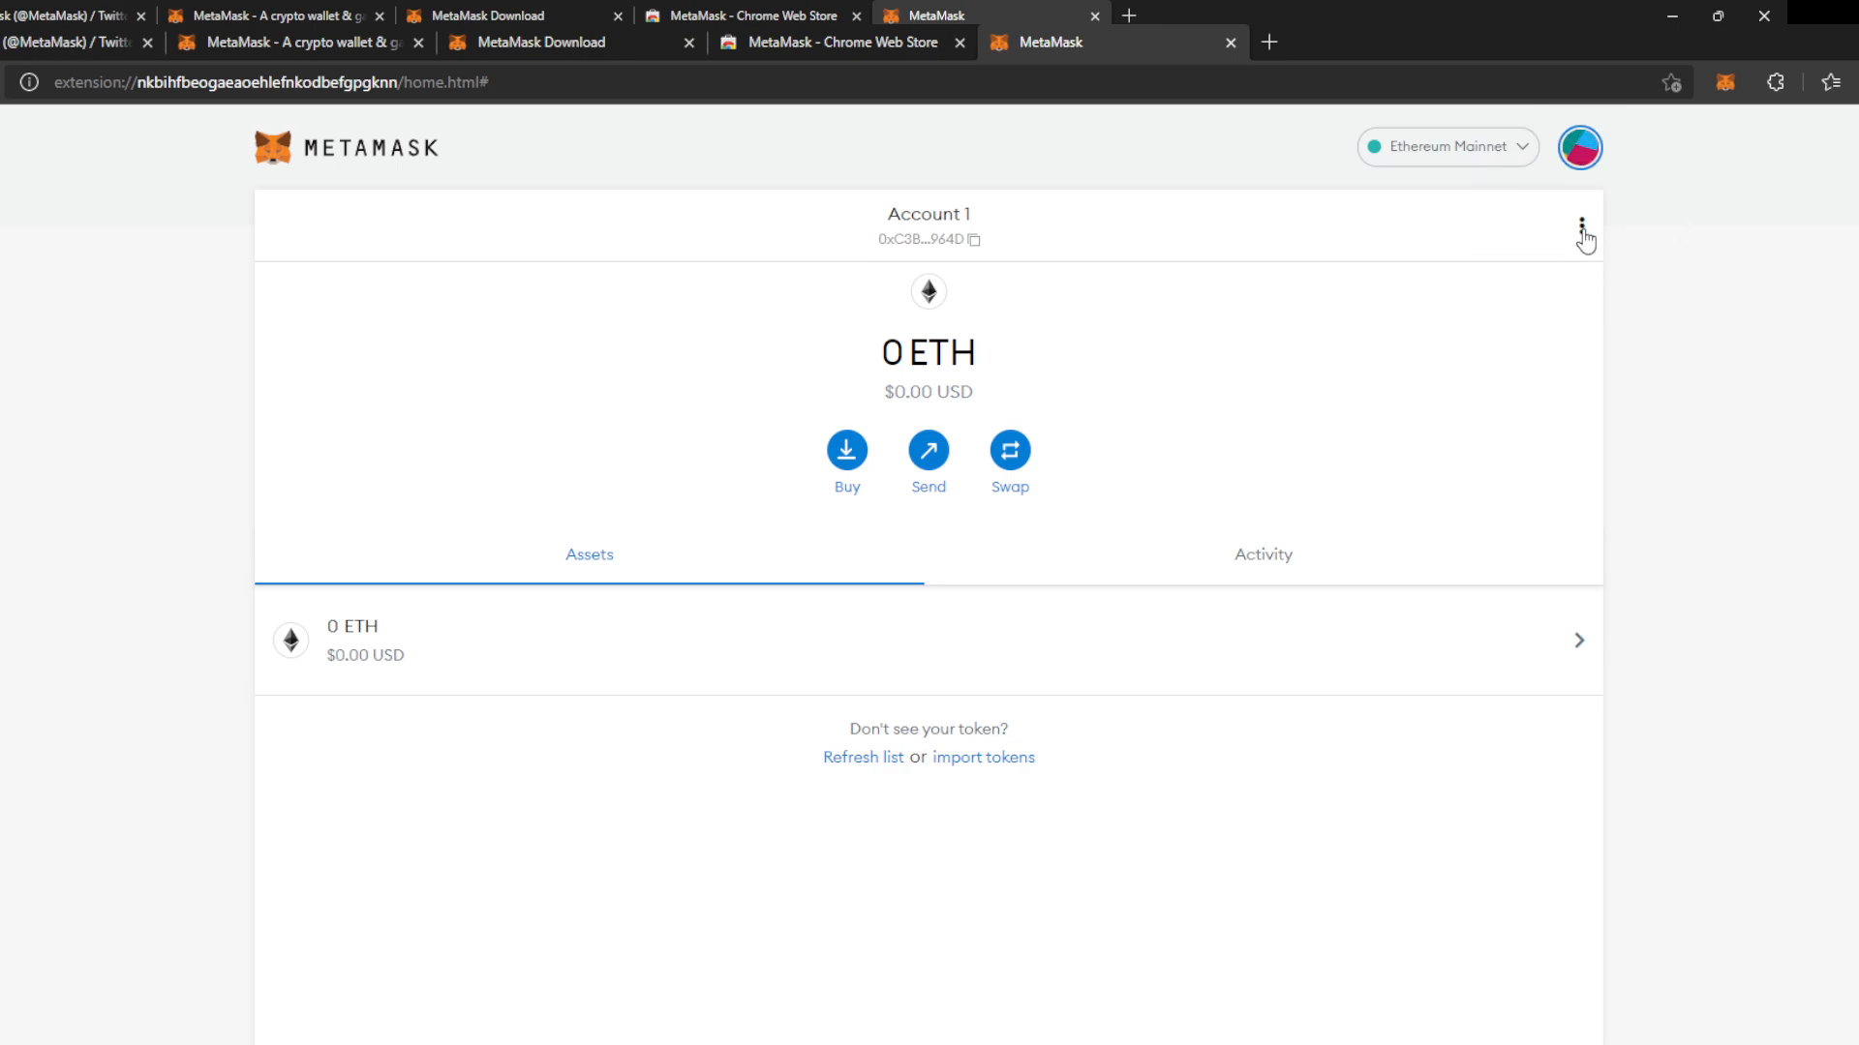
{"action": "left_click", "coordinate": [1582, 225]}
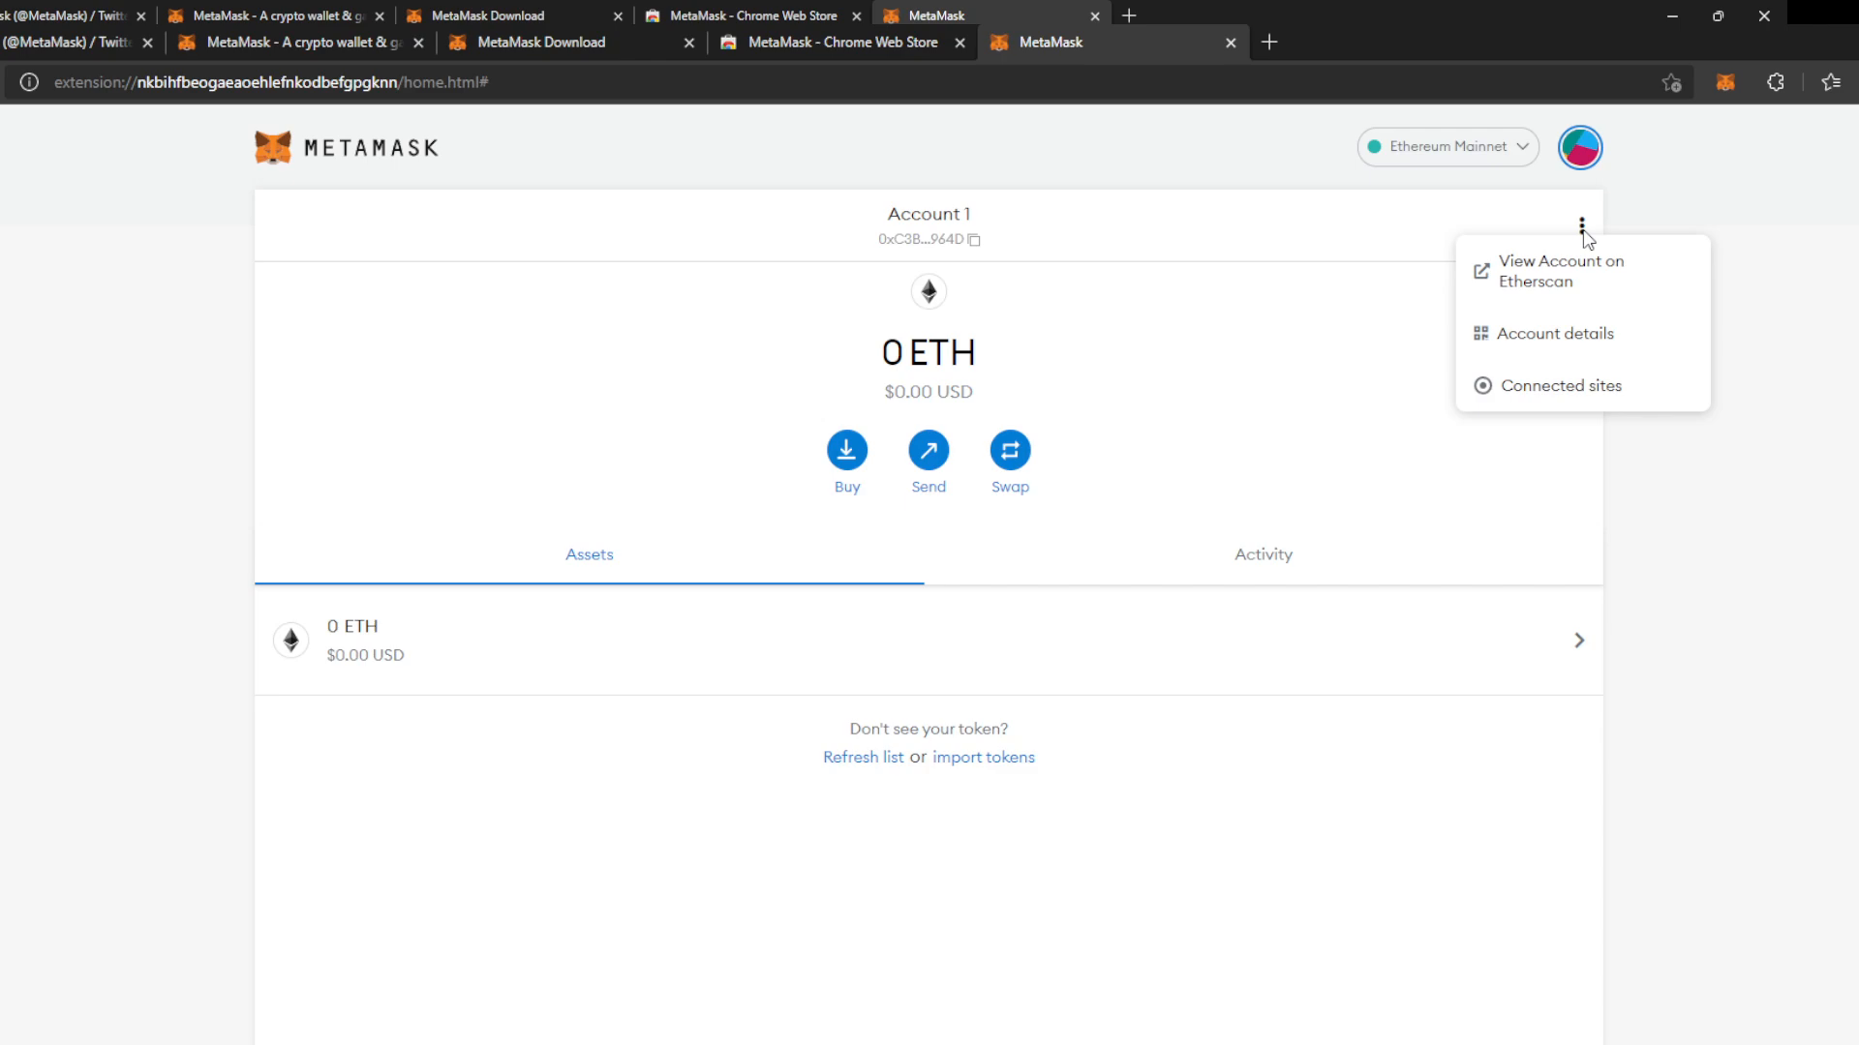
{"action": "left_click", "coordinate": [1561, 385]}
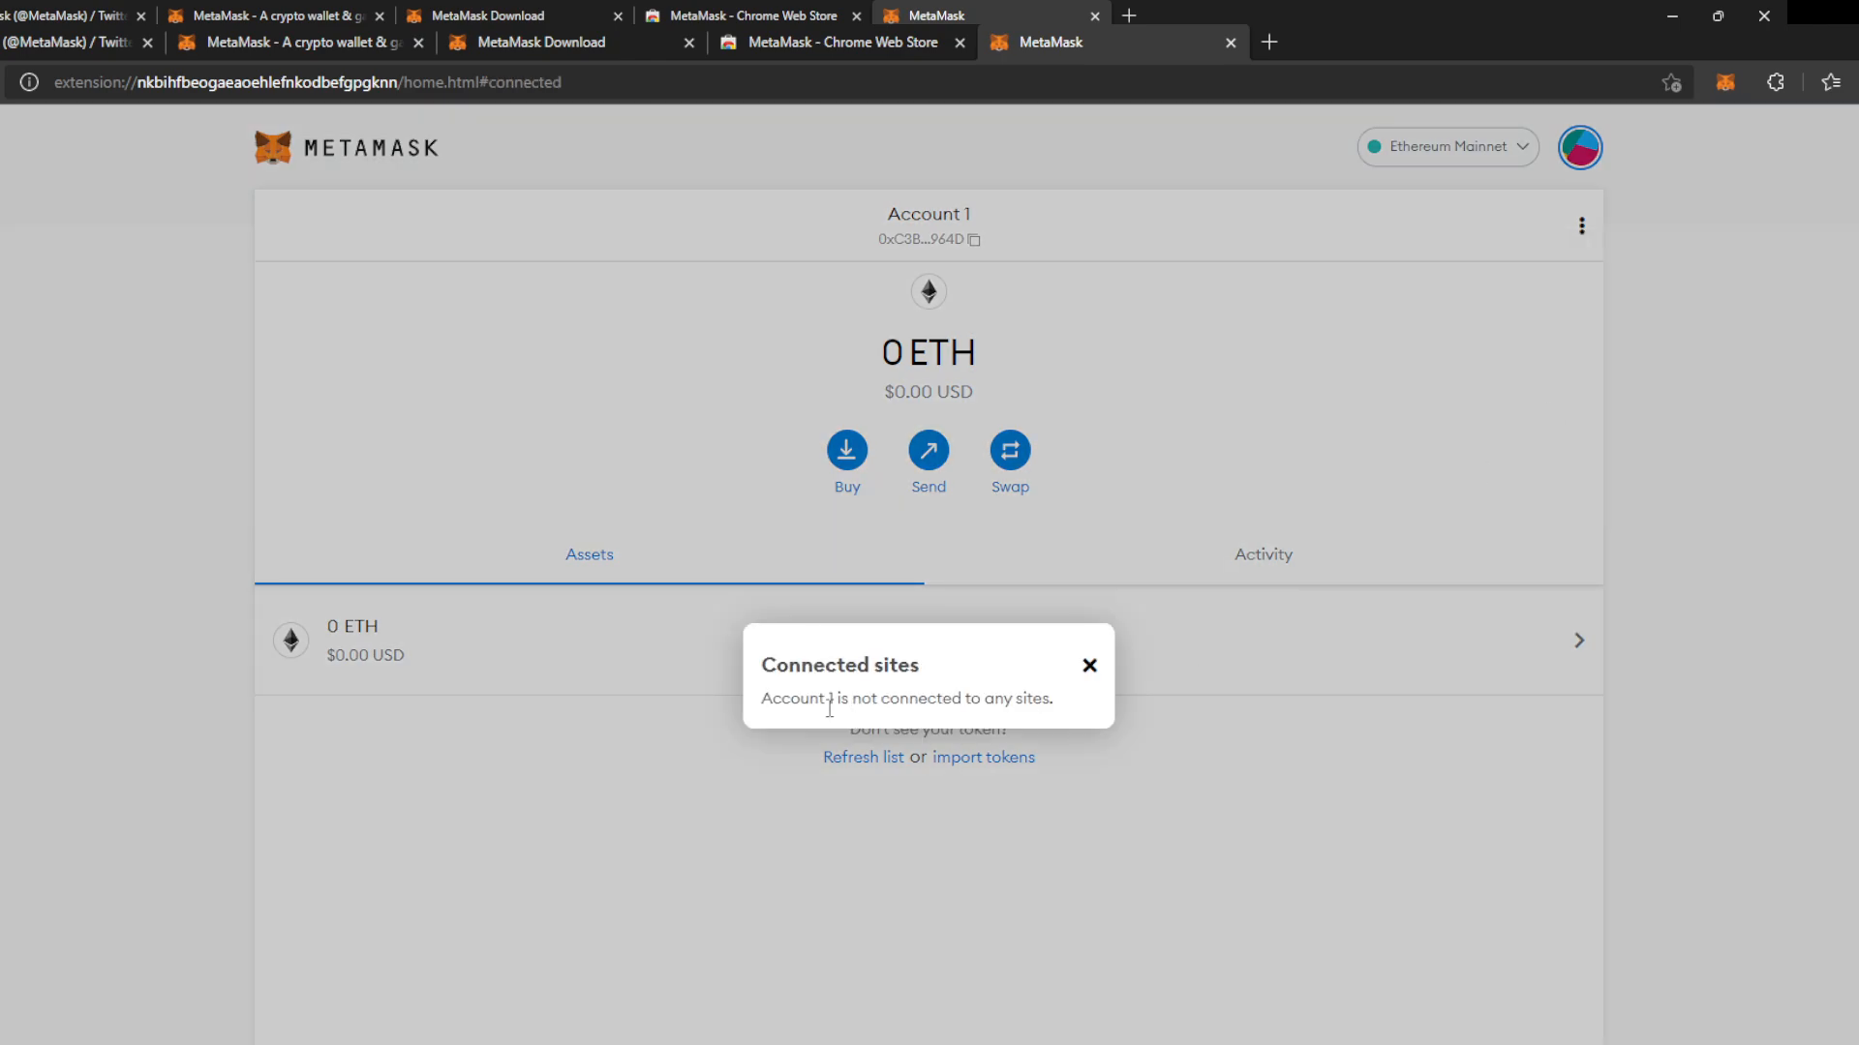
{"action": "left_click", "coordinate": [1086, 664]}
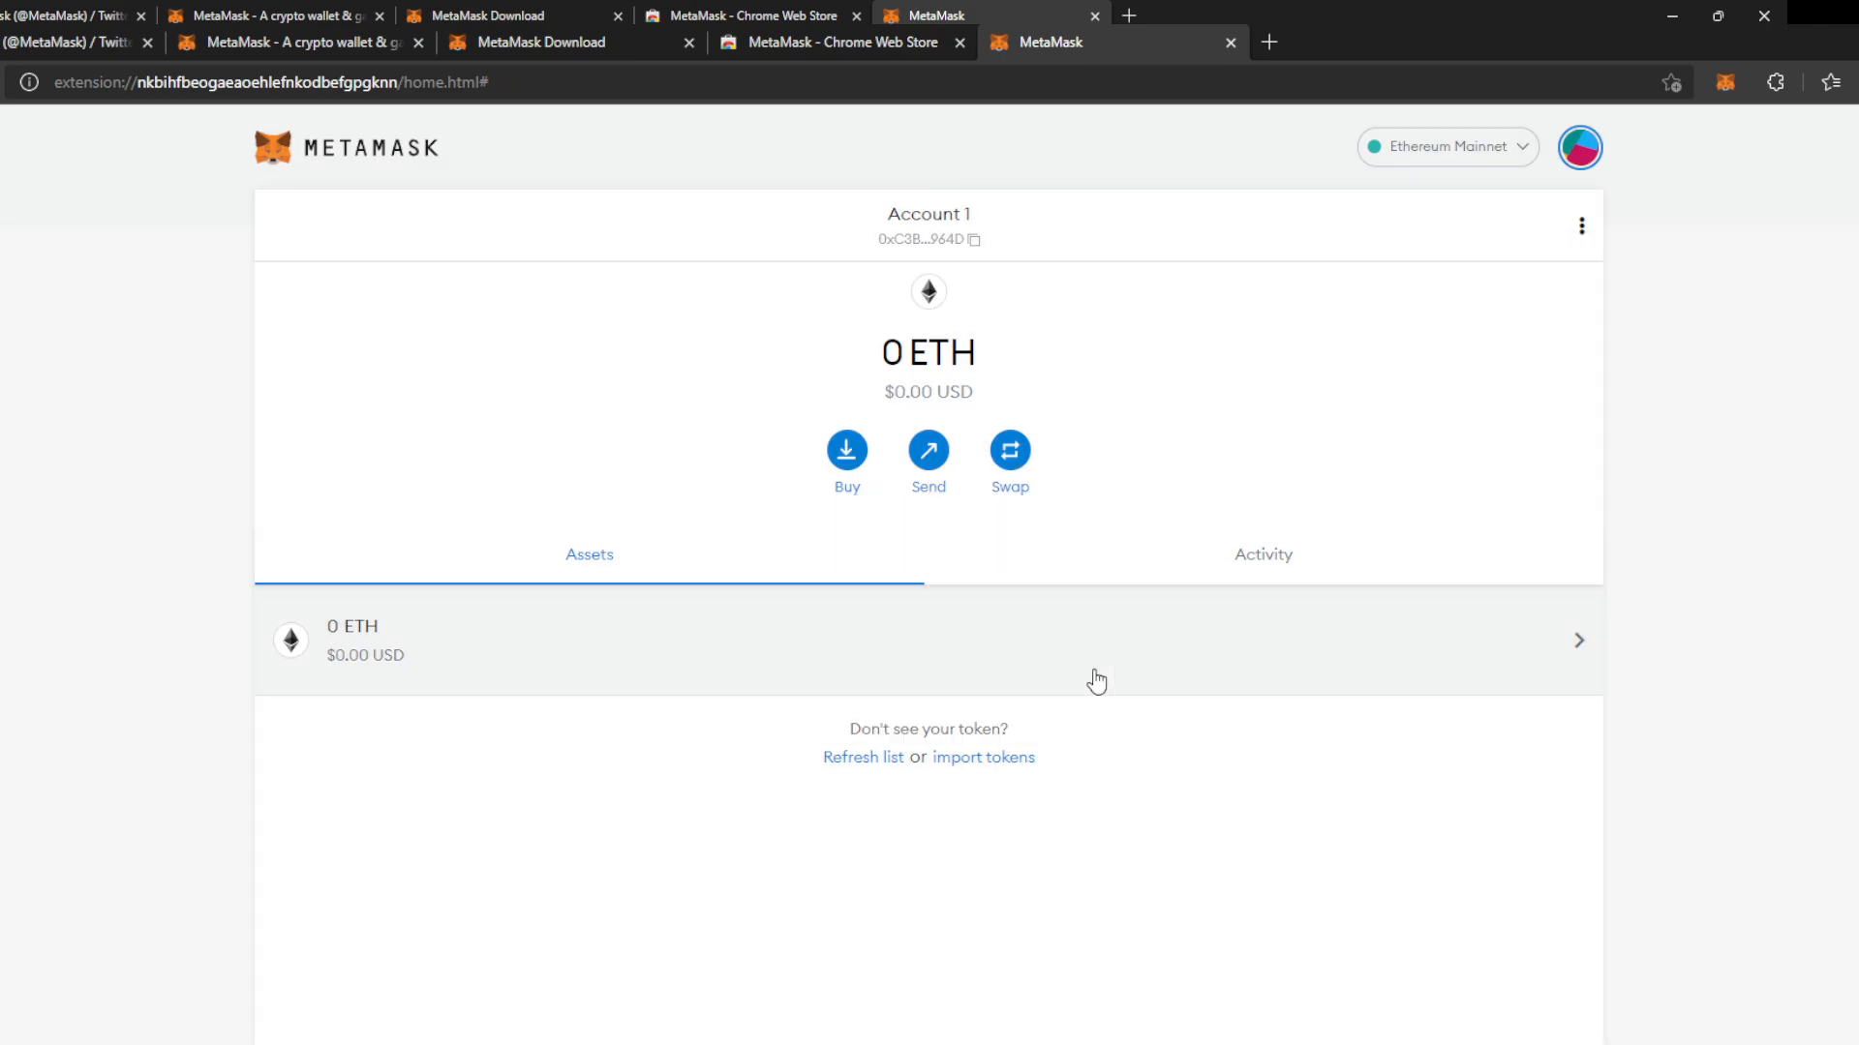
{"action": "mouse_move", "coordinate": [1580, 147]}
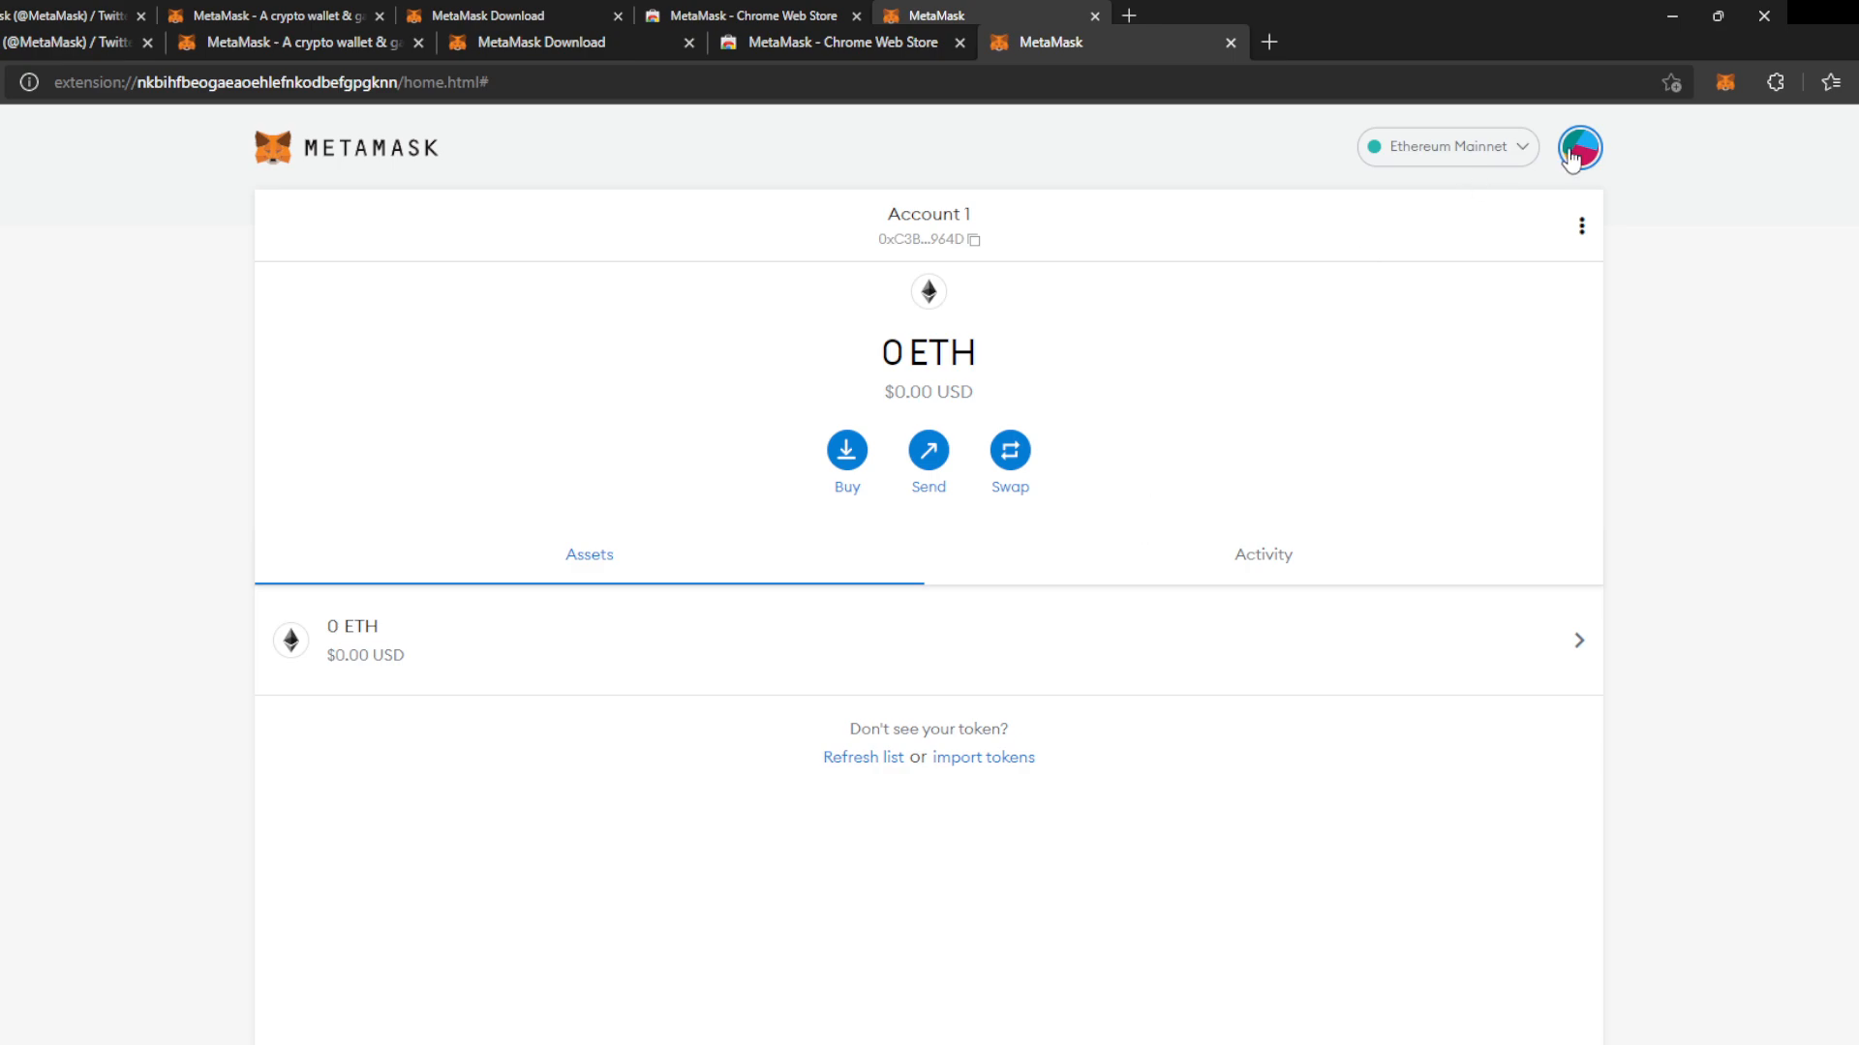
{"action": "left_click", "coordinate": [1582, 224]}
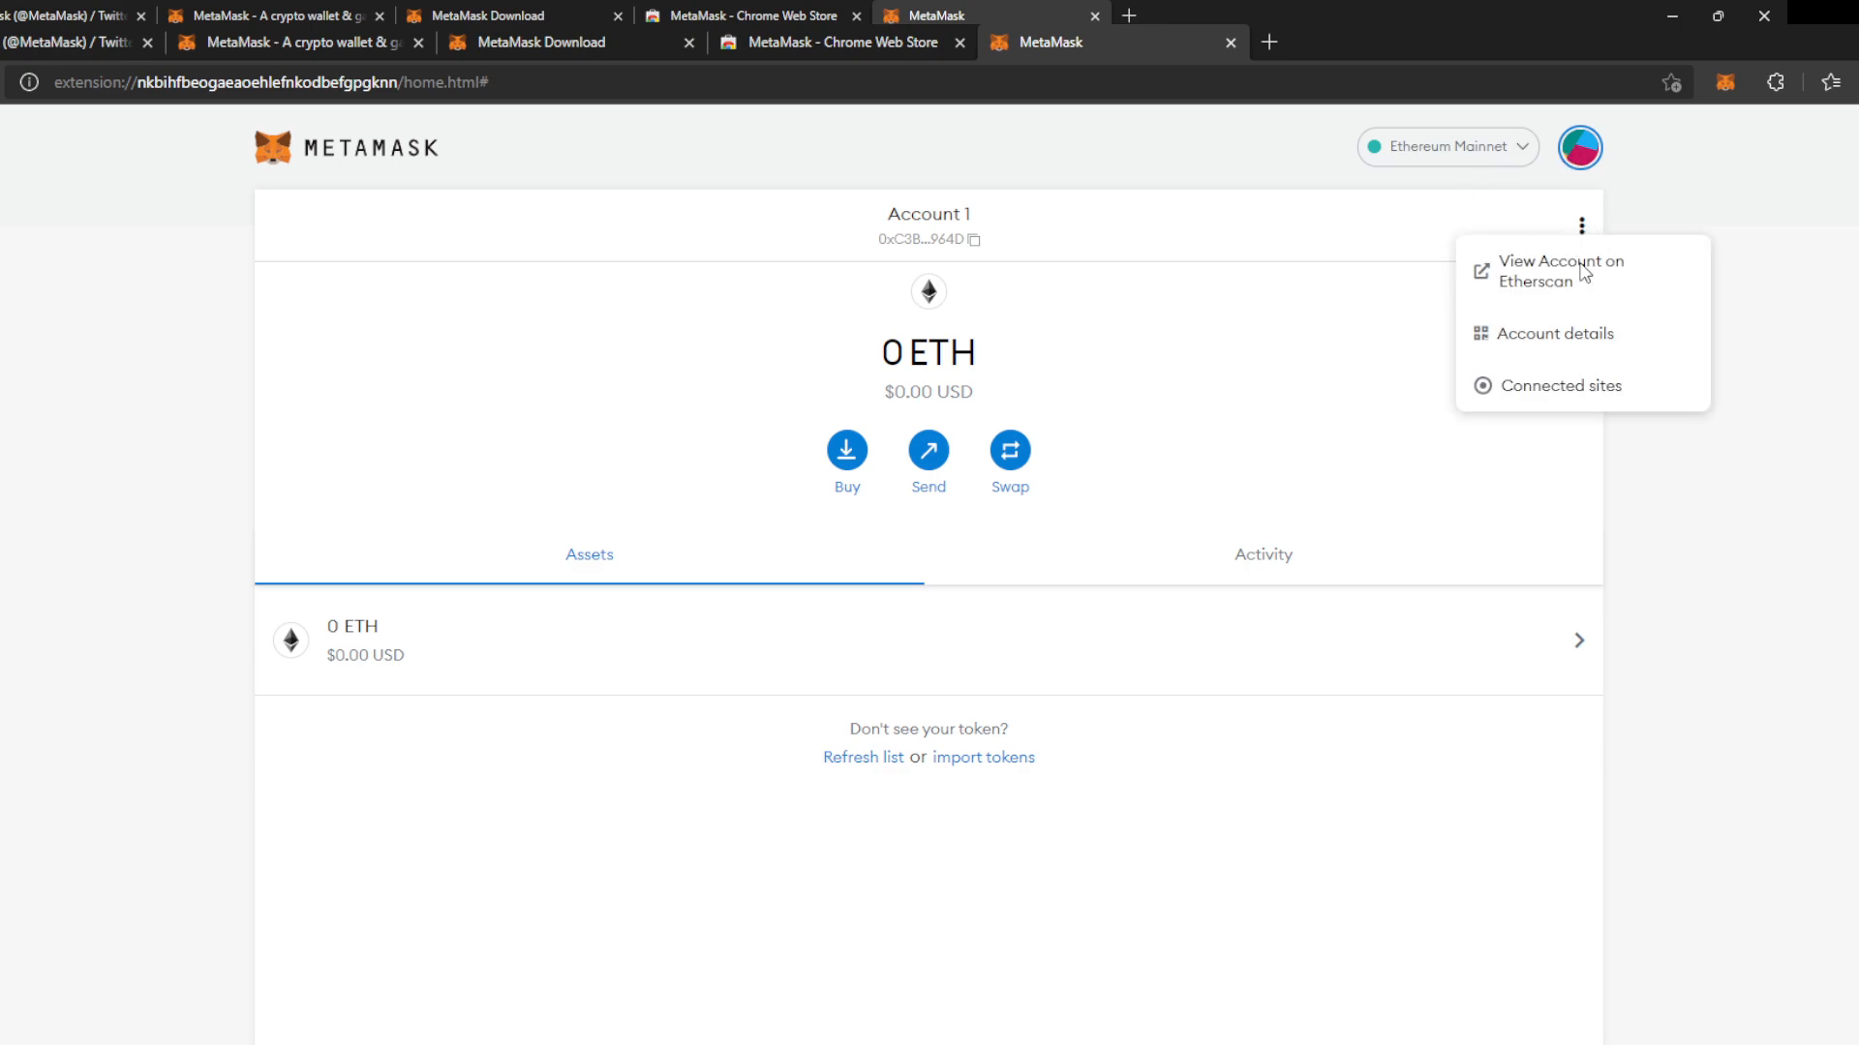
{"action": "left_click", "coordinate": [1560, 385]}
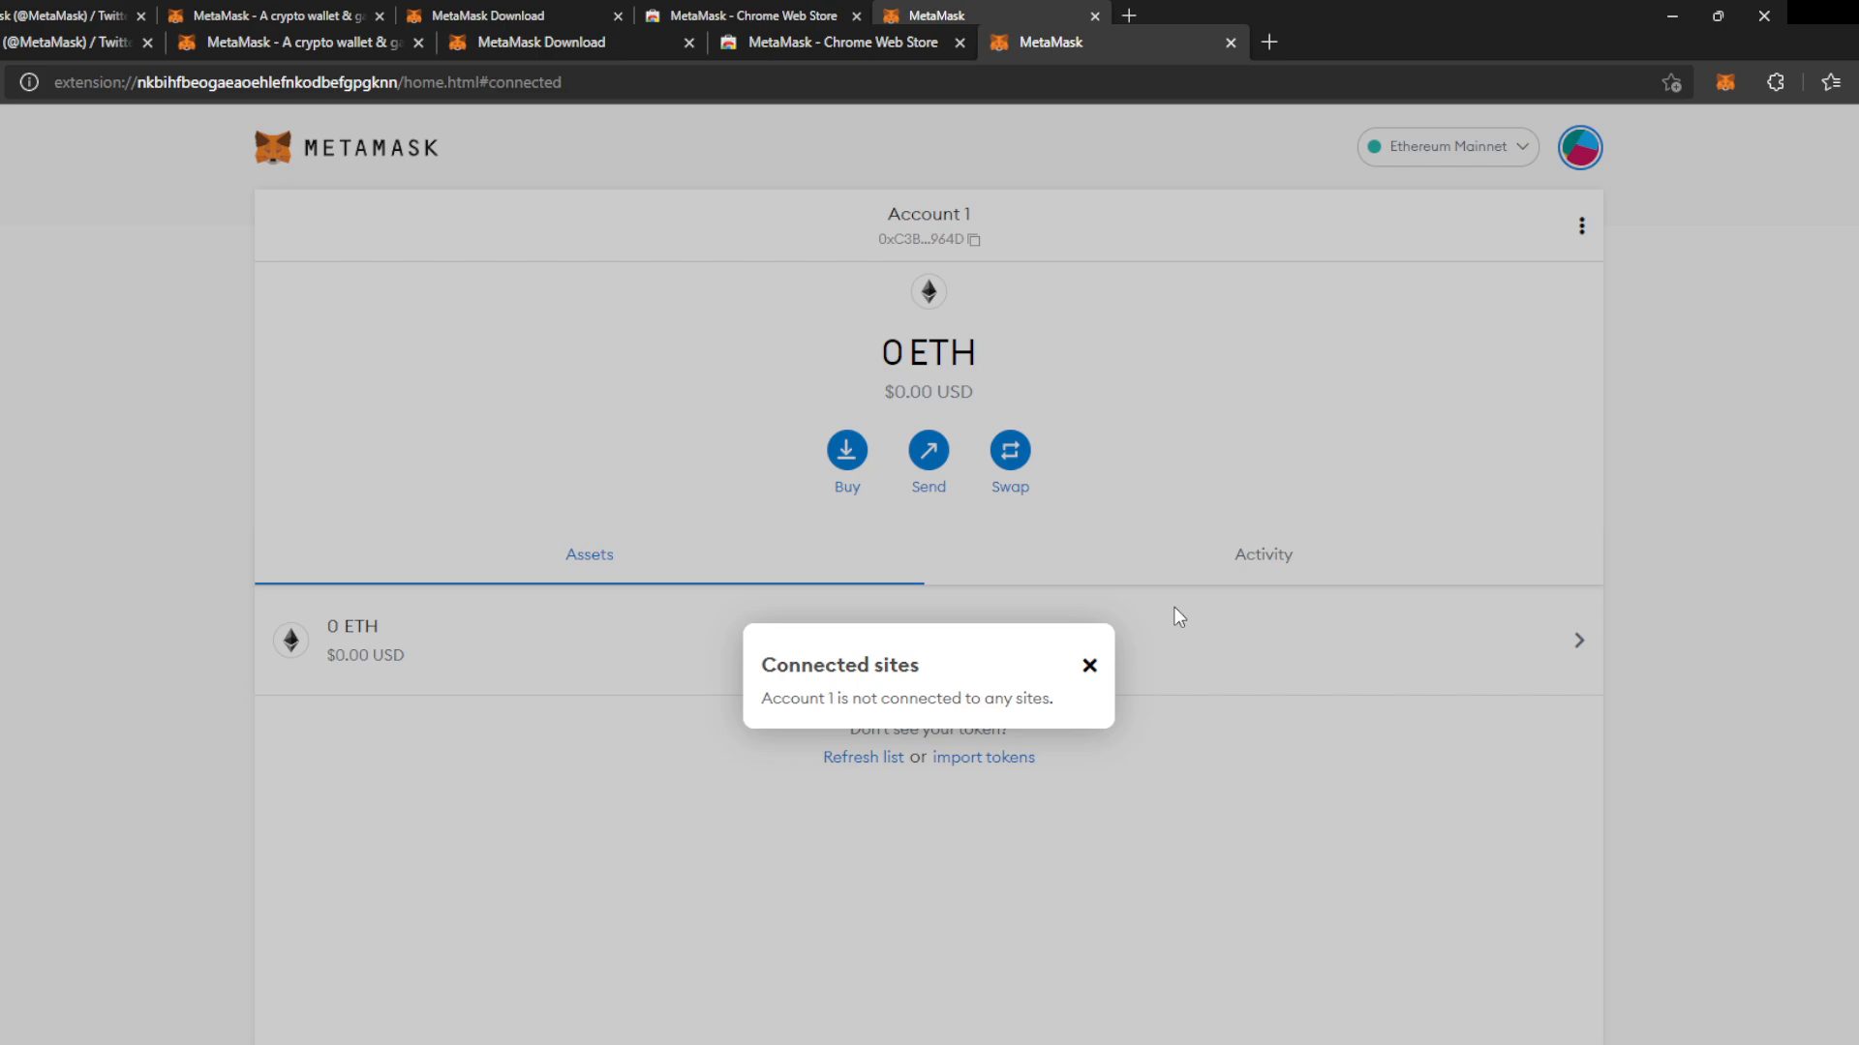
{"action": "mouse_move", "coordinate": [1090, 666]}
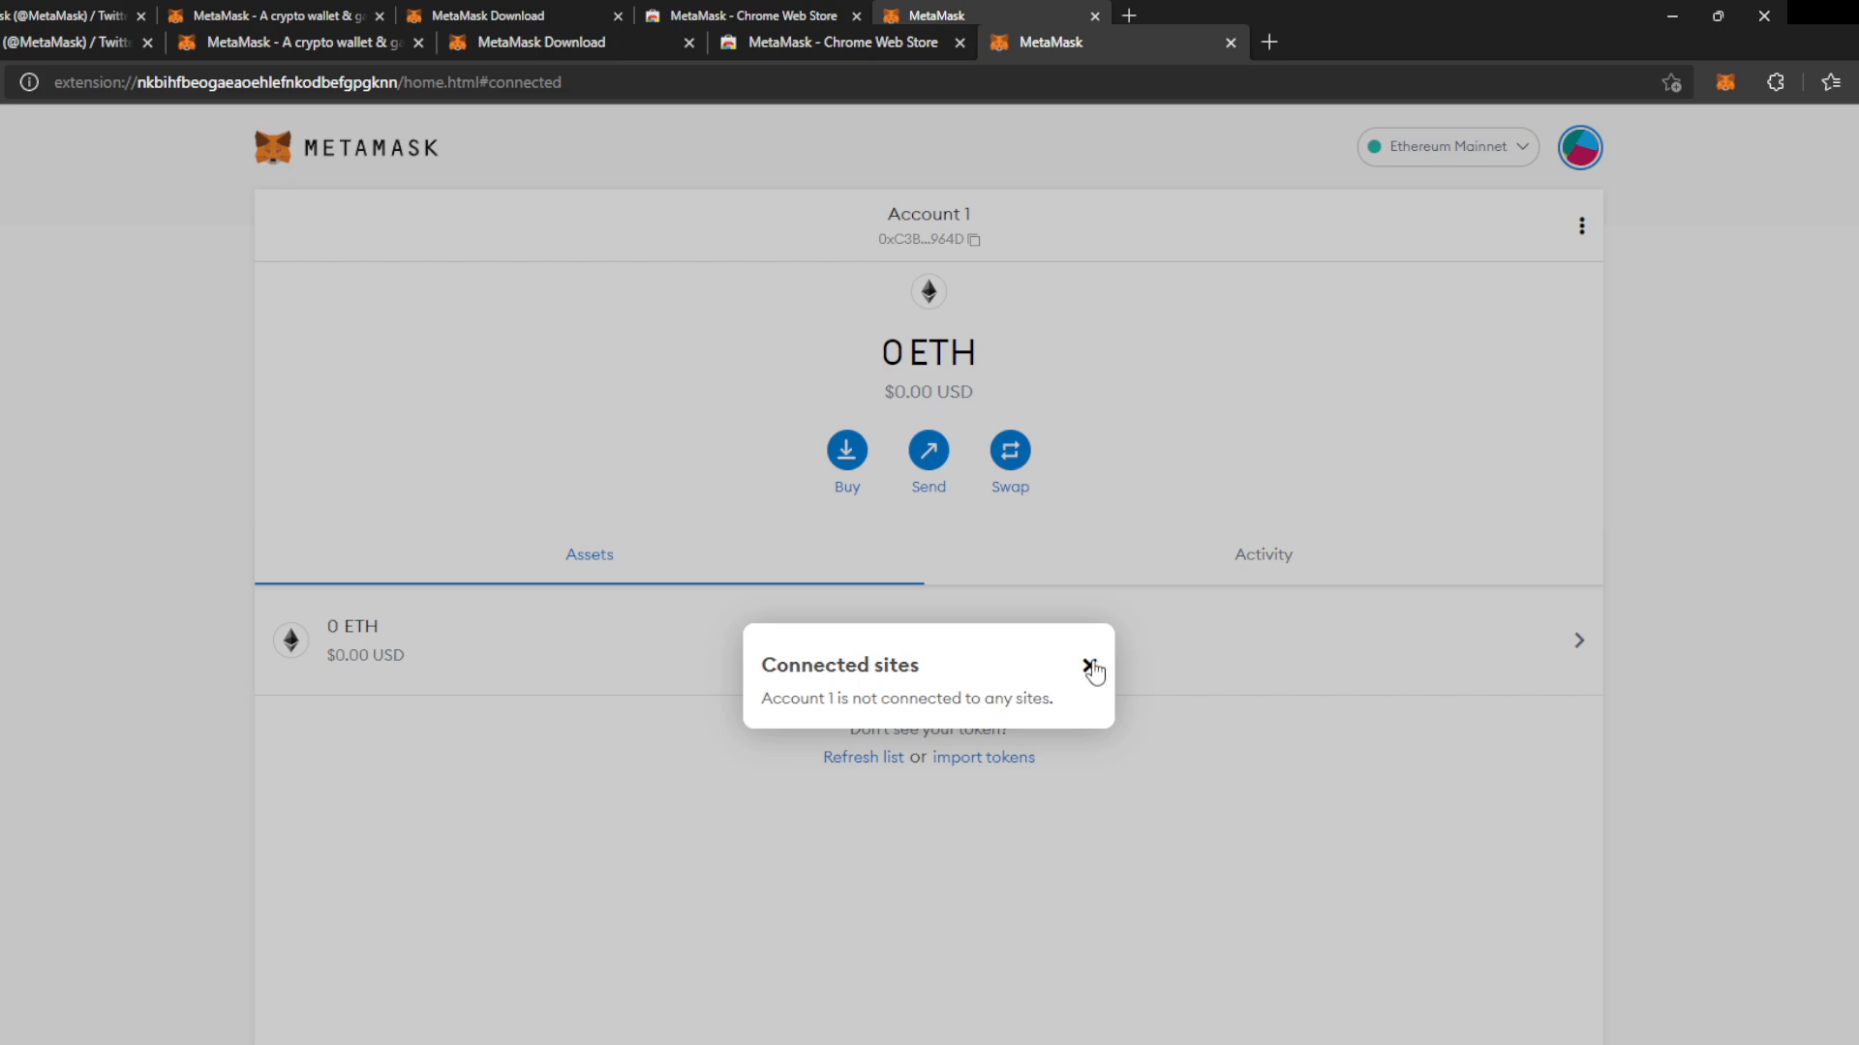
{"action": "left_click", "coordinate": [1088, 667]}
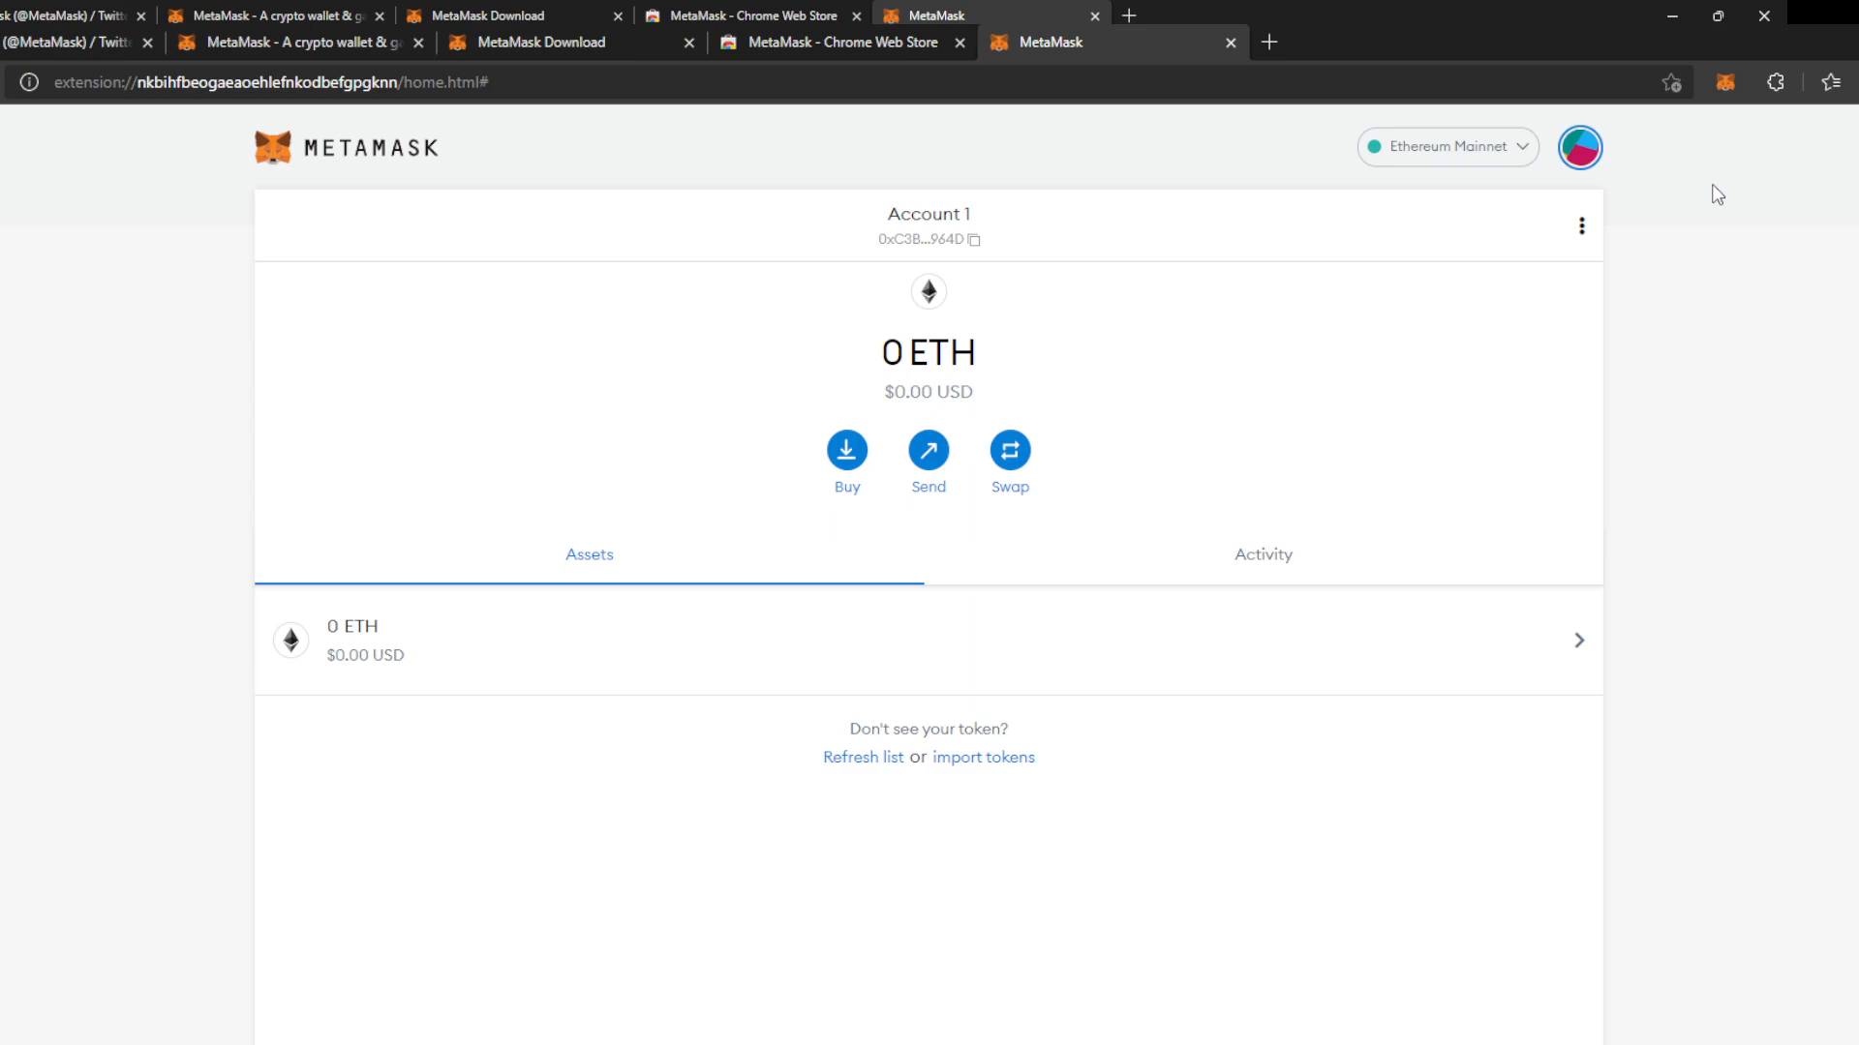
{"action": "mouse_move", "coordinate": [1570, 172]}
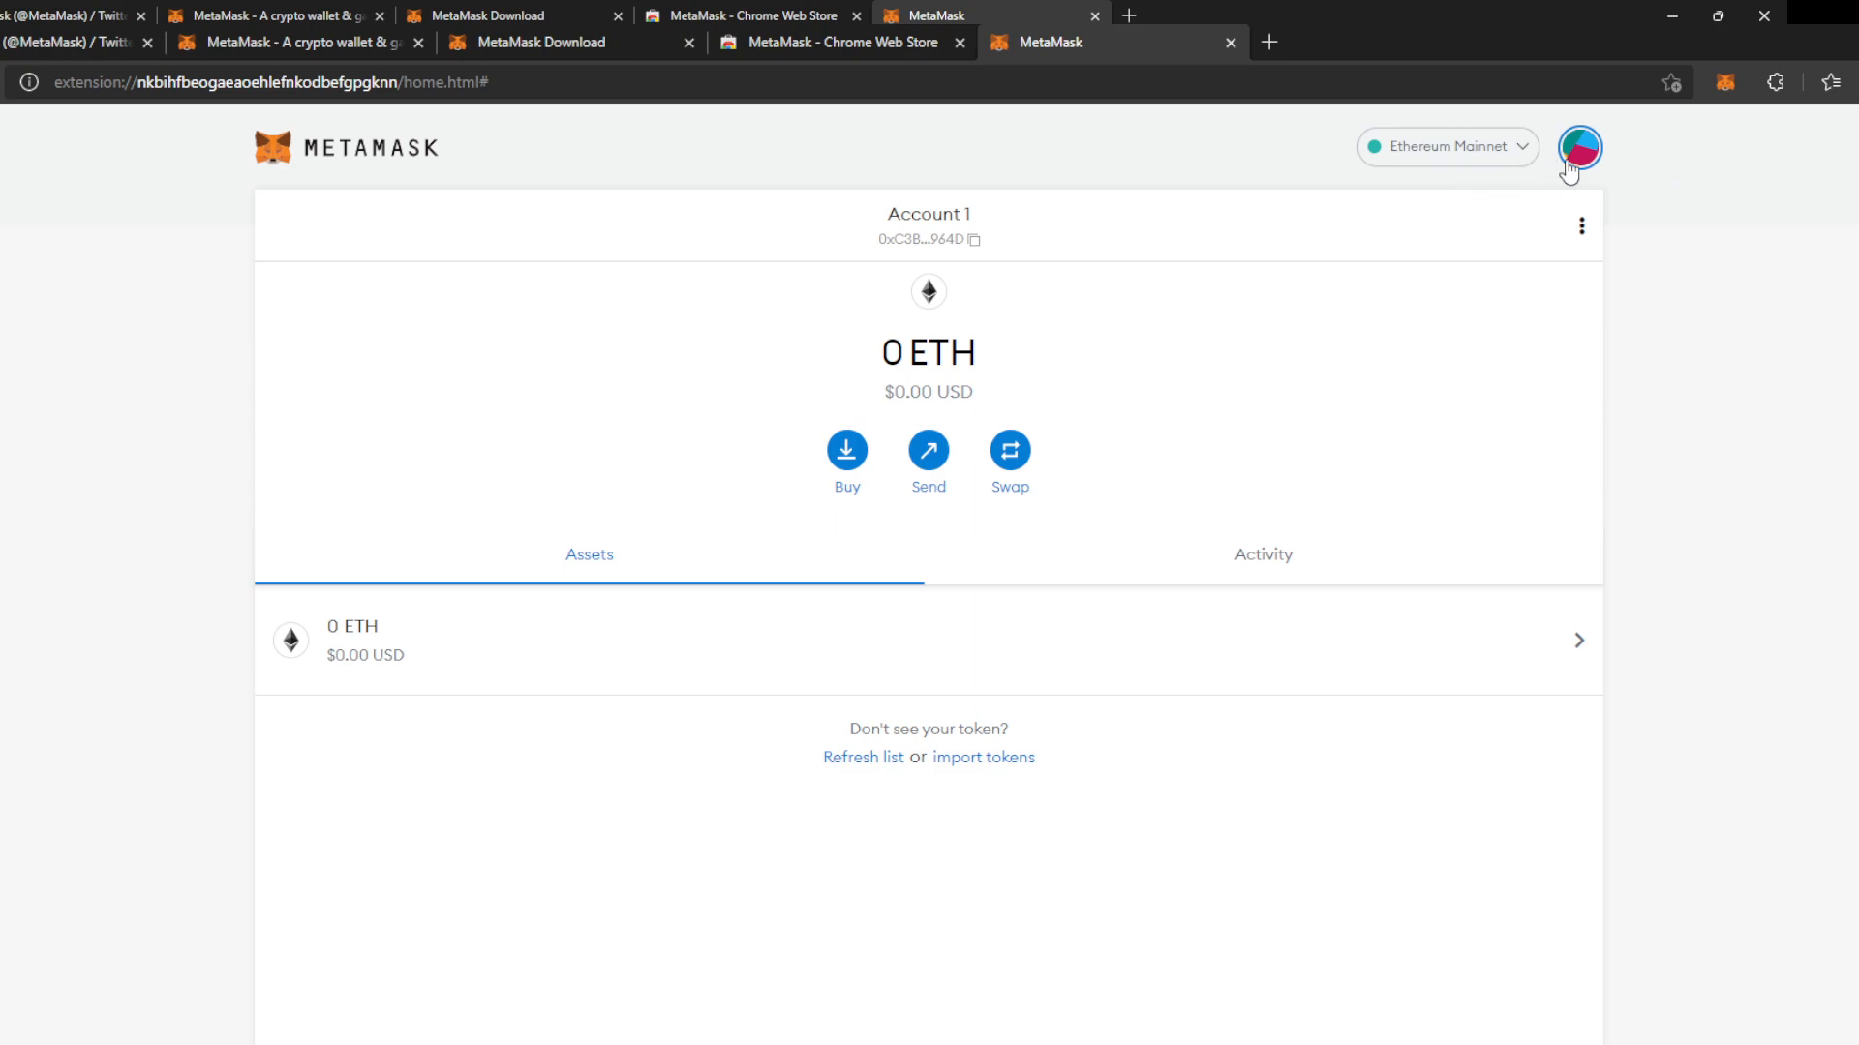
- Reach the Ledger/Trezor/Lattice connection page and show the accounts menu over it
{"action": "left_click", "coordinate": [1580, 147]}
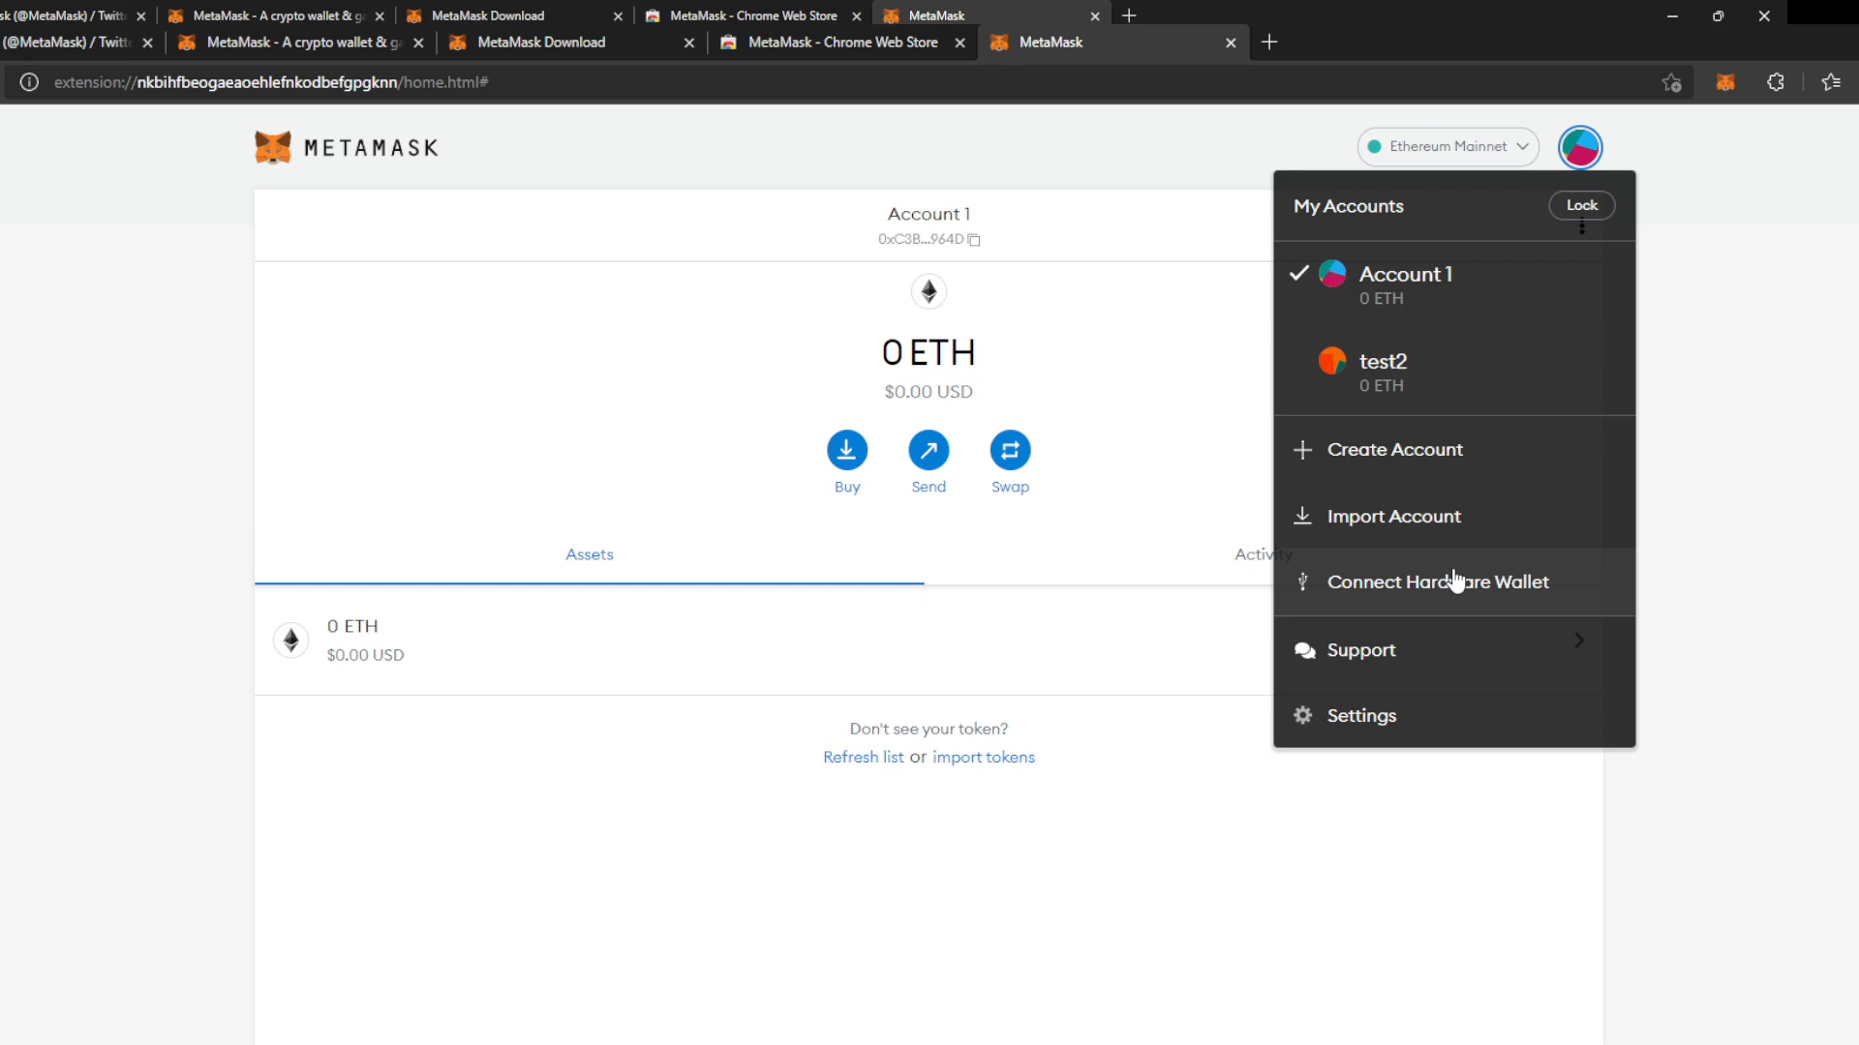
{"action": "left_click", "coordinate": [1437, 581]}
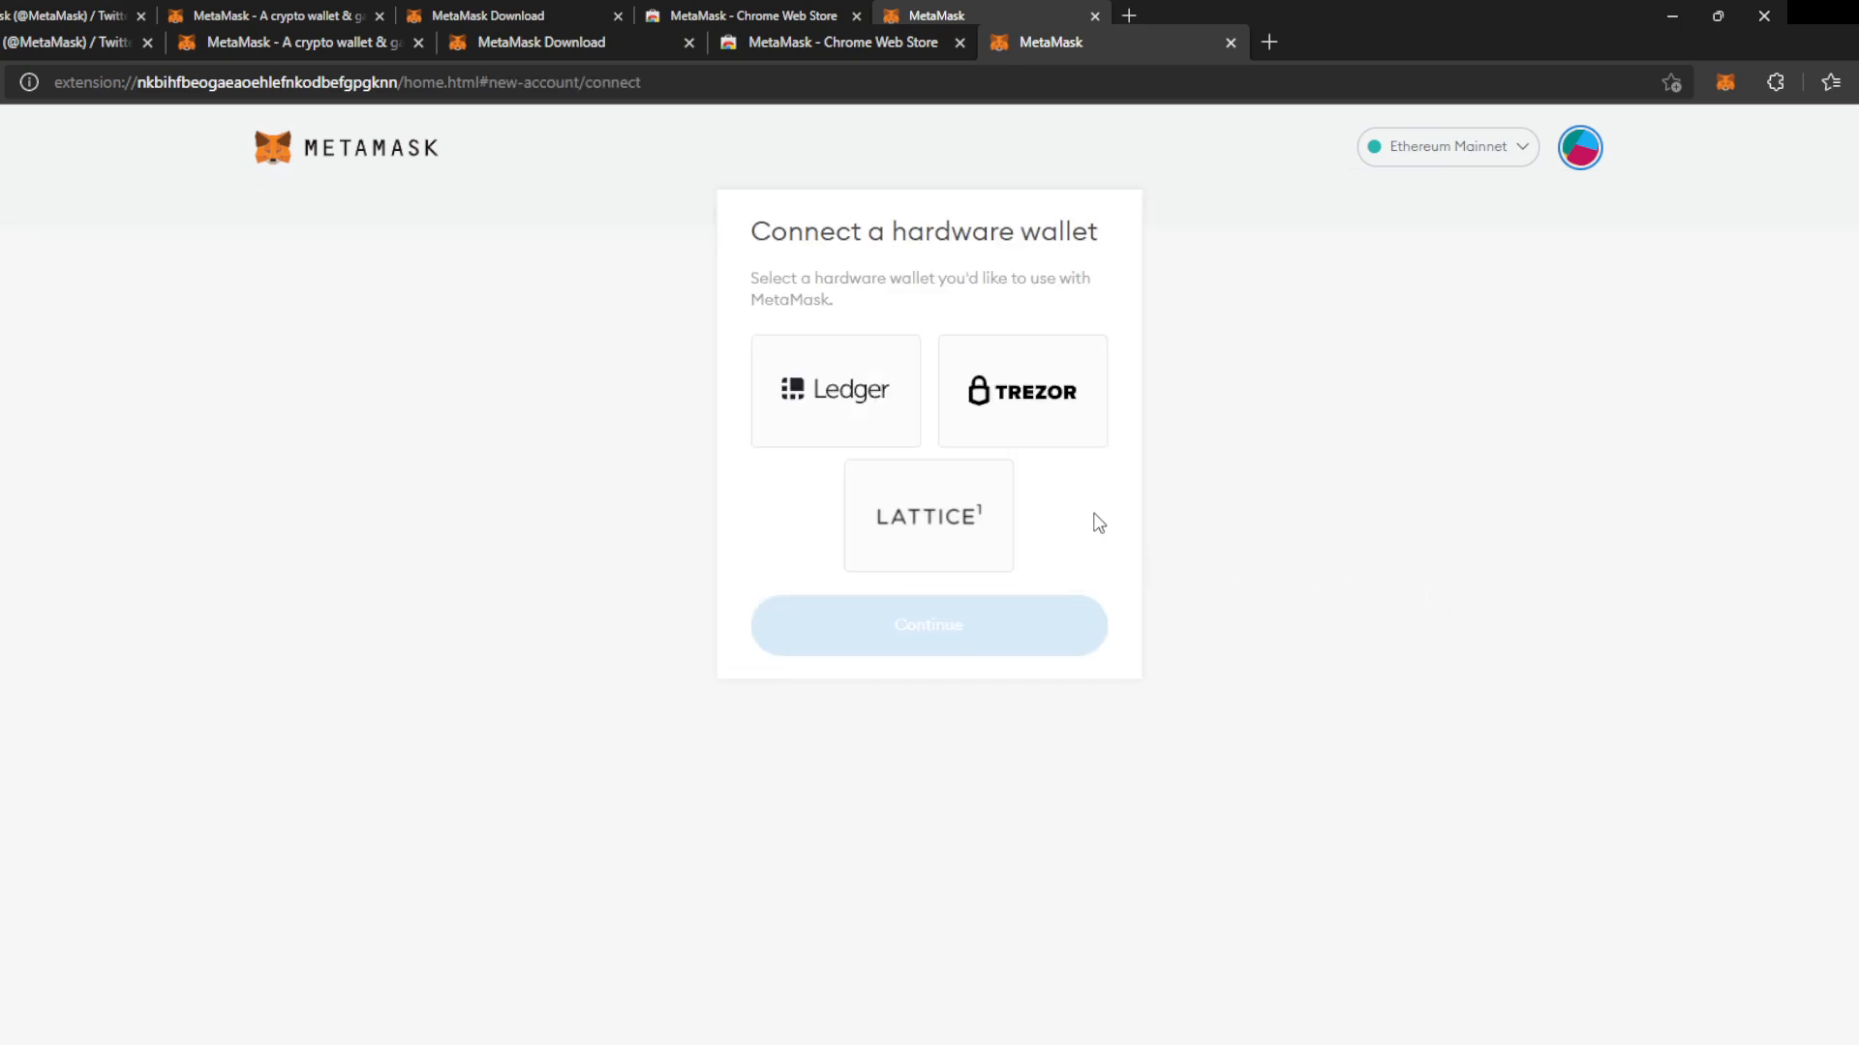
{"action": "mouse_move", "coordinate": [1578, 196]}
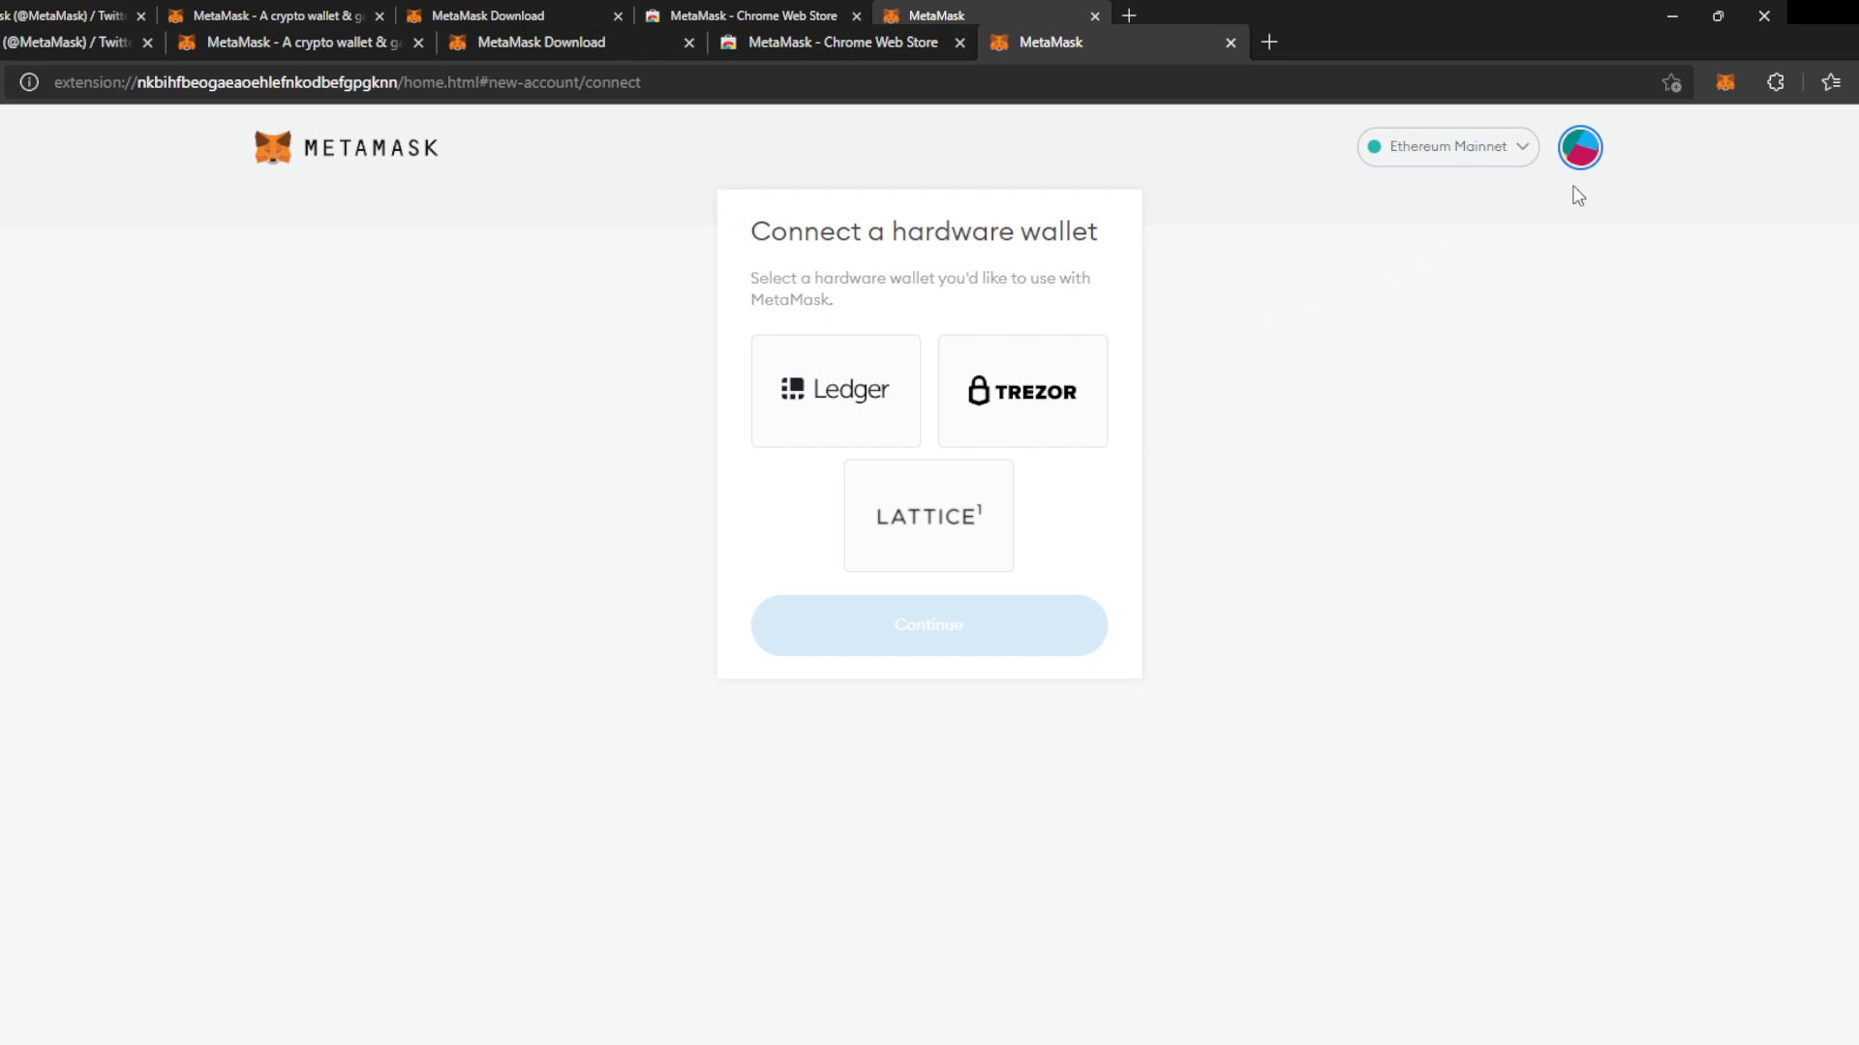
{"action": "mouse_move", "coordinate": [1582, 178]}
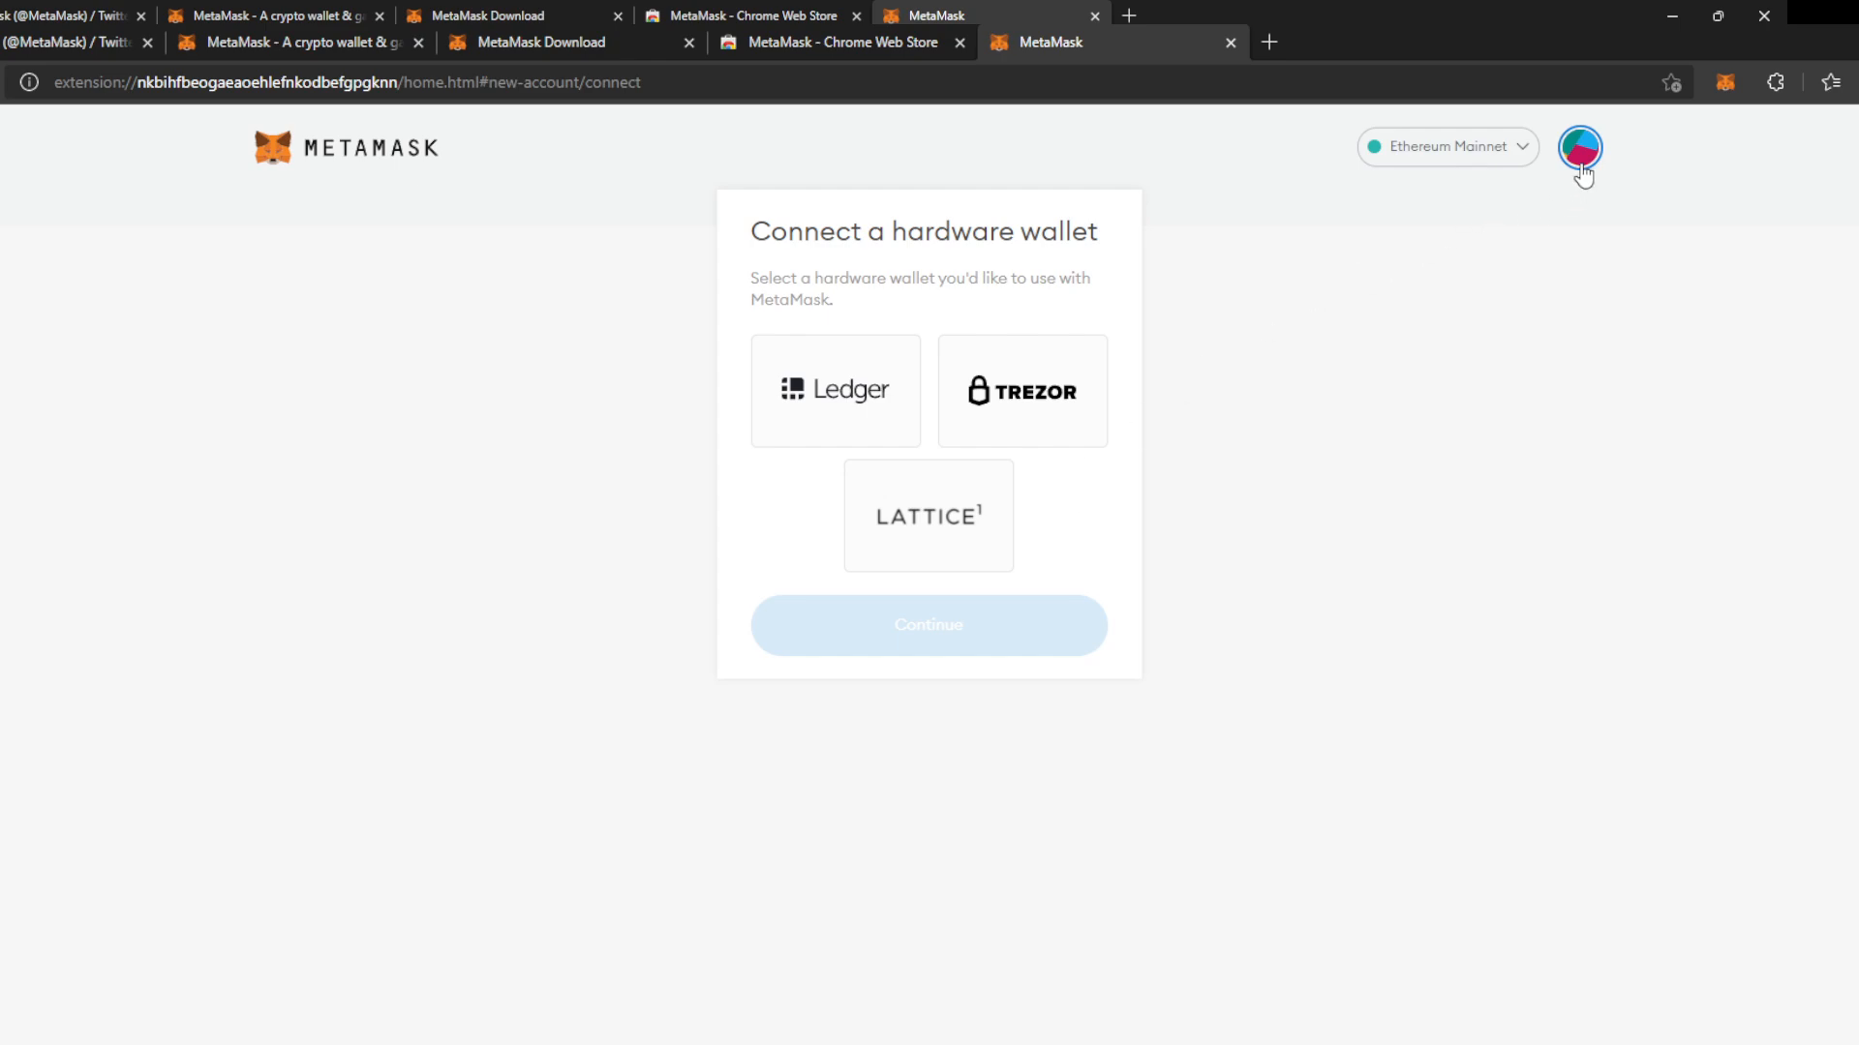
{"action": "left_click", "coordinate": [1580, 147]}
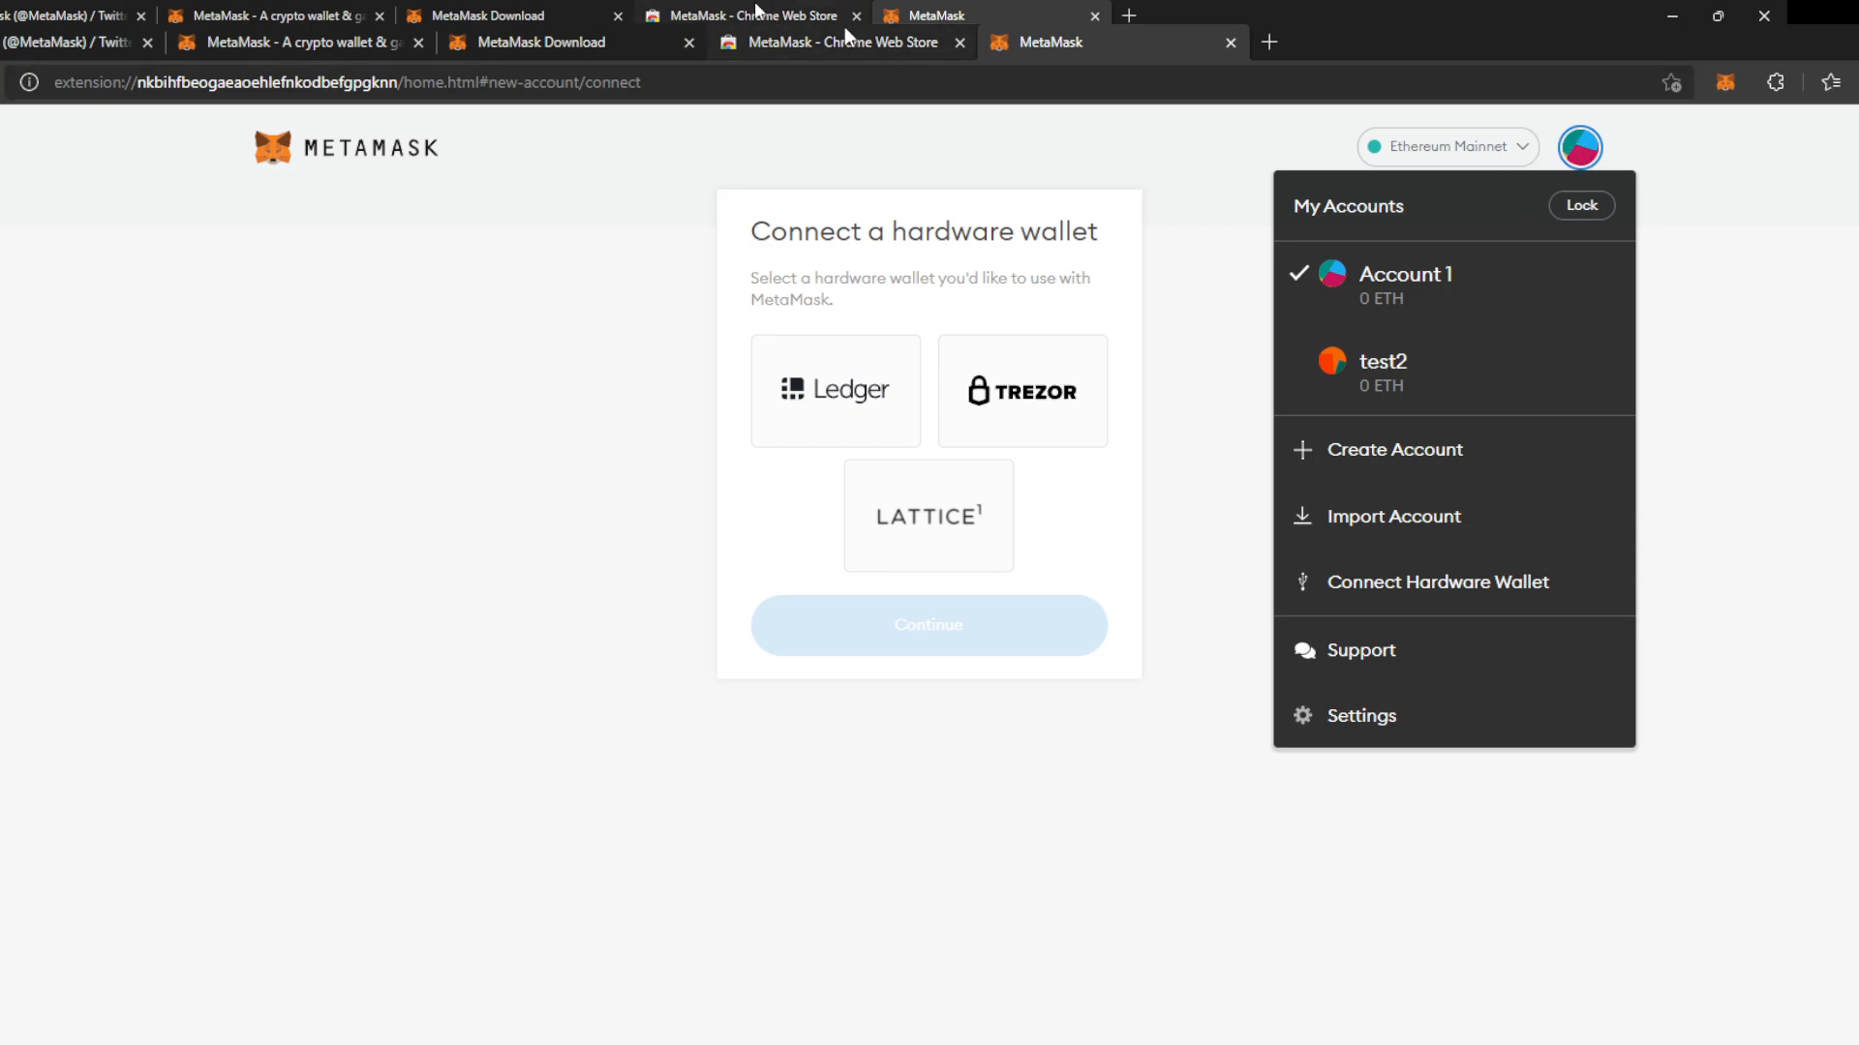
{"action": "mouse_move", "coordinate": [1552, 50]}
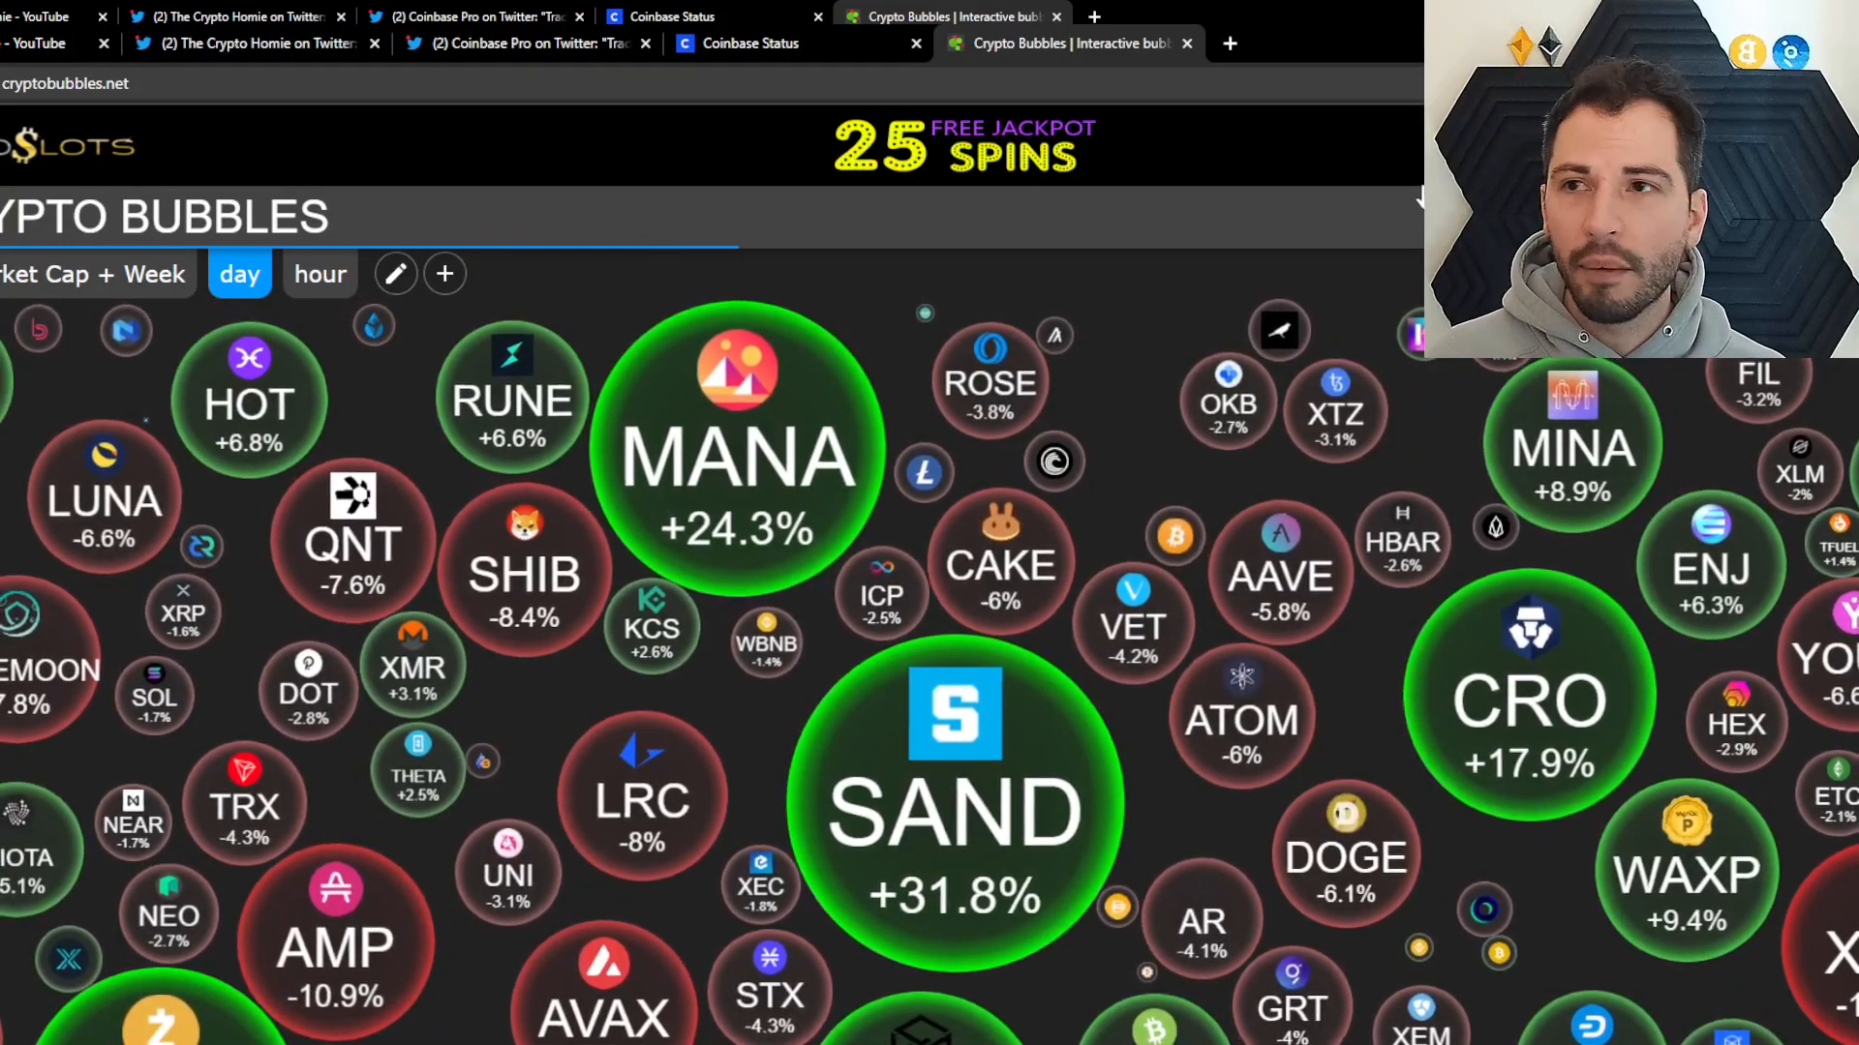
- Switch to the Twitter tab with The Crypto Homie's Coinbase GYEN/POWR tweet
{"action": "left_click", "coordinate": [236, 18]}
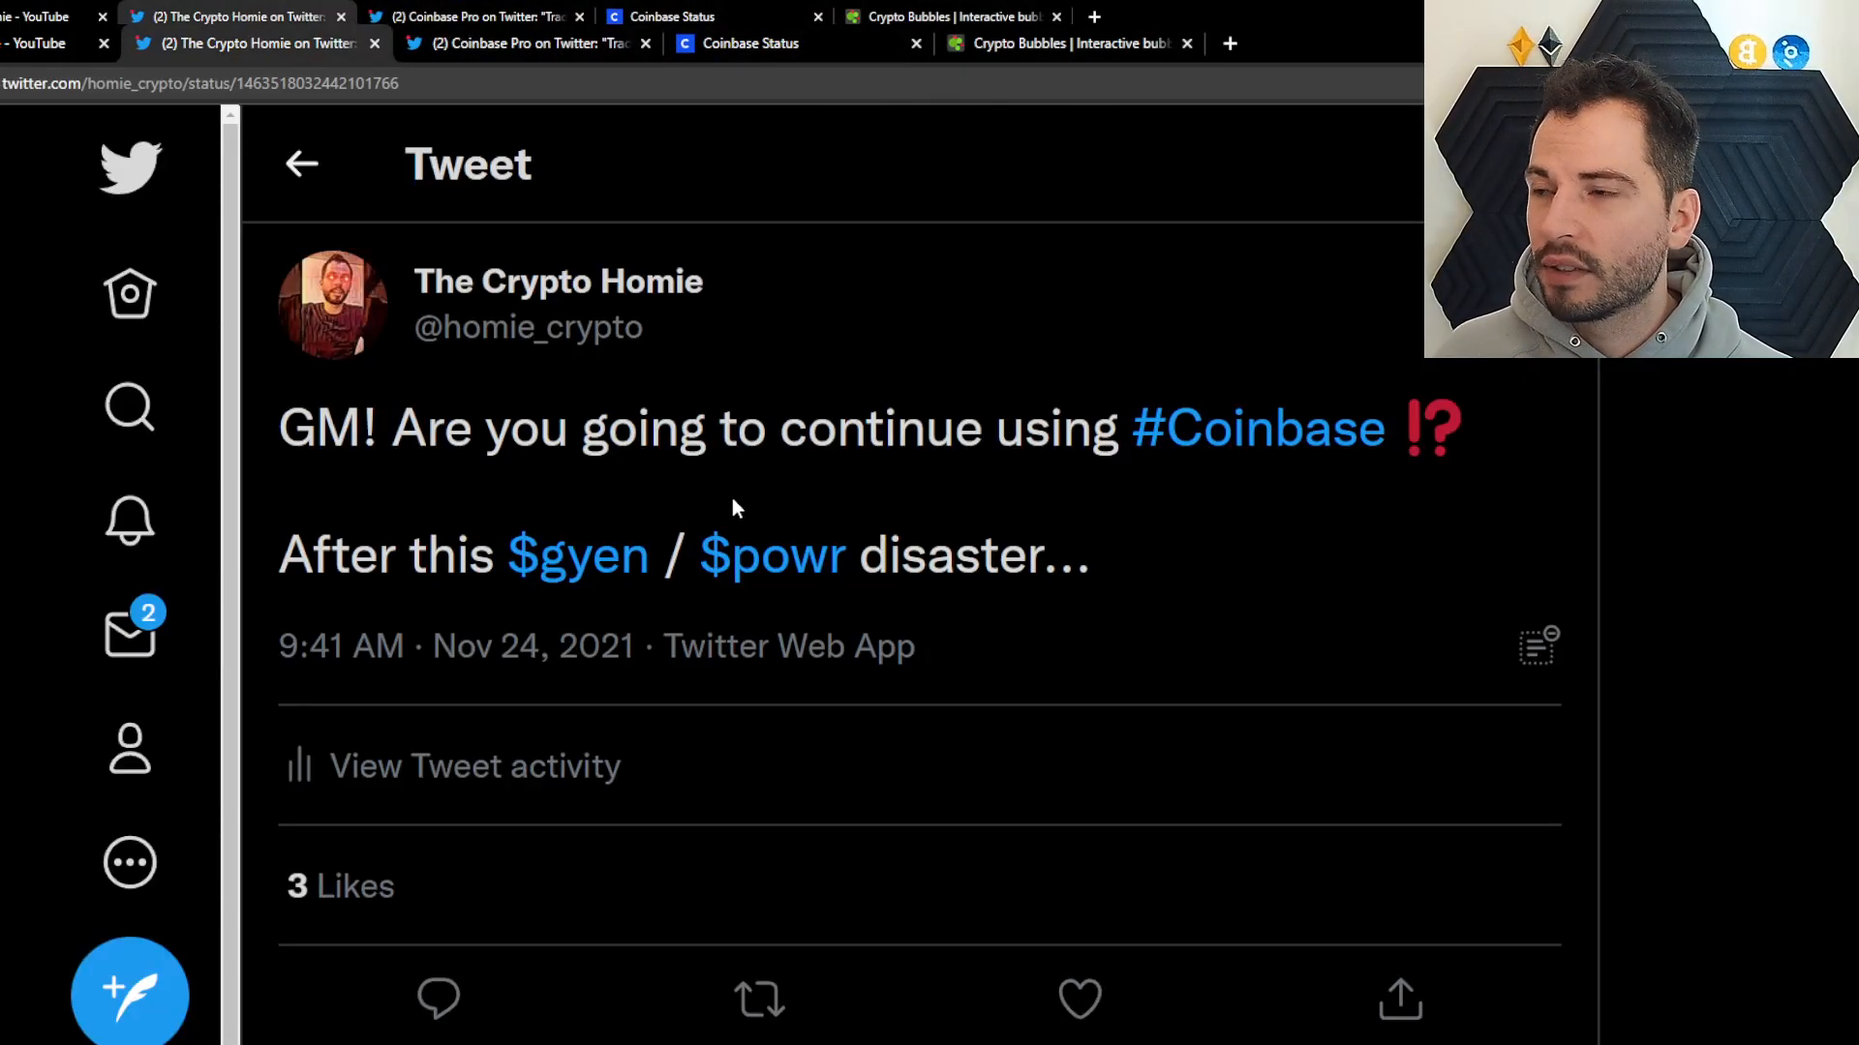